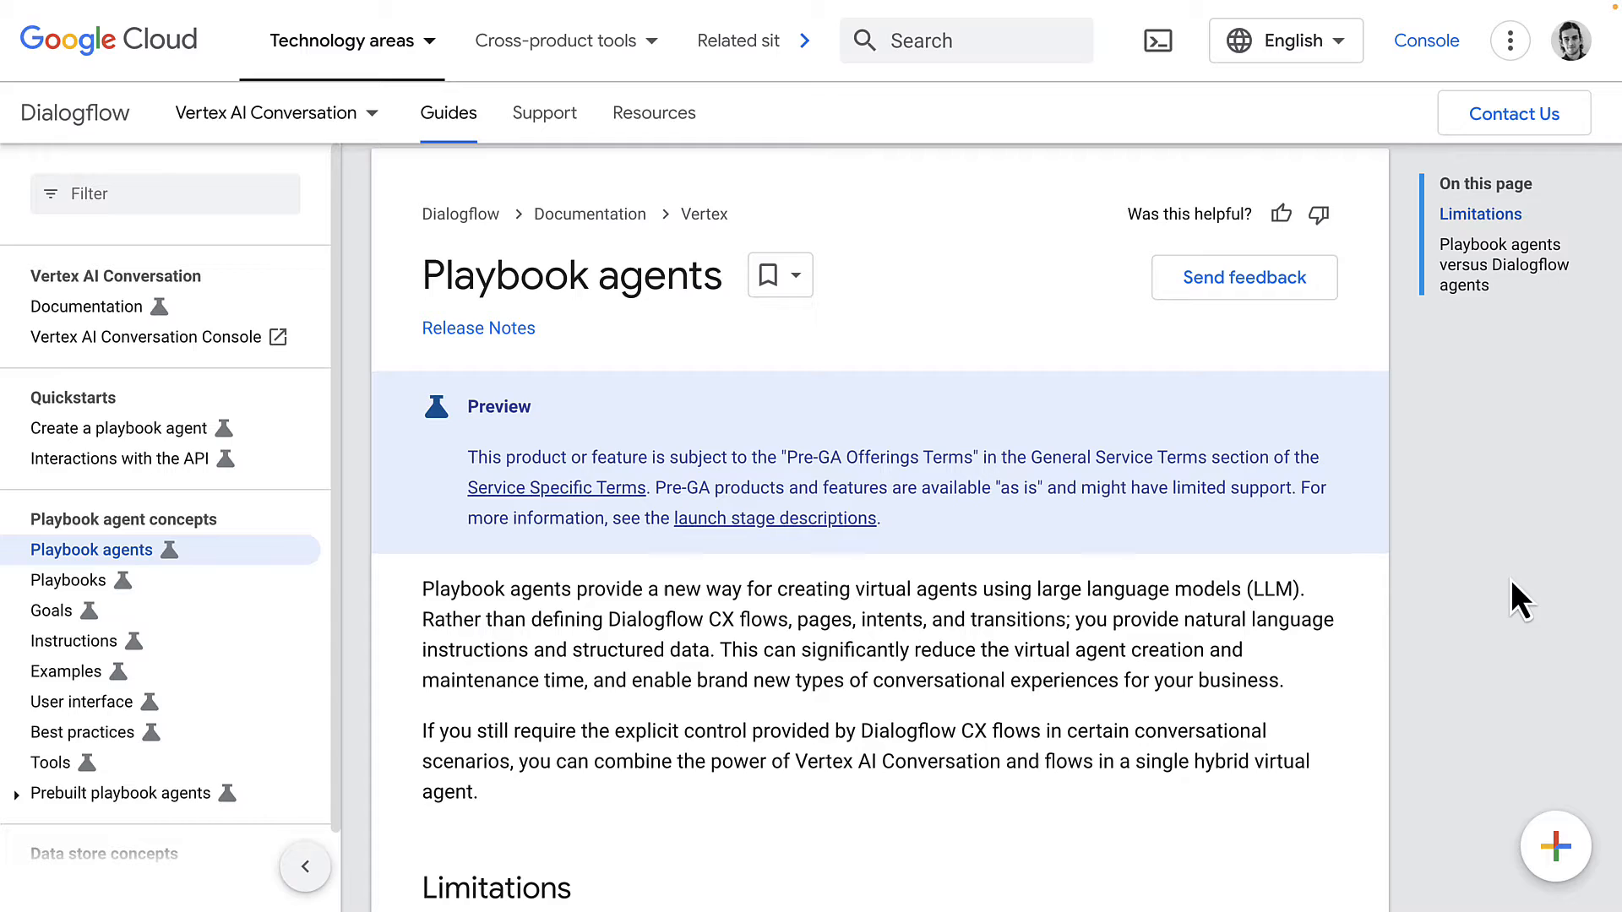
Highlight the opening sentences describing playbook agents
scroll(down, 3)
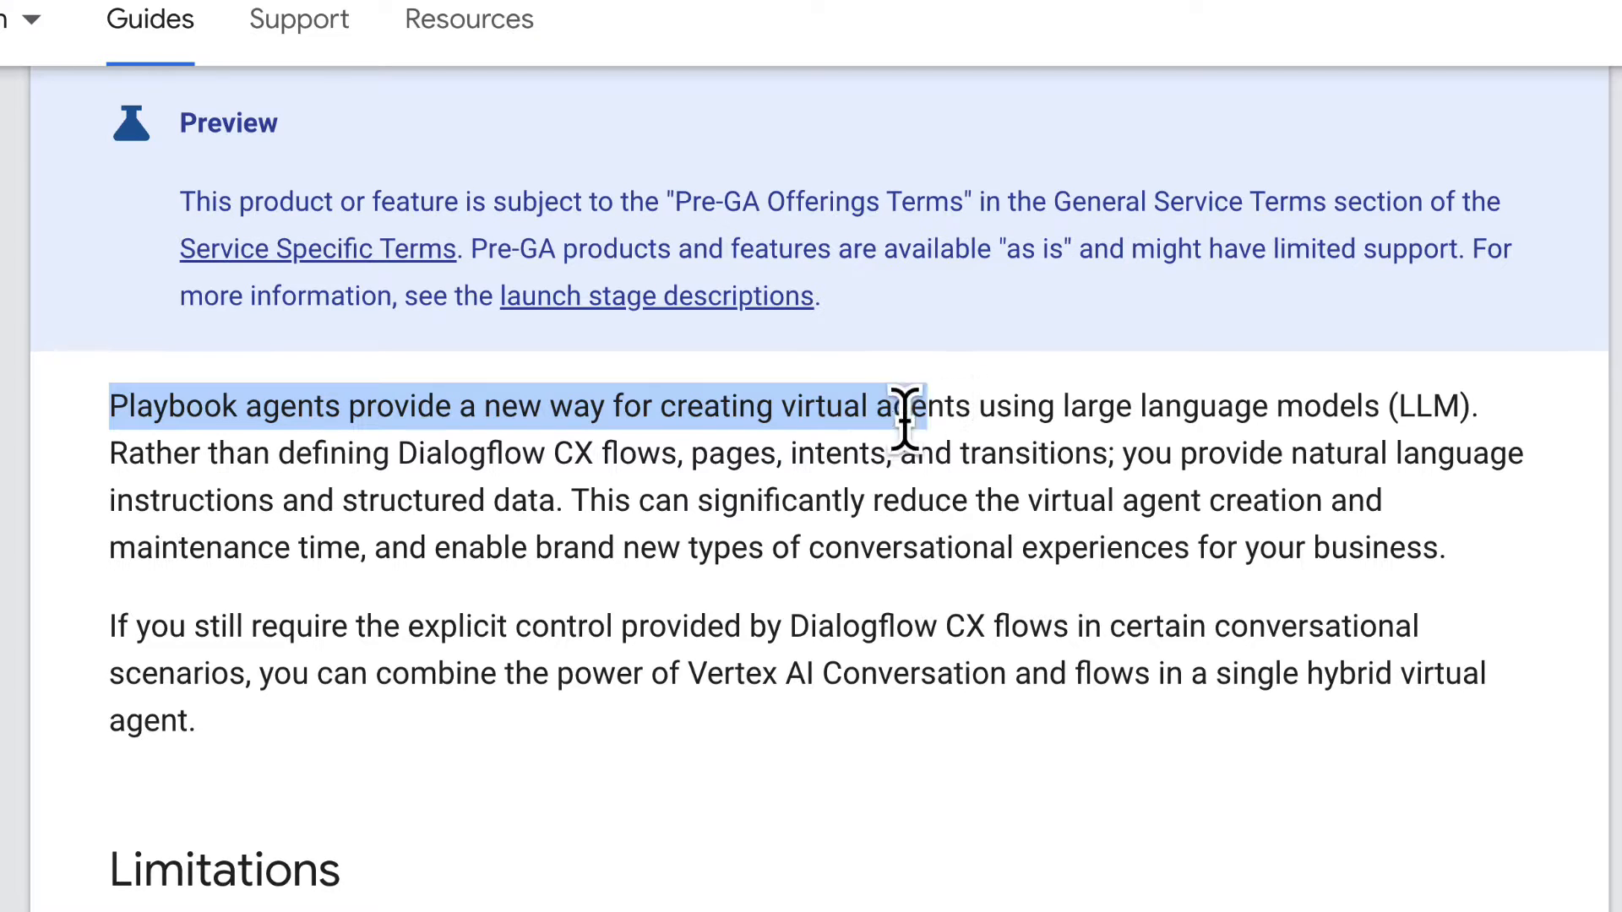
drag(910, 405, 673, 453)
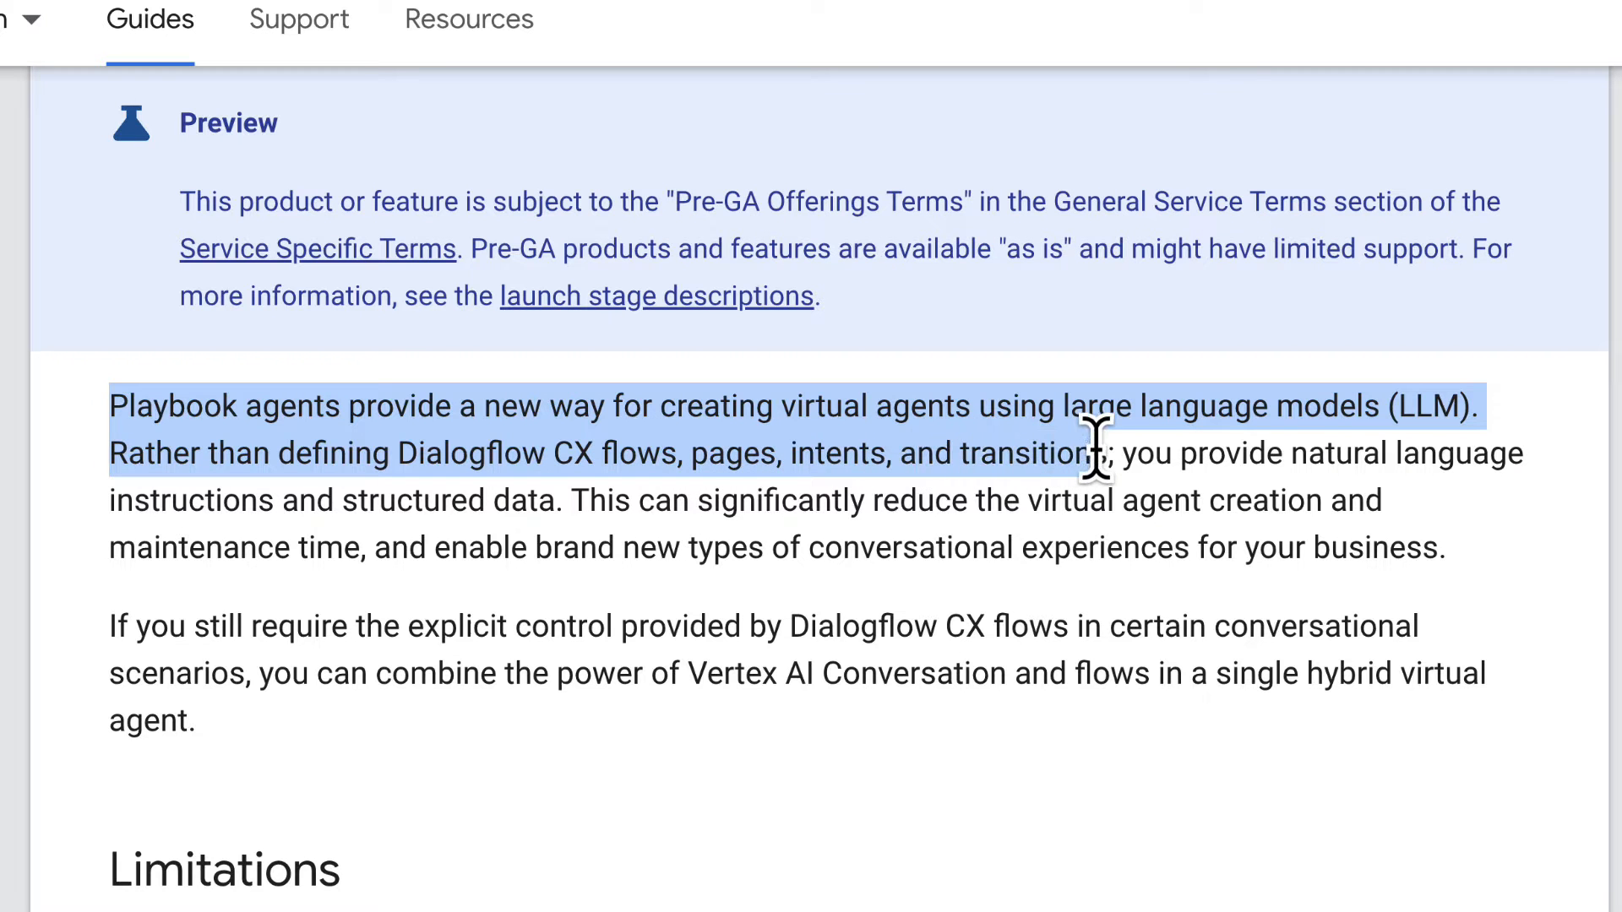
drag(1092, 453, 563, 499)
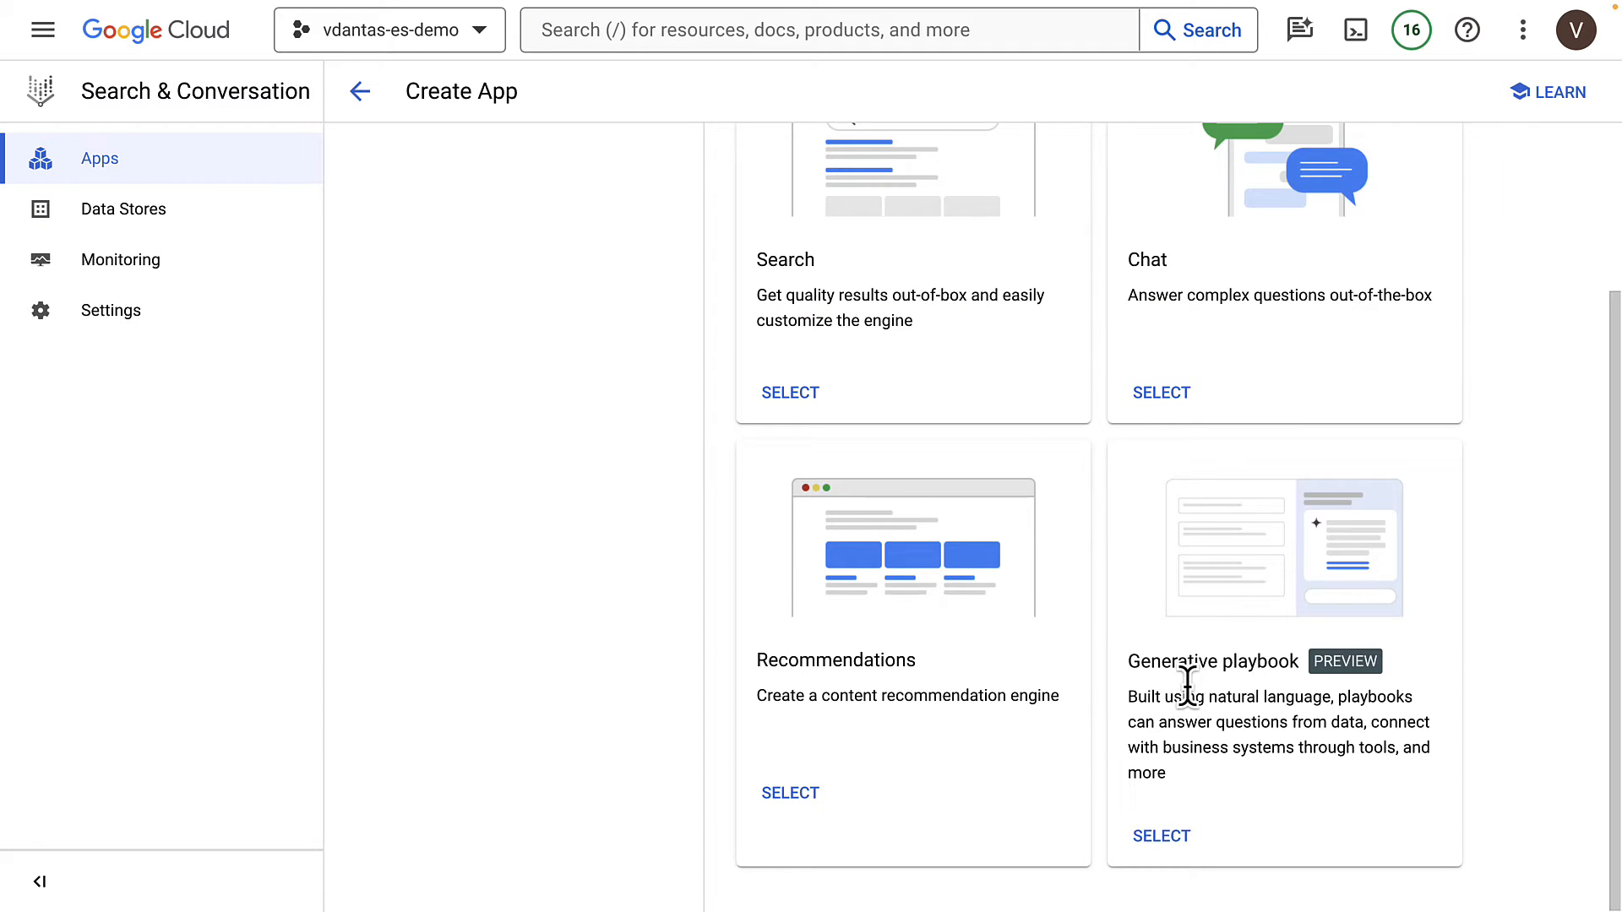
Create the generative playbook app with the default name in the global region
click(1161, 835)
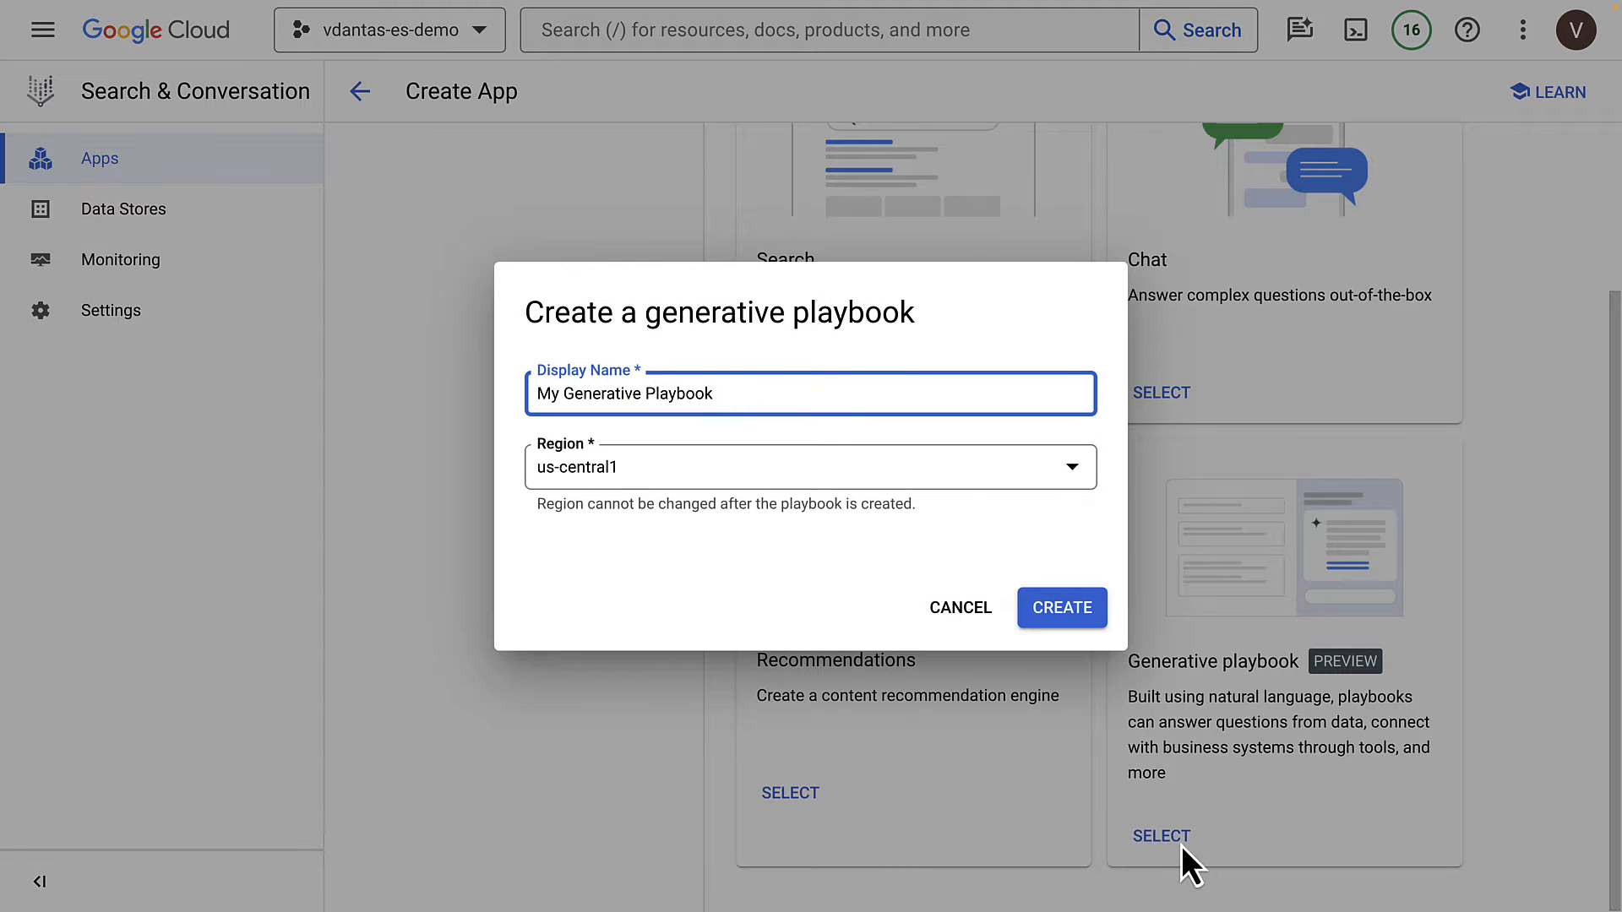
click(810, 466)
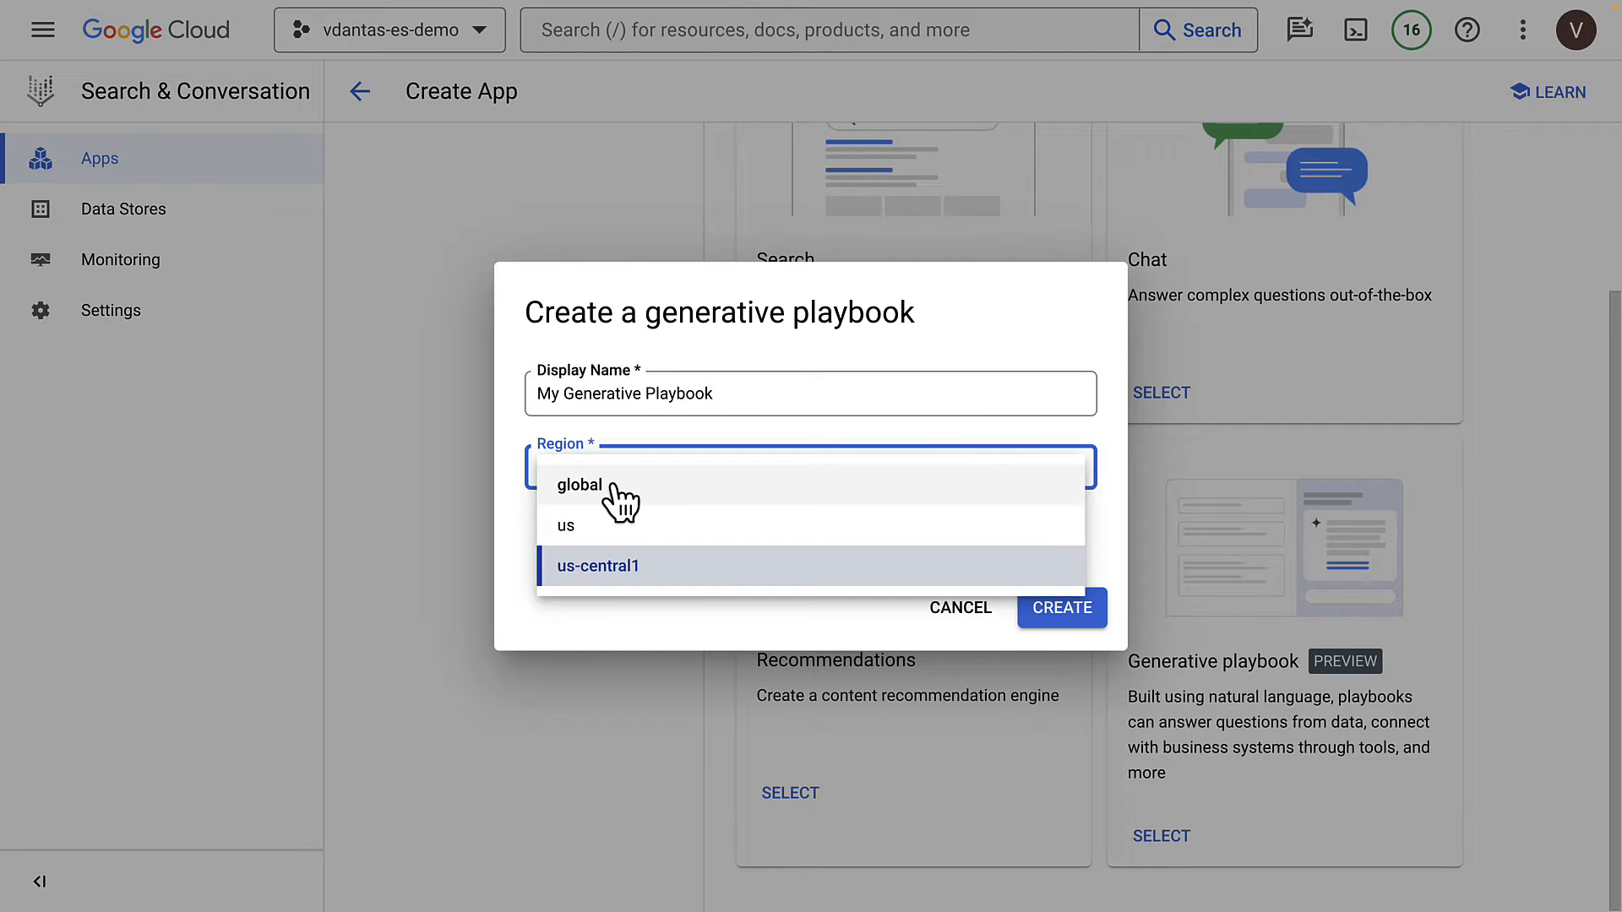
click(578, 485)
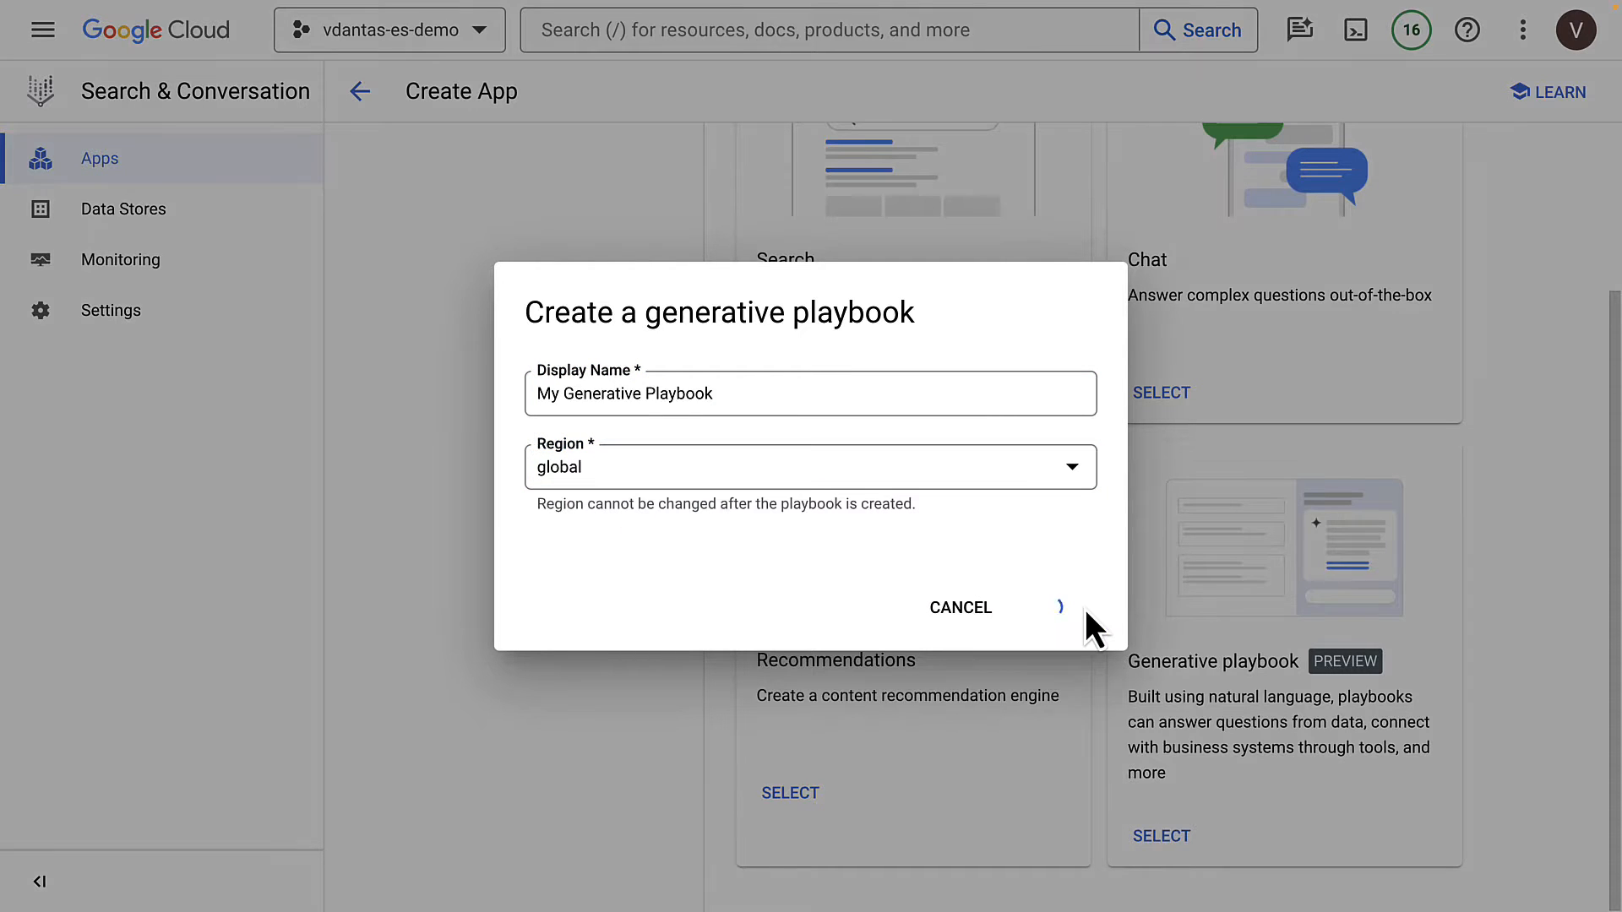
click(1059, 608)
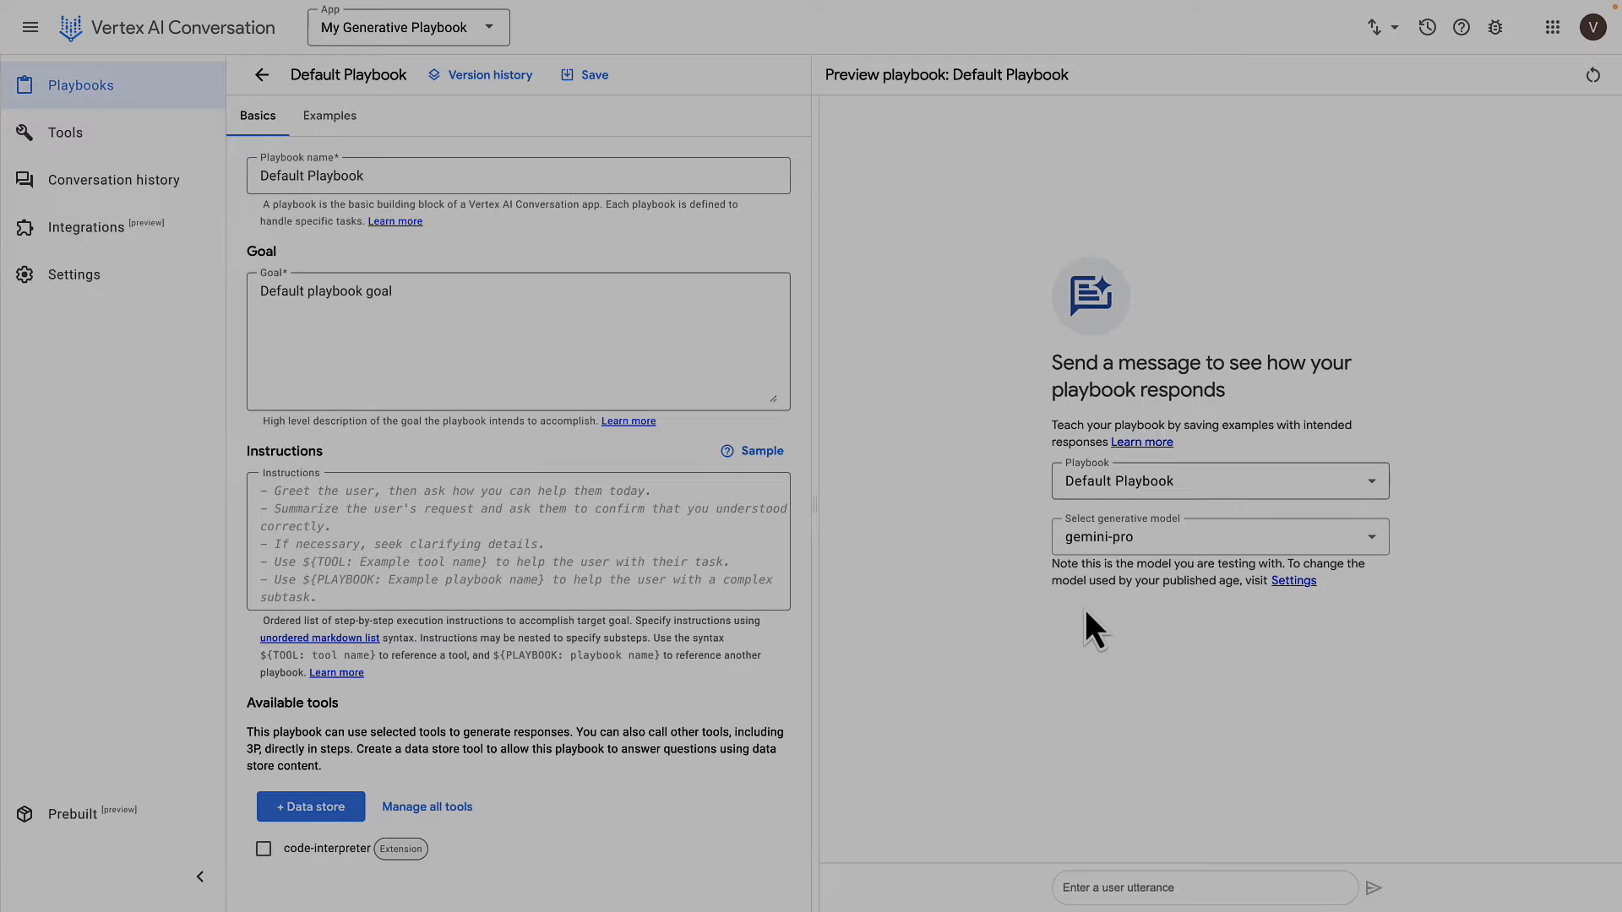
mouse_move(848, 414)
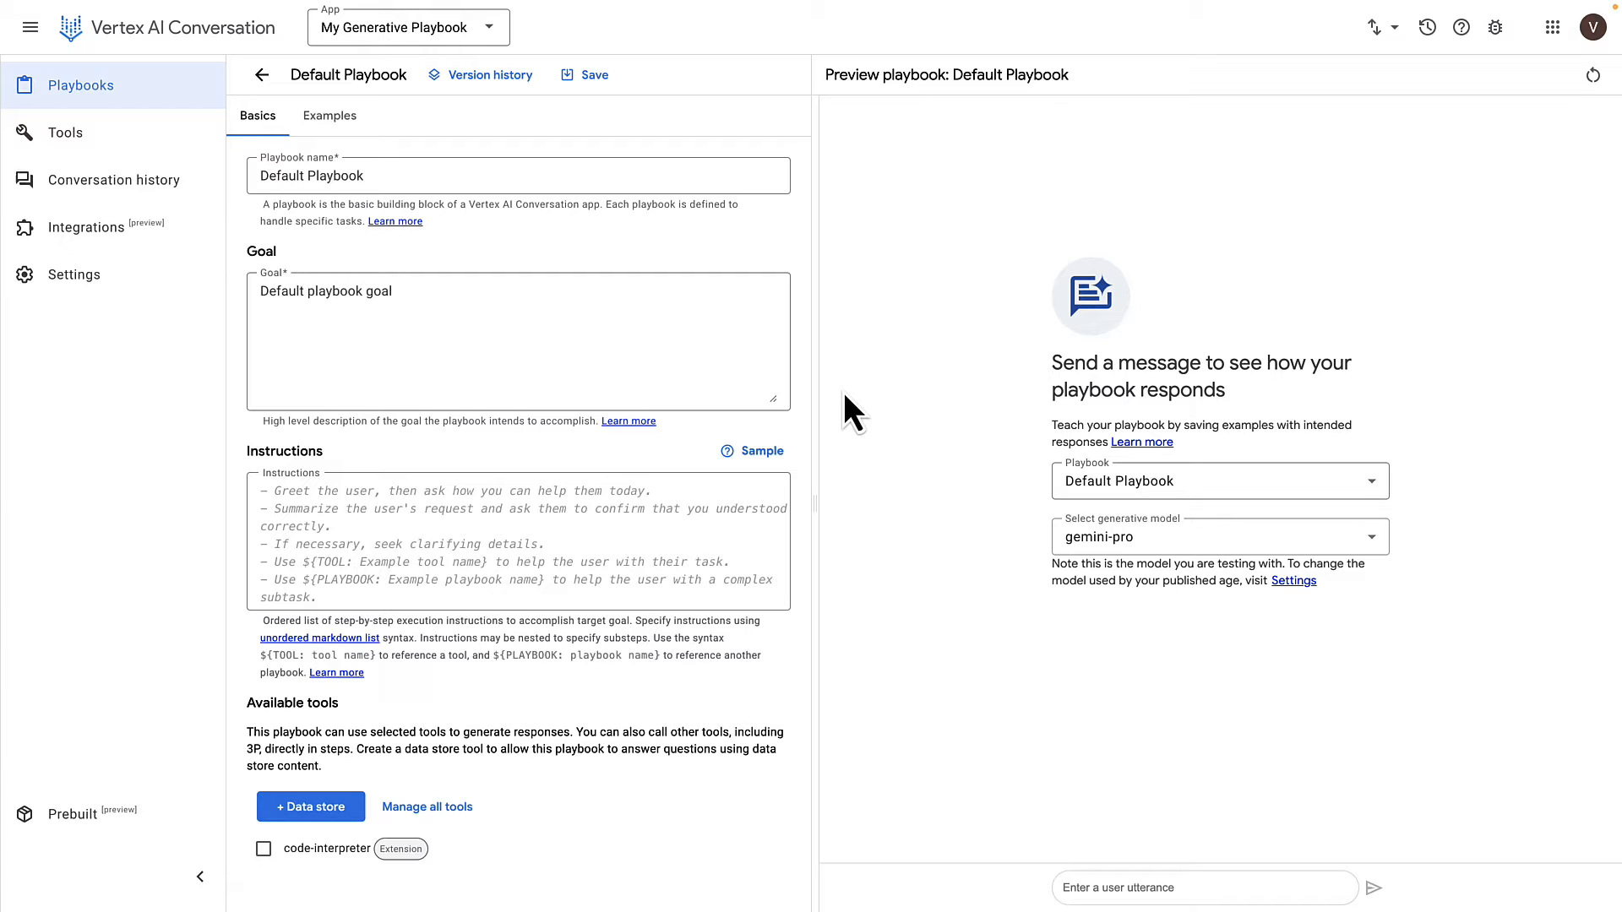
mouse_move(949, 322)
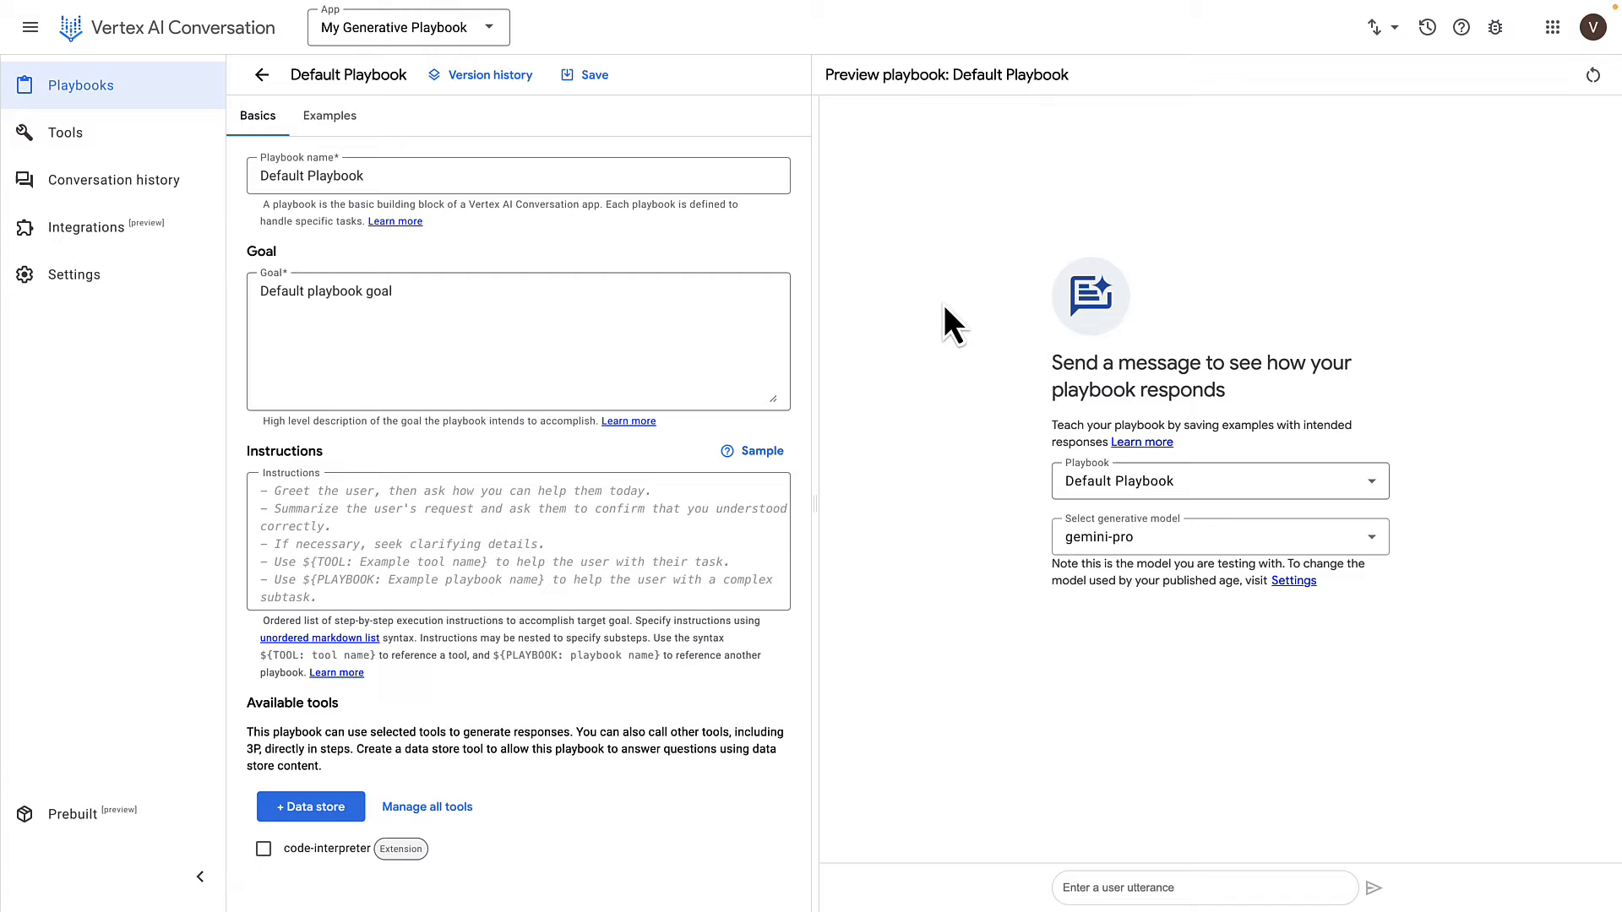
mouse_move(833, 284)
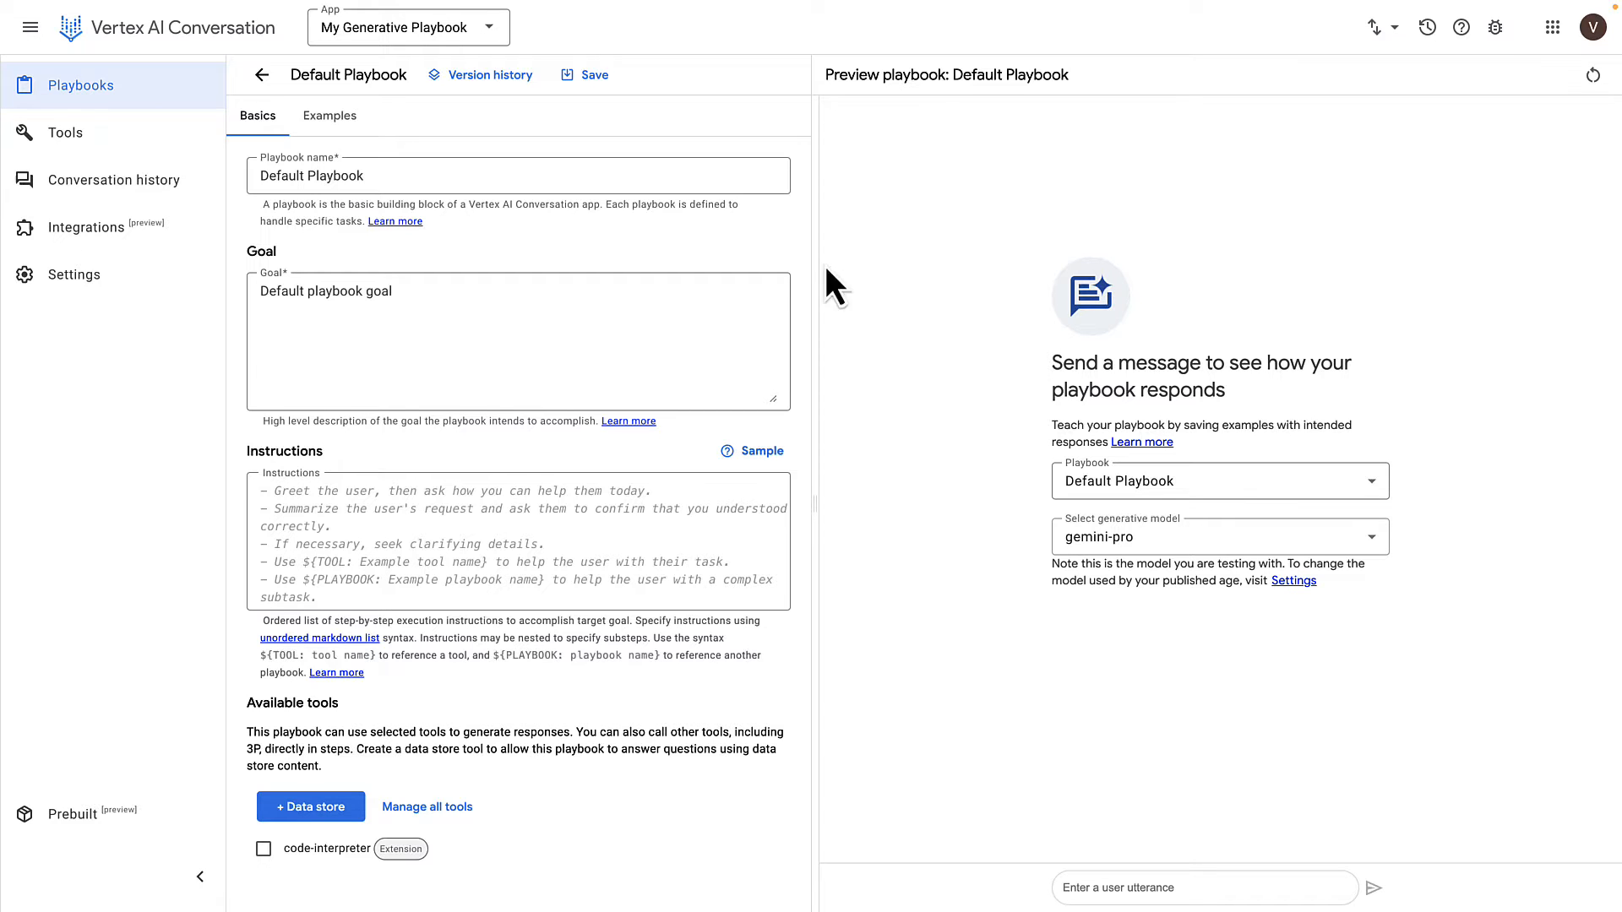
mouse_move(65, 133)
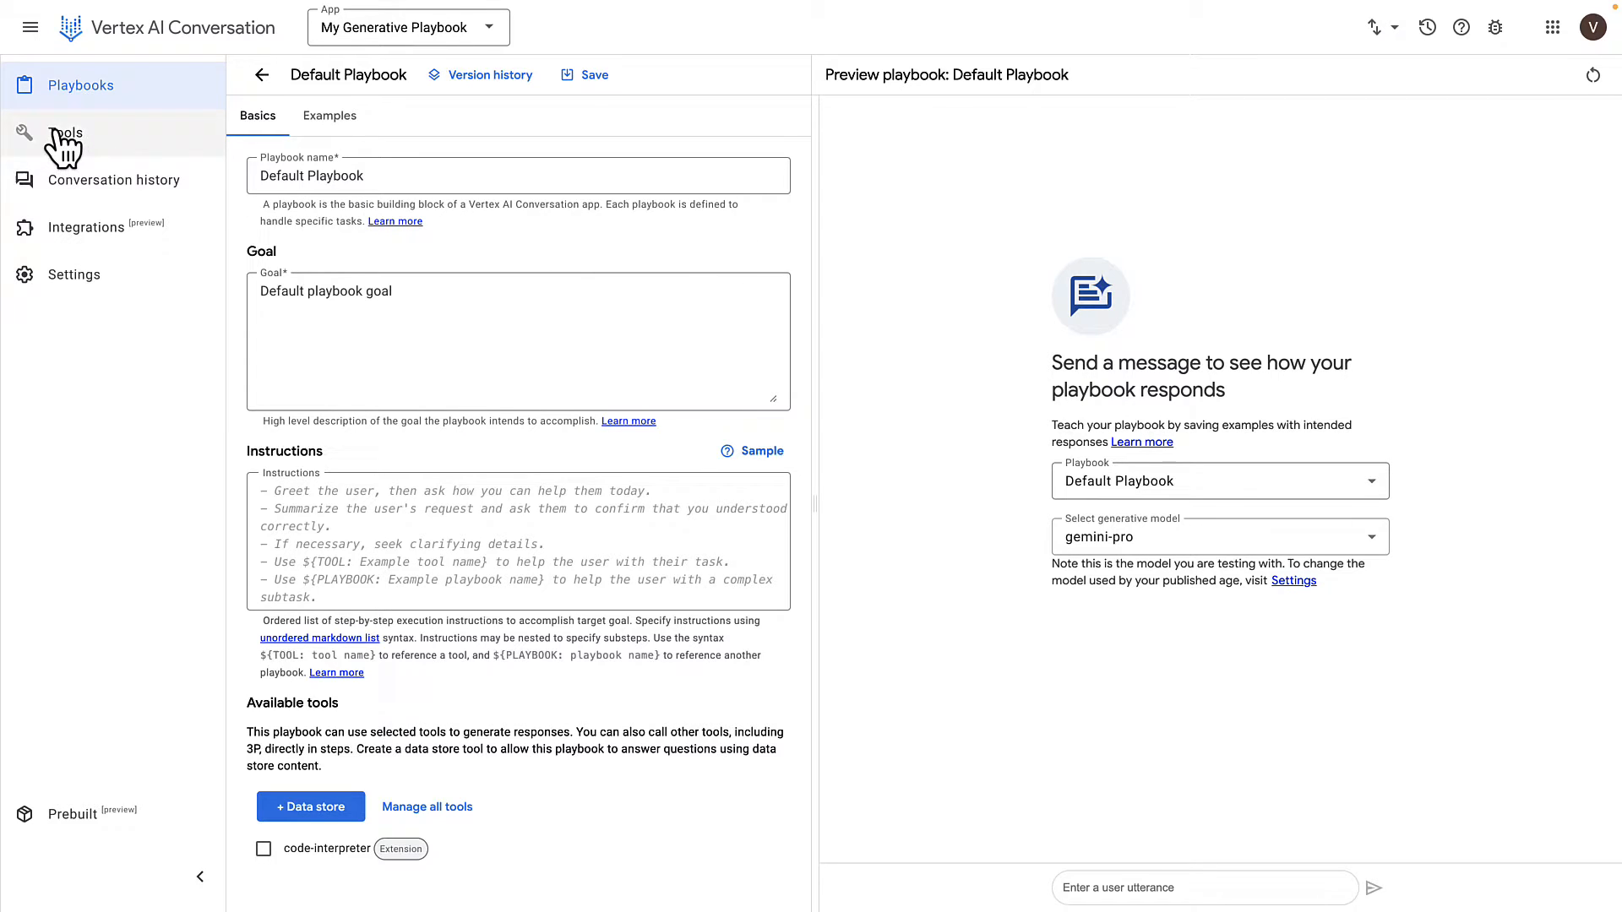
Name a new OpenAPI tool 'Wiki Search', review its YAML schema, and select GCP_REGION
click(65, 133)
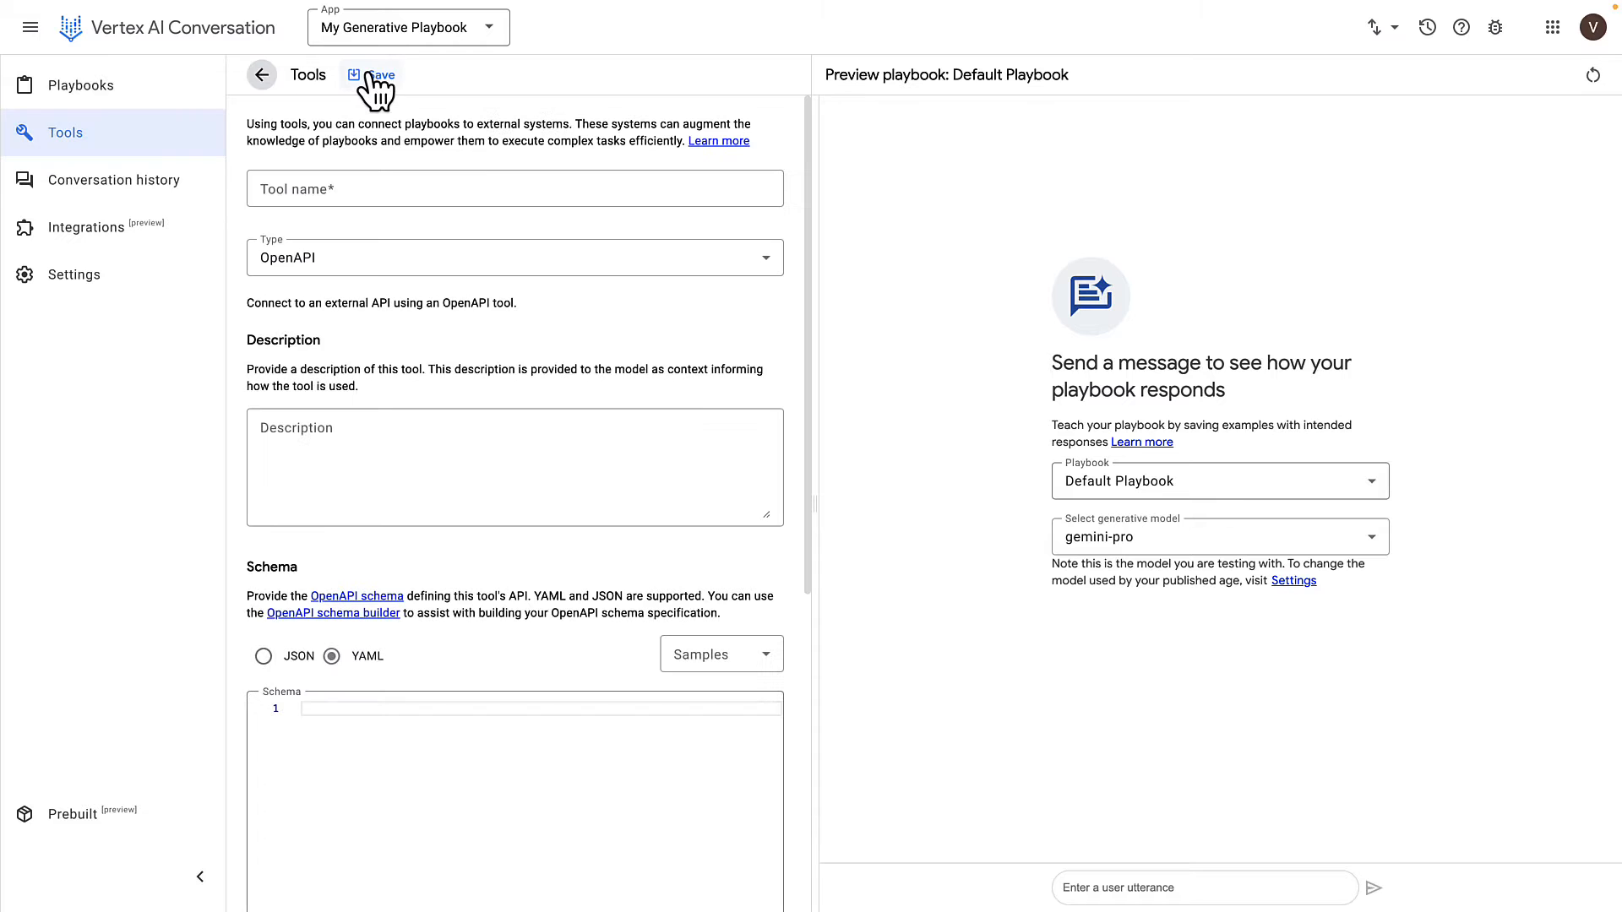
text(Wiki Search)
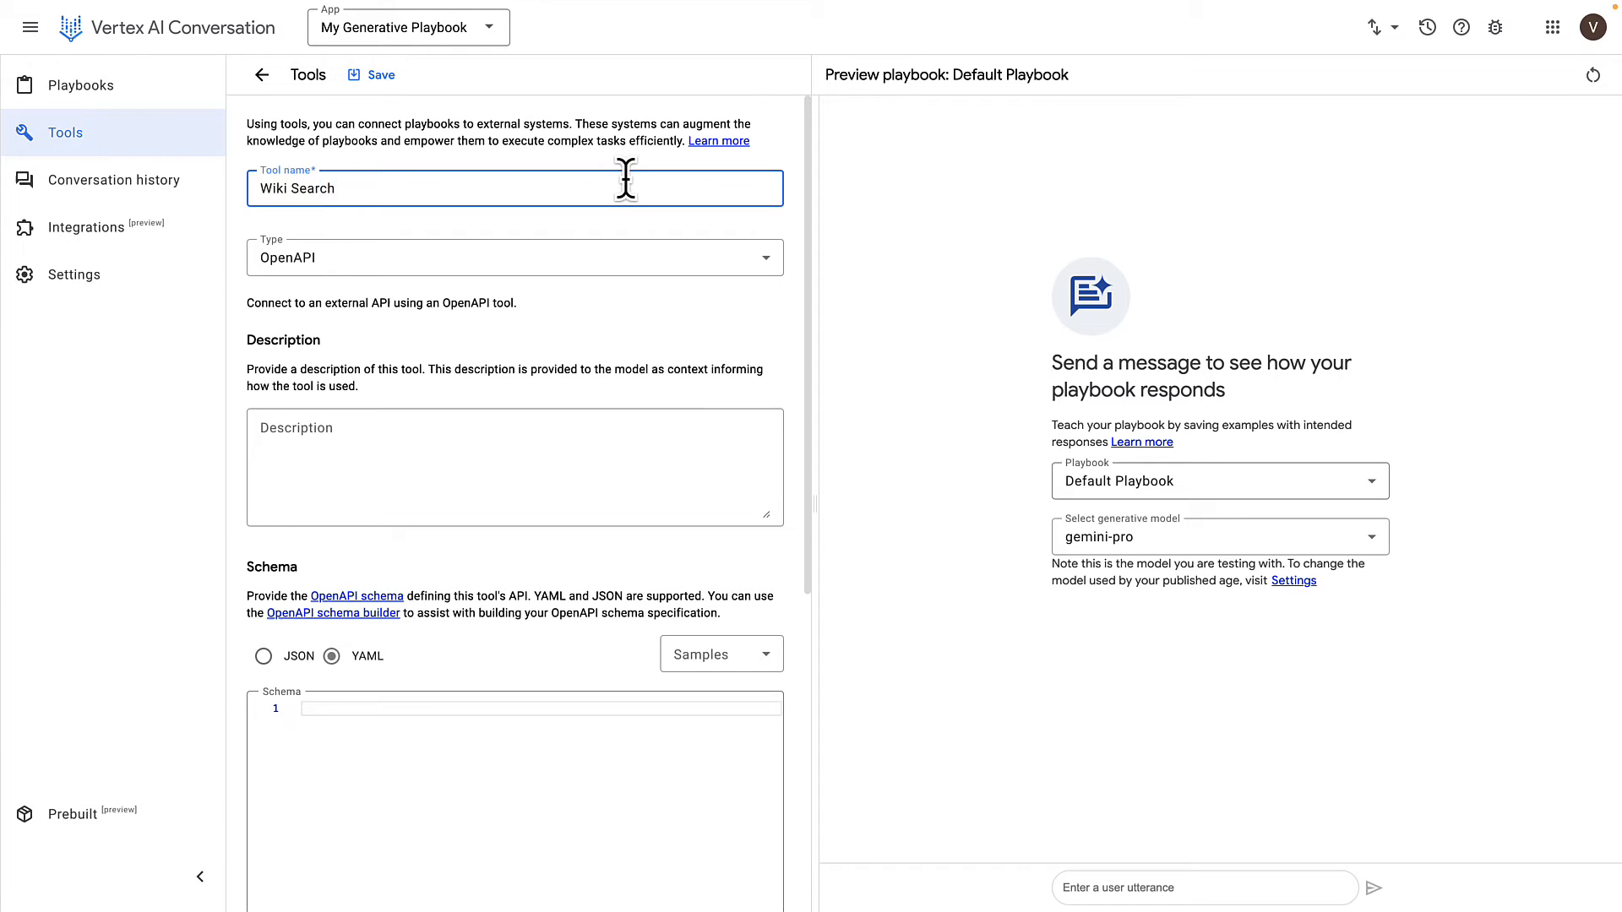
scroll(down, 3)
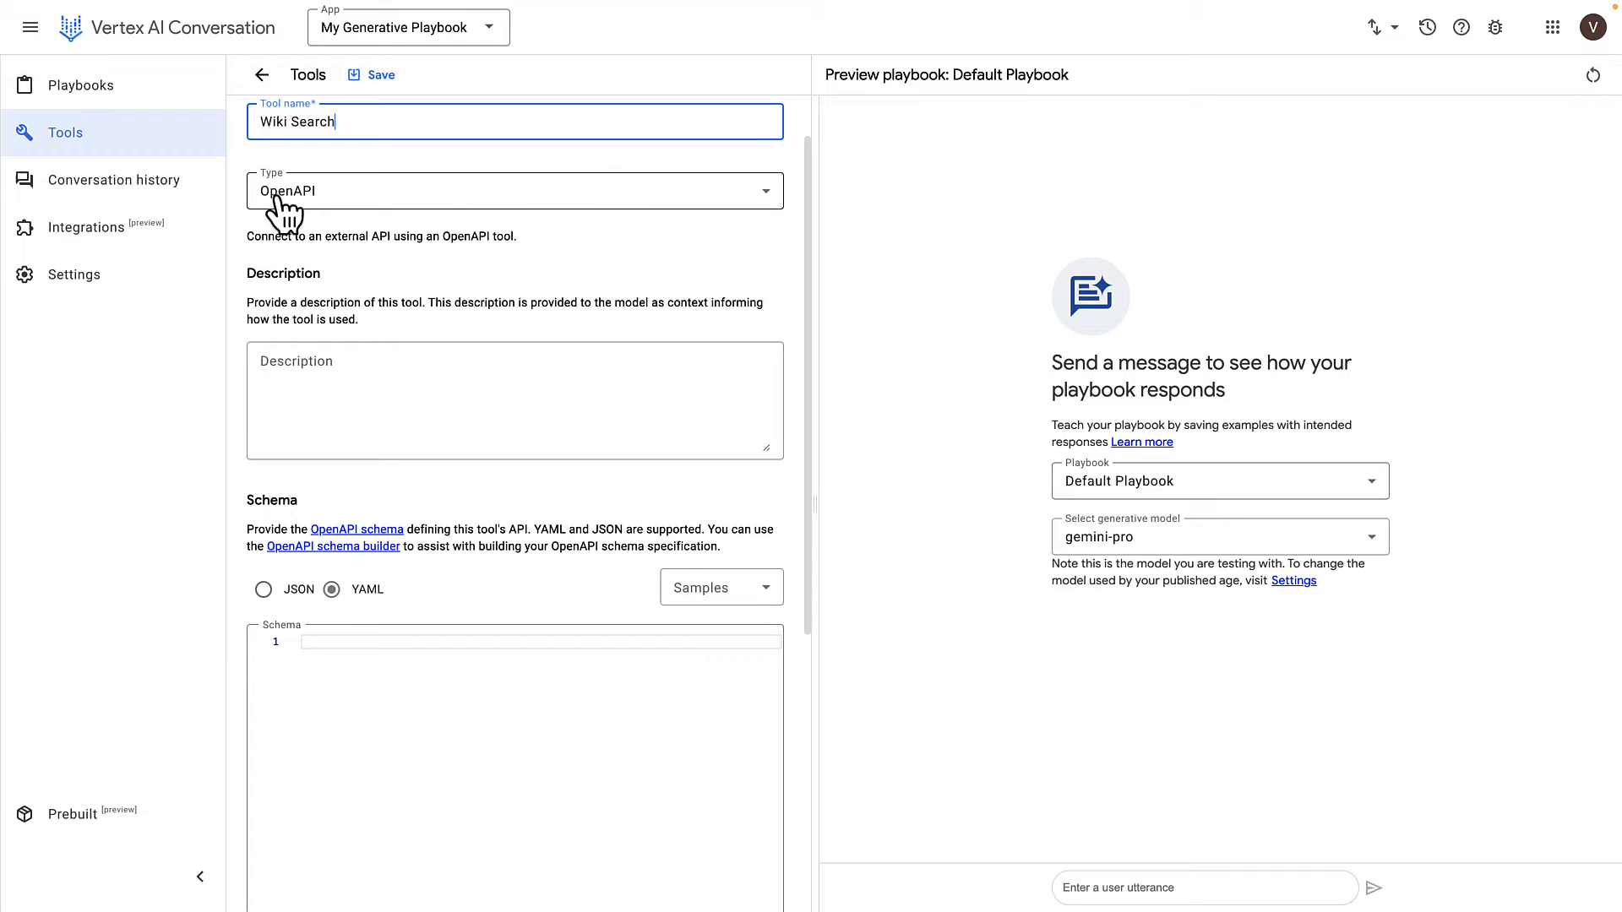
scroll(down, 3)
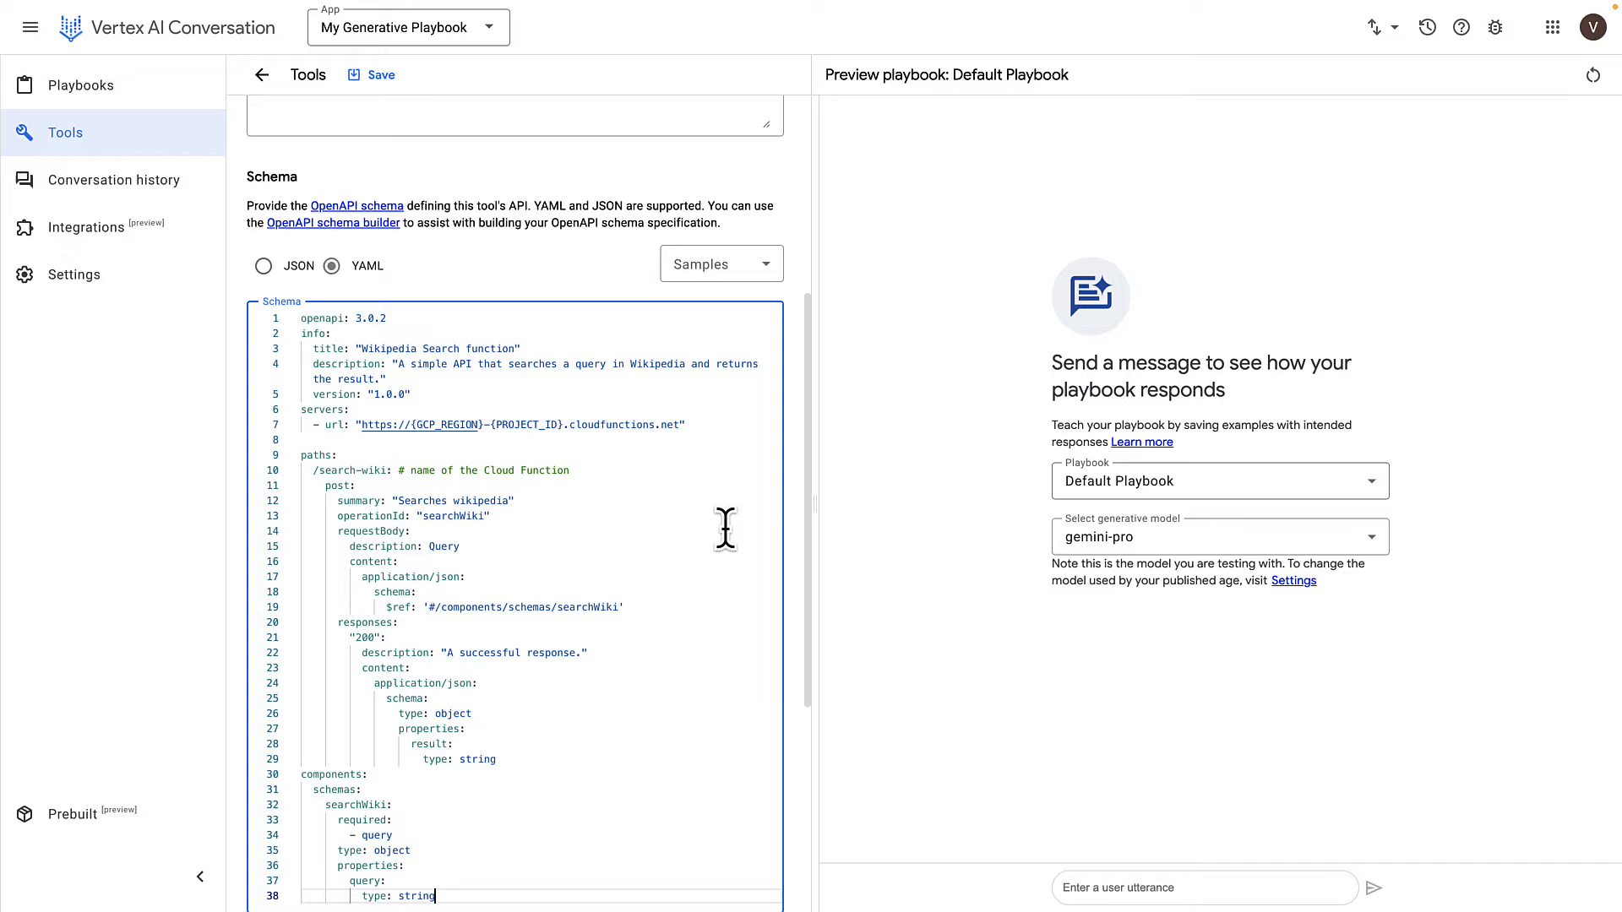
scroll(down, 3)
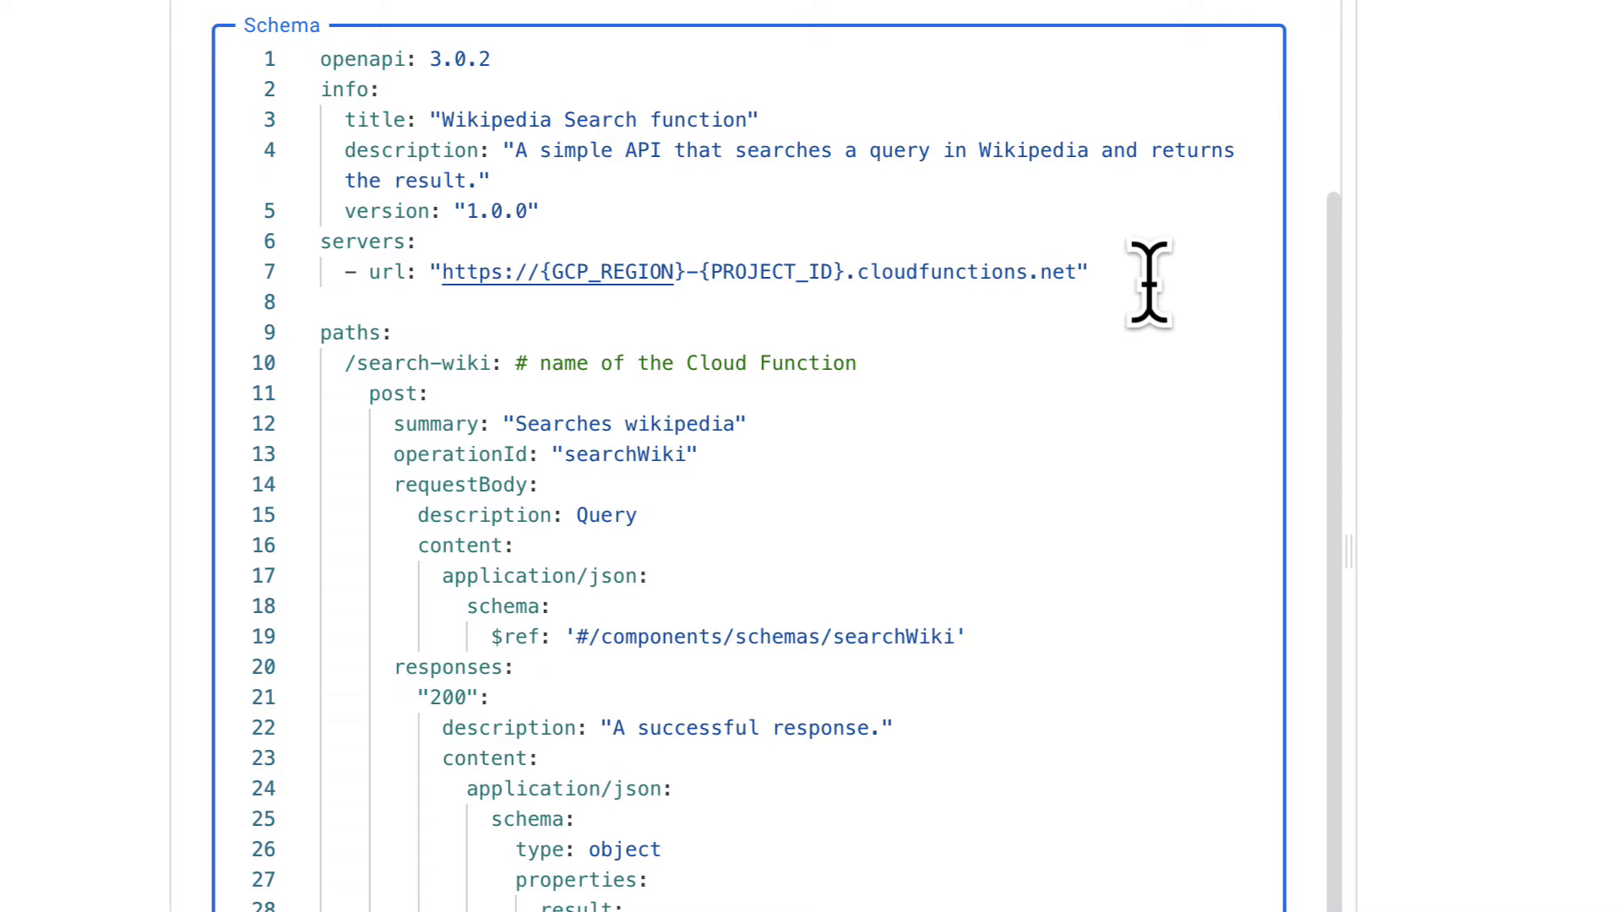
mouse_move(548, 284)
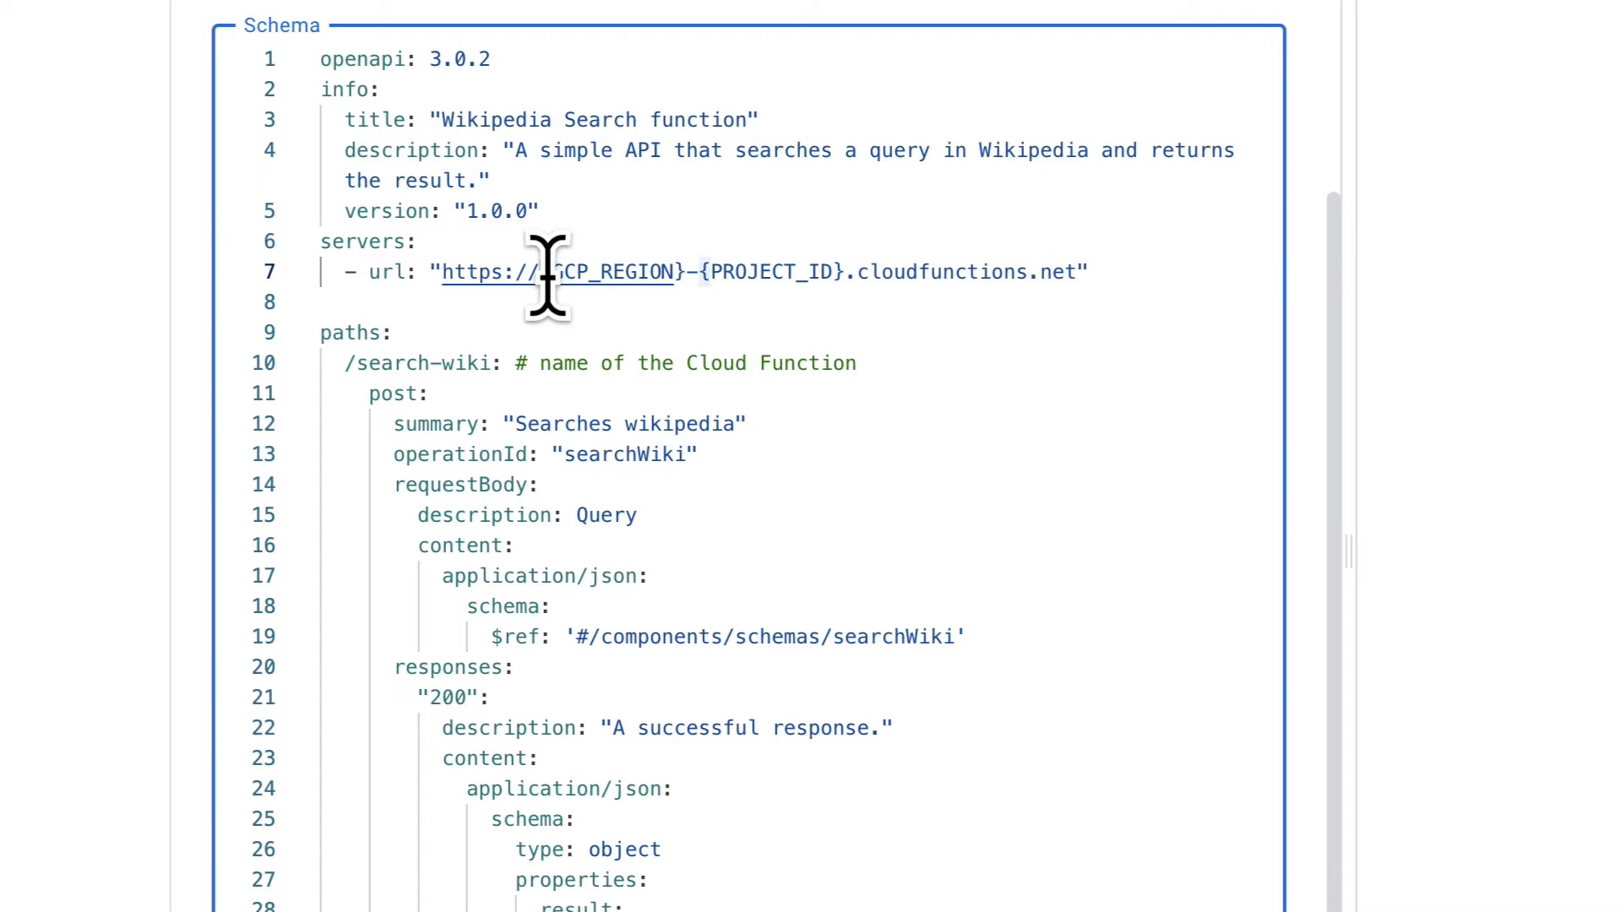
double_click(615, 272)
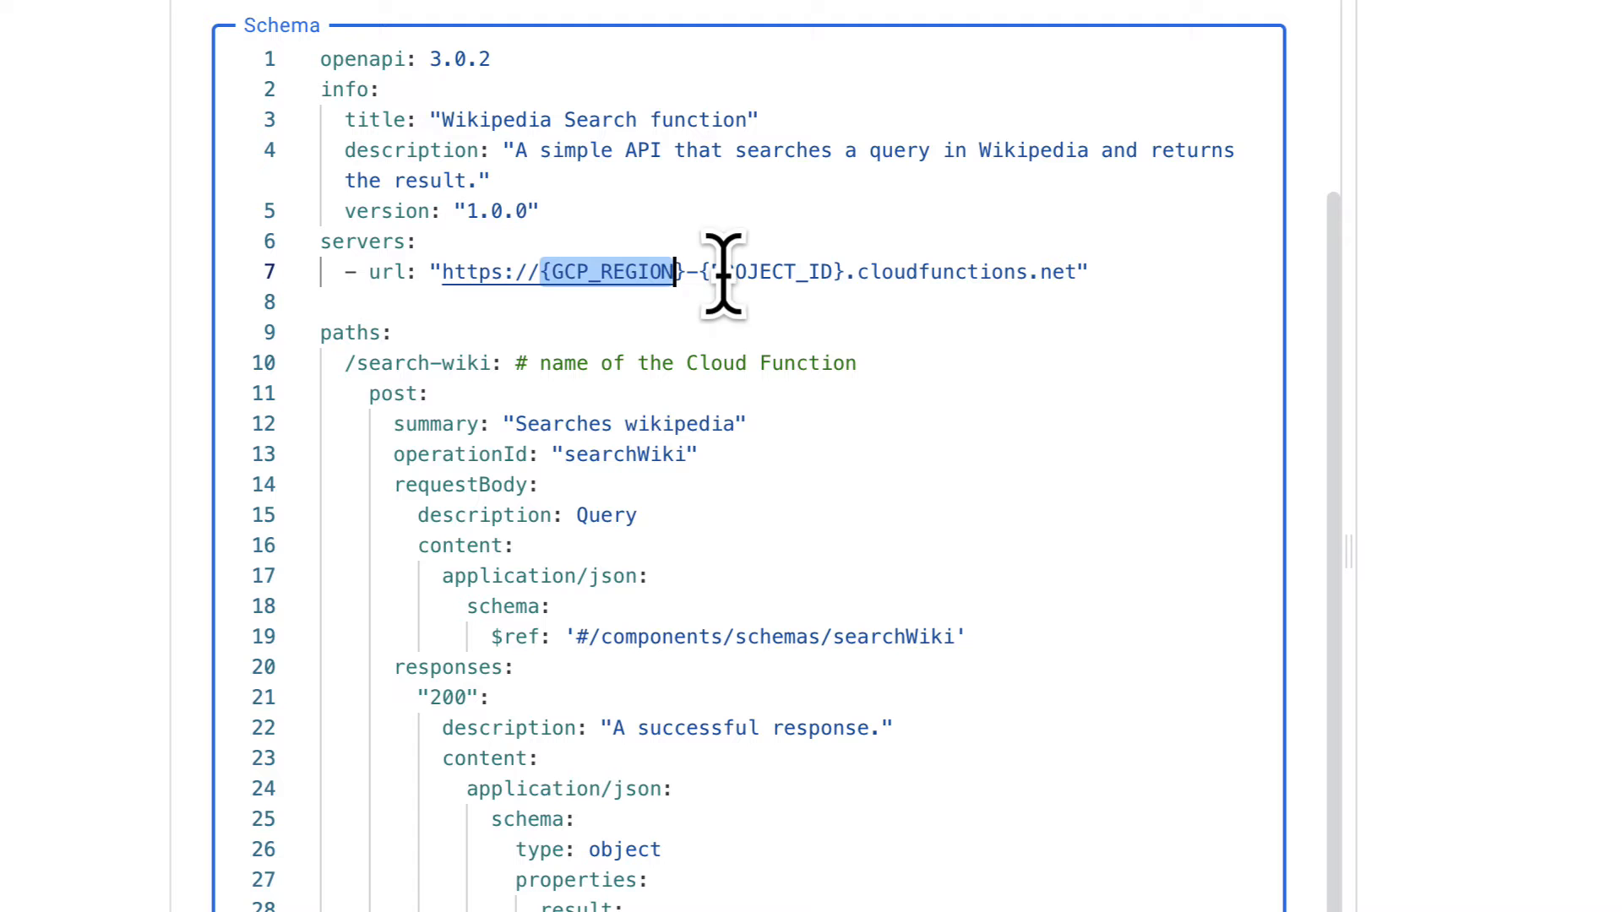
mouse_move(822, 272)
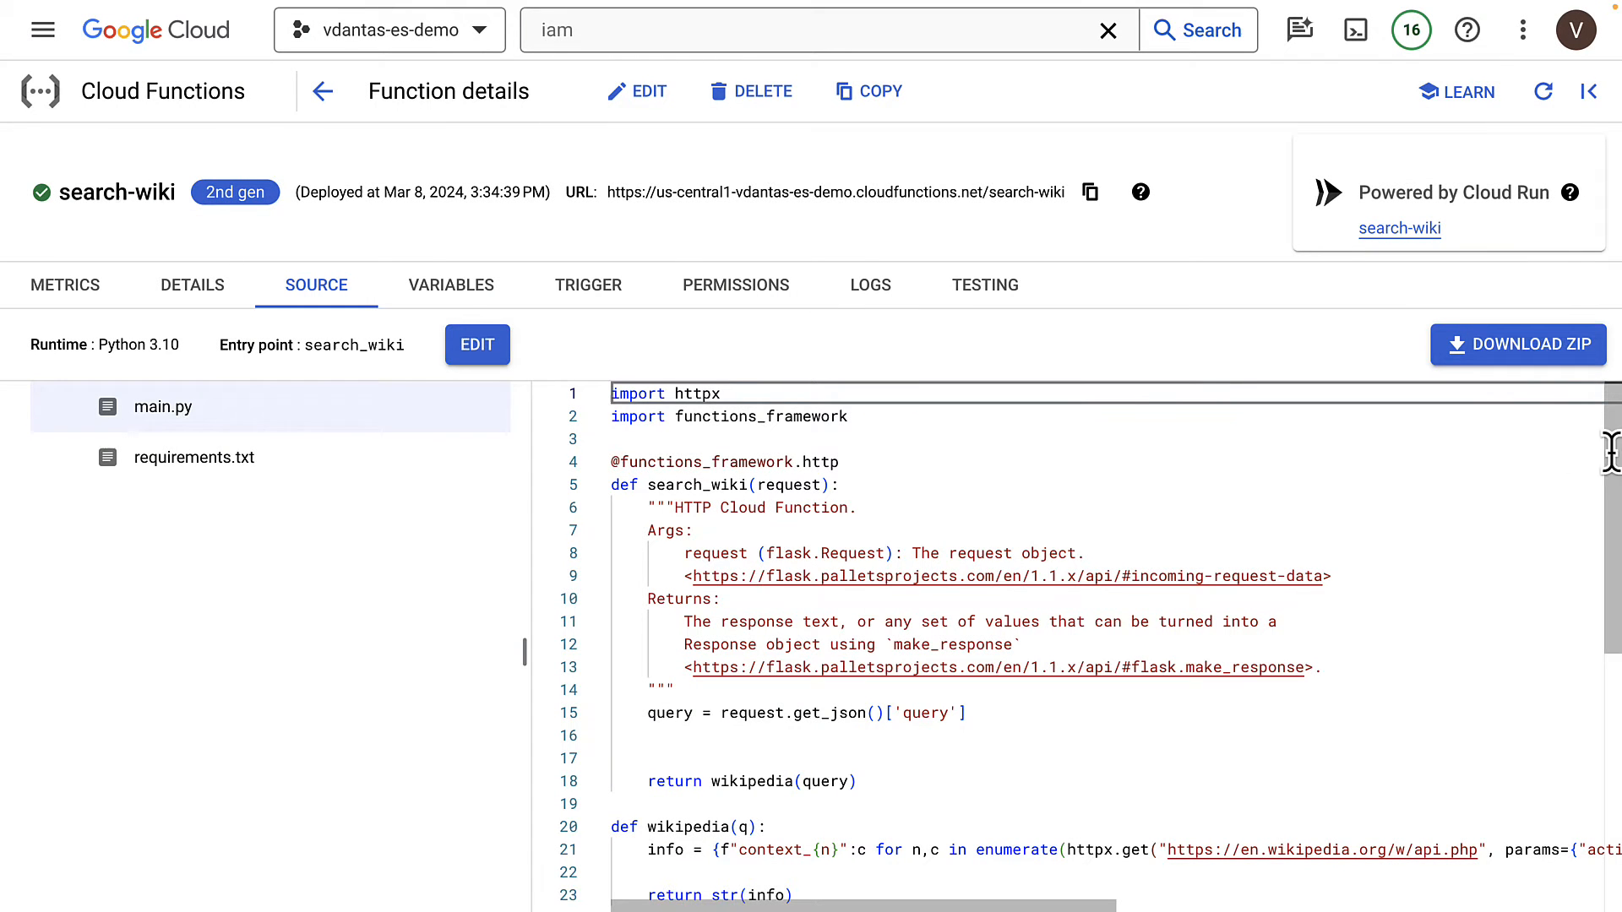
Review the search-wiki function's details and select part of its deployed URL
scroll(down, 3)
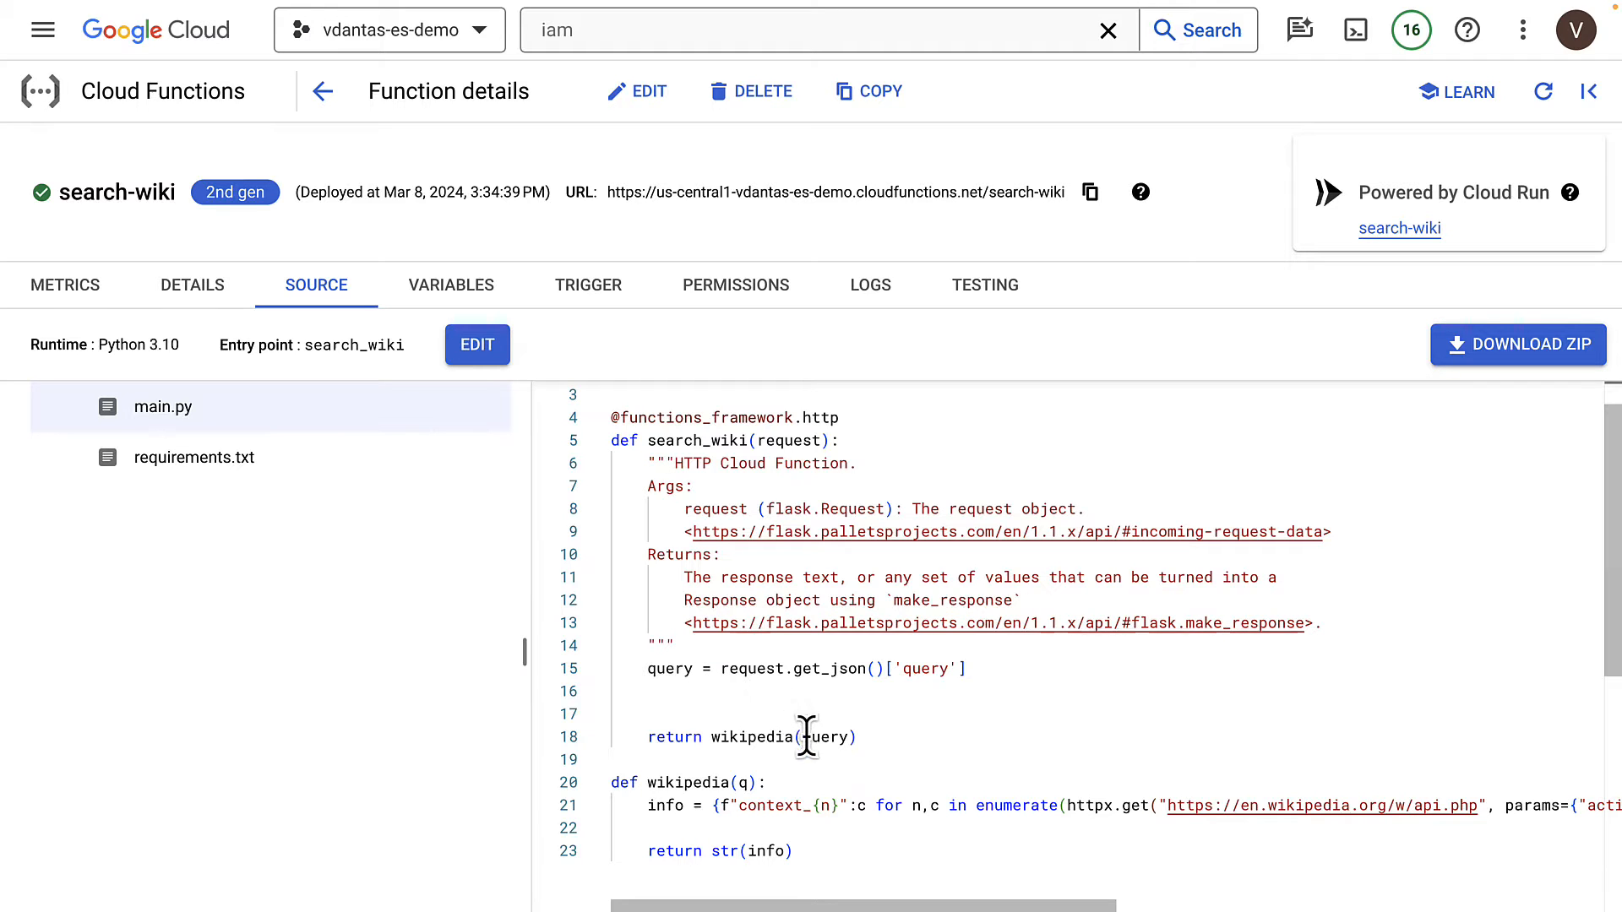
scroll(down, 3)
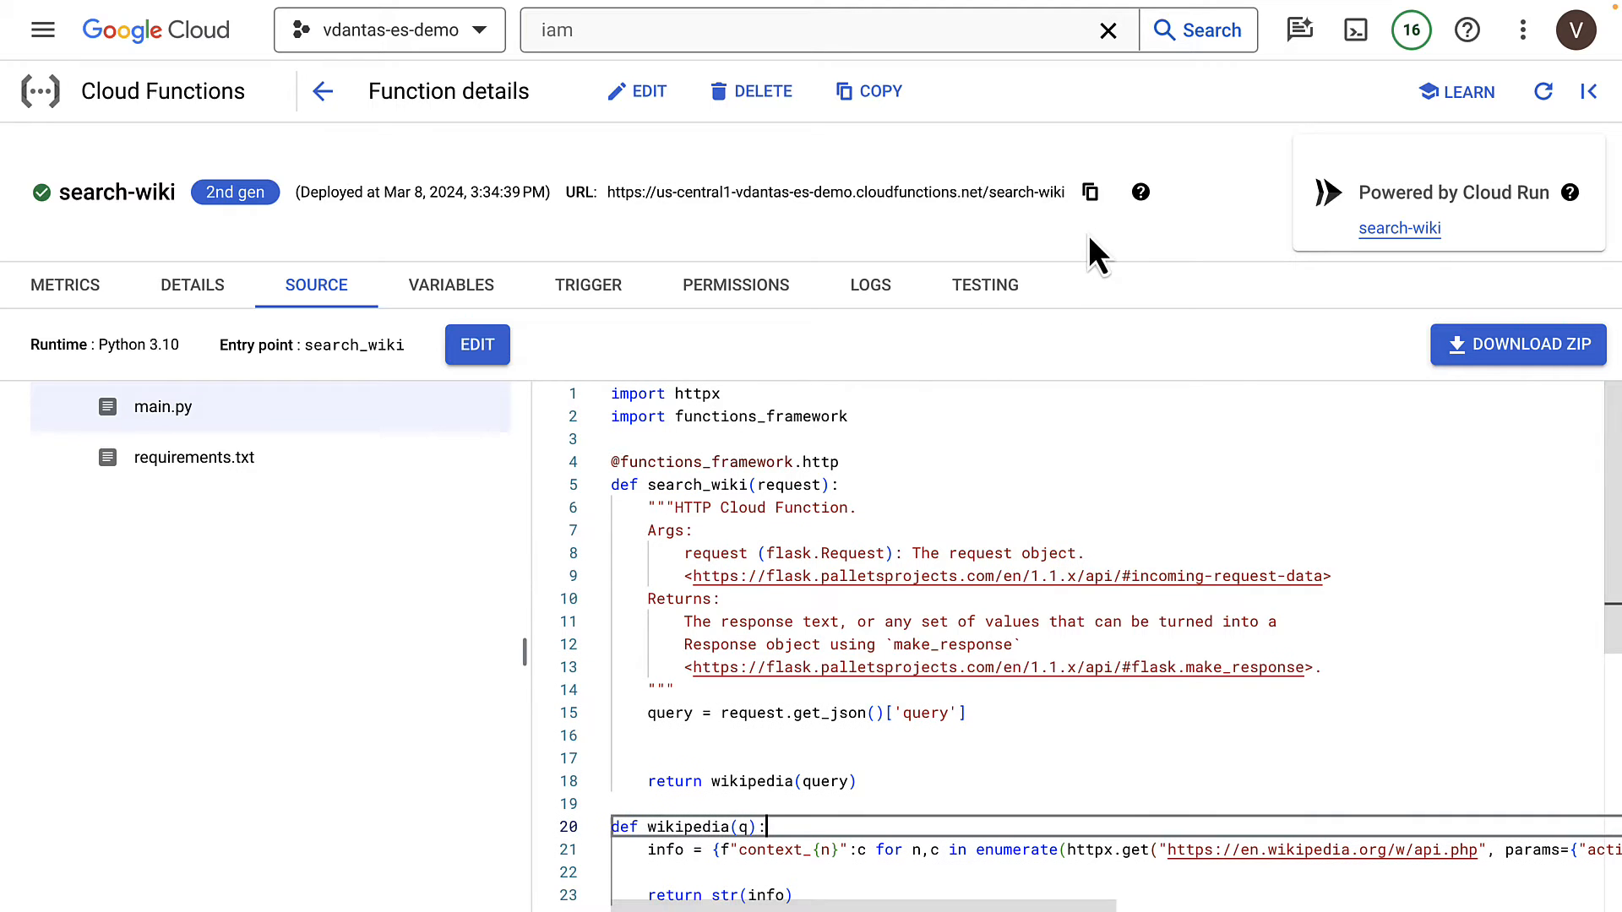
mouse_move(981, 194)
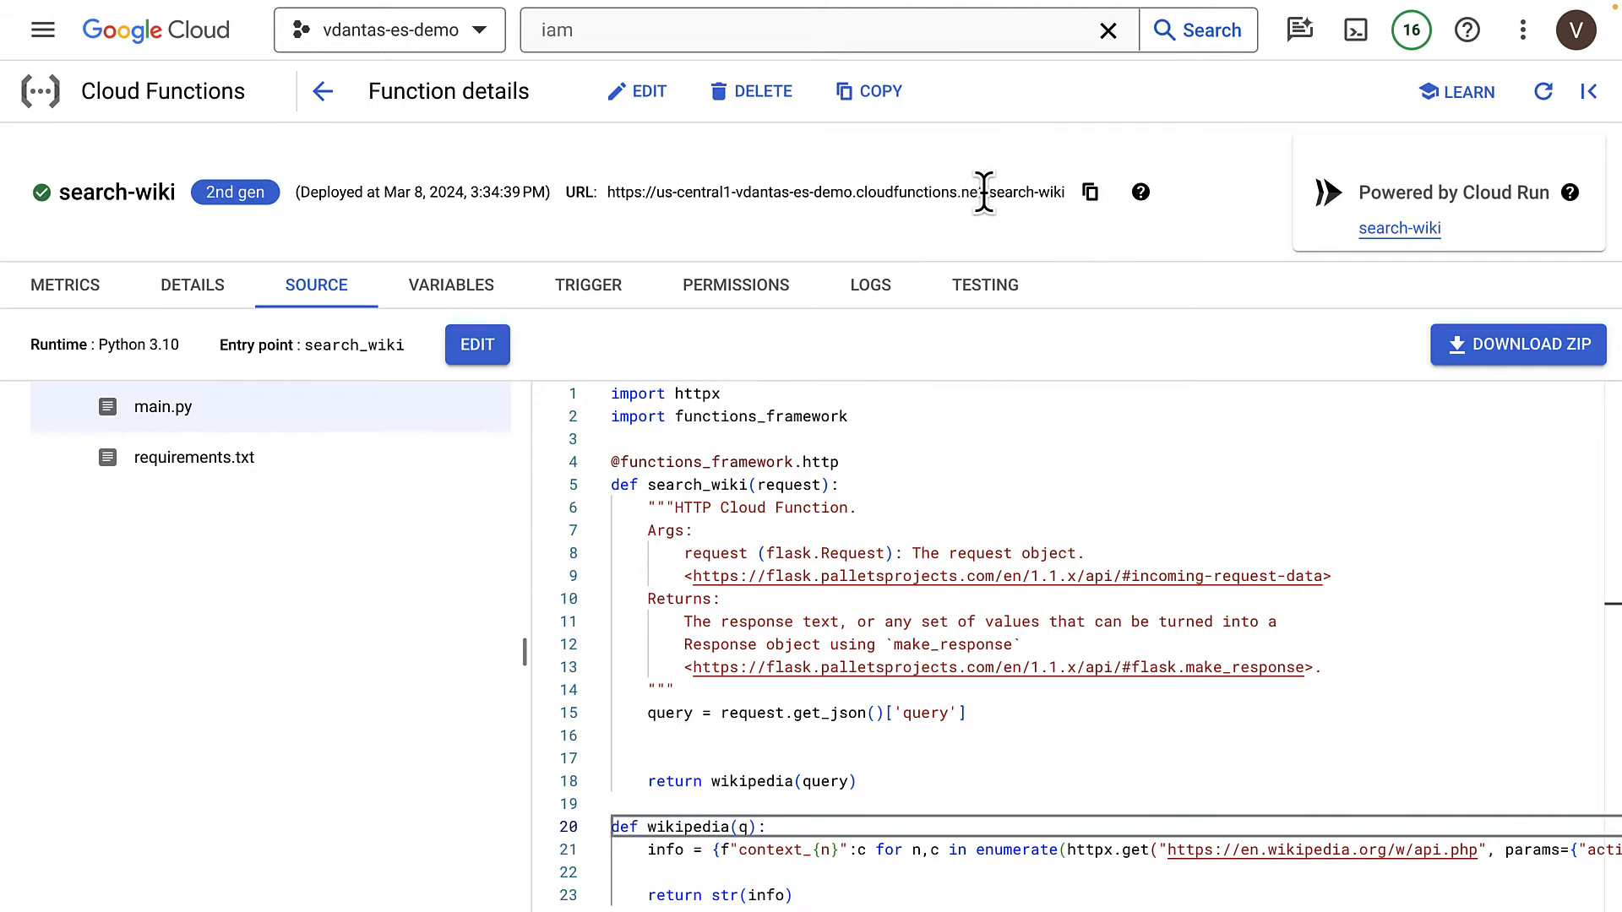
double_click(792, 192)
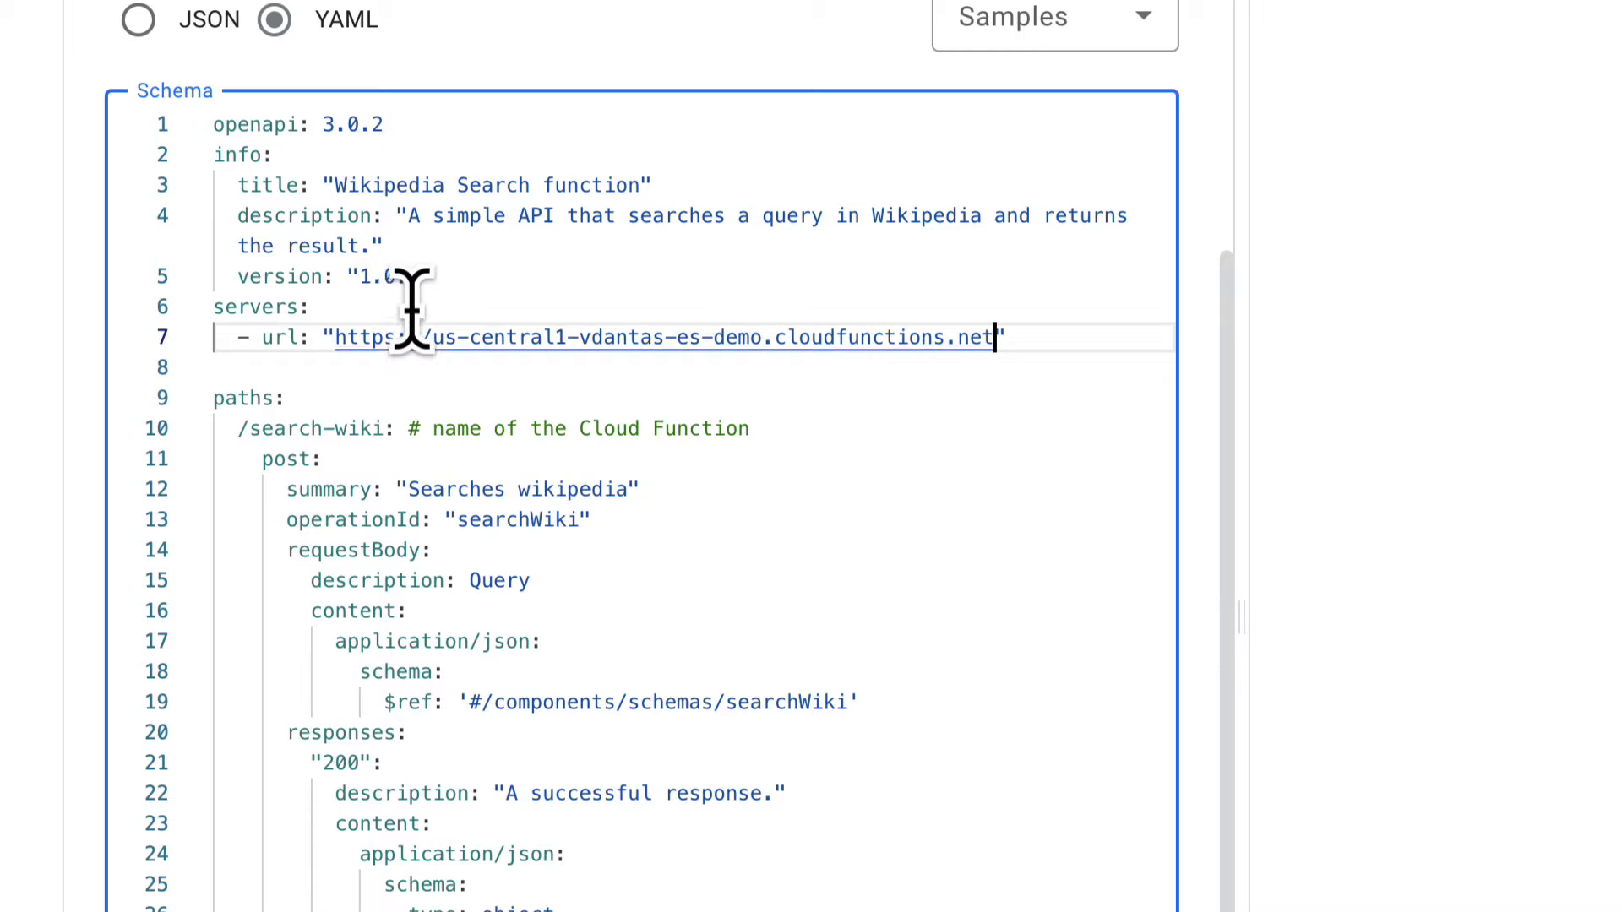
Select the search-wiki path in the schema and scroll down to Authentication
double_click(322, 429)
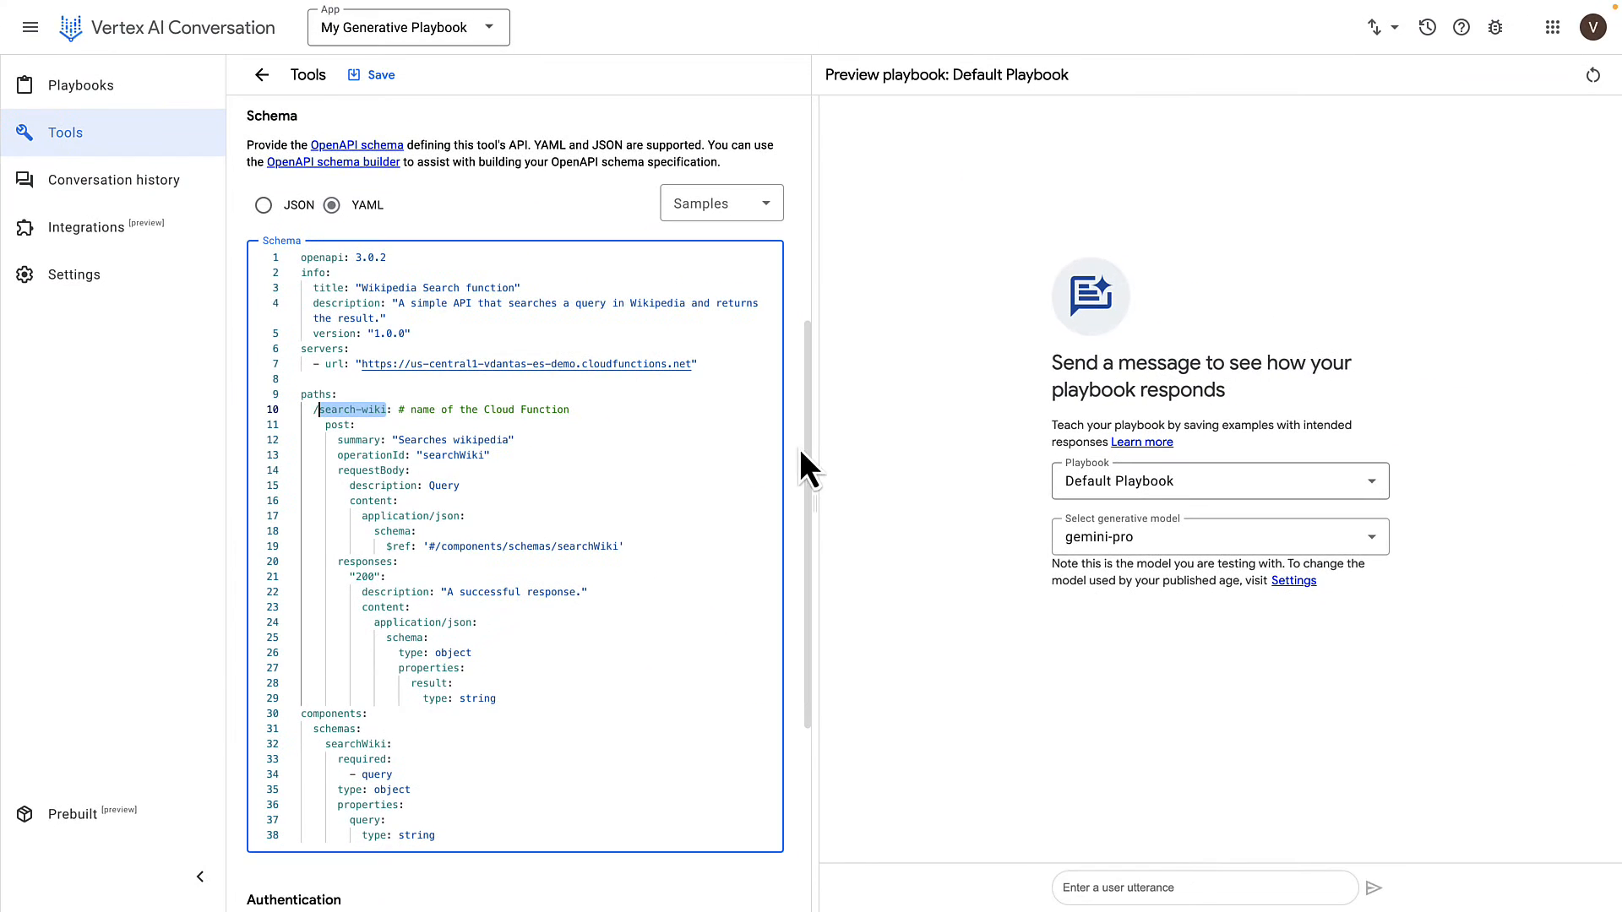
scroll(down, 3)
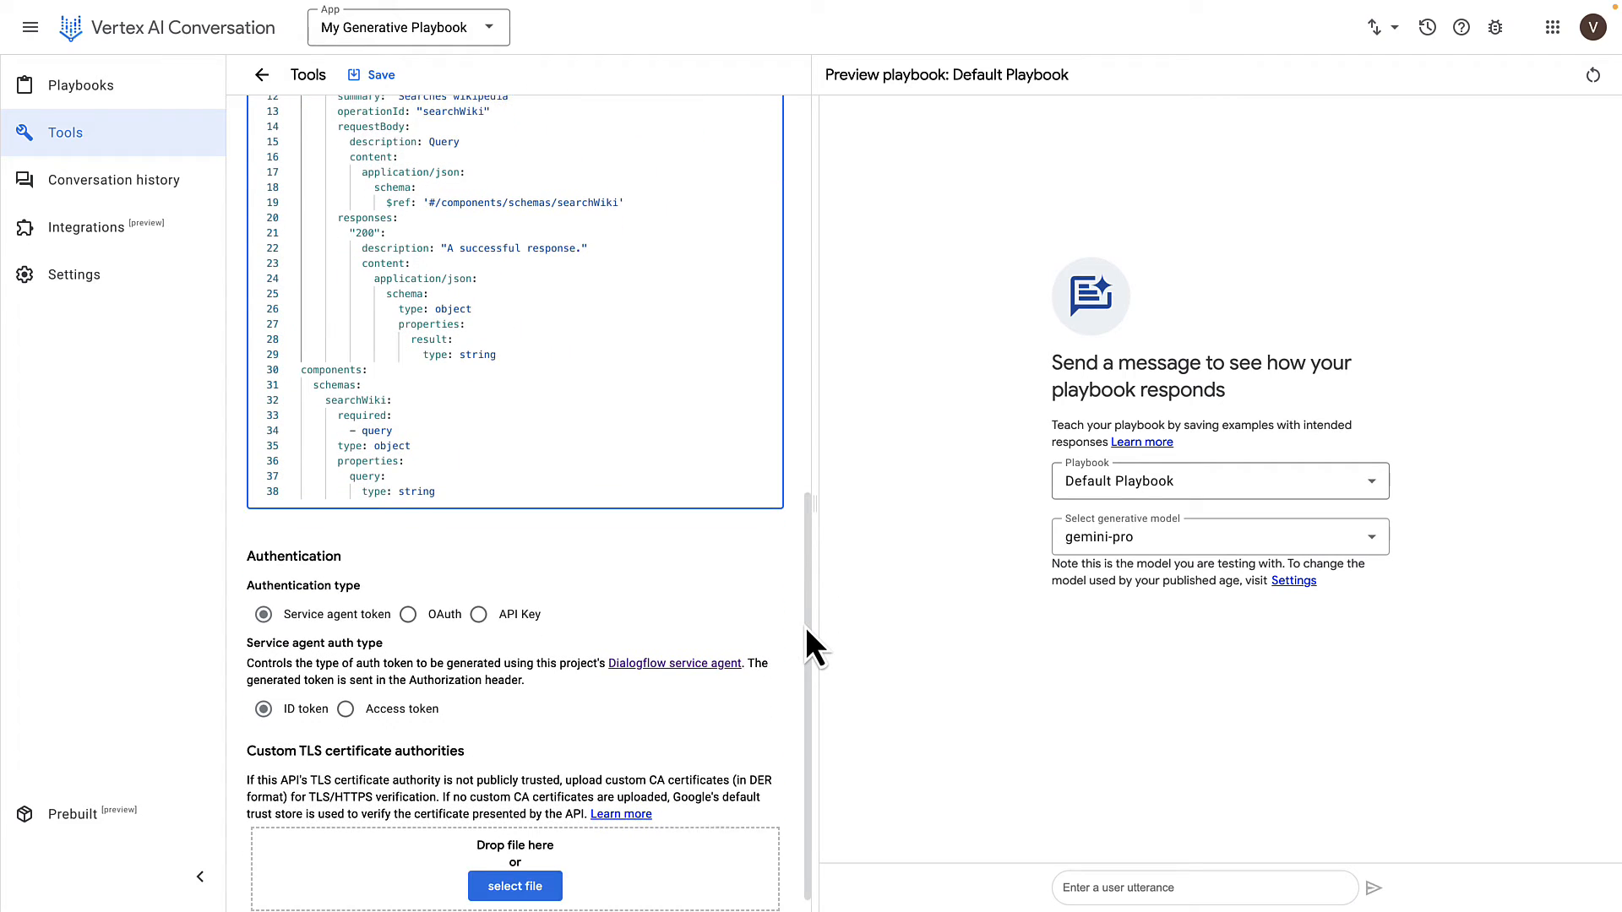
scroll(down, 3)
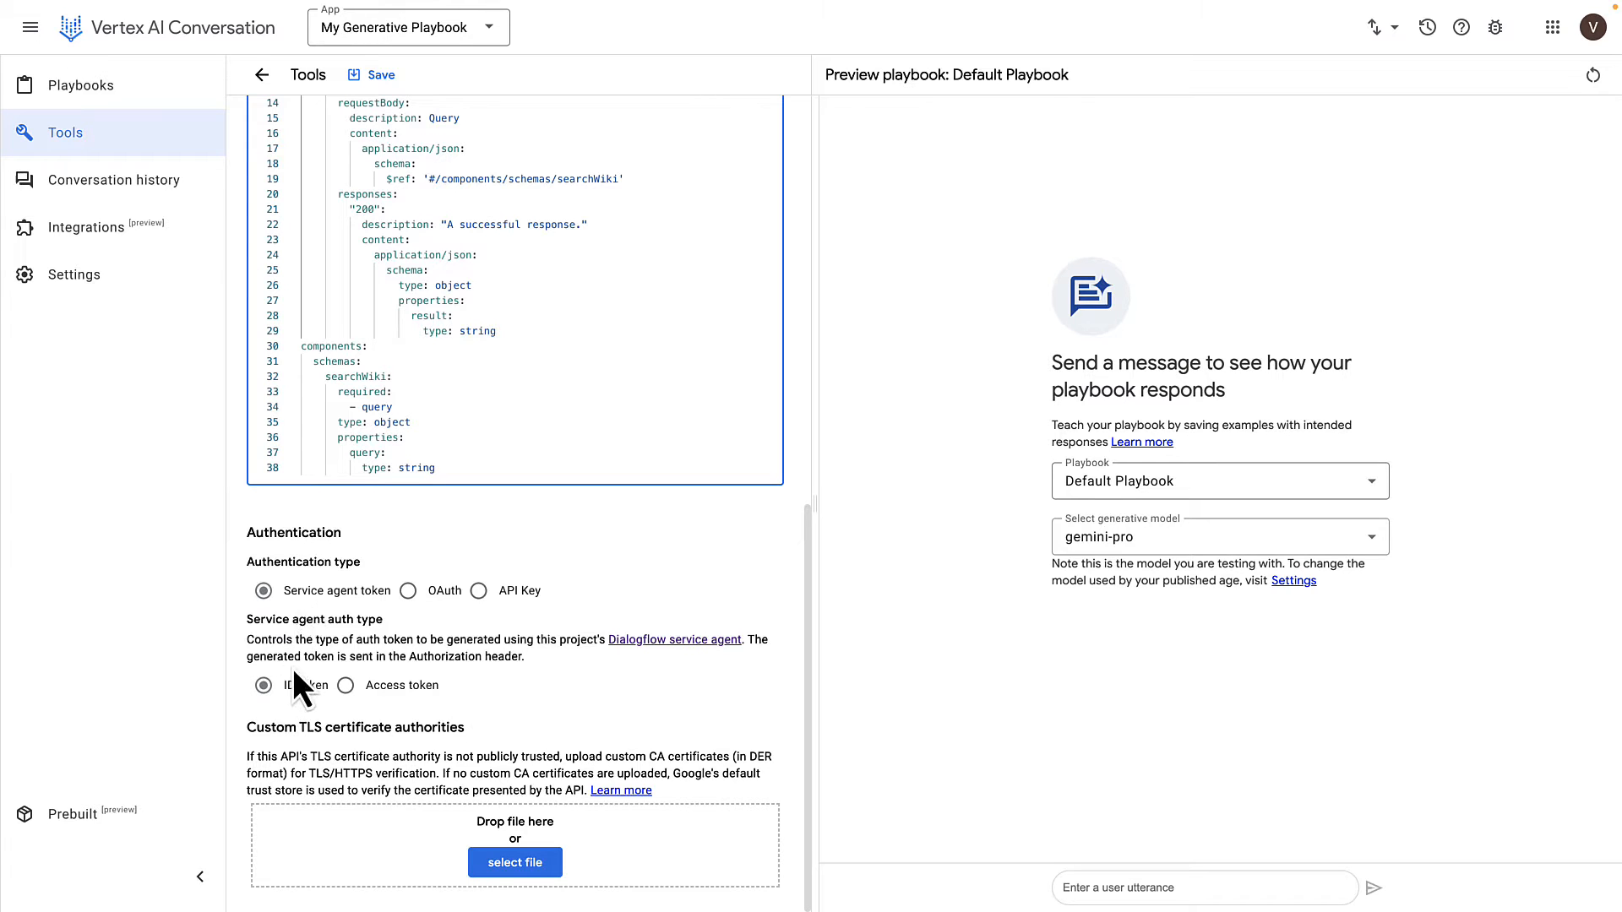
mouse_move(788, 687)
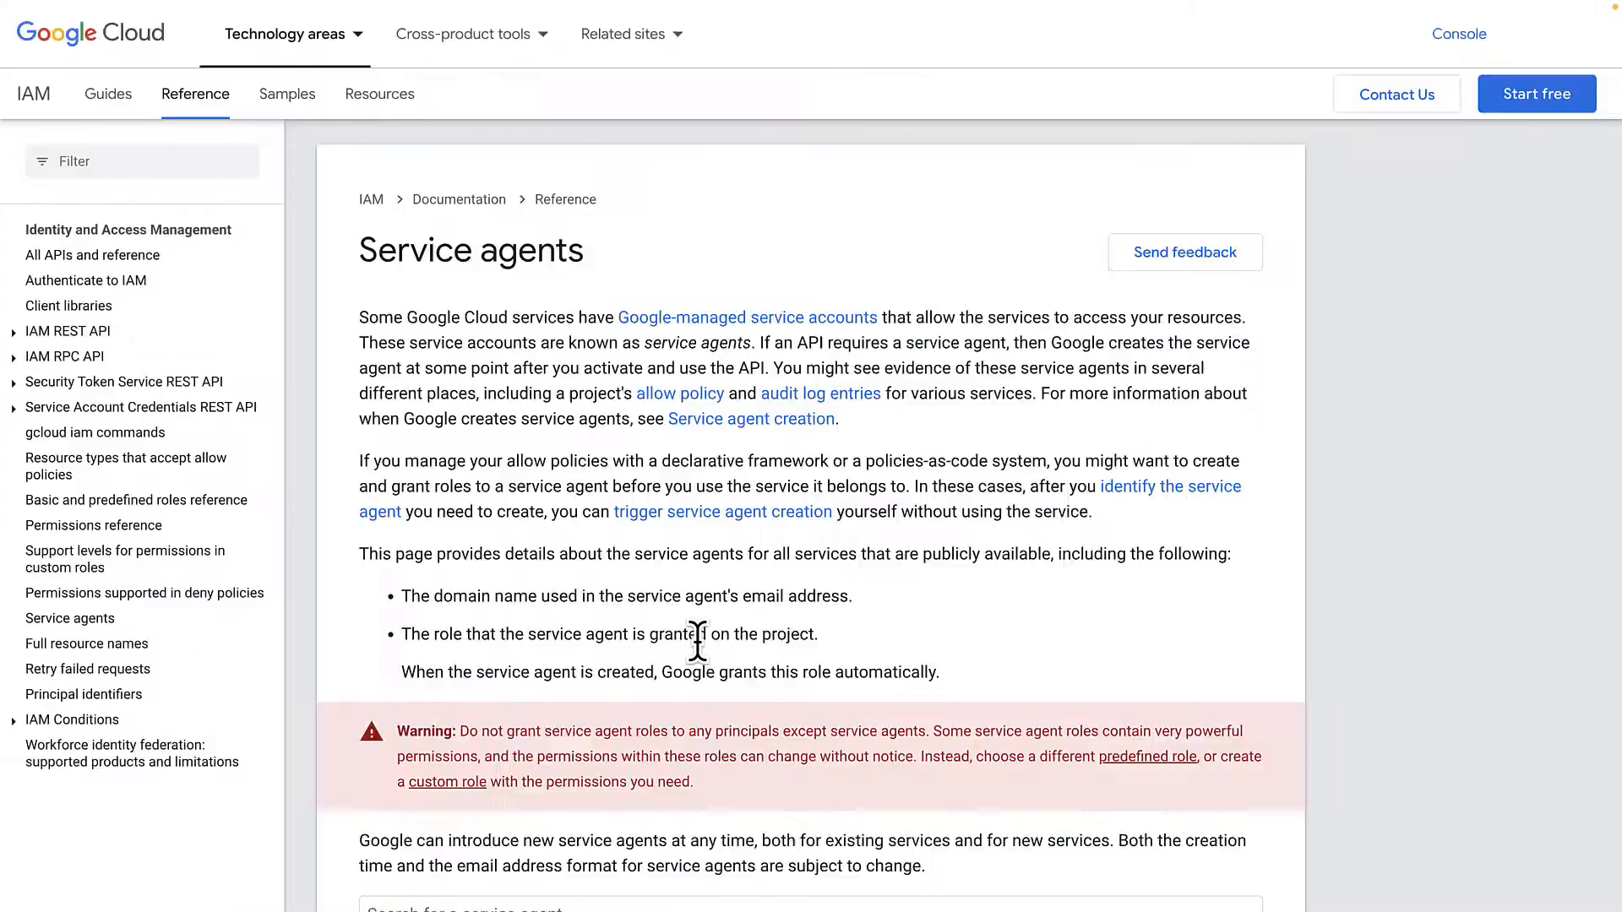
Scroll through the IAM Service agents reference page
scroll(down, 3)
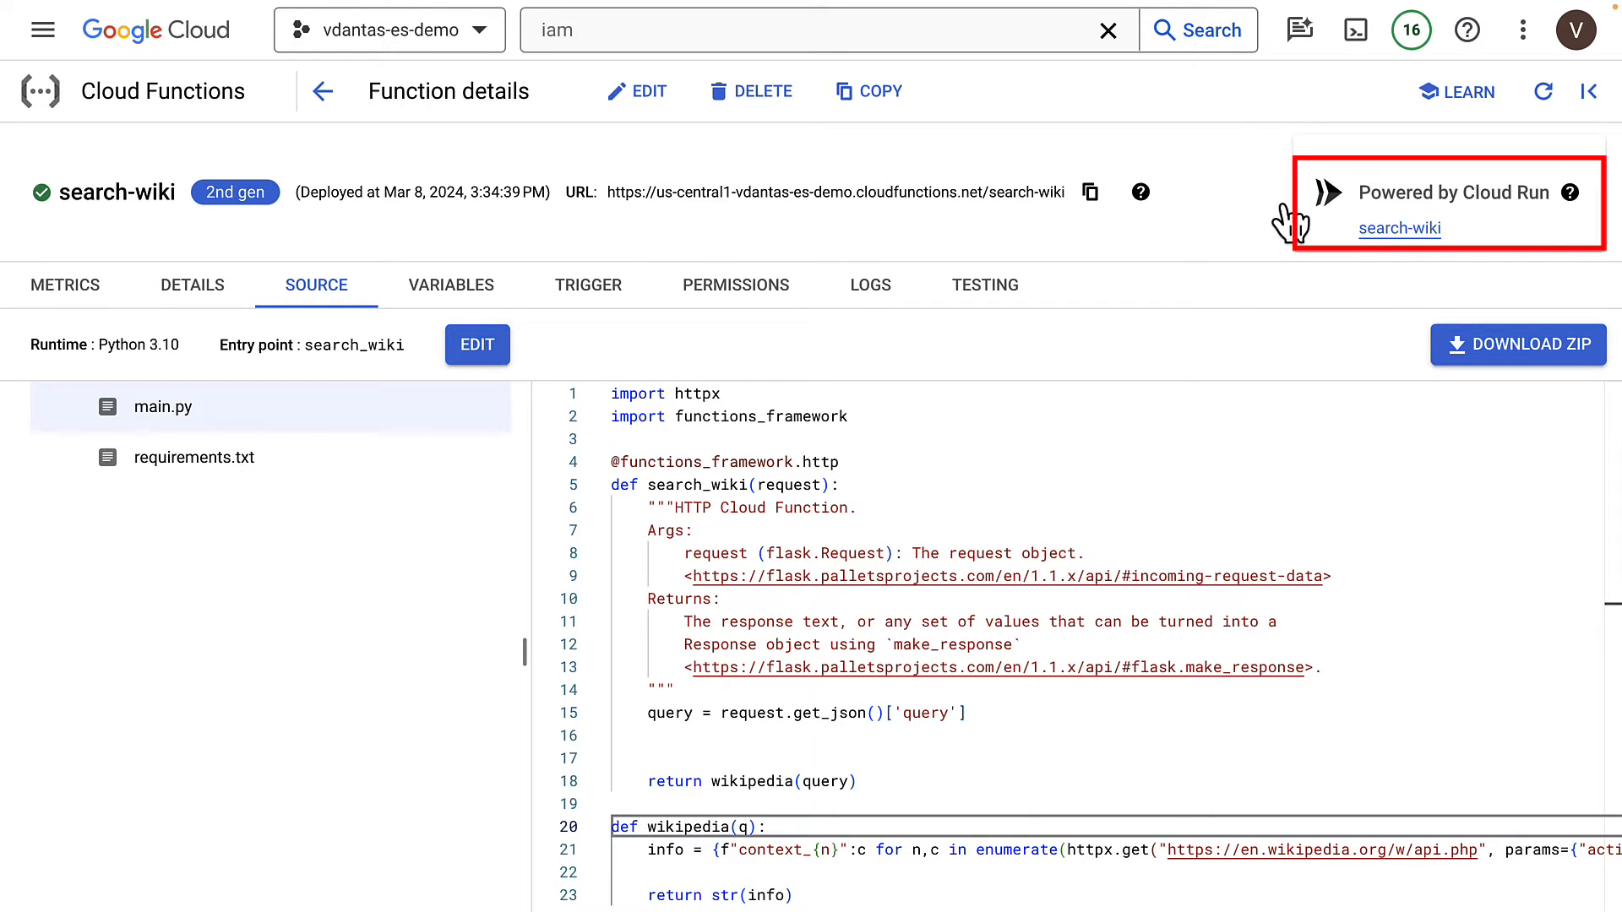
mouse_move(1525, 230)
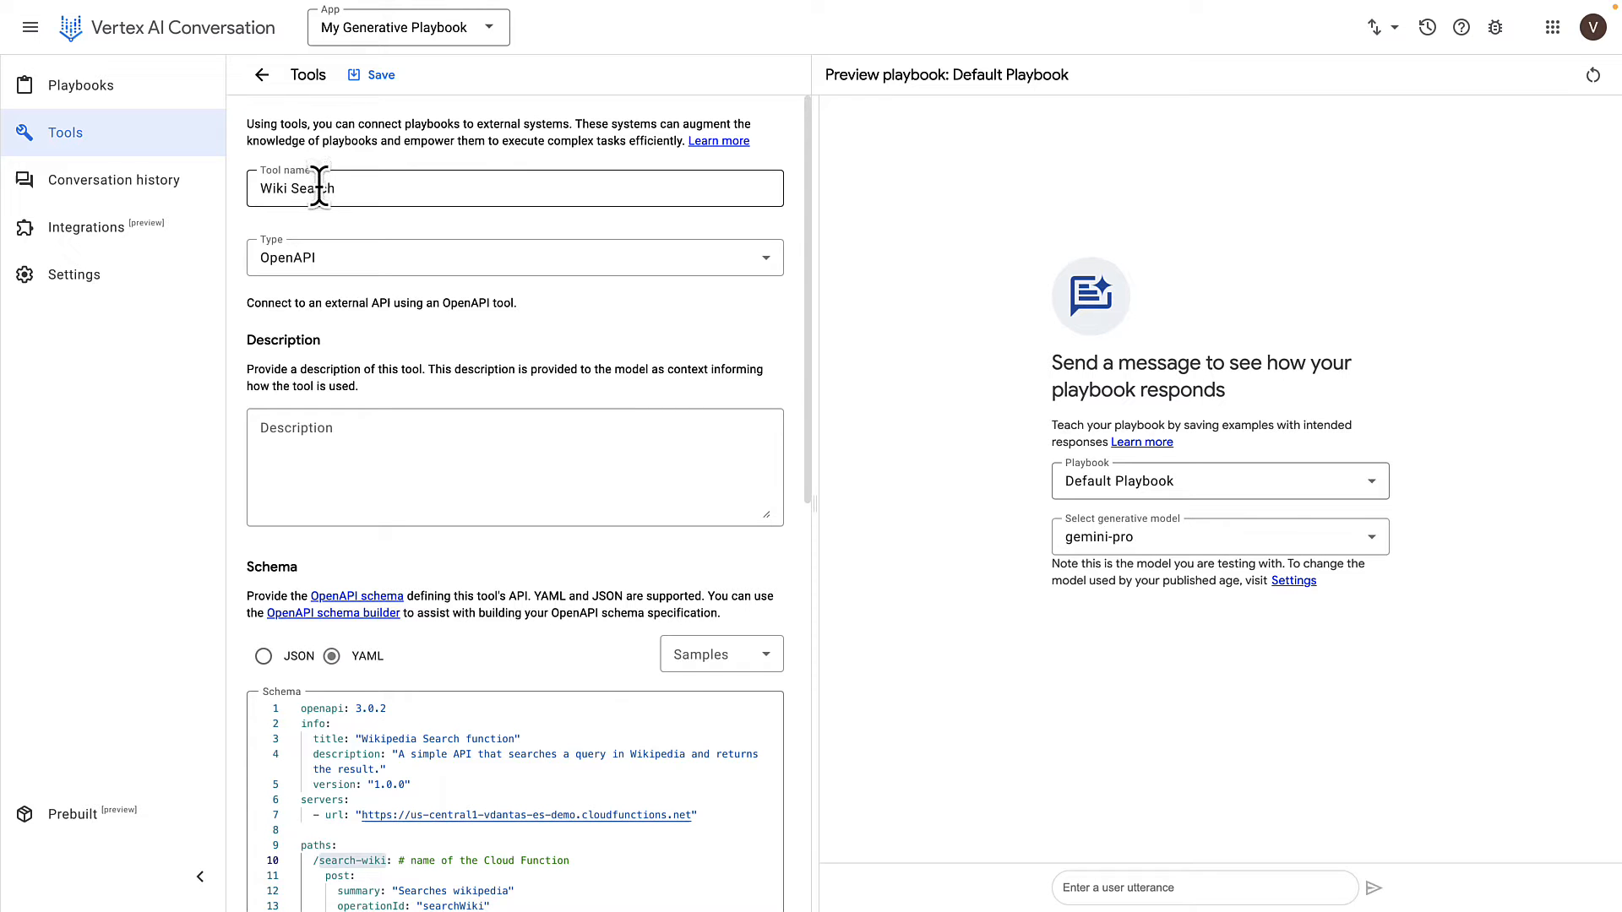
Go back to the Playbooks list after saving the Wiki Search tool
click(379, 74)
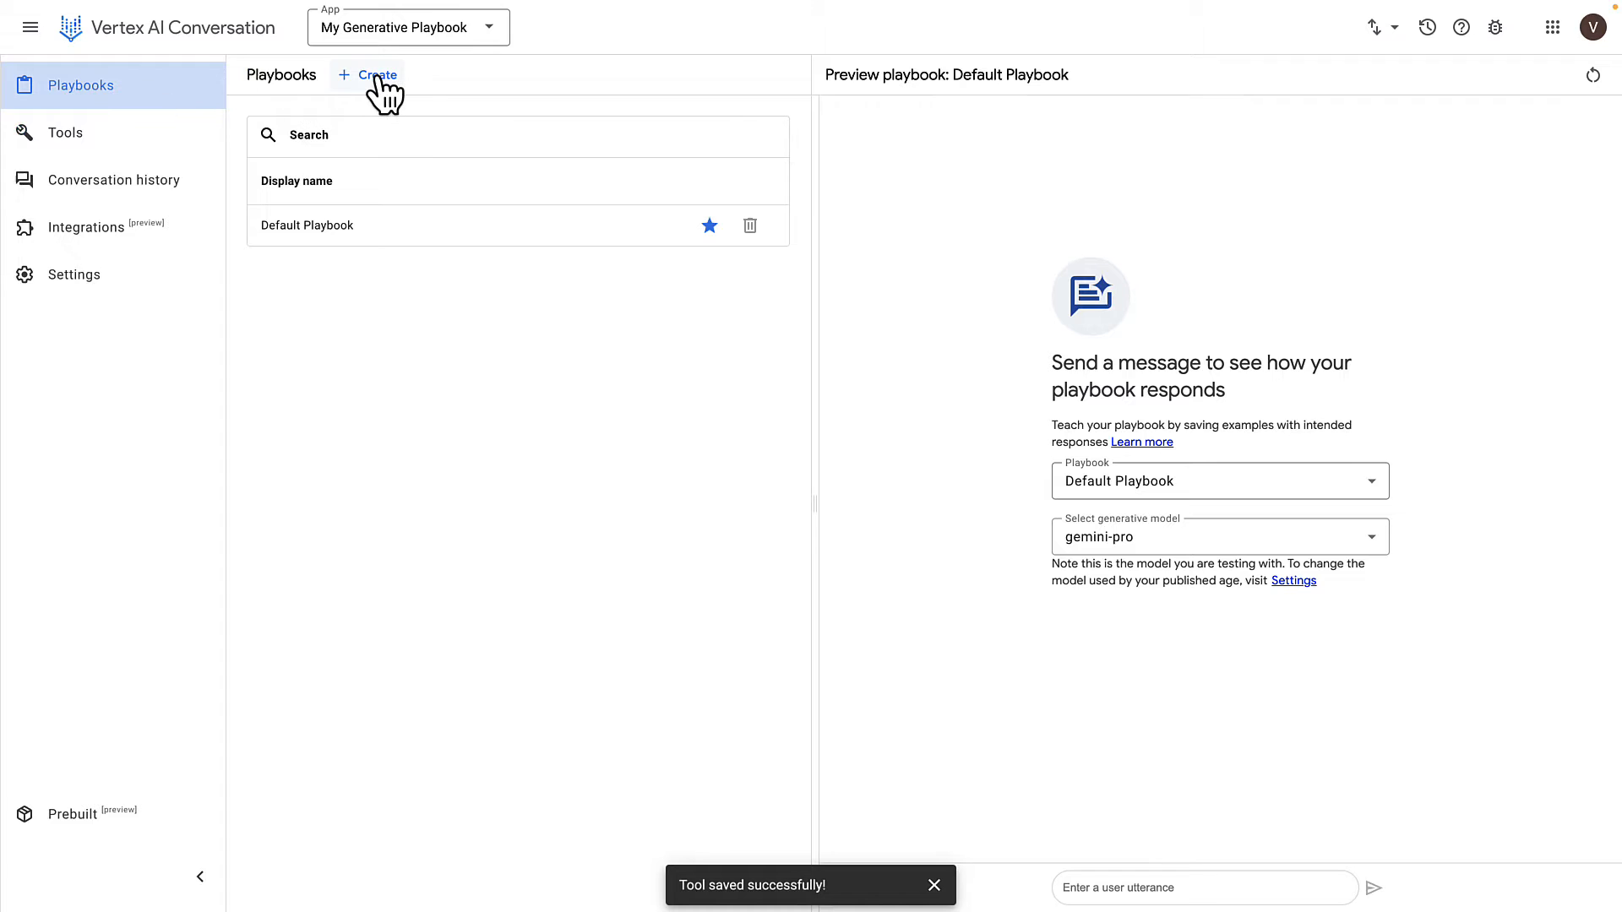
Start 'My playbook' with the Wiki Search tool enabled and a goal of searching Wikipedia
click(375, 75)
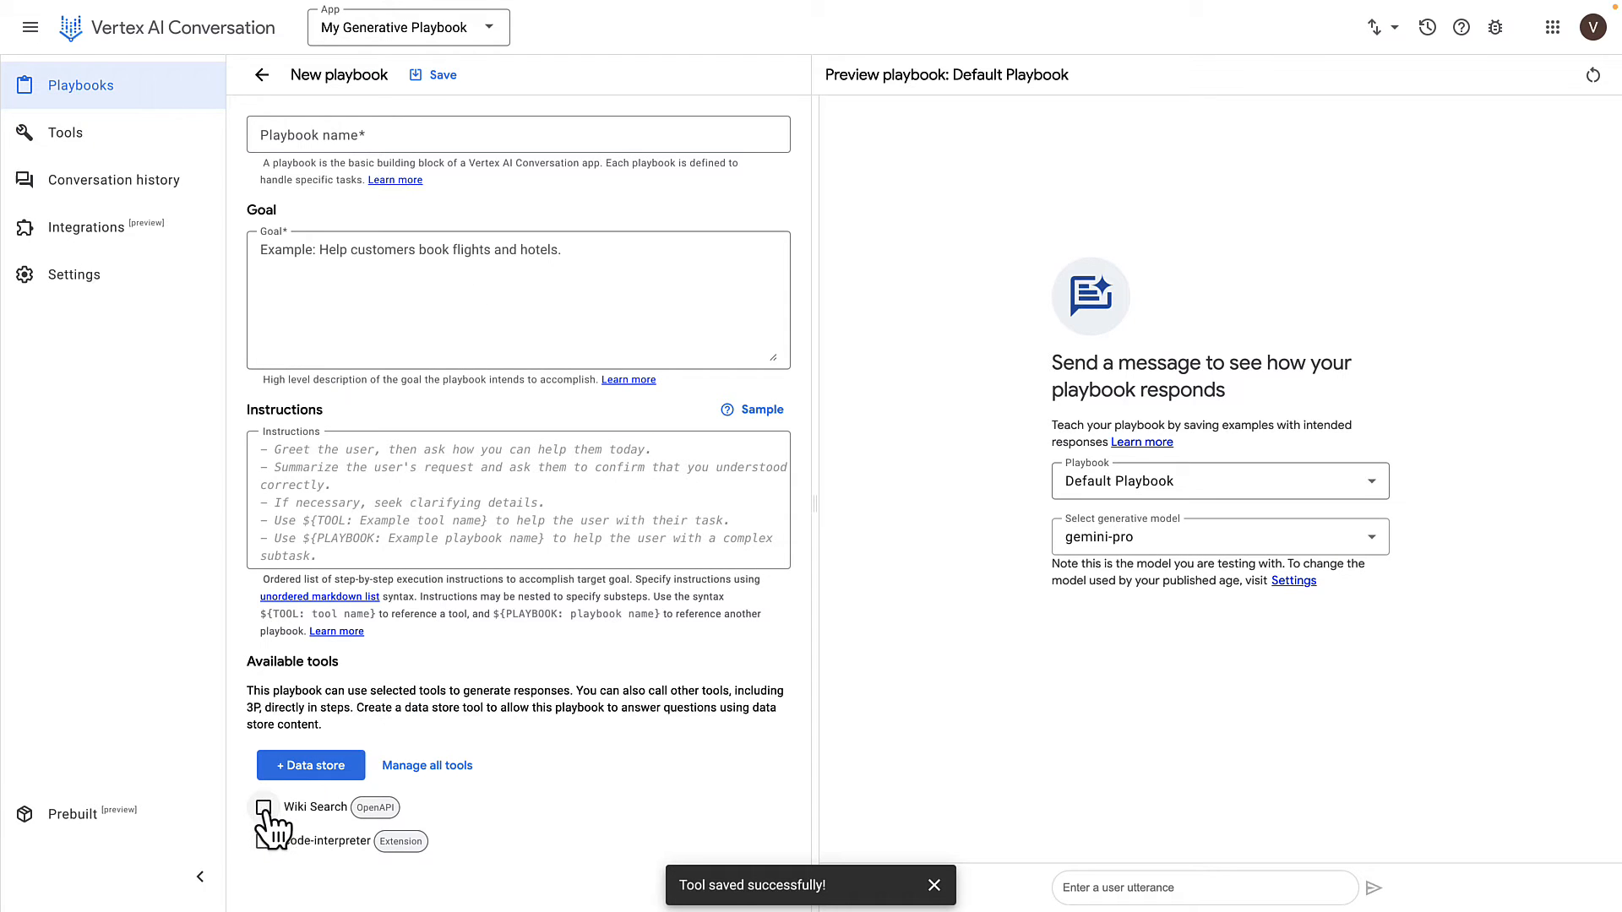
click(264, 806)
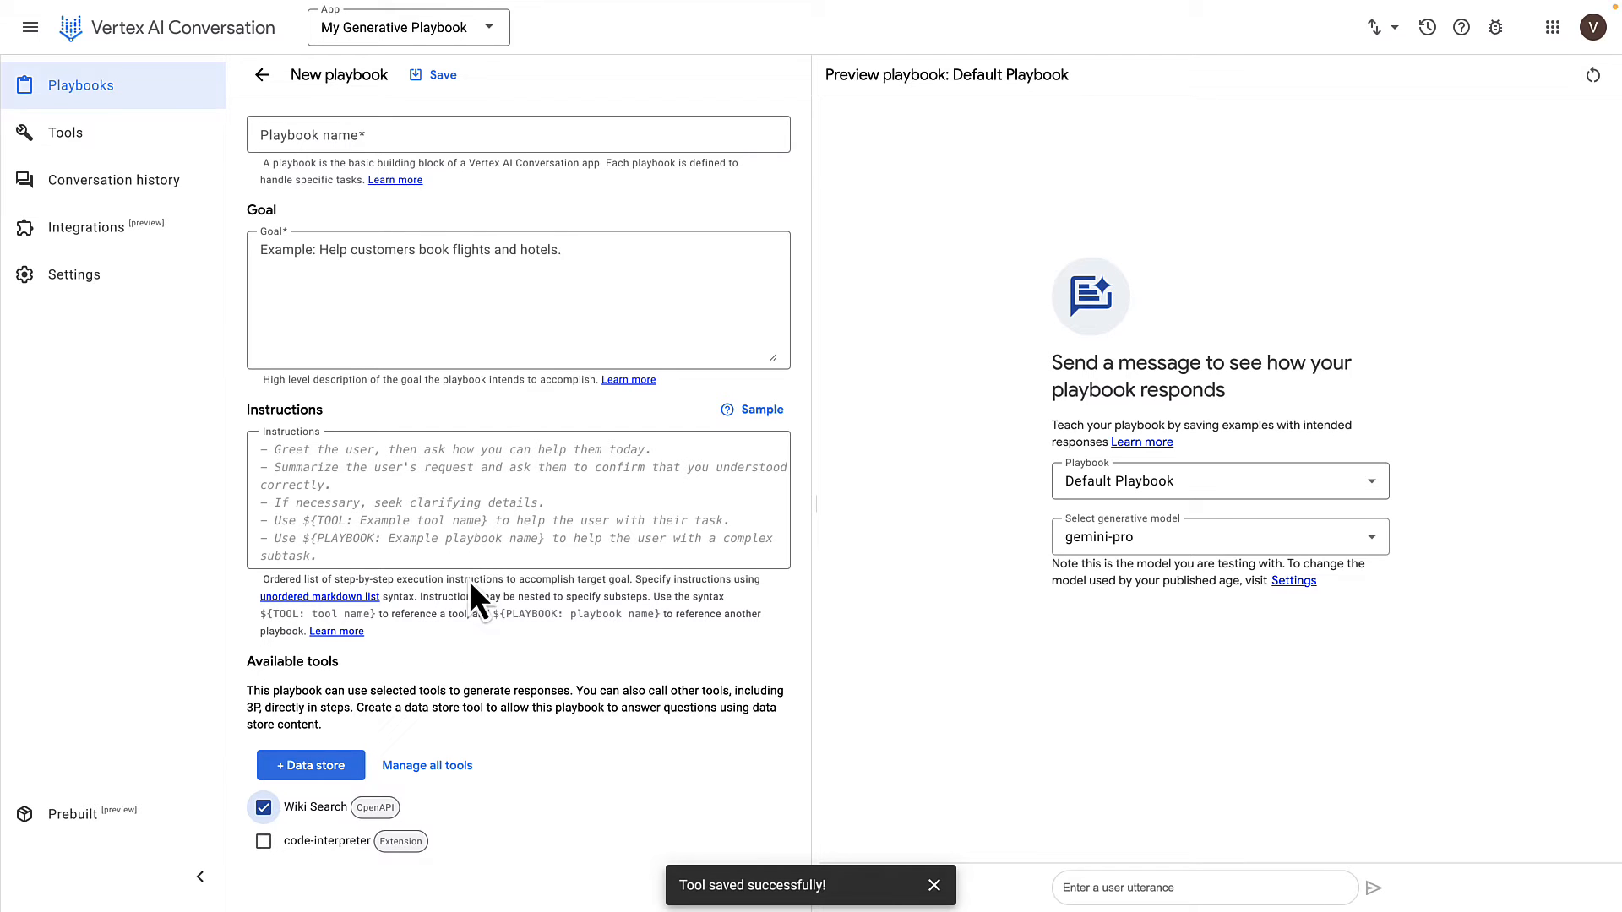
text(My pl)
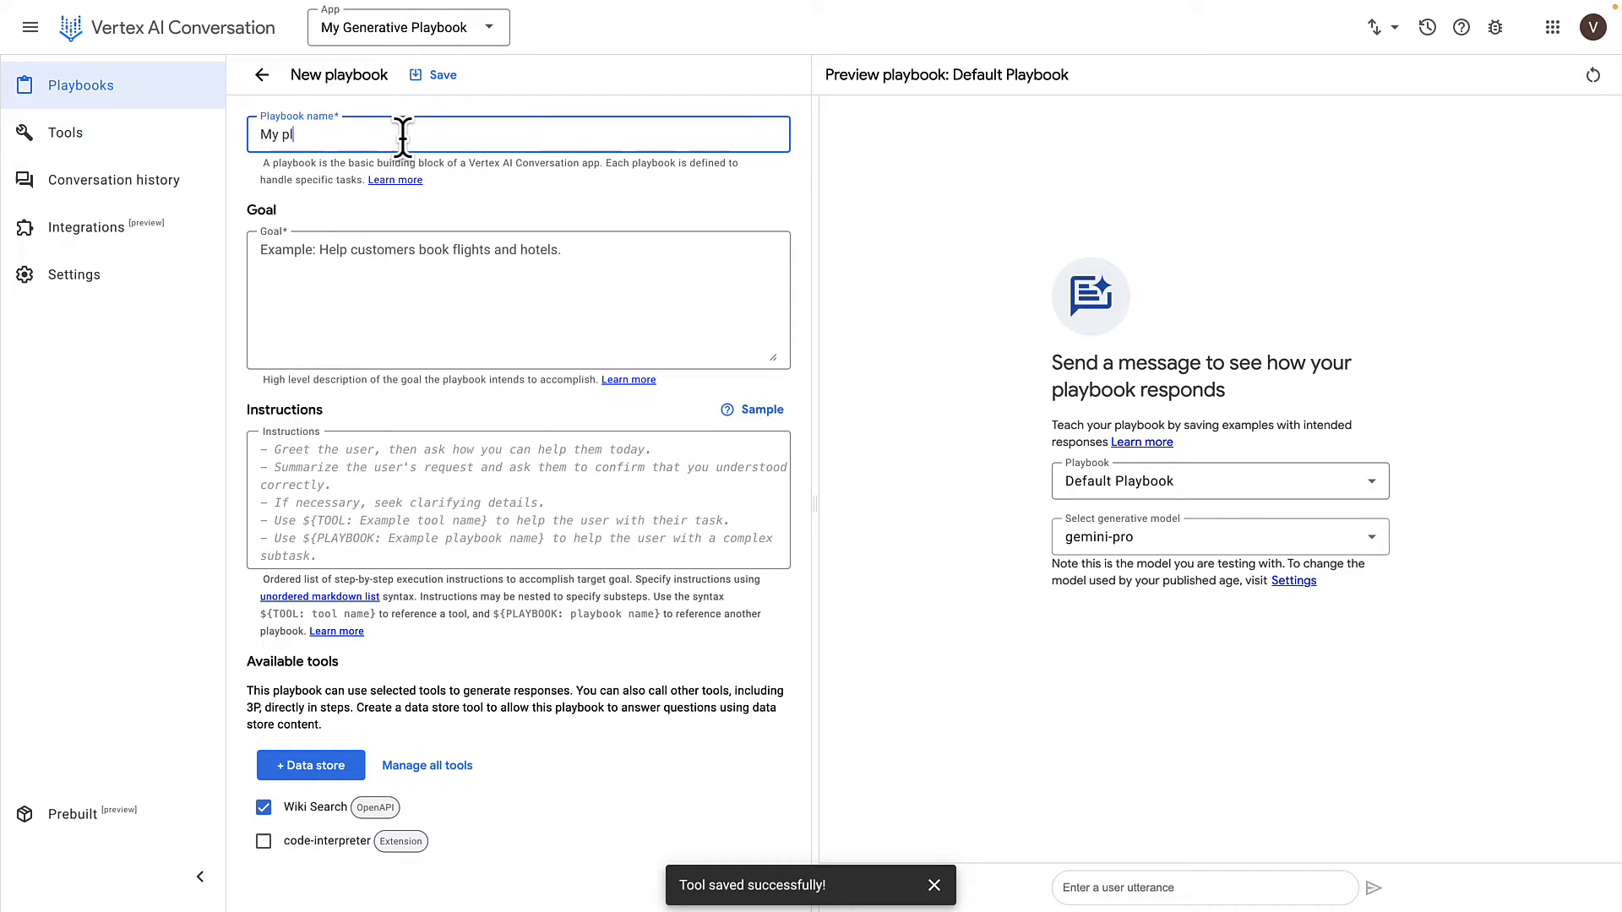
text(Searches information on Wikipedia)
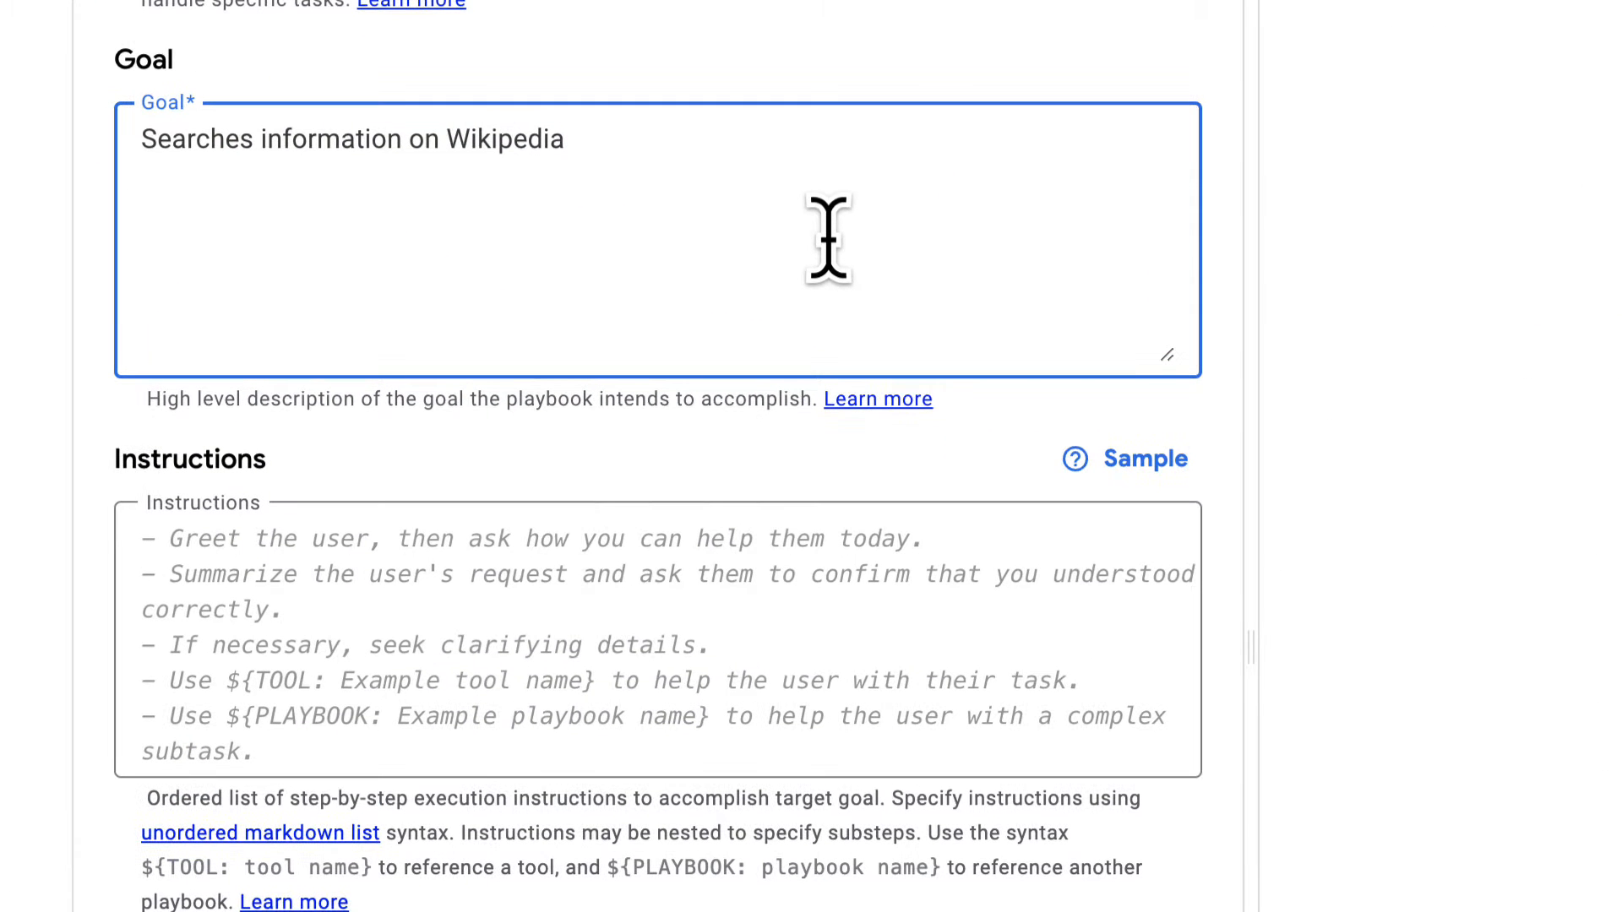
mouse_move(708, 274)
text(- If)
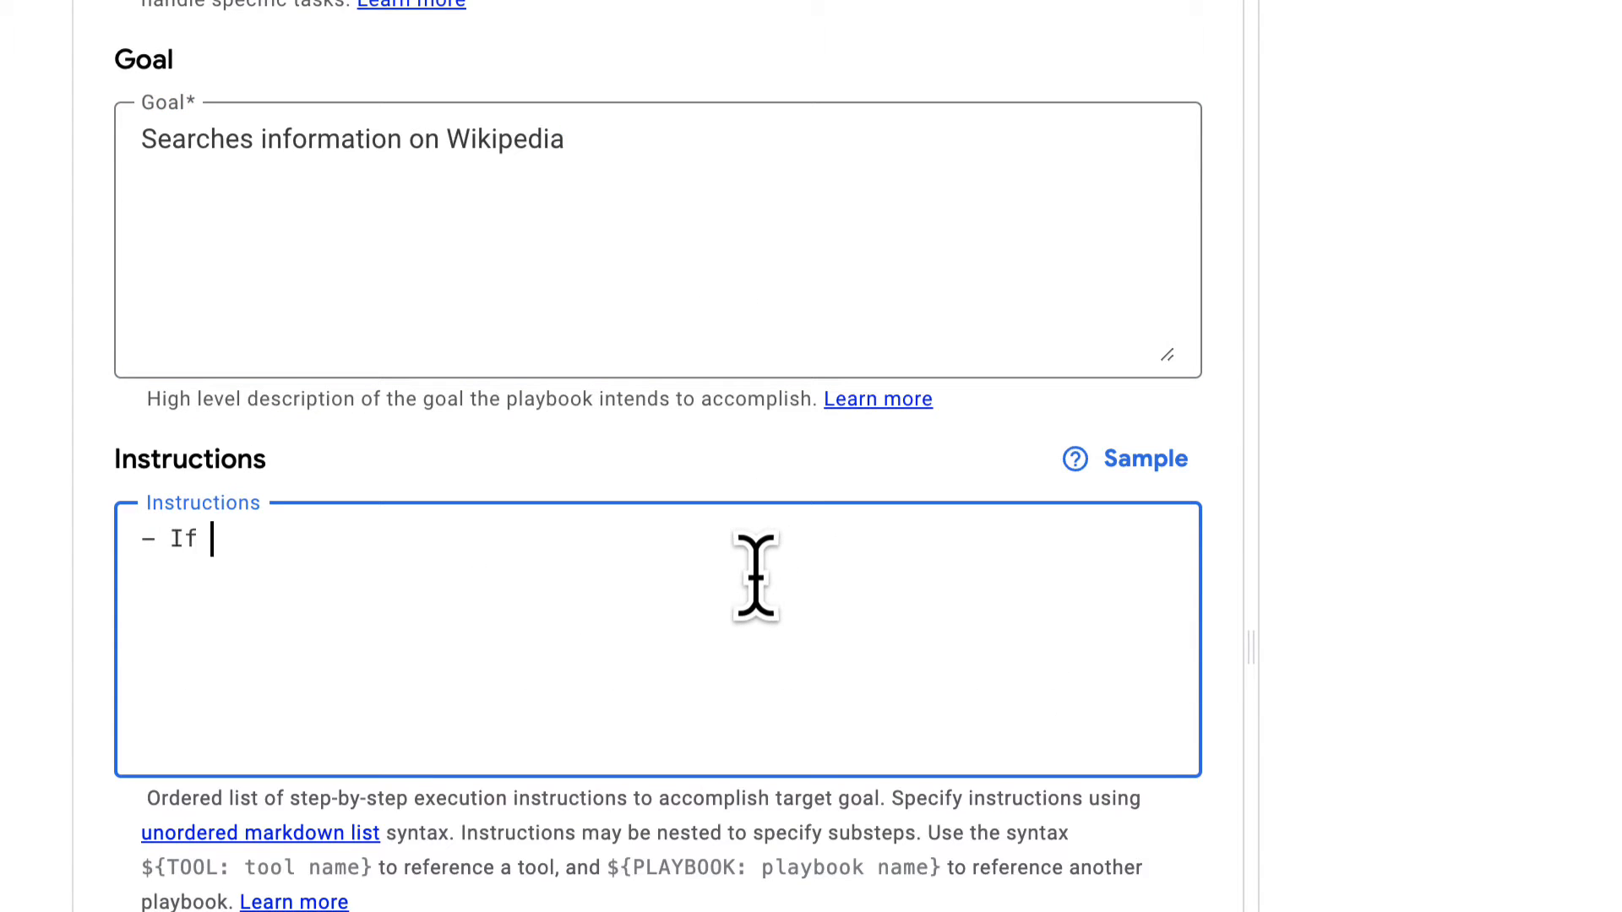
Instruct it to answer user questions from Wikipedia via ${TOOL: Wiki Search}, and save
text(the user asks a question, search for the)
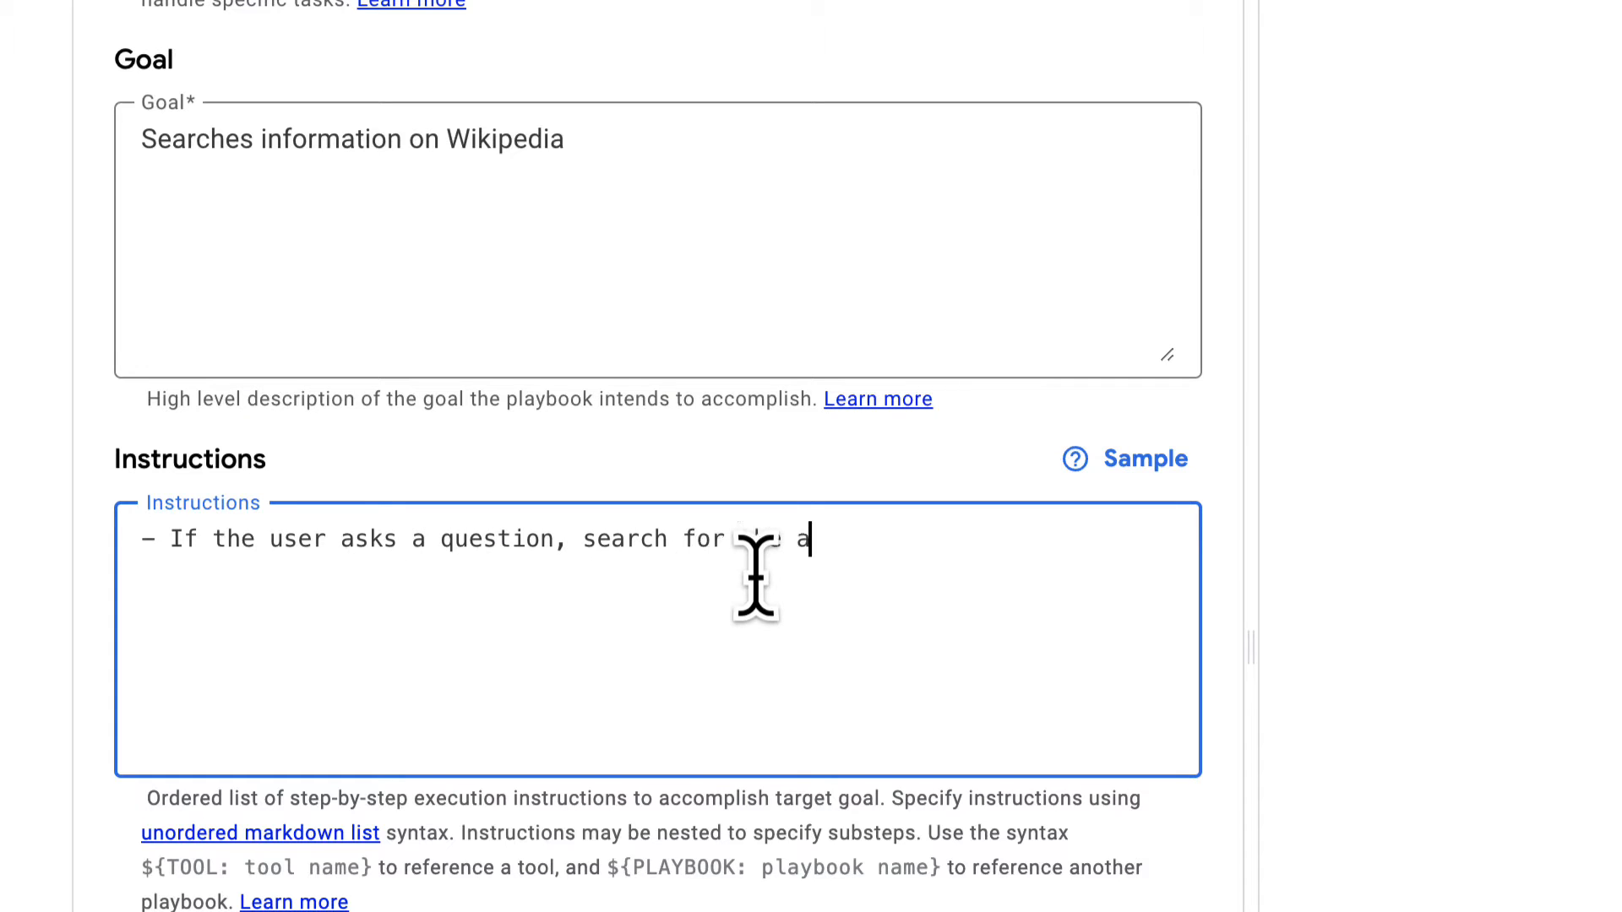
text(answer on Wikipedia by using)
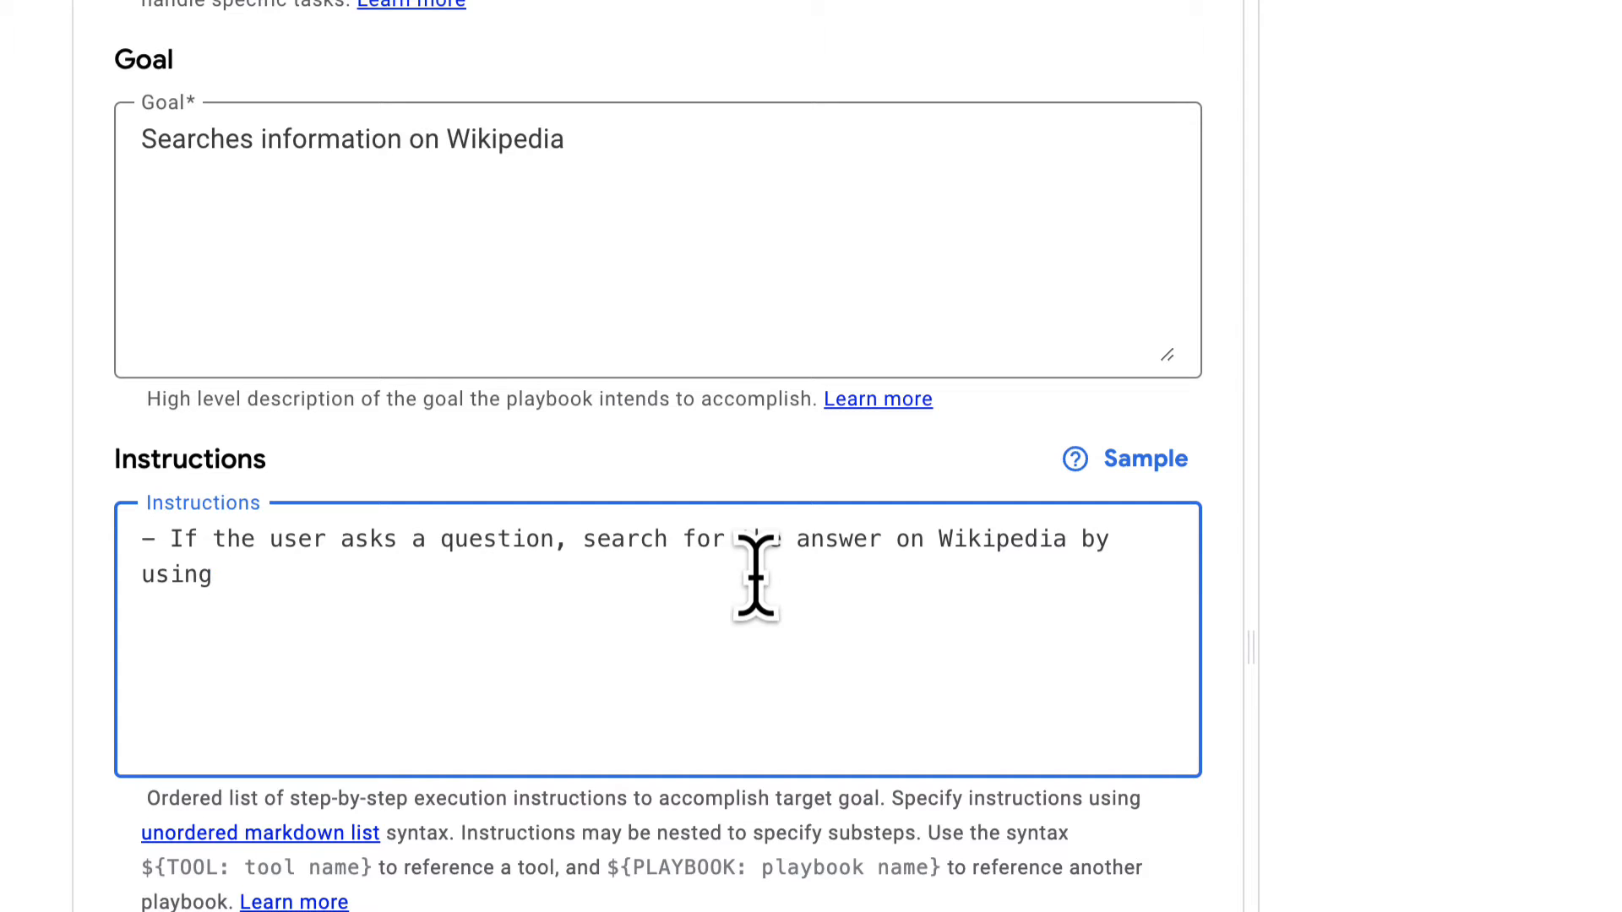
text($)
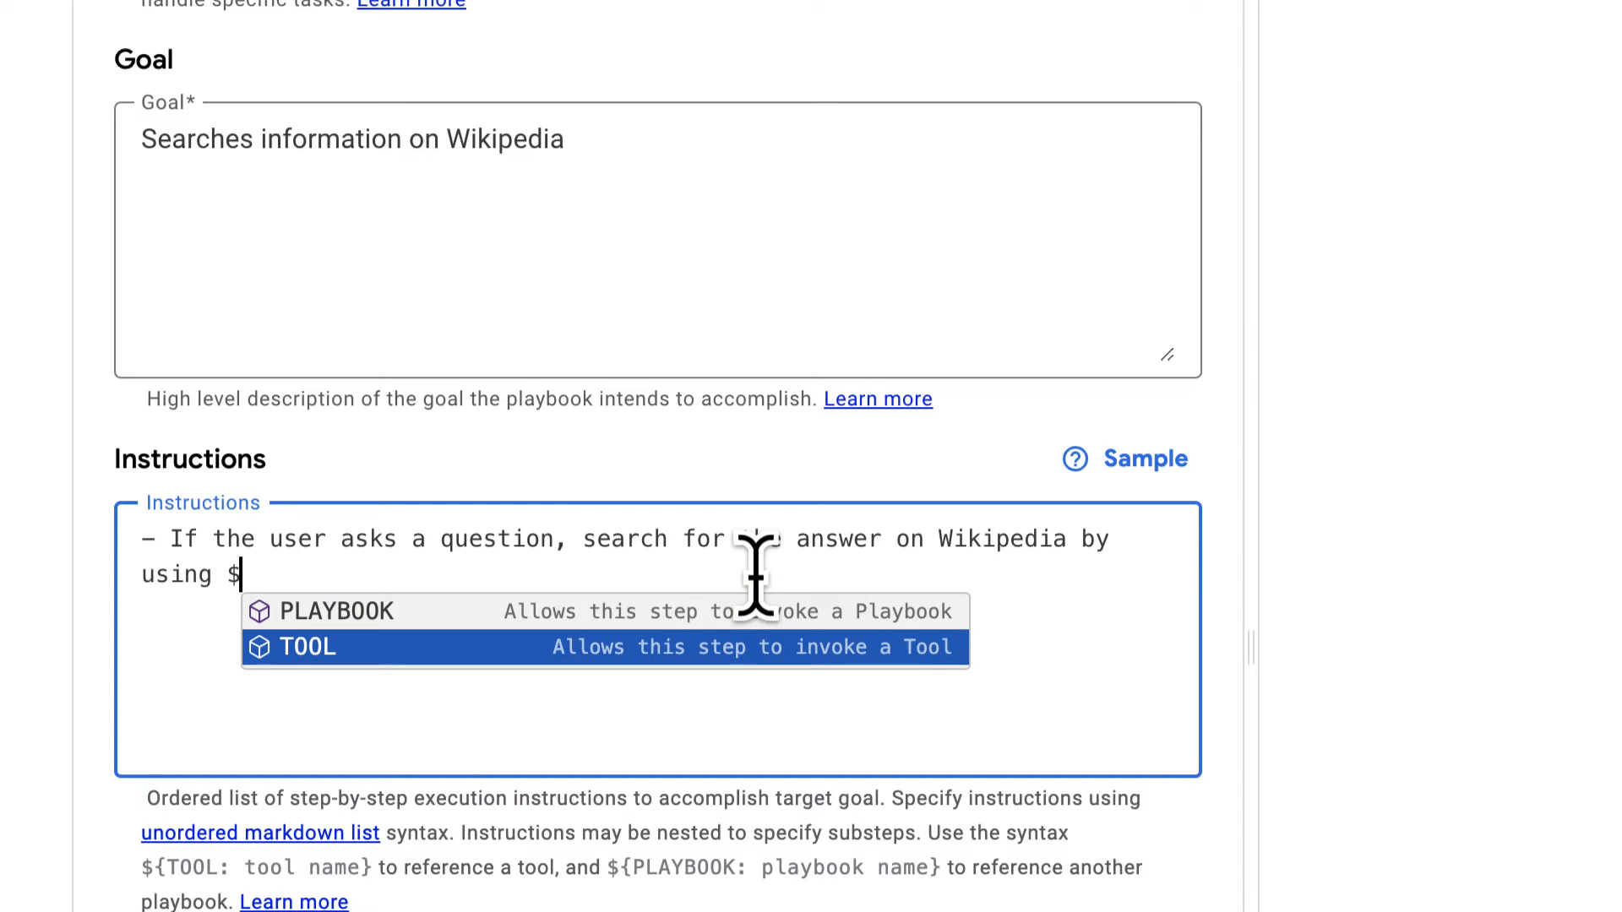
click(306, 646)
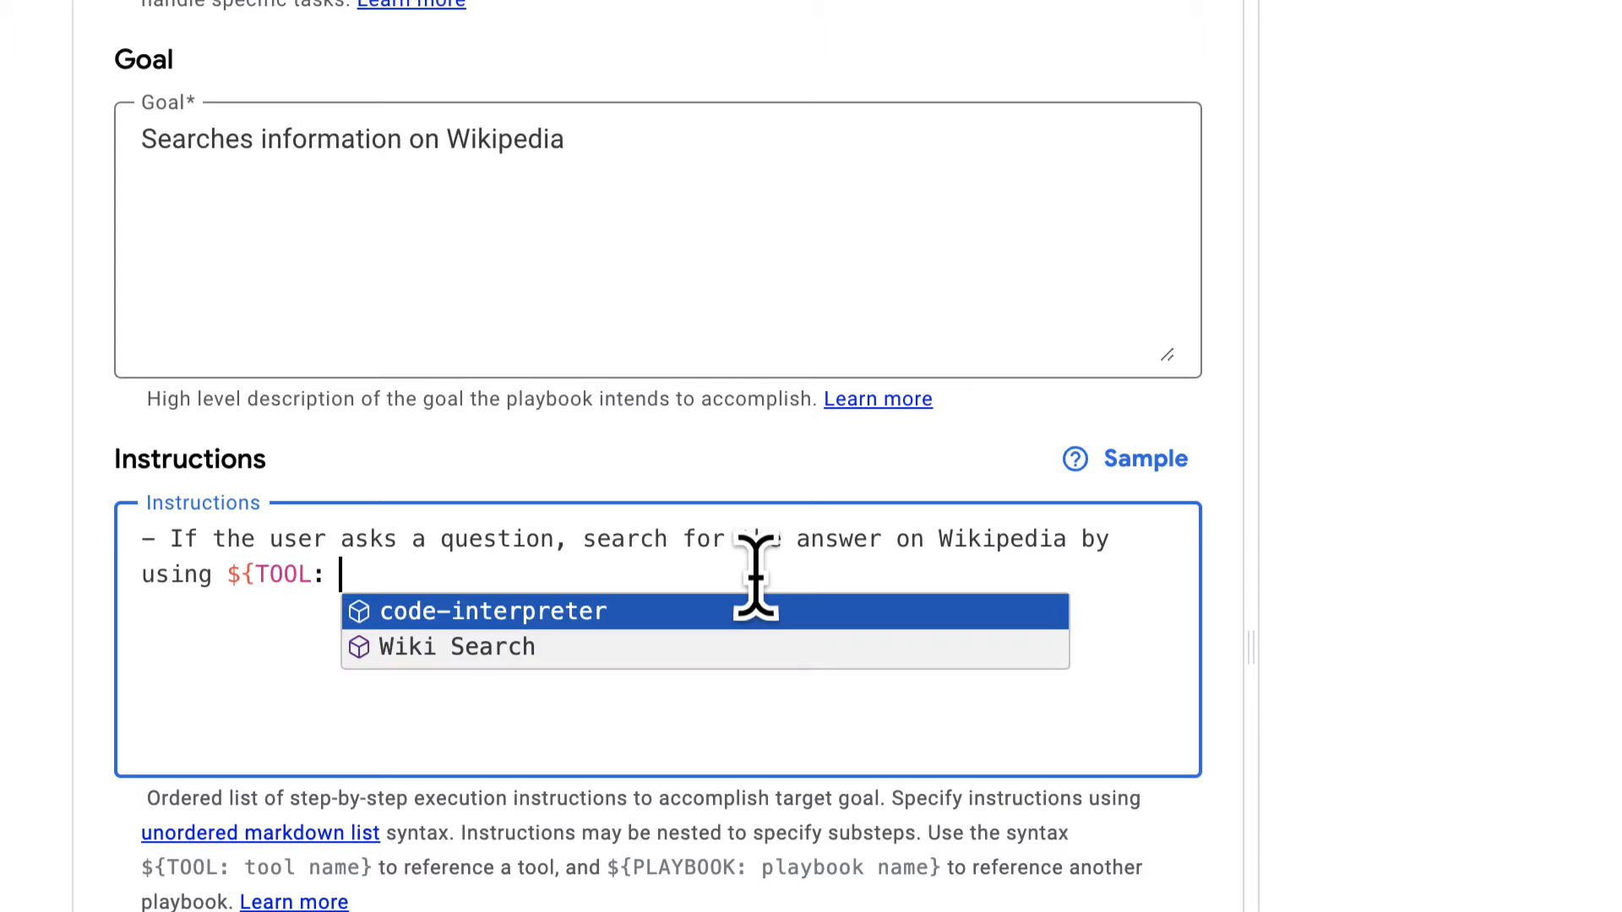
click(455, 646)
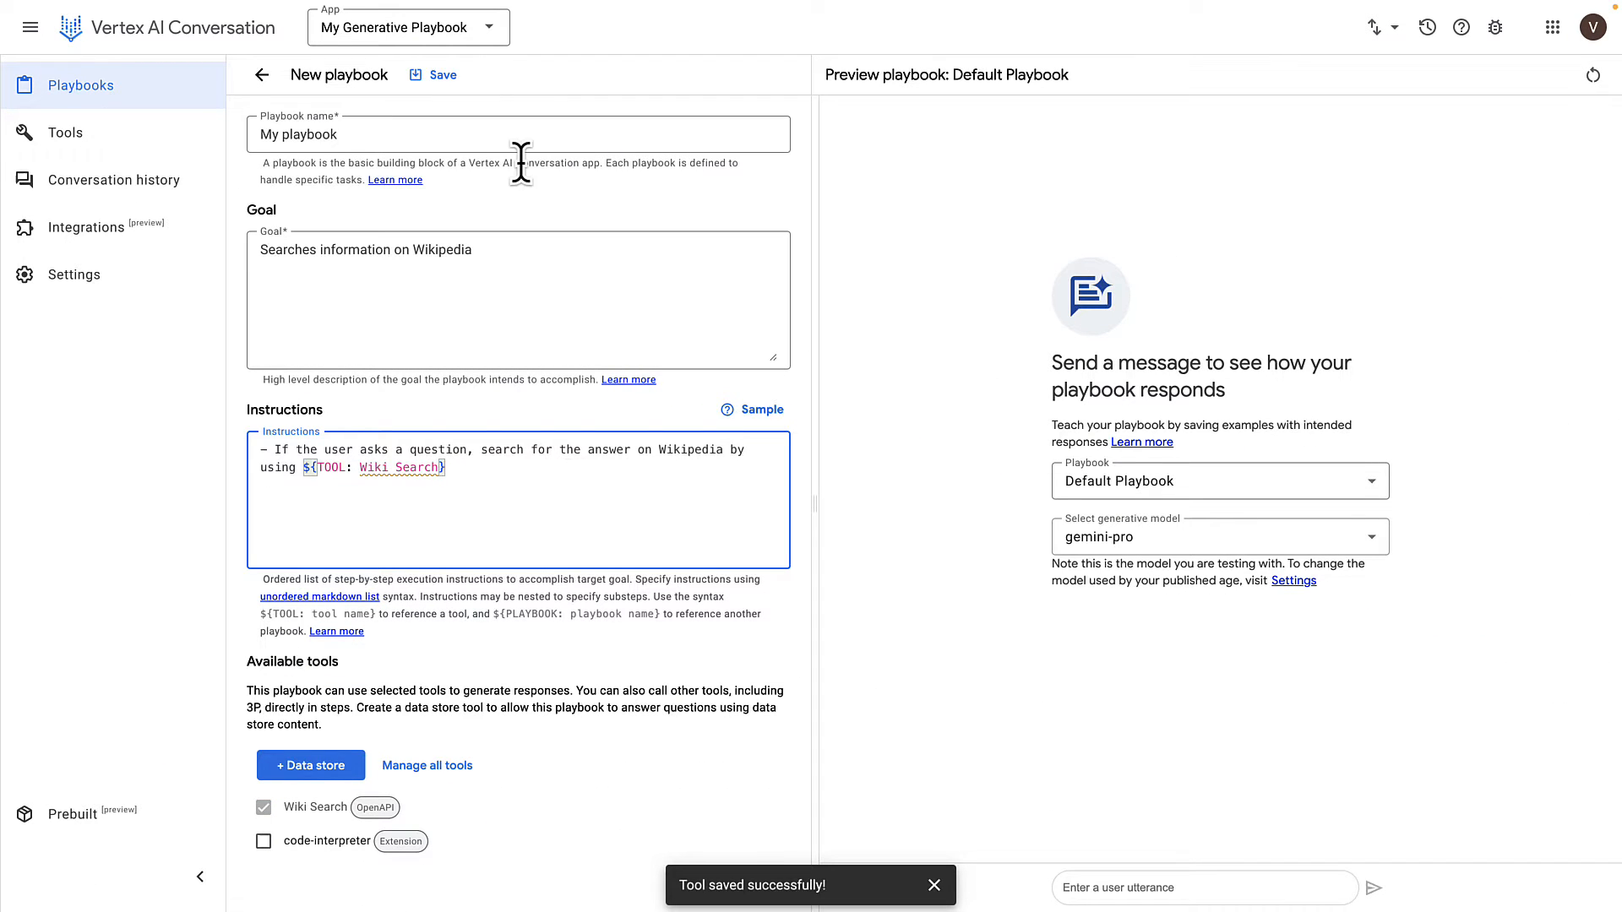
click(442, 74)
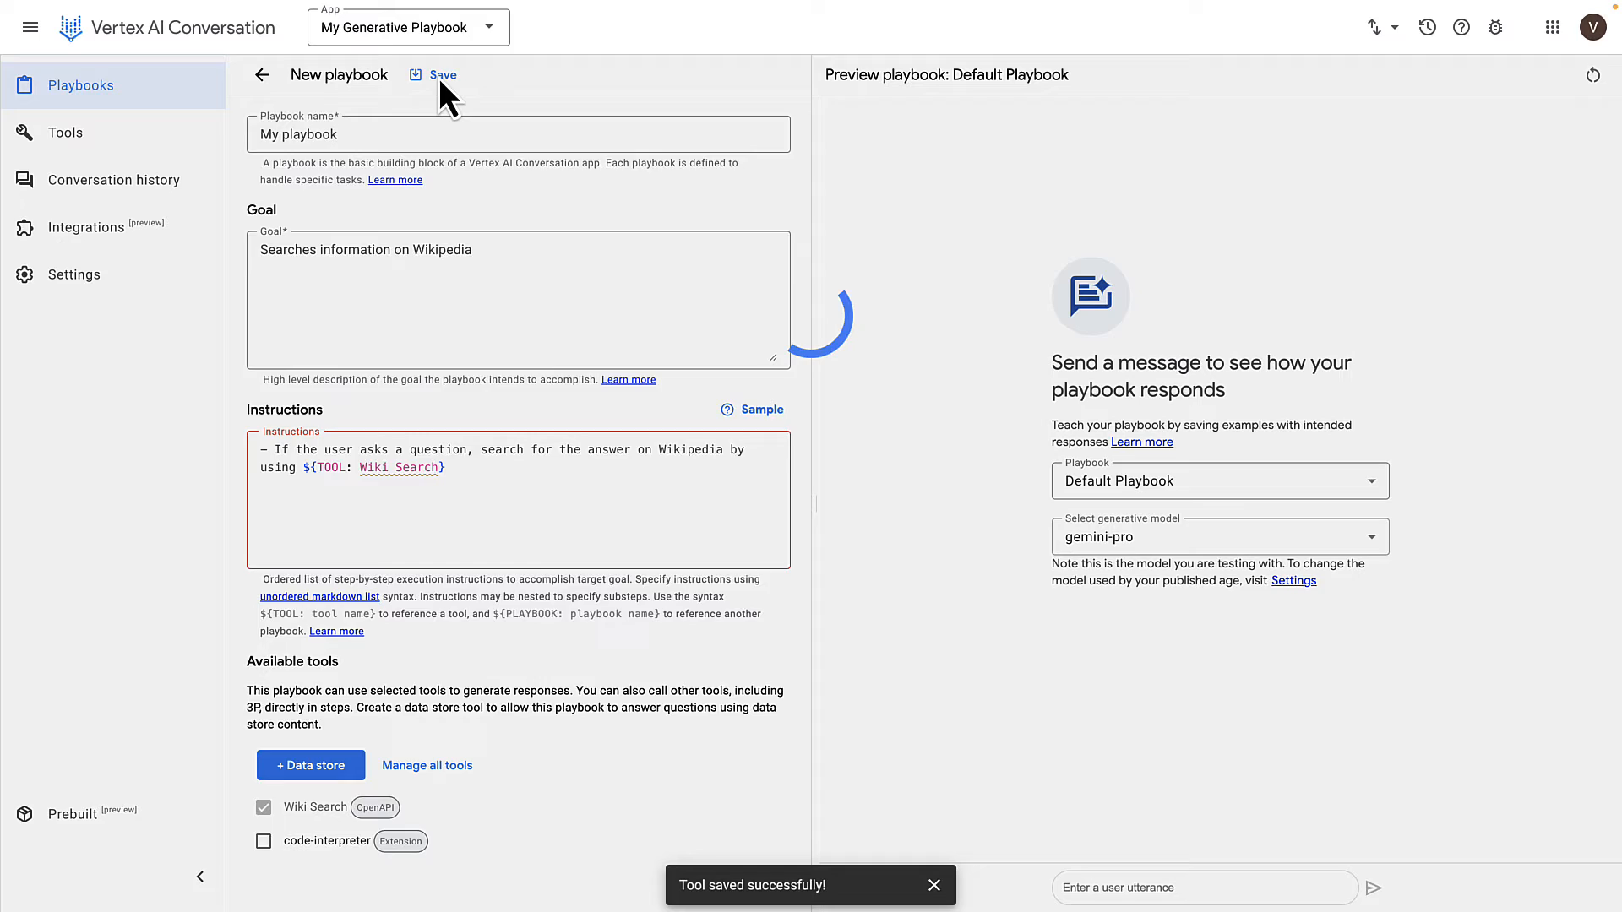
Pick My playbook in the preview, ask 'what is the capital of Spain?', and review the Madrid answer
click(438, 74)
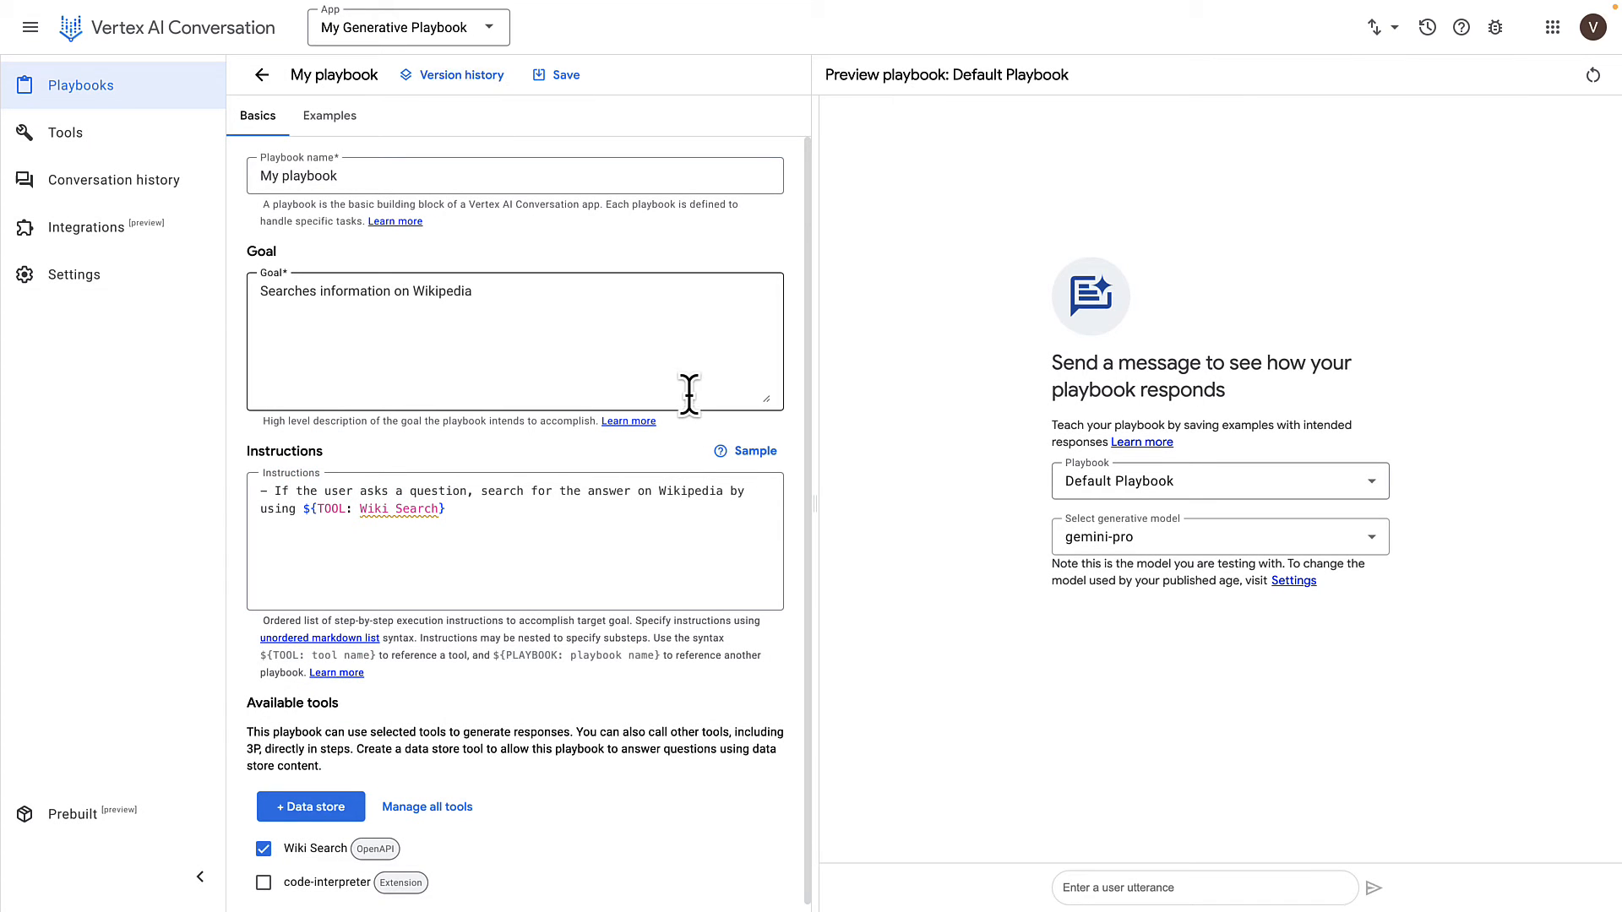
mouse_move(993, 677)
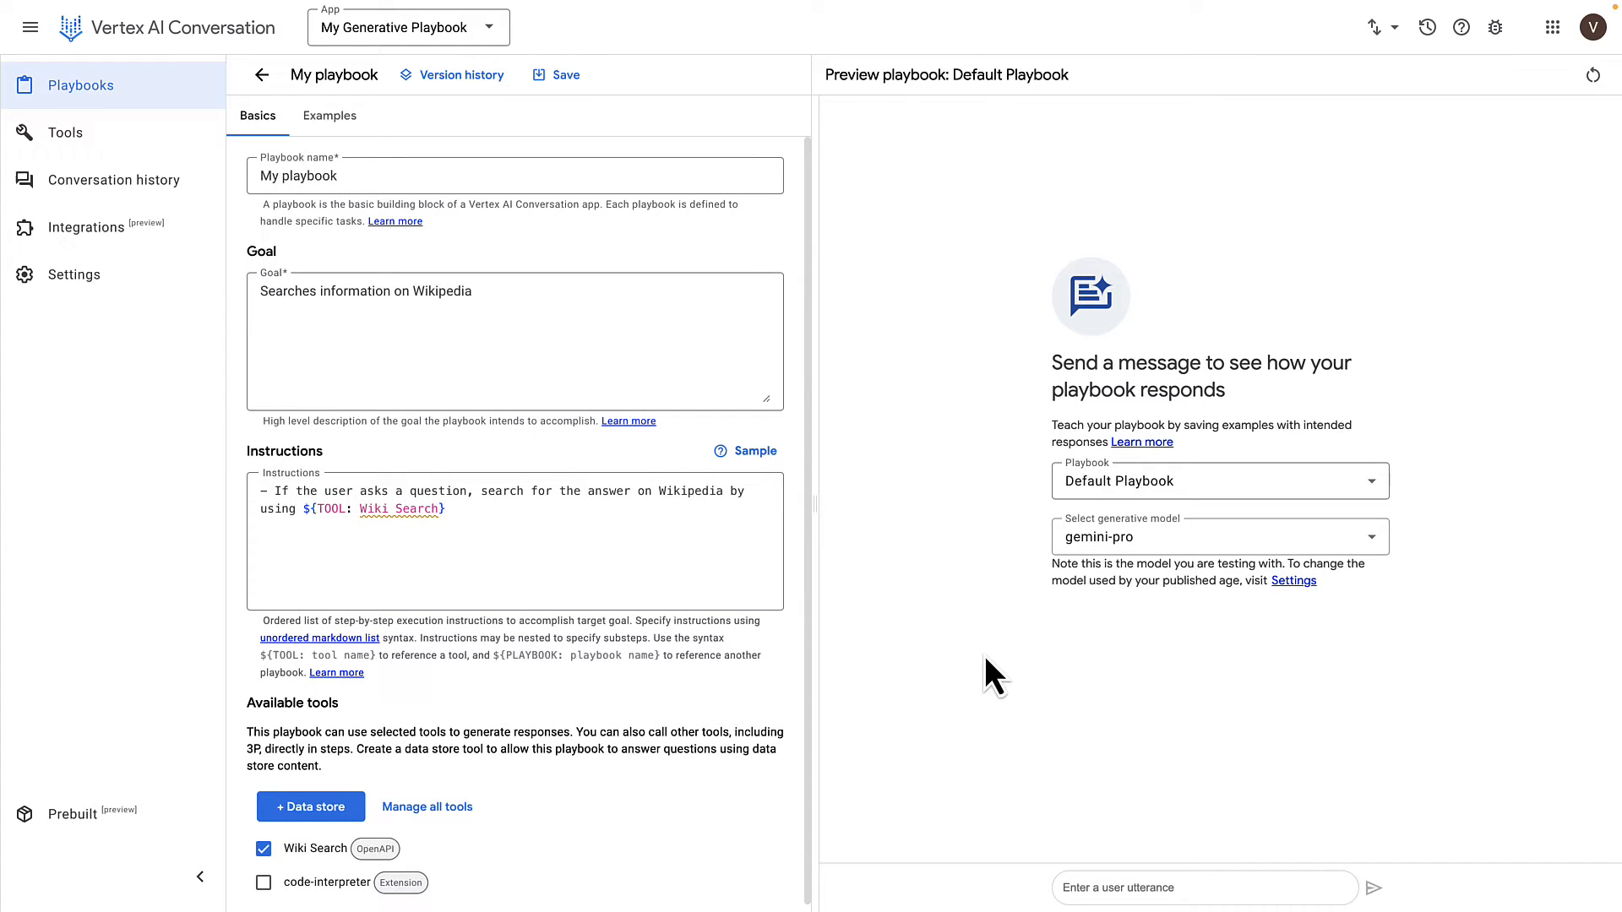
click(1218, 480)
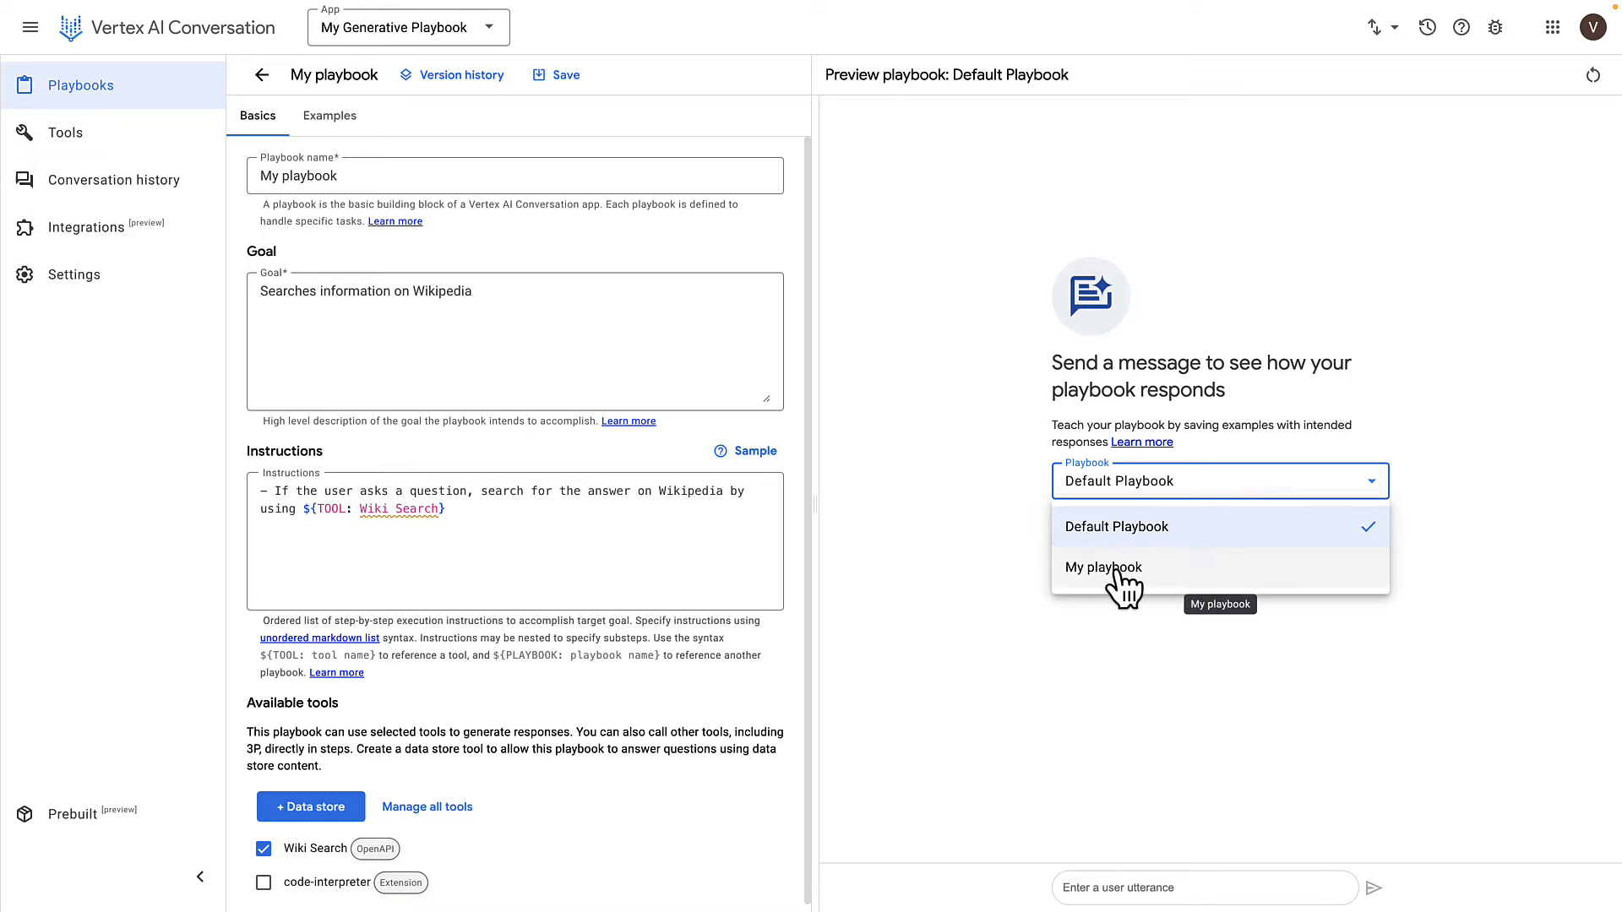
click(1104, 567)
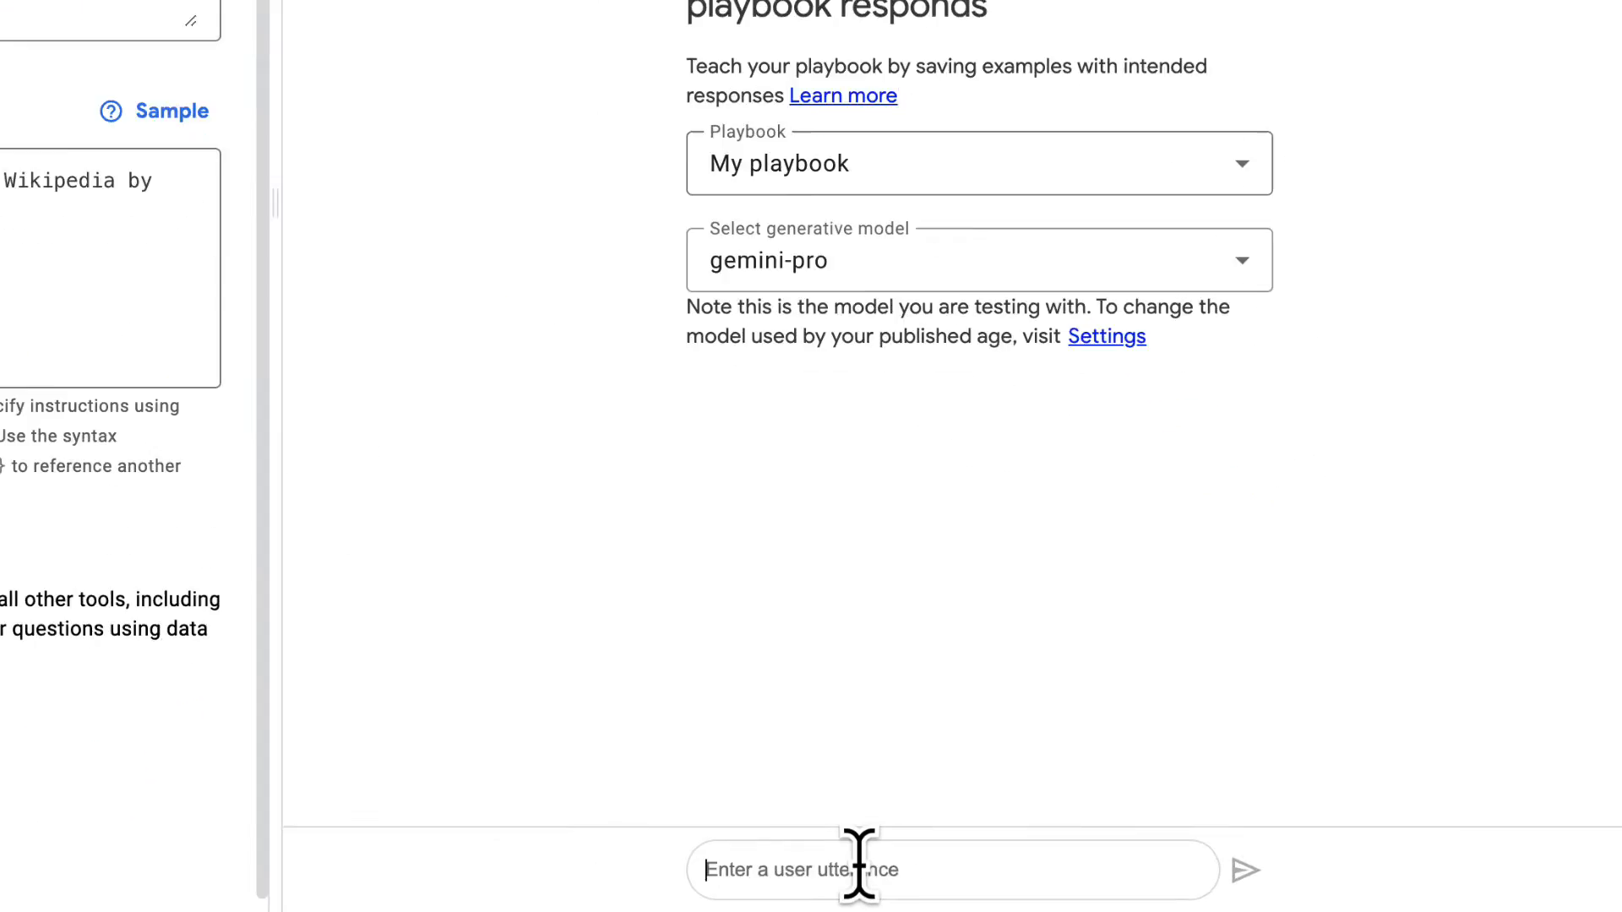
text(what is the capital of Sp)
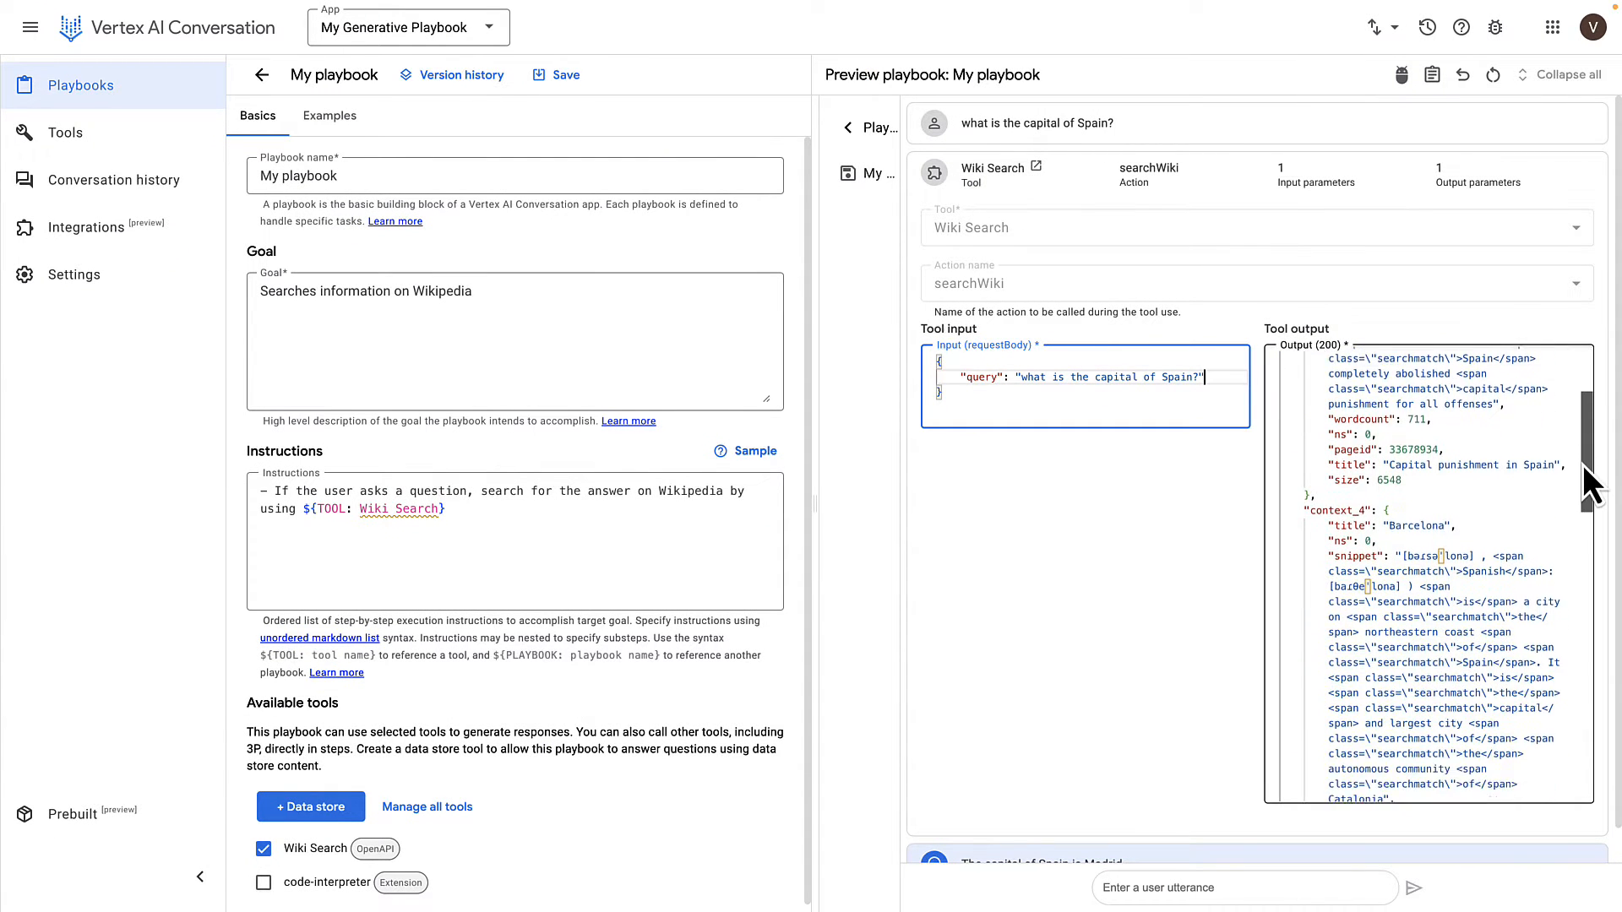
scroll(down, 3)
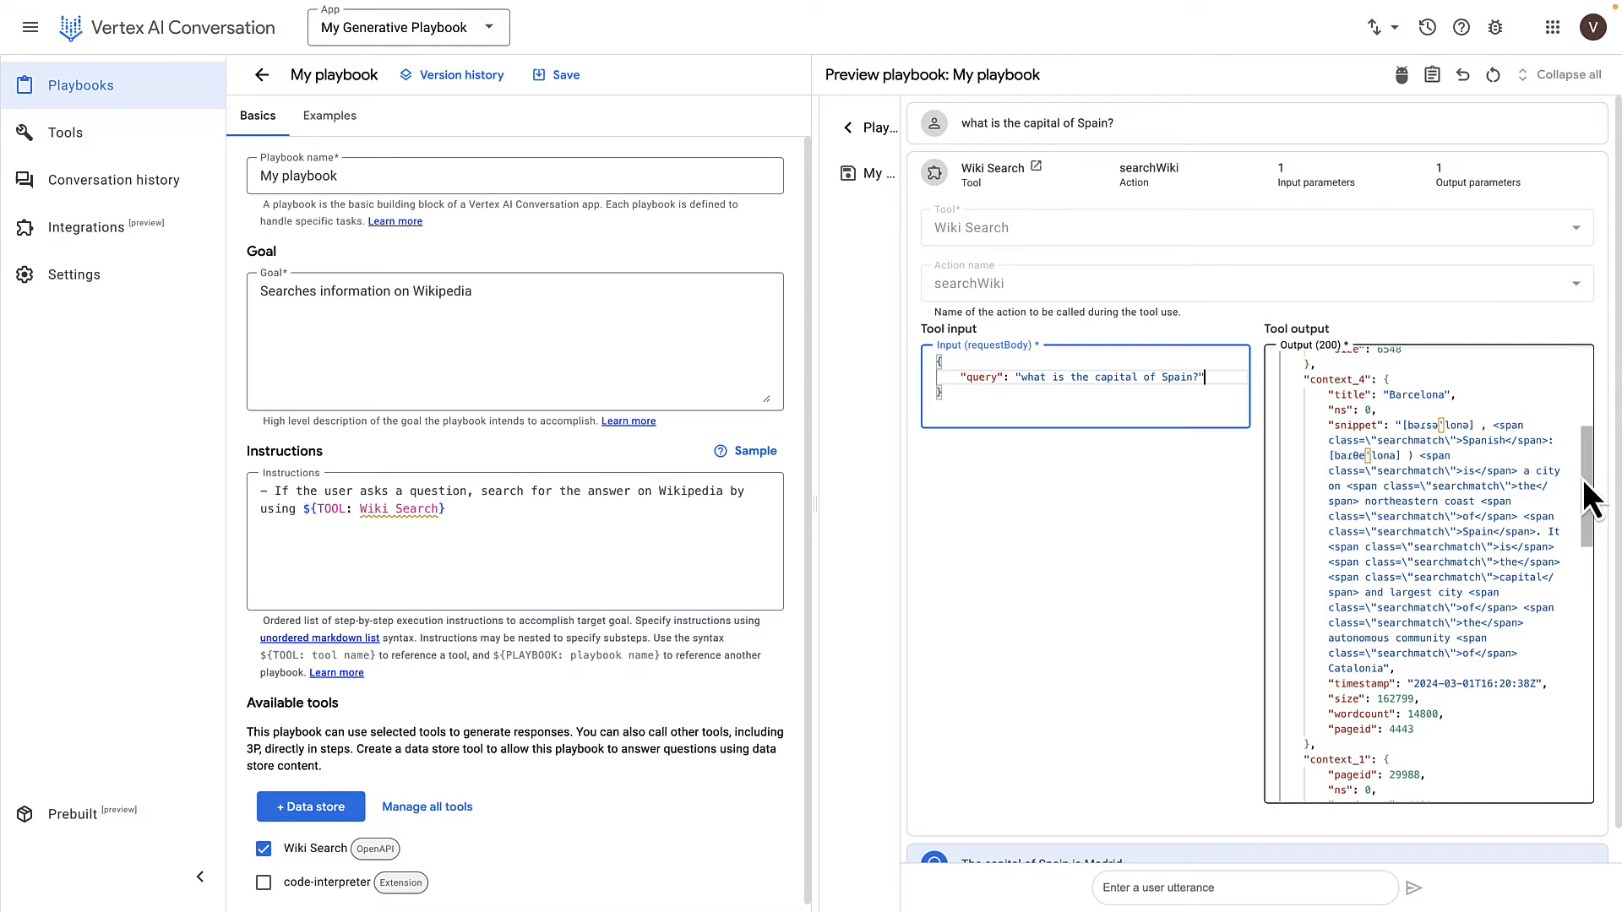
scroll(down, 3)
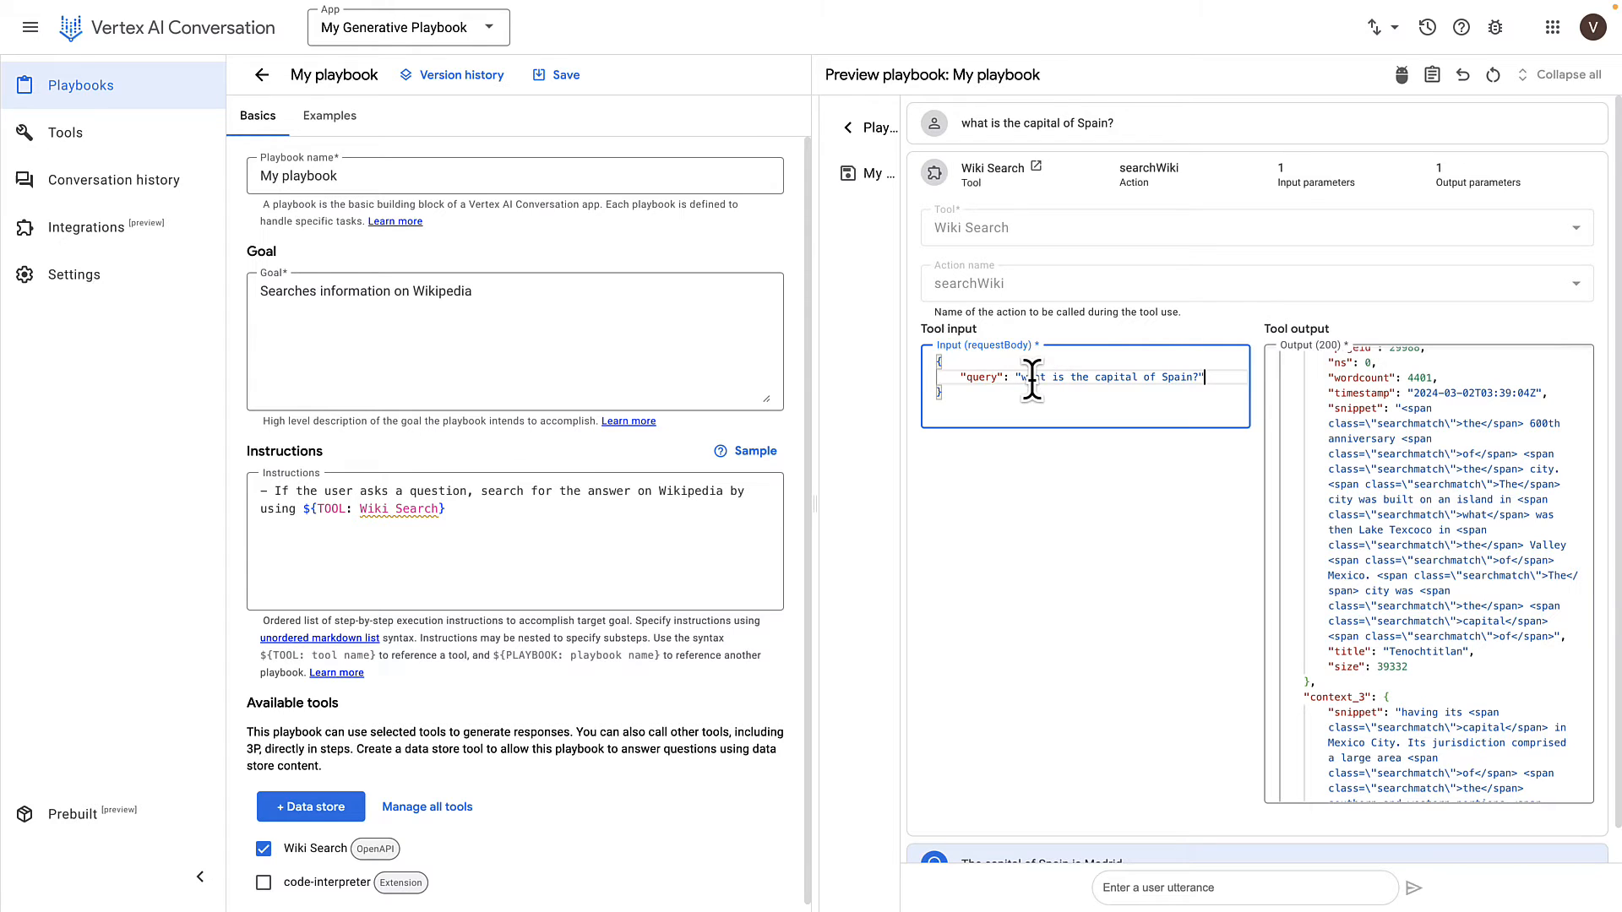
mouse_move(1086, 404)
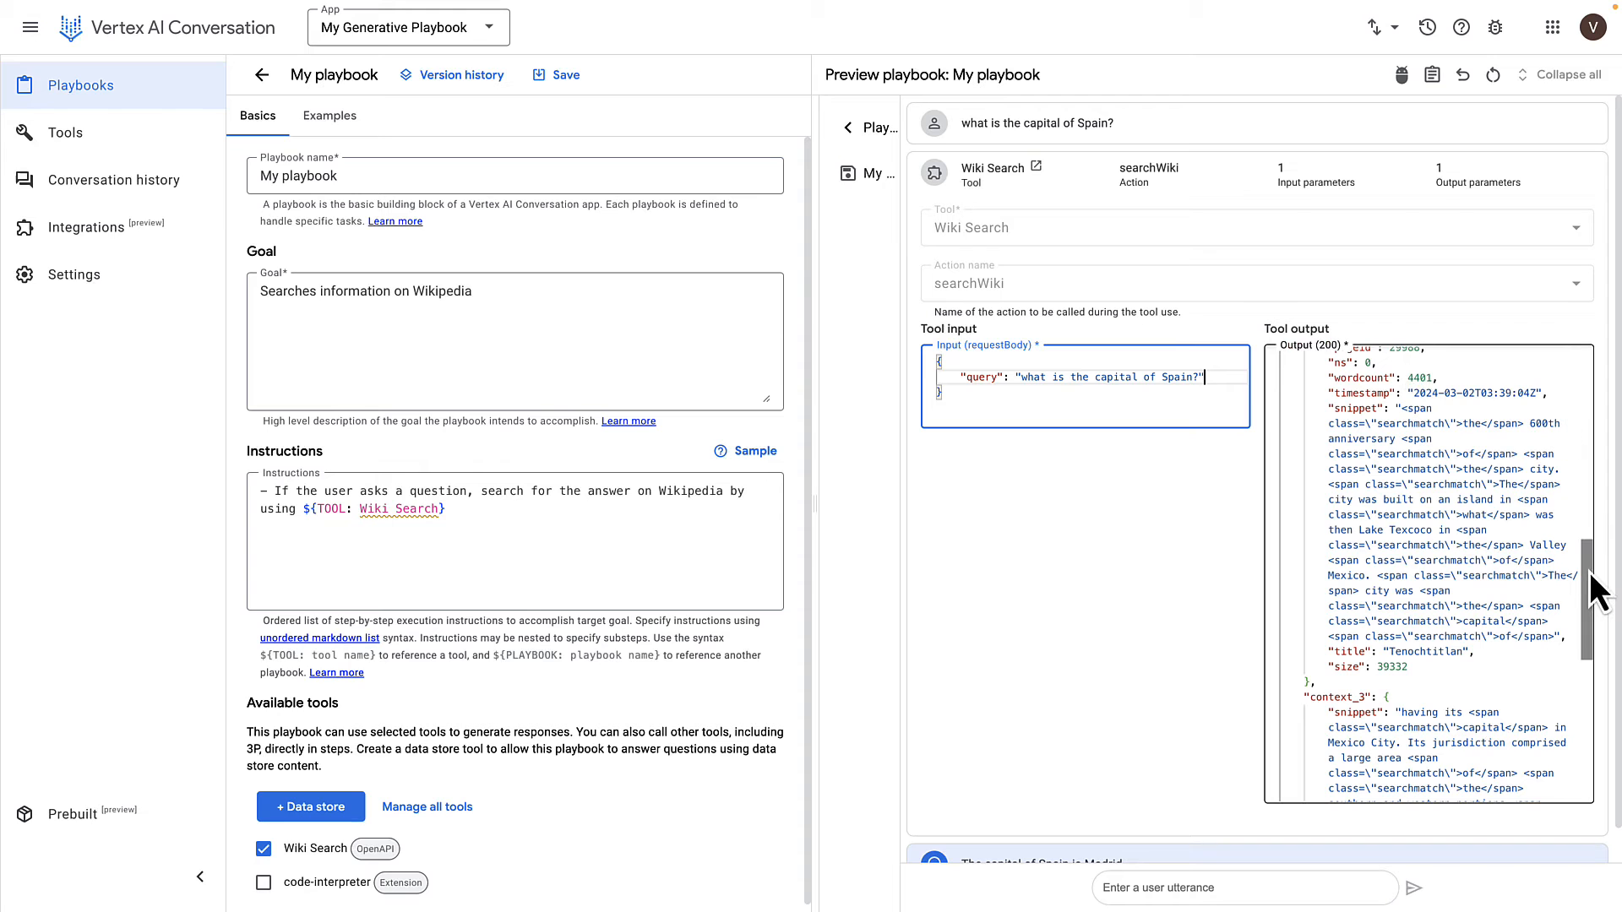
scroll(down, 3)
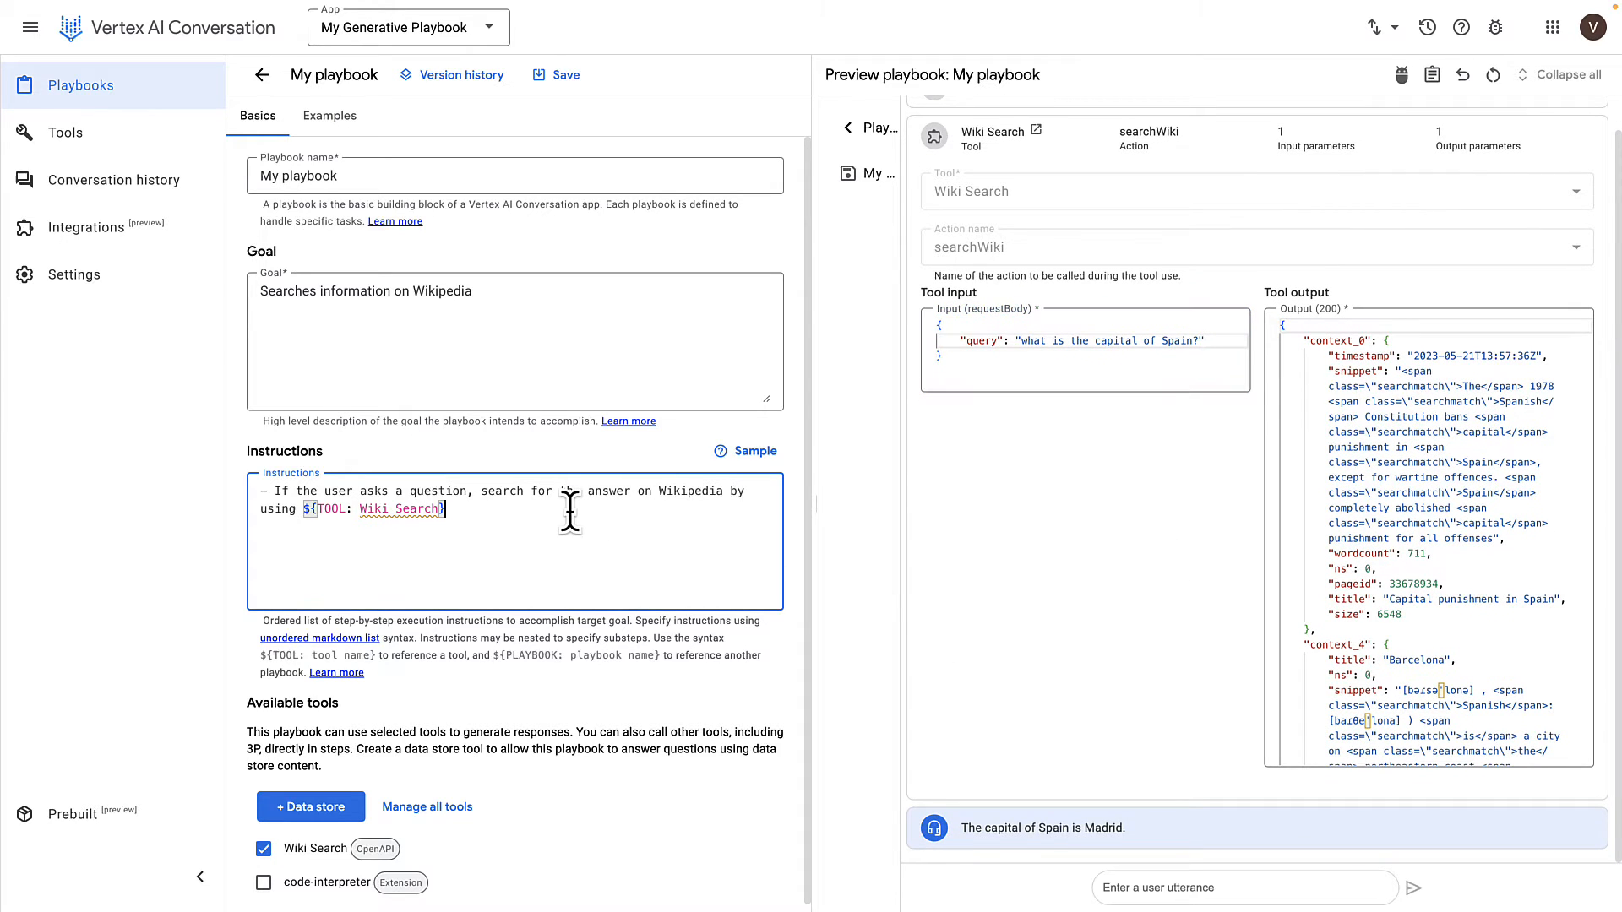
Add 'Preface your answer with "According to Wikipedia, "' to the instructions and reset the preview
text(.)
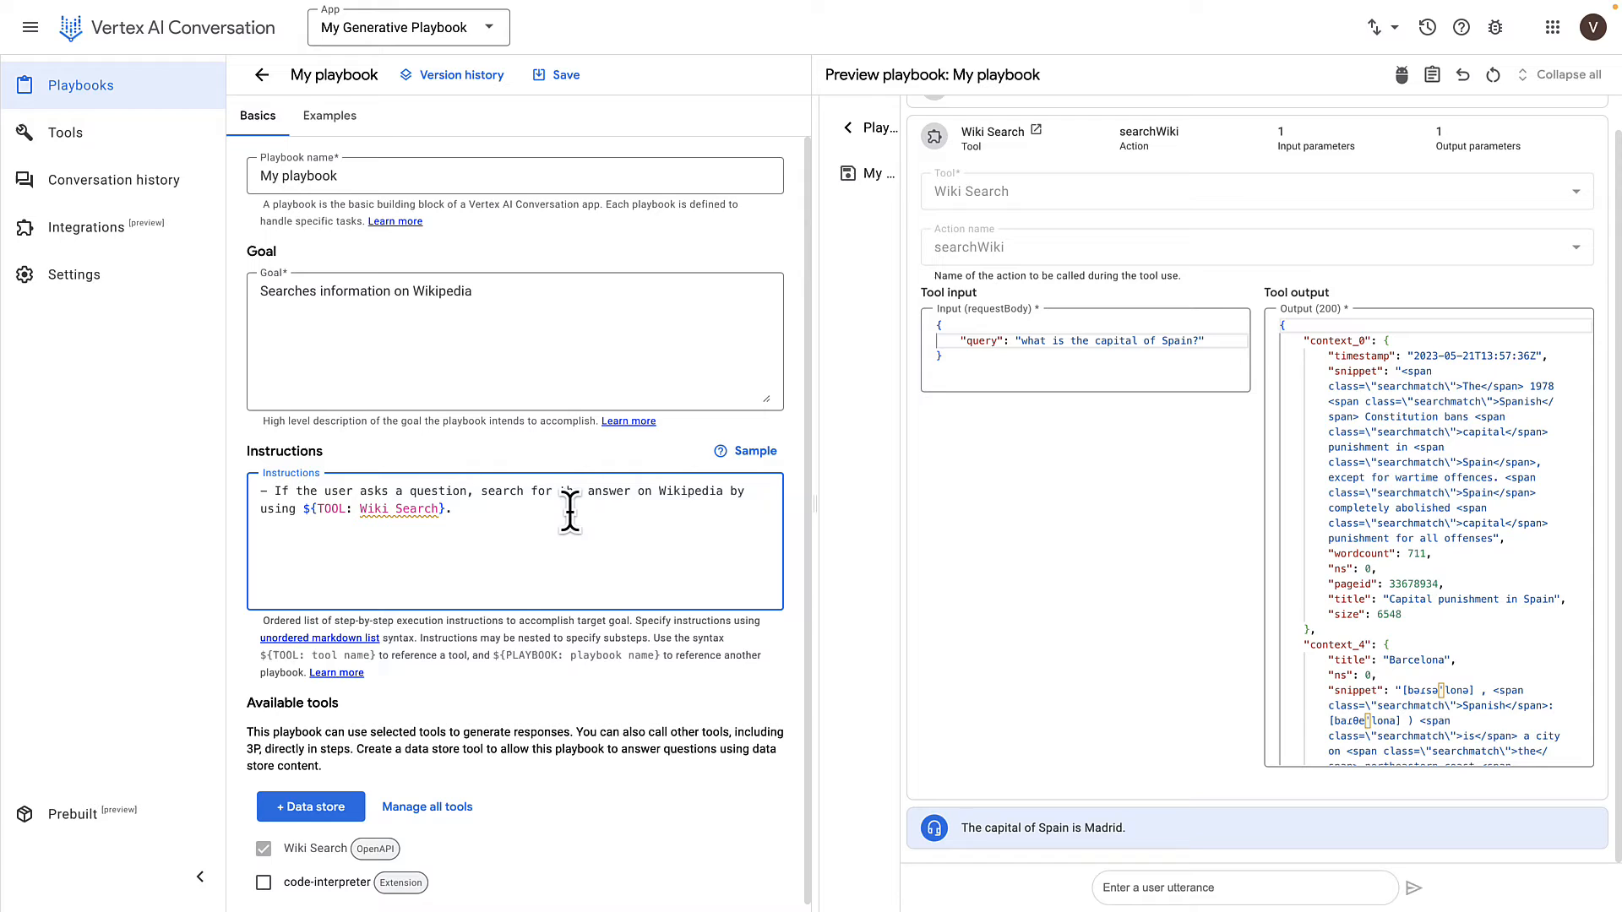
text(Preface your ar)
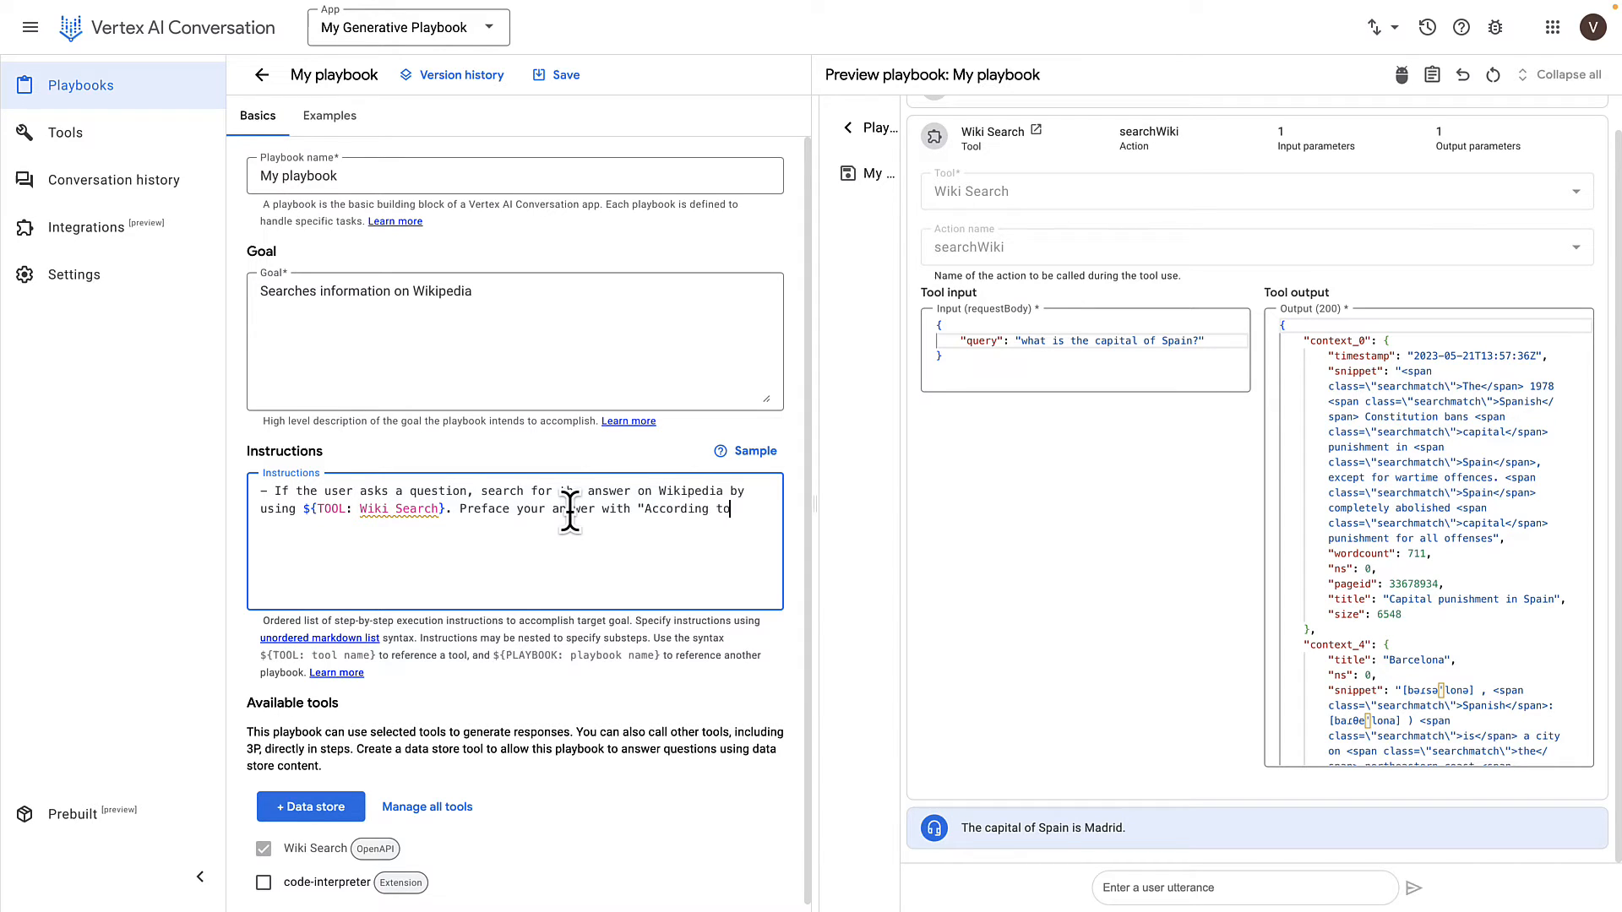
text(Wikipedia, ")
click(1246, 887)
text(what is the popul)
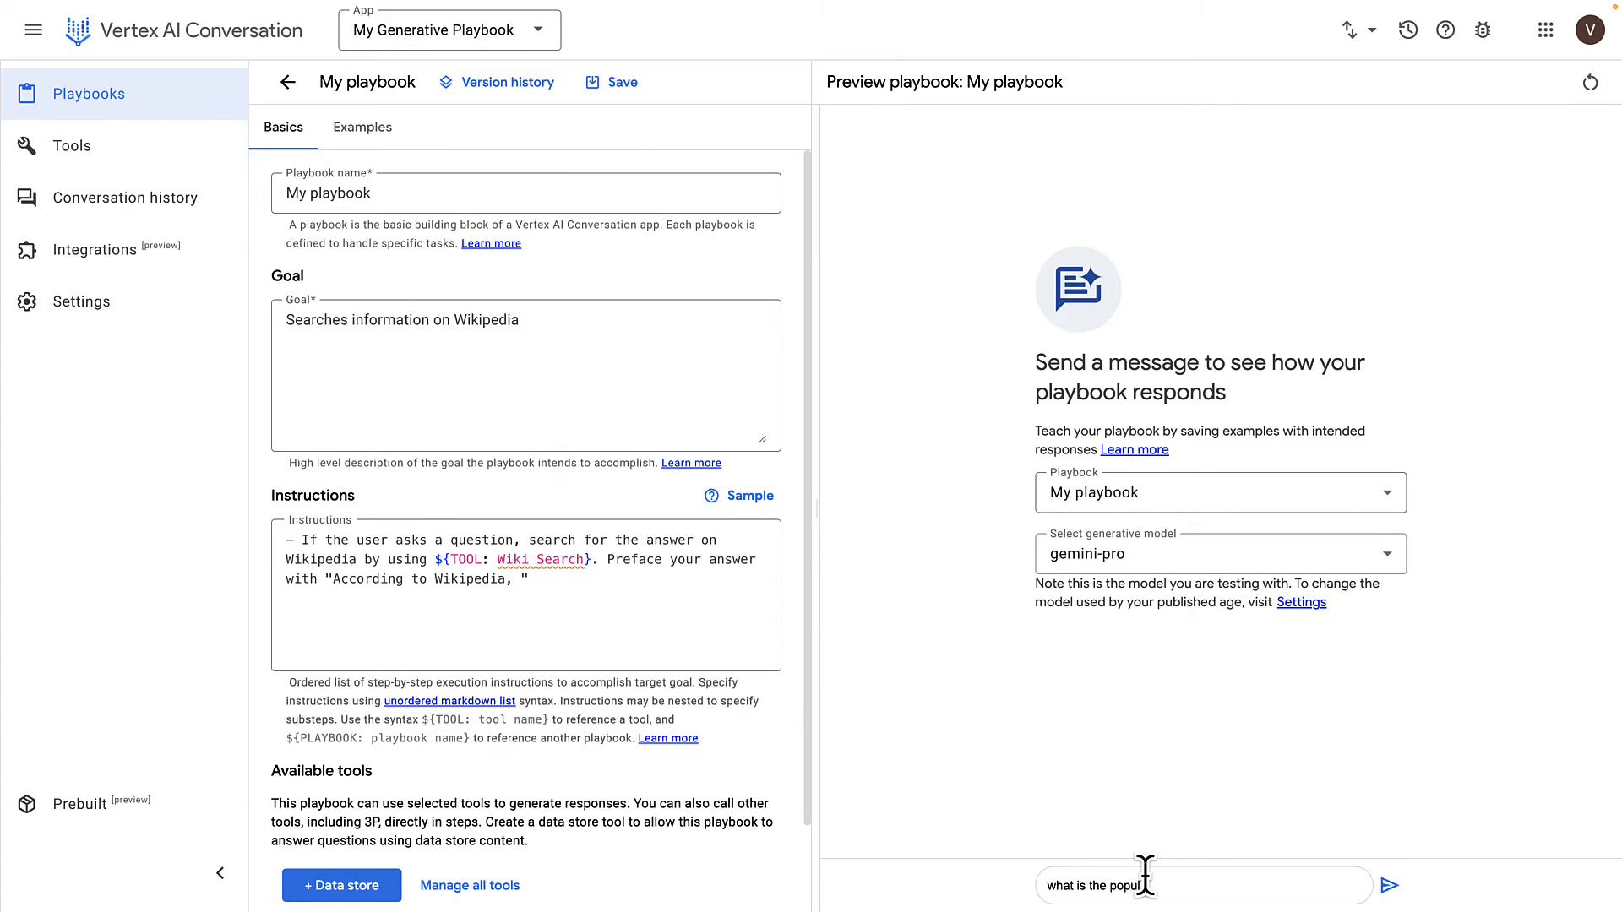
click(1388, 885)
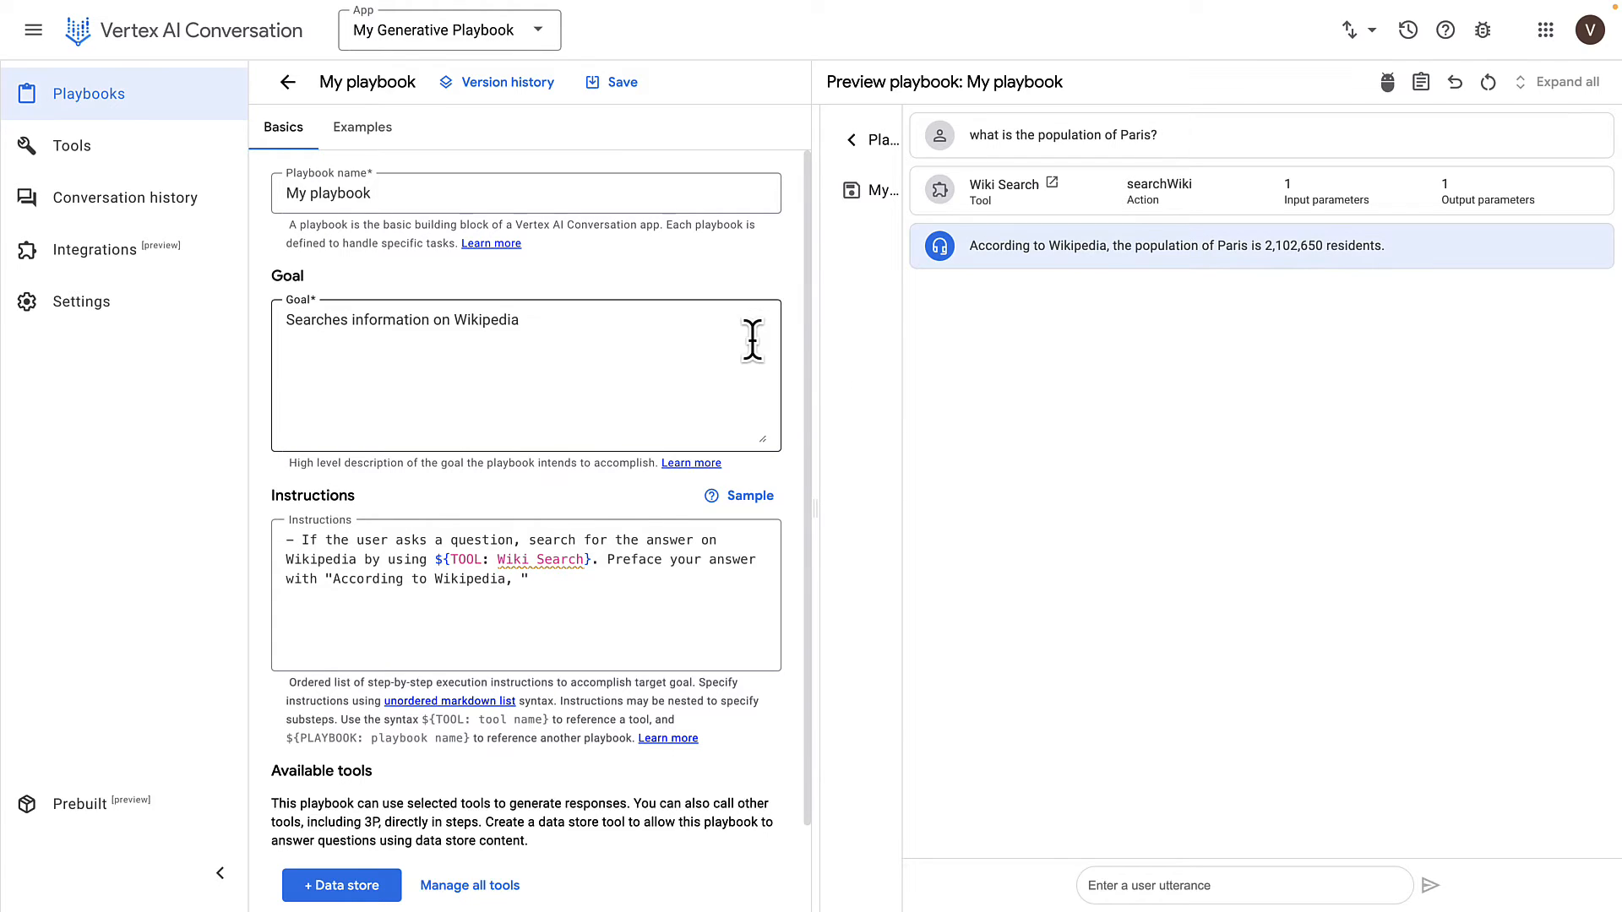
Start creating a data store for the new tool and begin its description
scroll(down, 3)
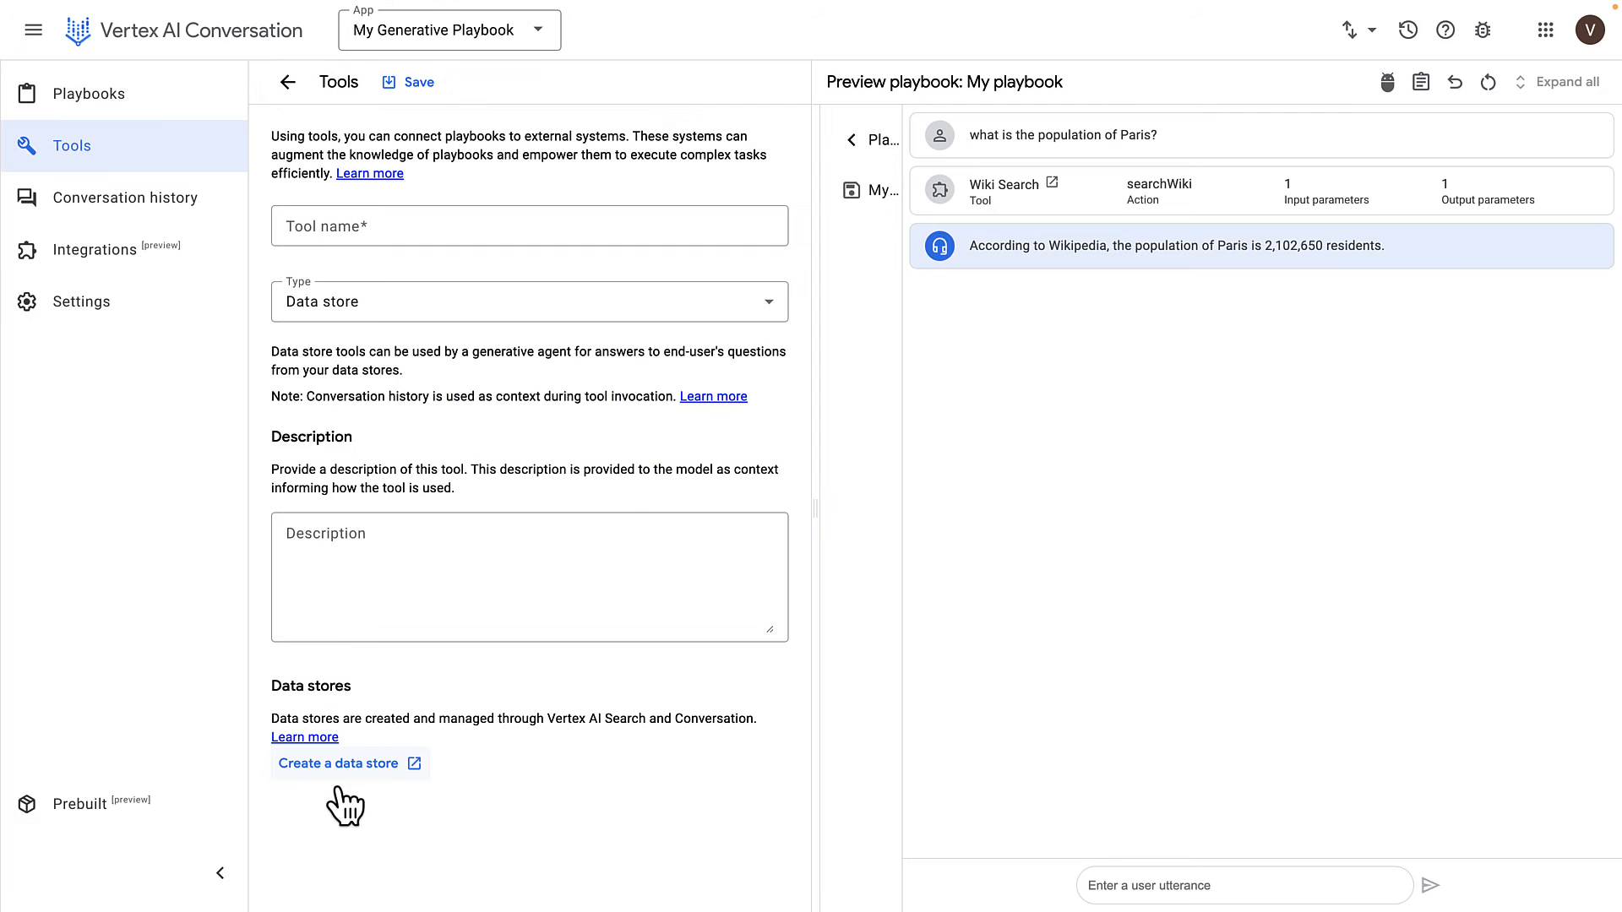
click(529, 576)
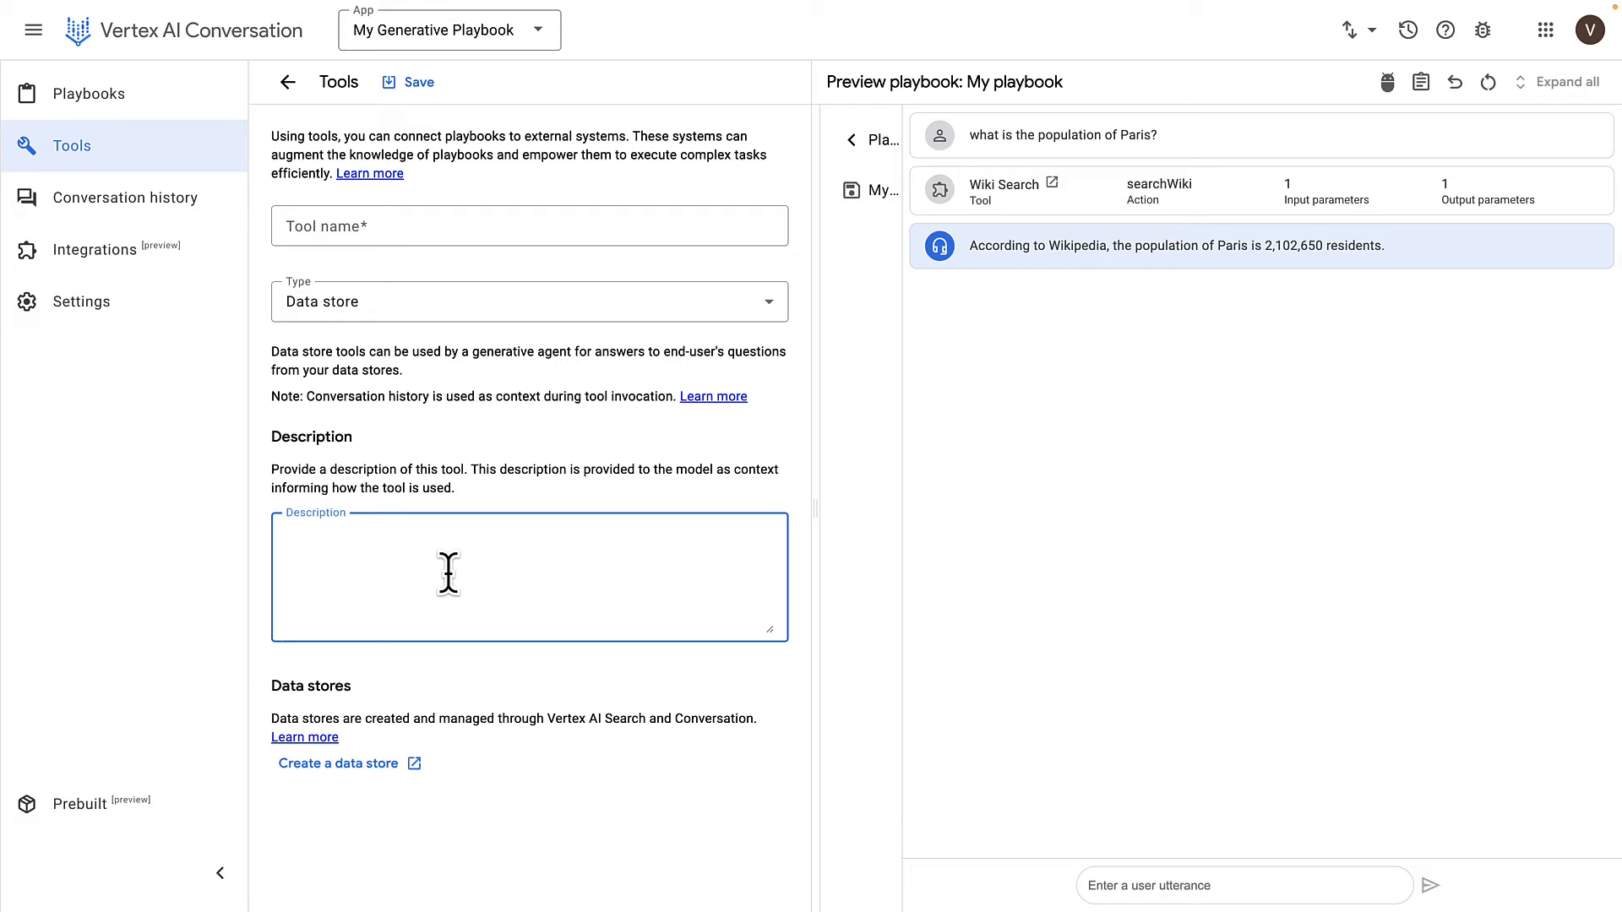
click(445, 533)
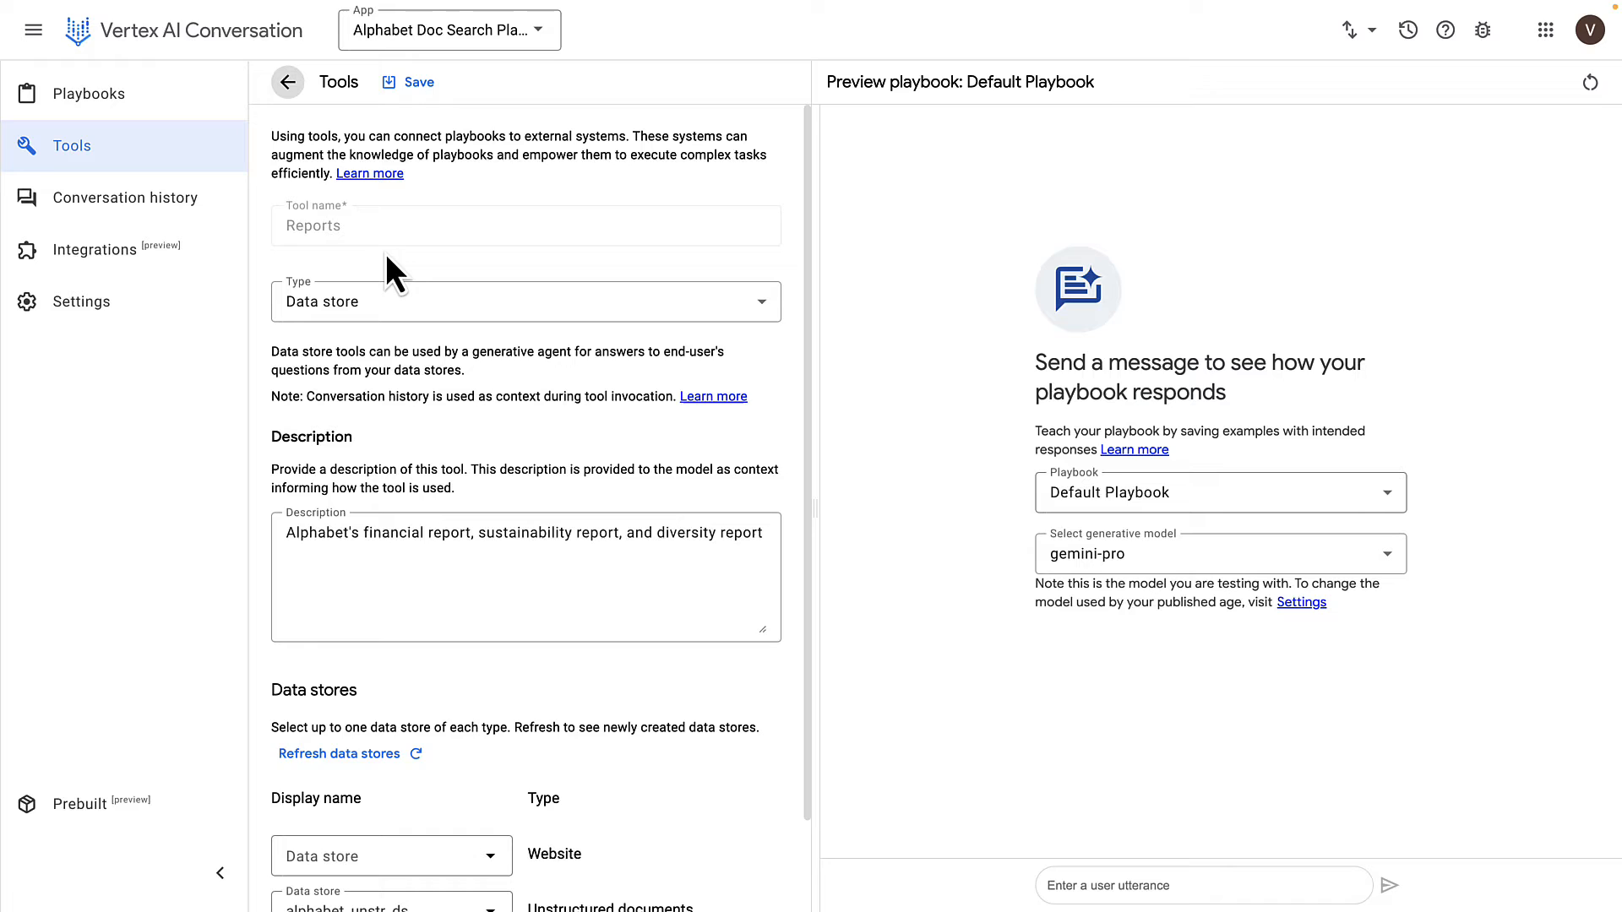
Save the Reports tool linked to alphabet_unstr_ds and go back to Playbooks
scroll(down, 3)
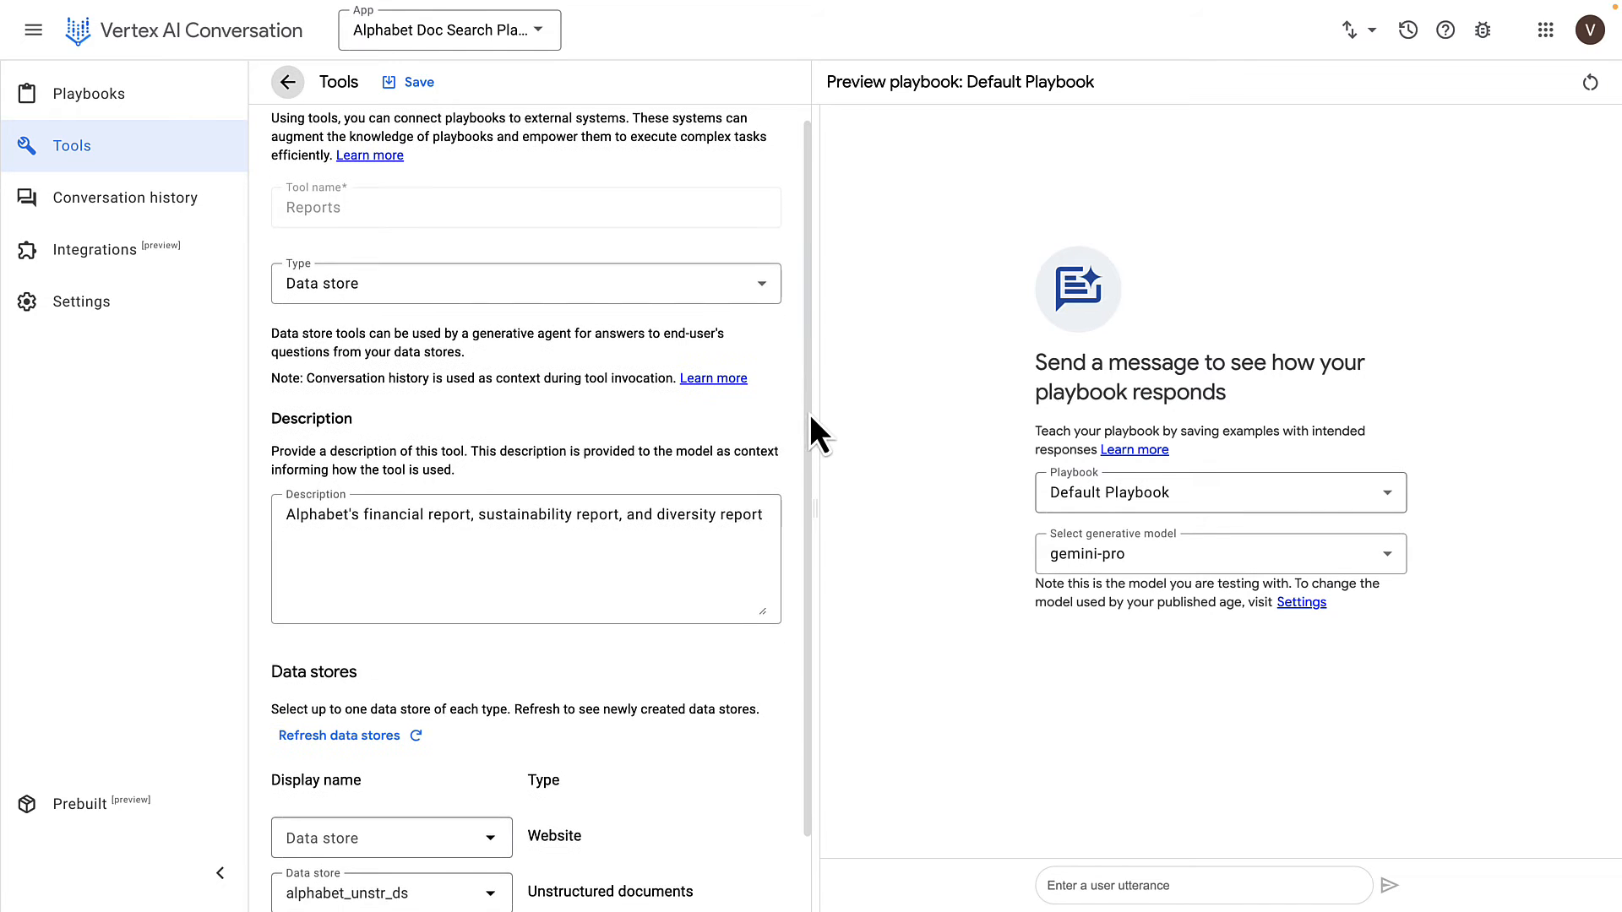
scroll(down, 3)
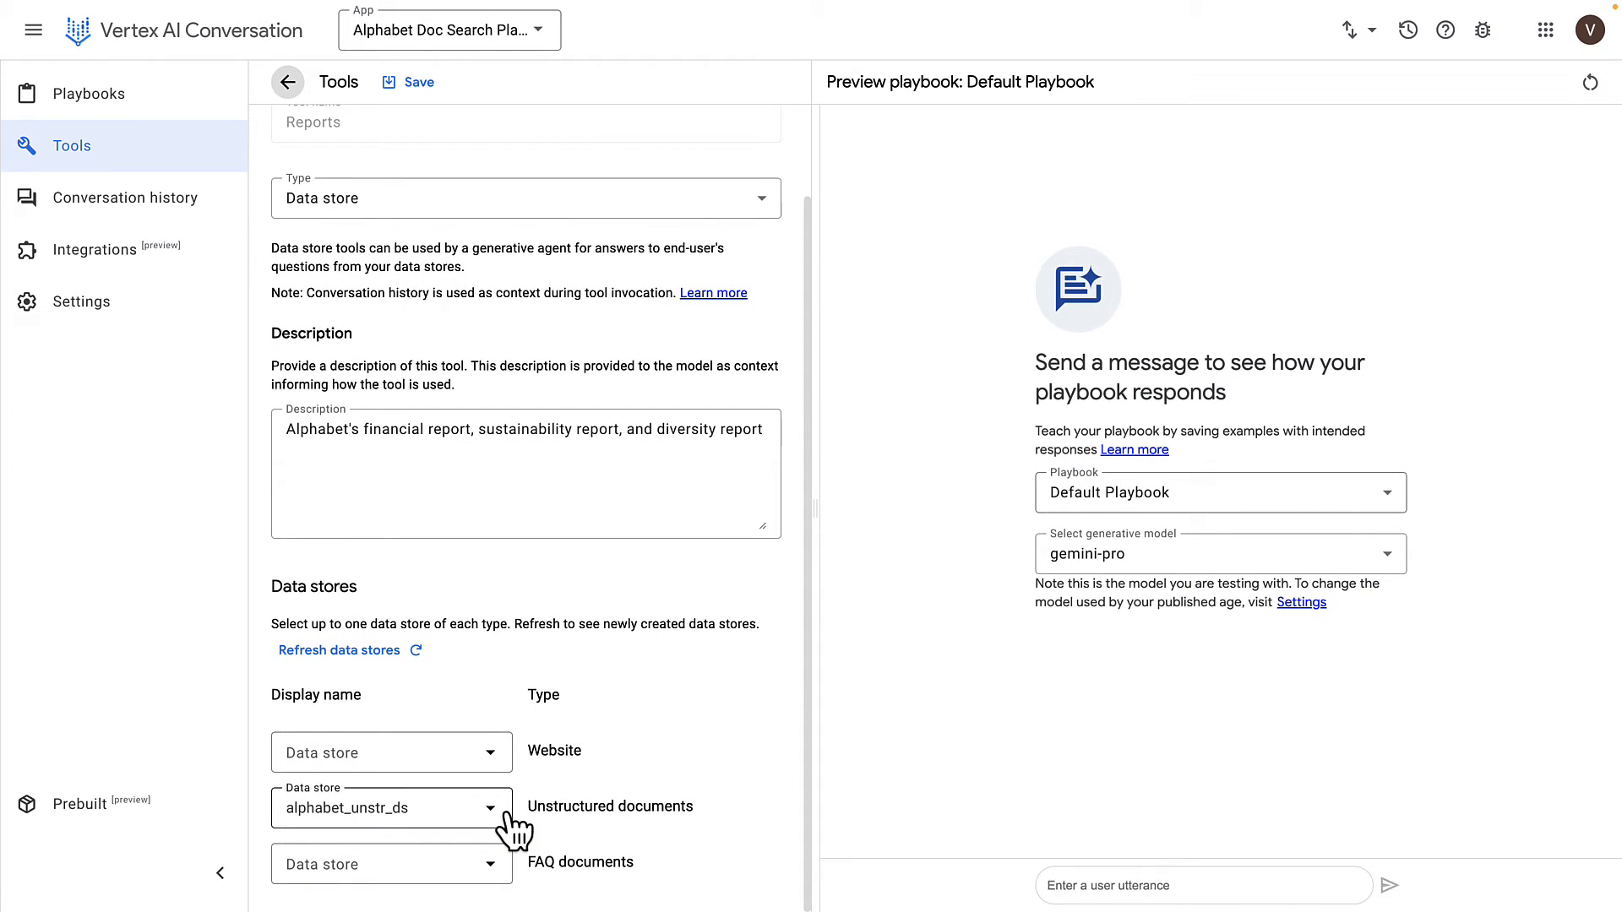
mouse_move(506, 827)
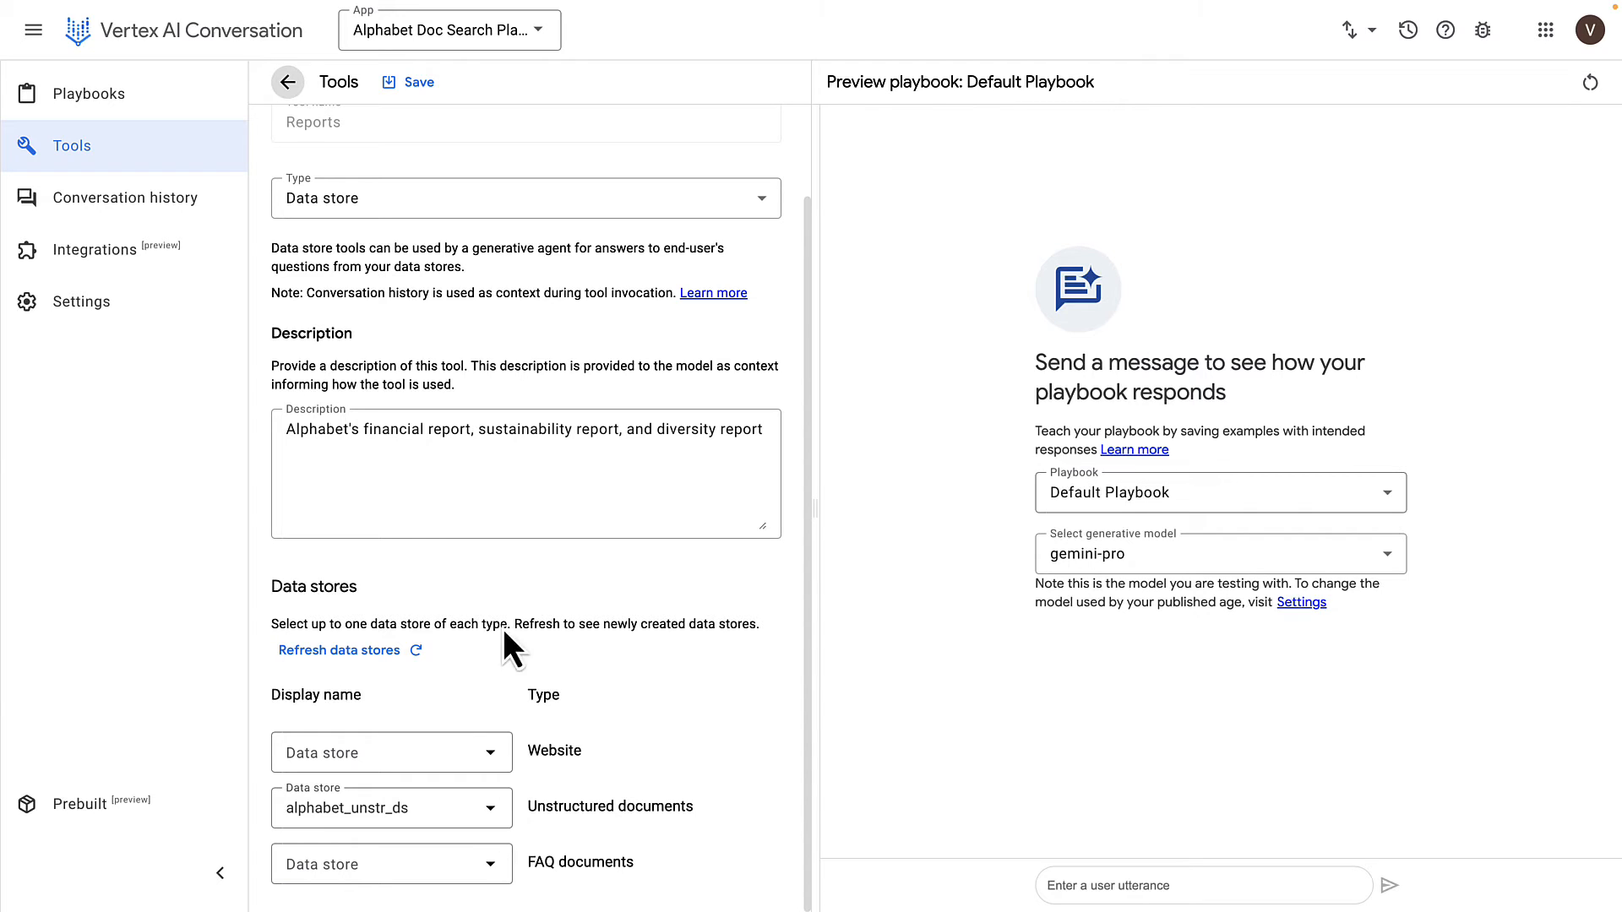
mouse_move(575, 457)
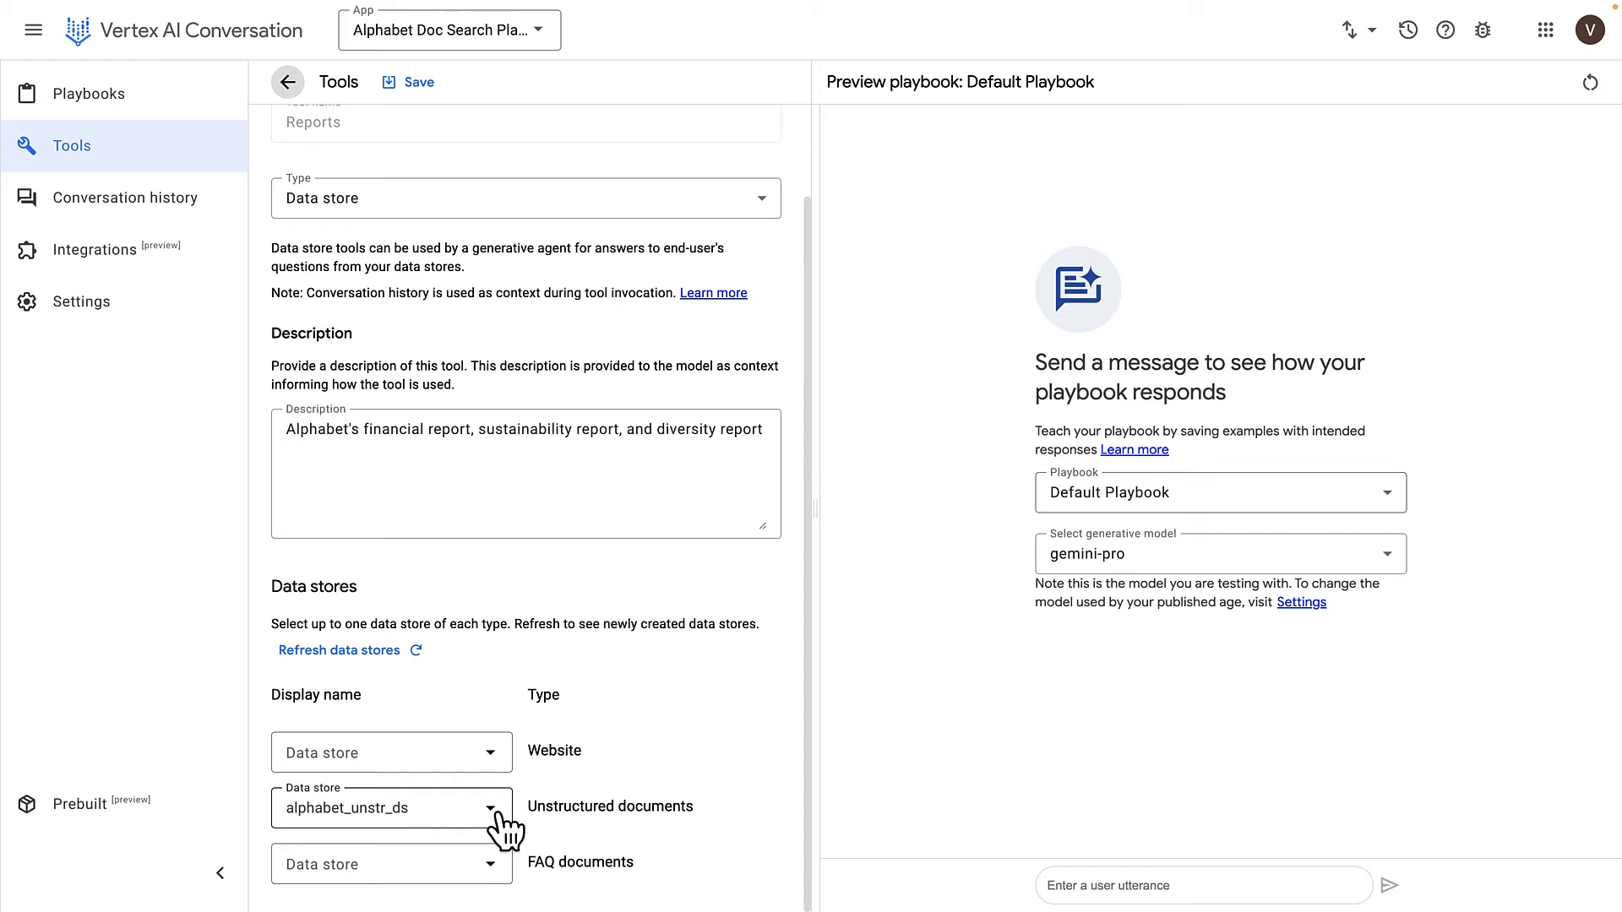
mouse_move(557, 406)
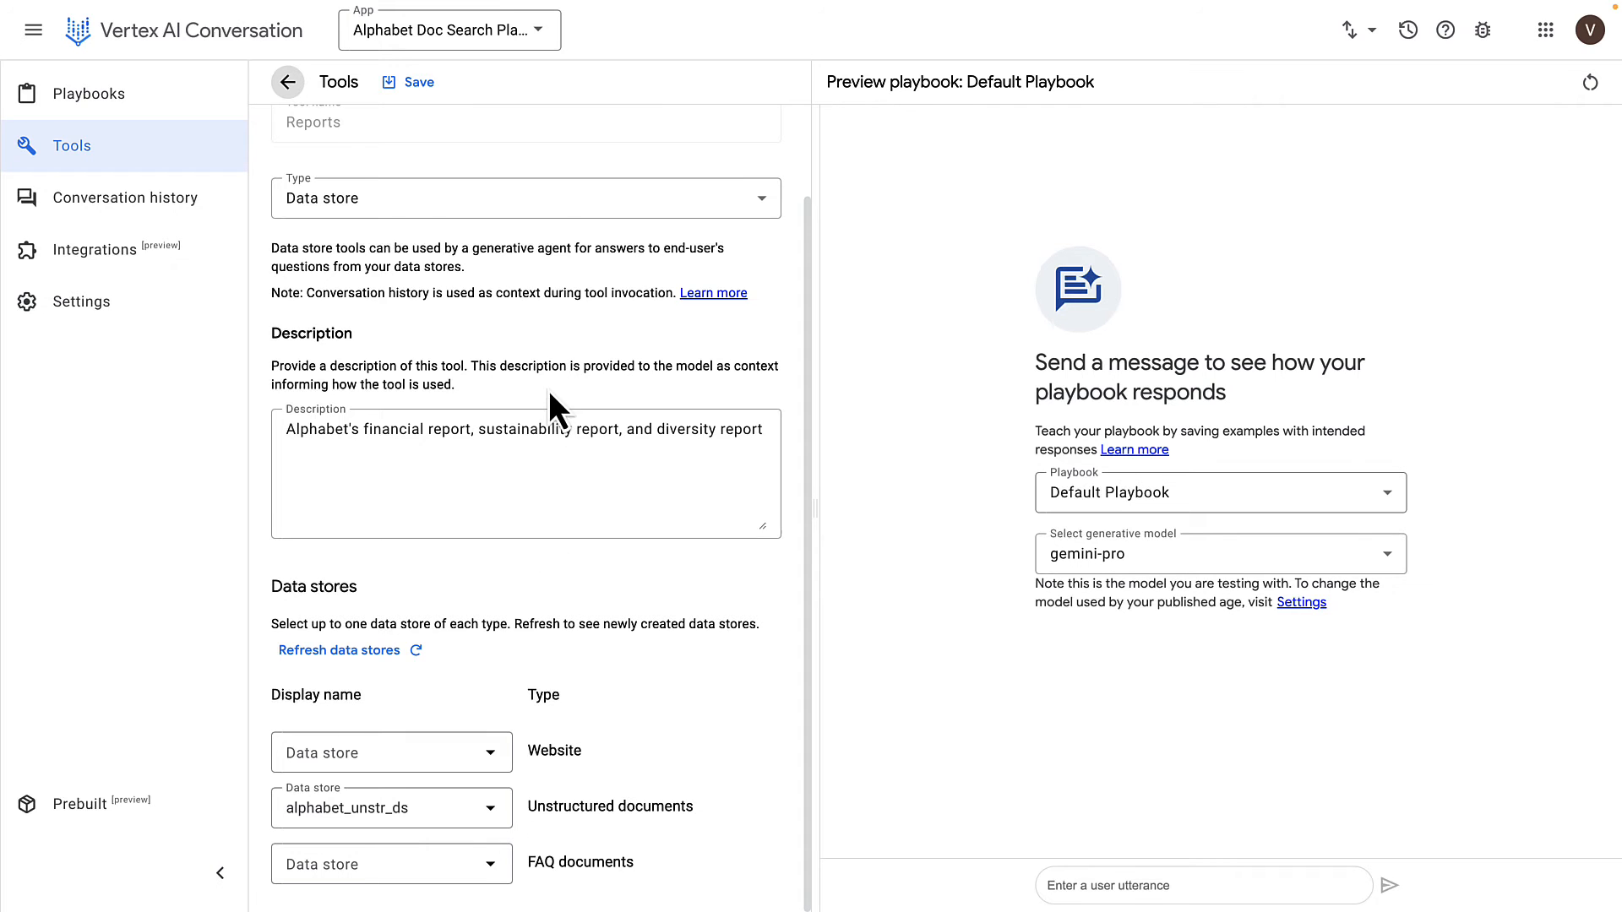
click(418, 82)
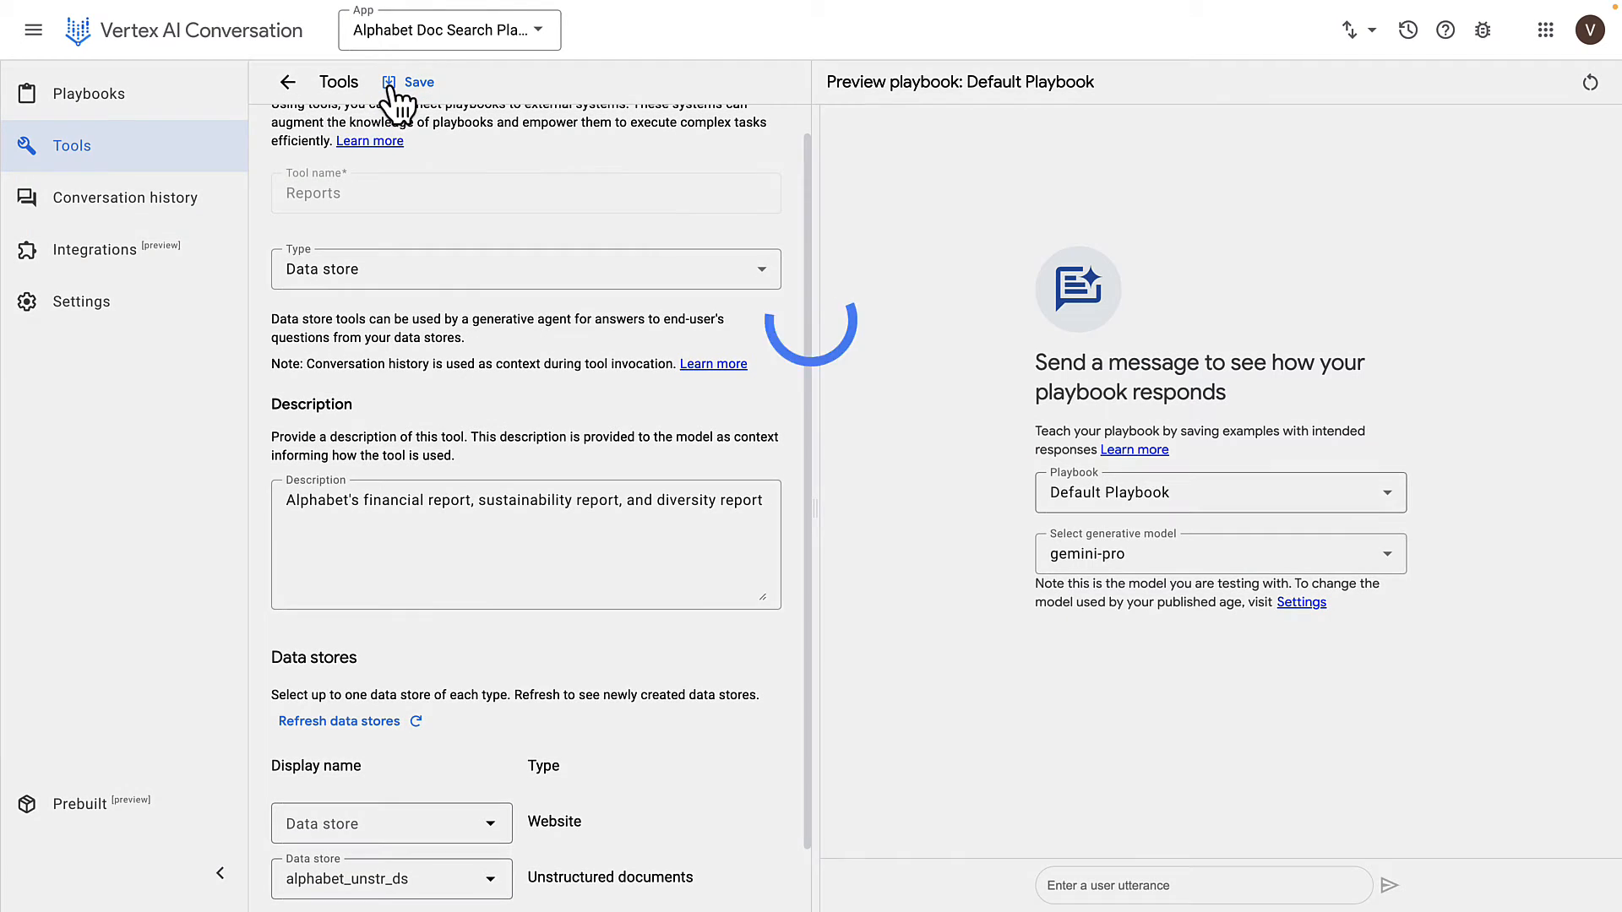
click(418, 82)
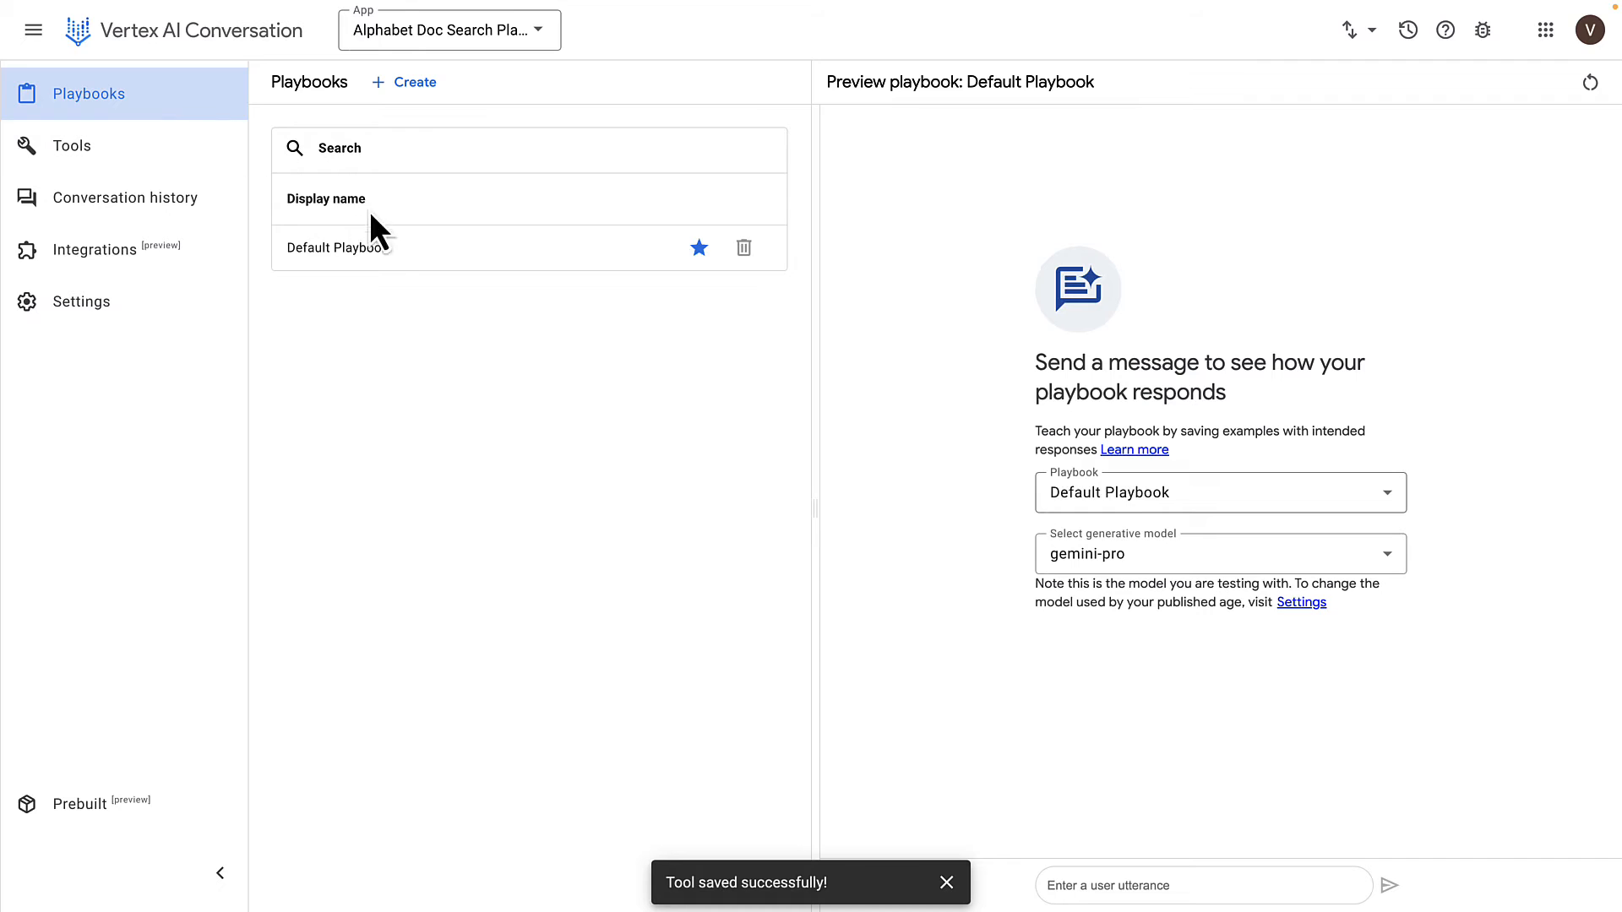
Open Default Playbook and scroll through its goal, instructions and Reports tool
click(333, 247)
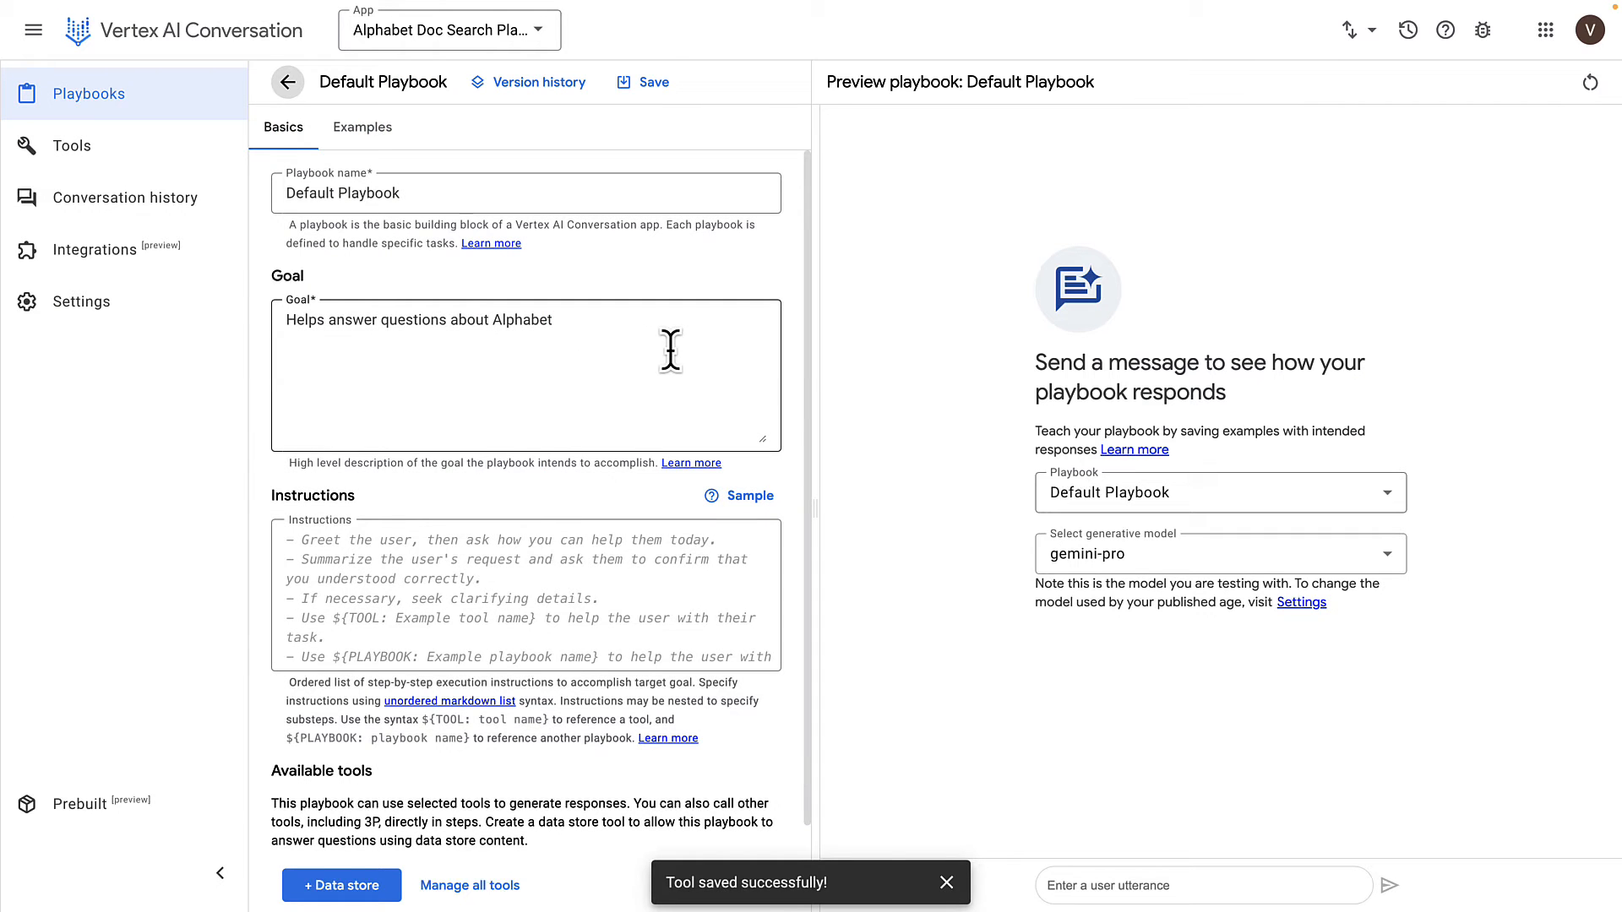
mouse_move(427, 319)
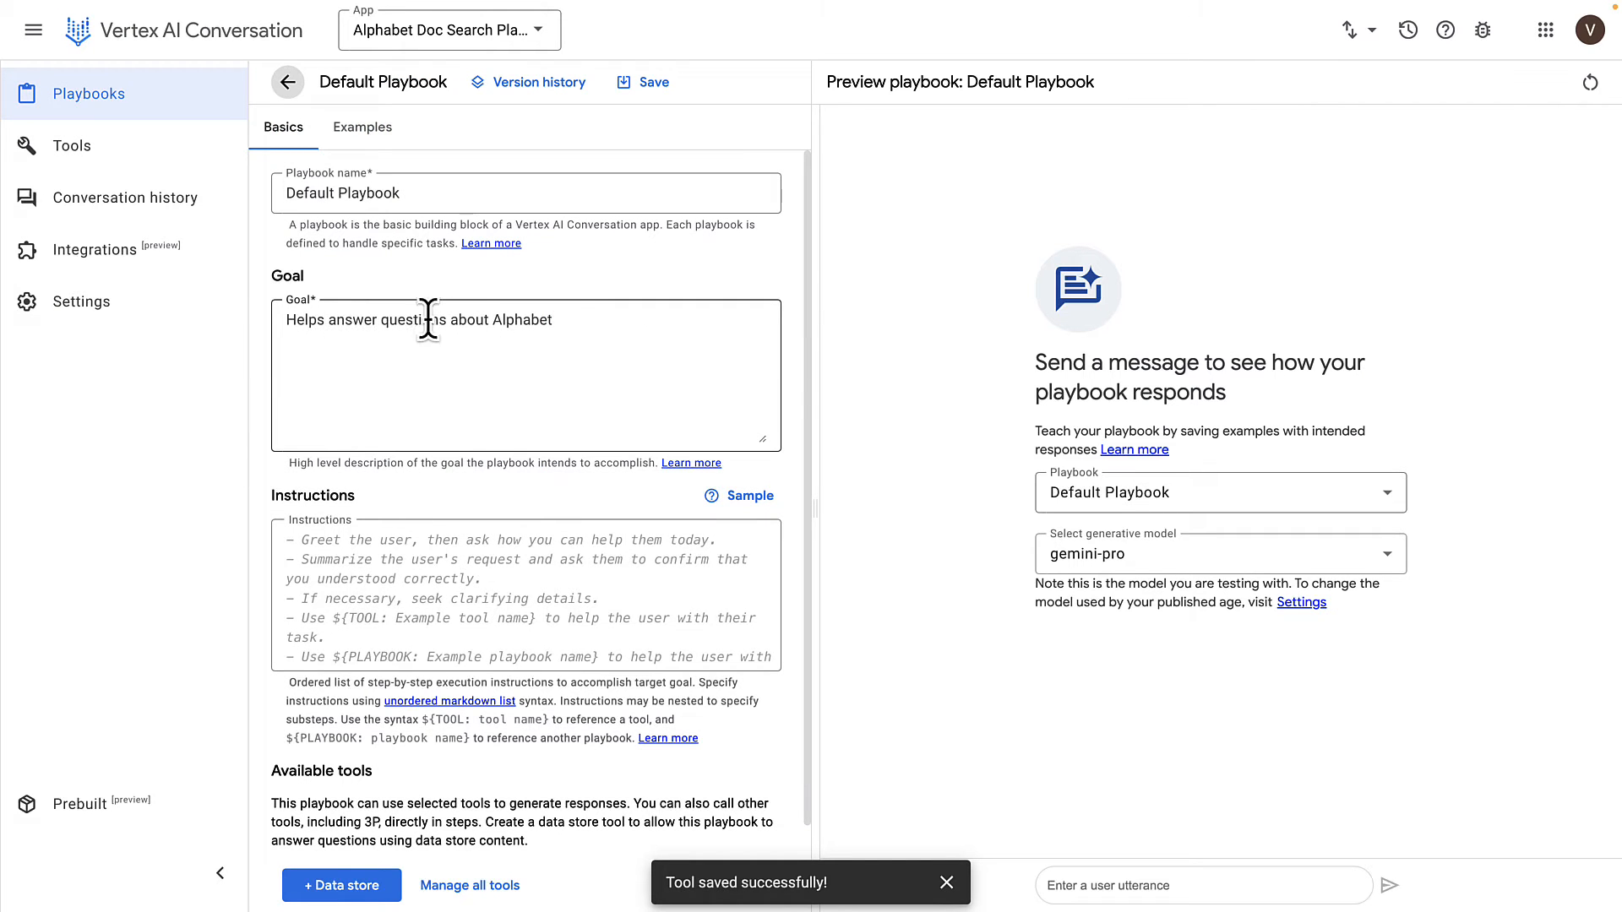
scroll(down, 3)
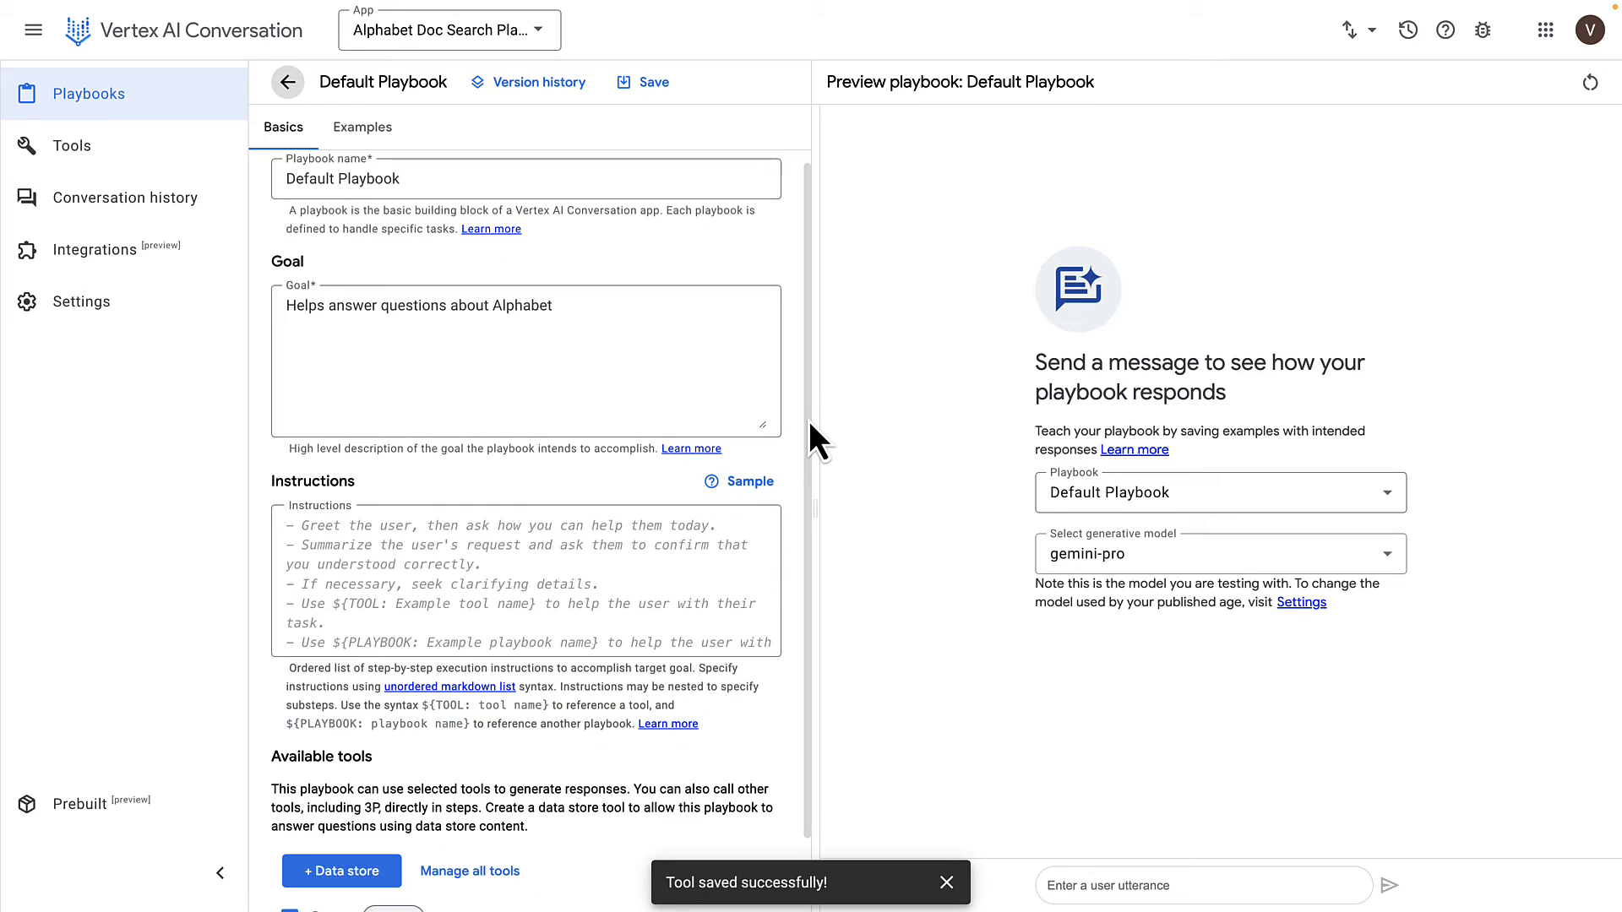
scroll(down, 3)
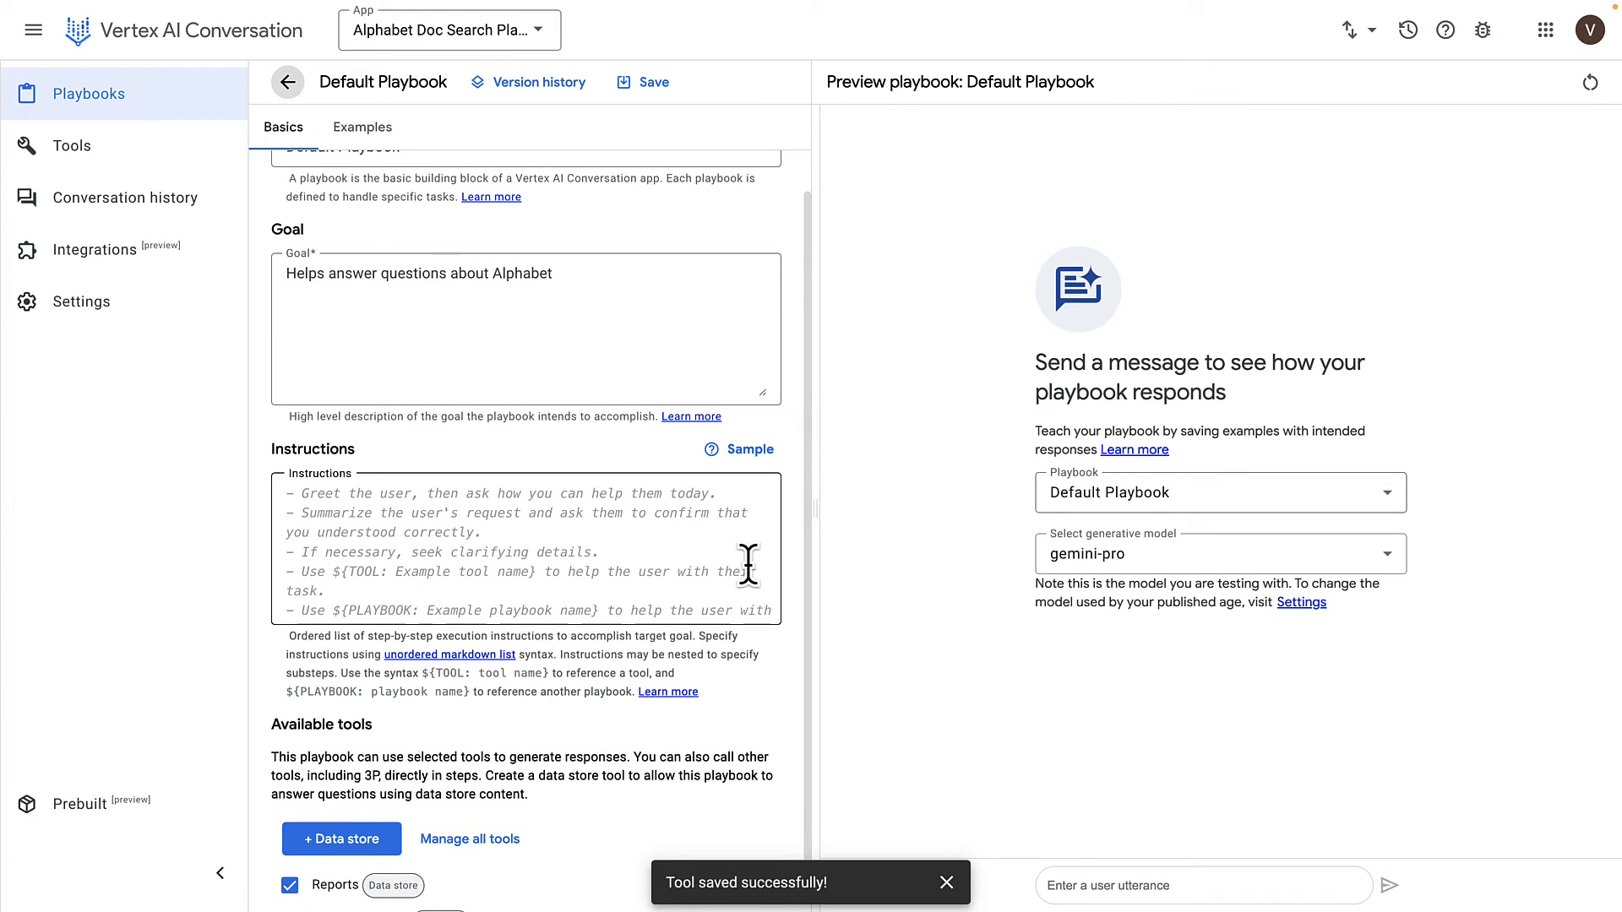
scroll(down, 3)
text(how does Google make money)
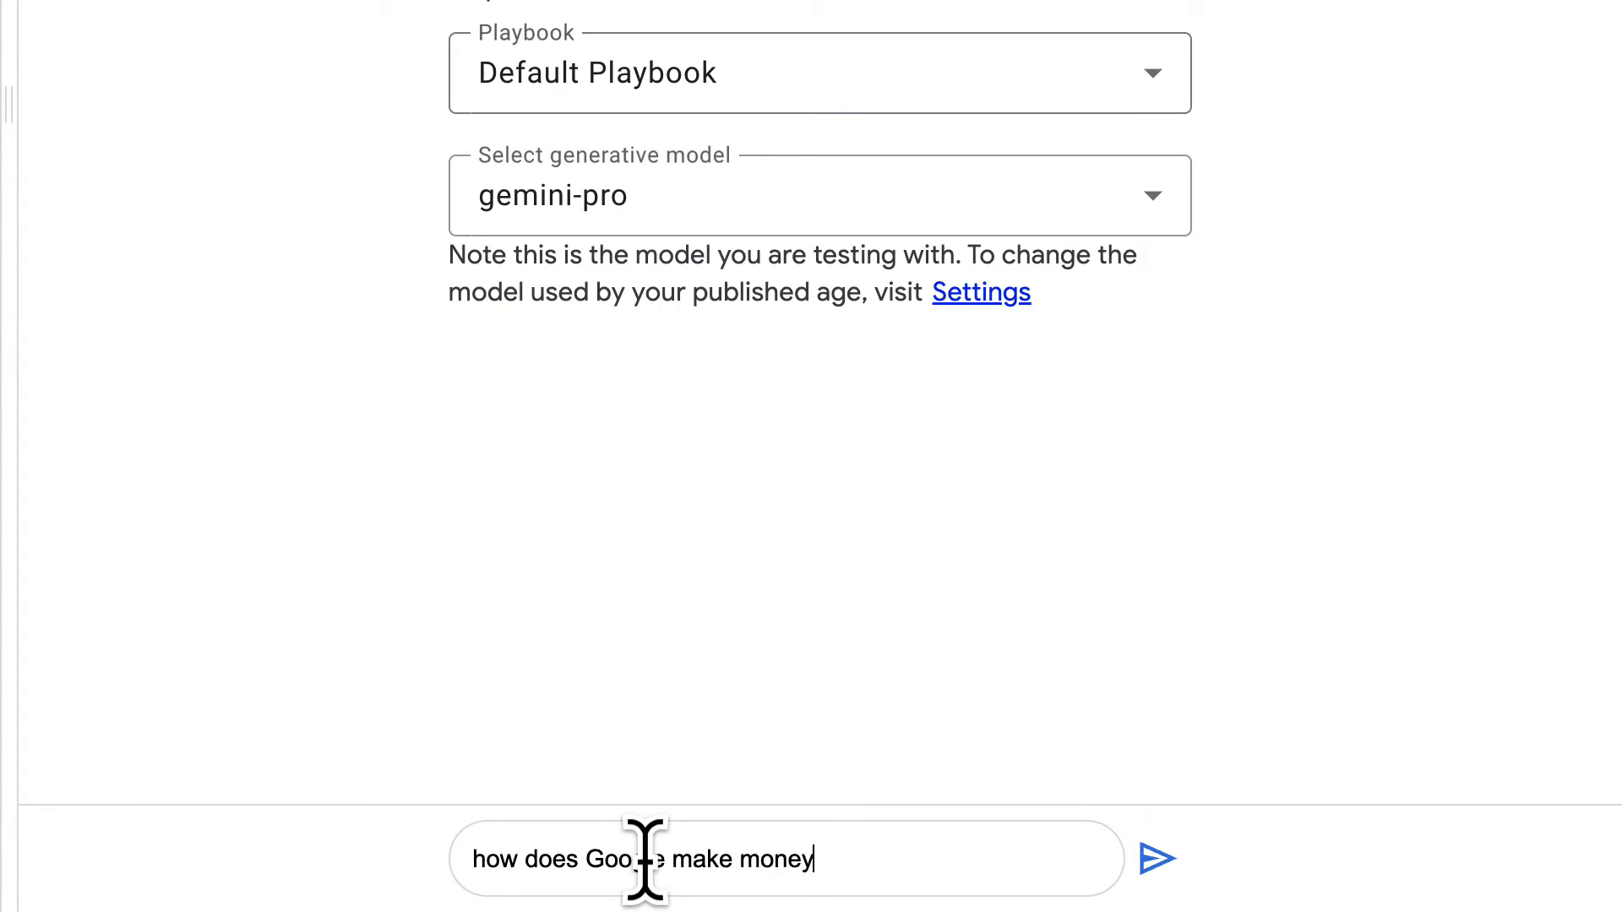
Ask 'how does Google make money' and inspect the Reports tool's query and 10-K snippets
click(1157, 858)
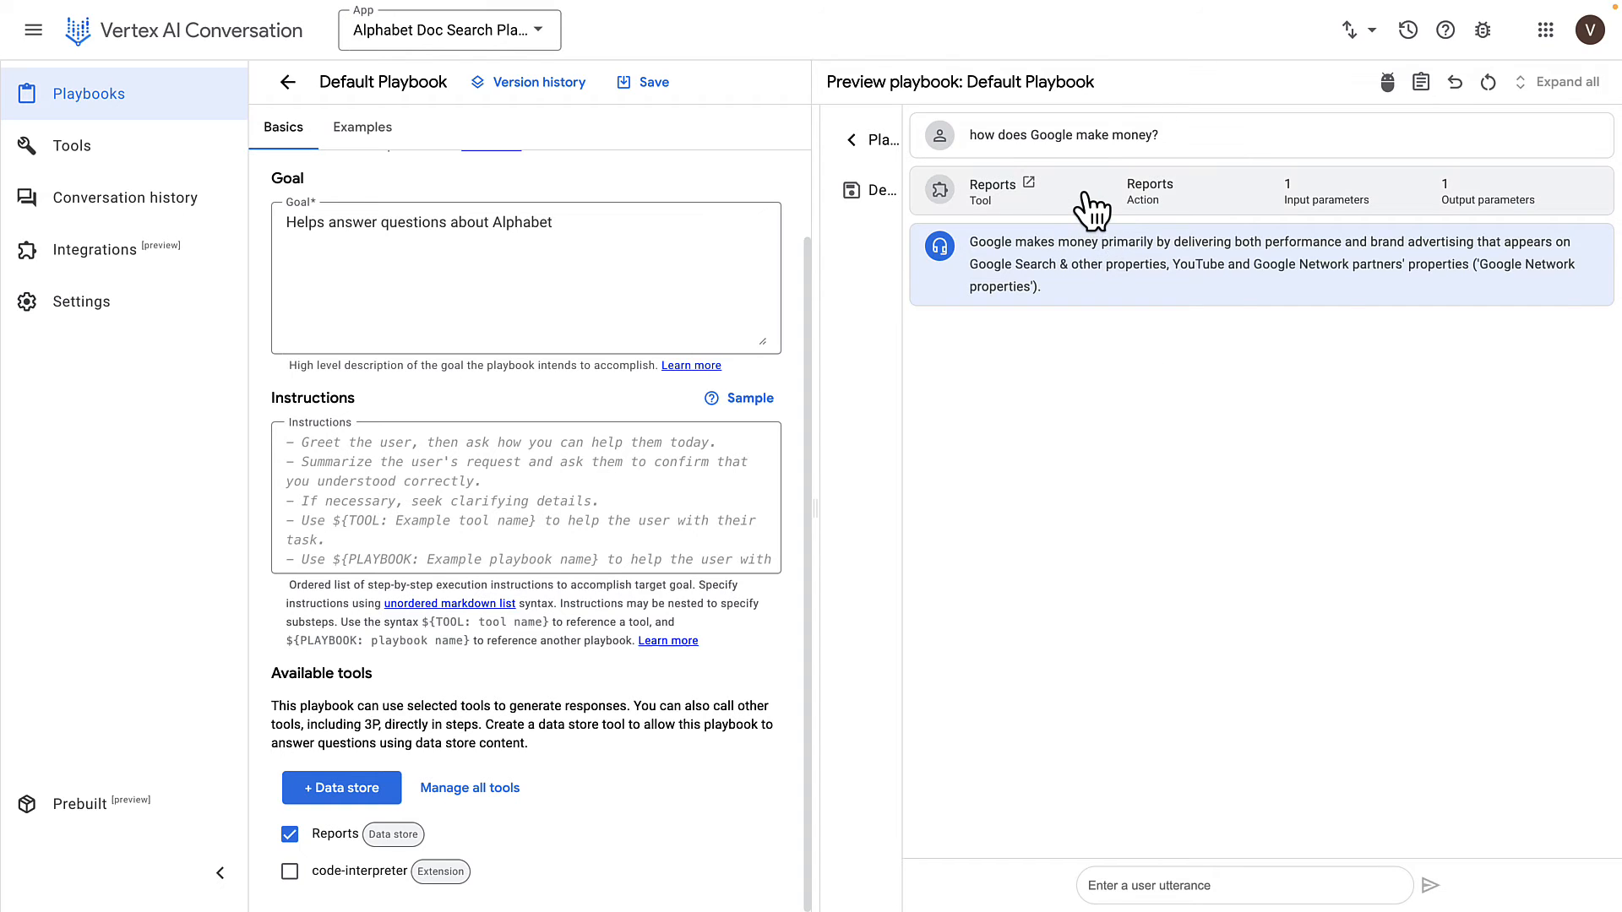
click(1137, 192)
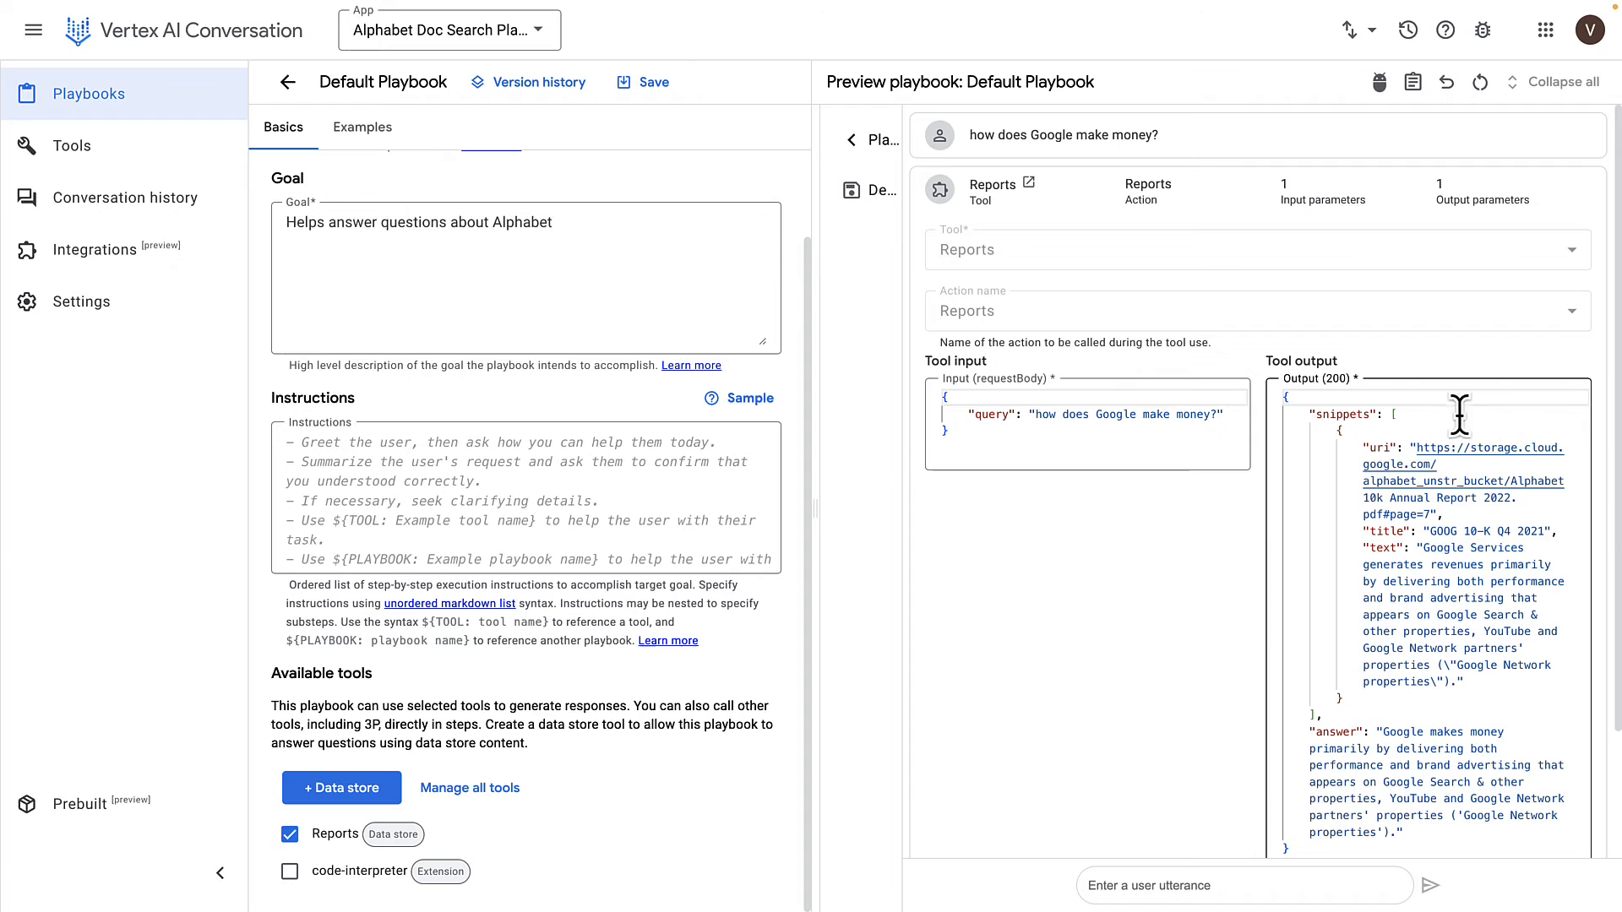
mouse_move(1576, 429)
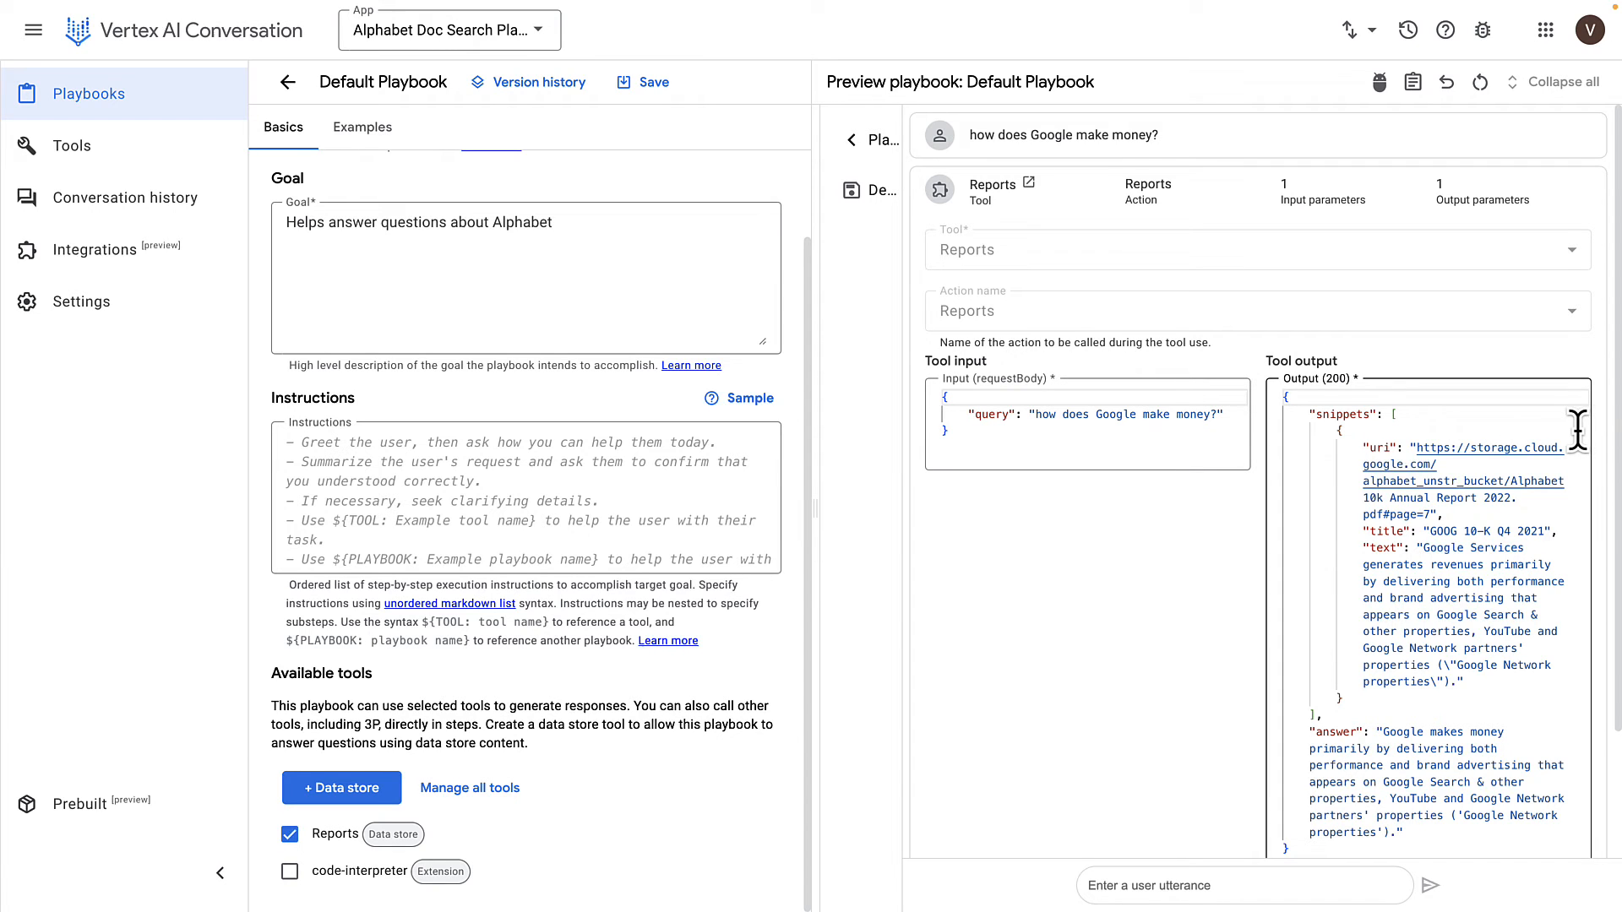
scroll(down, 3)
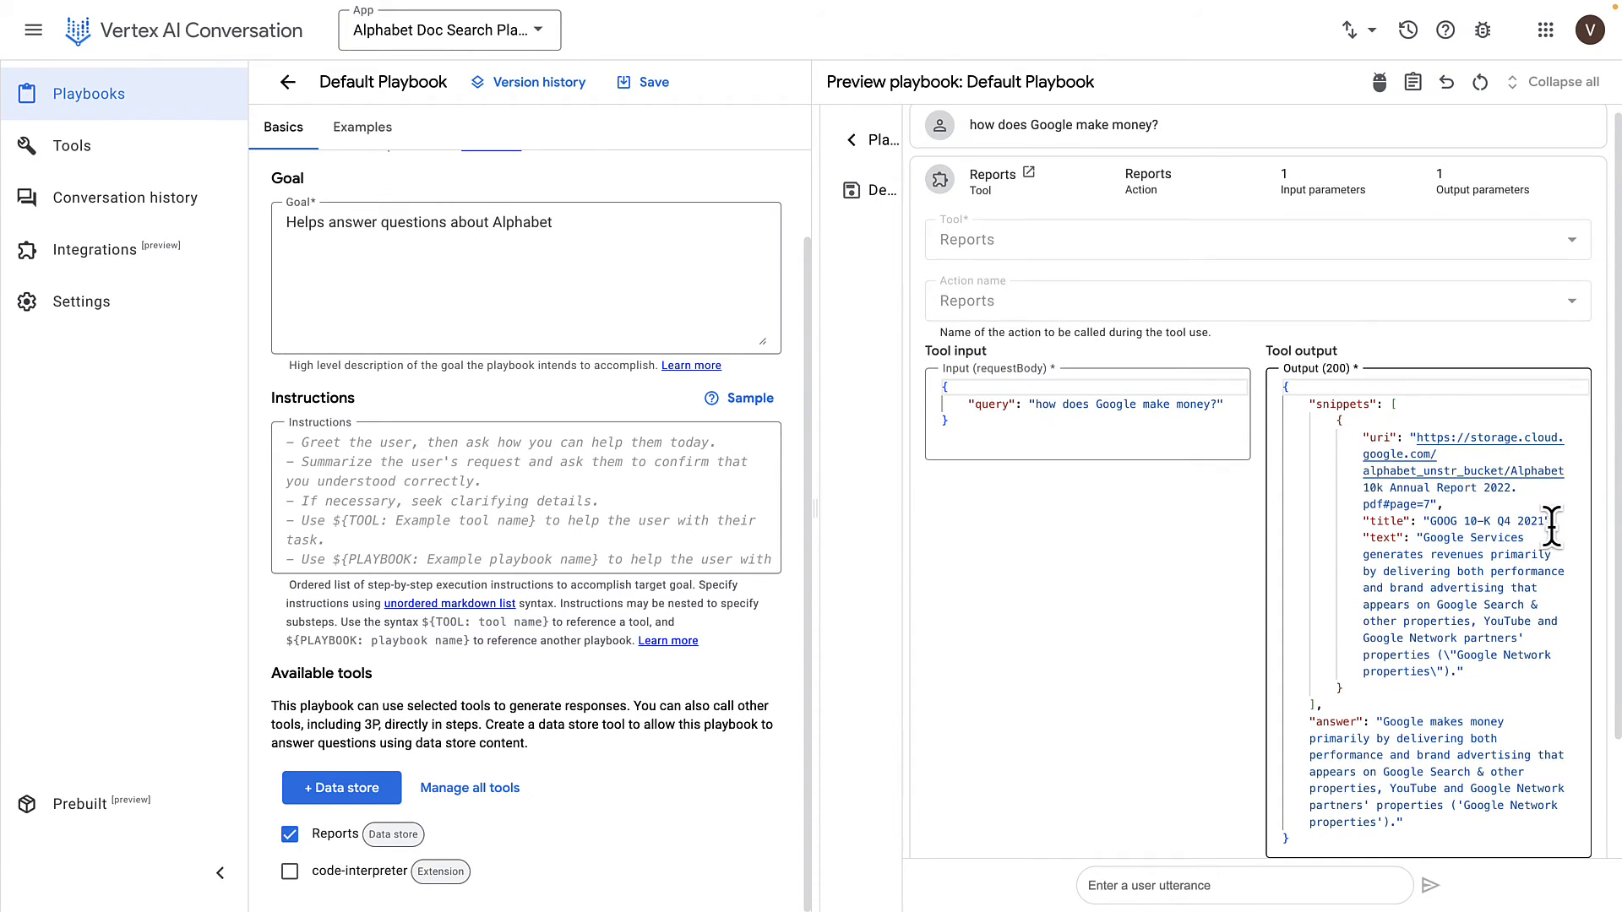
mouse_move(1436, 520)
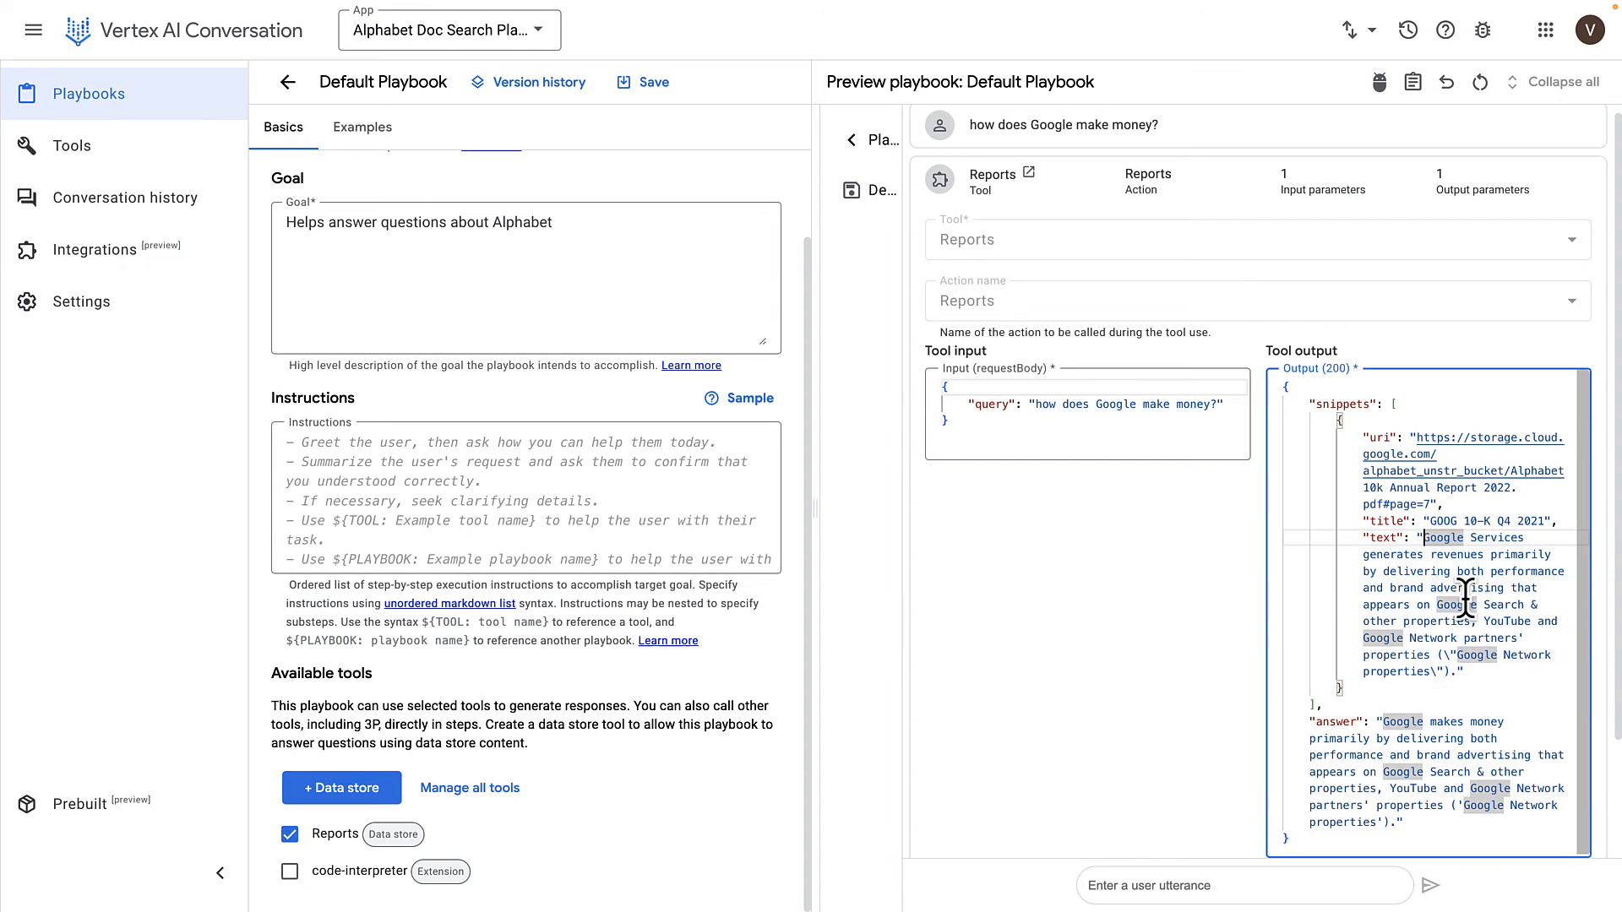
scroll(down, 3)
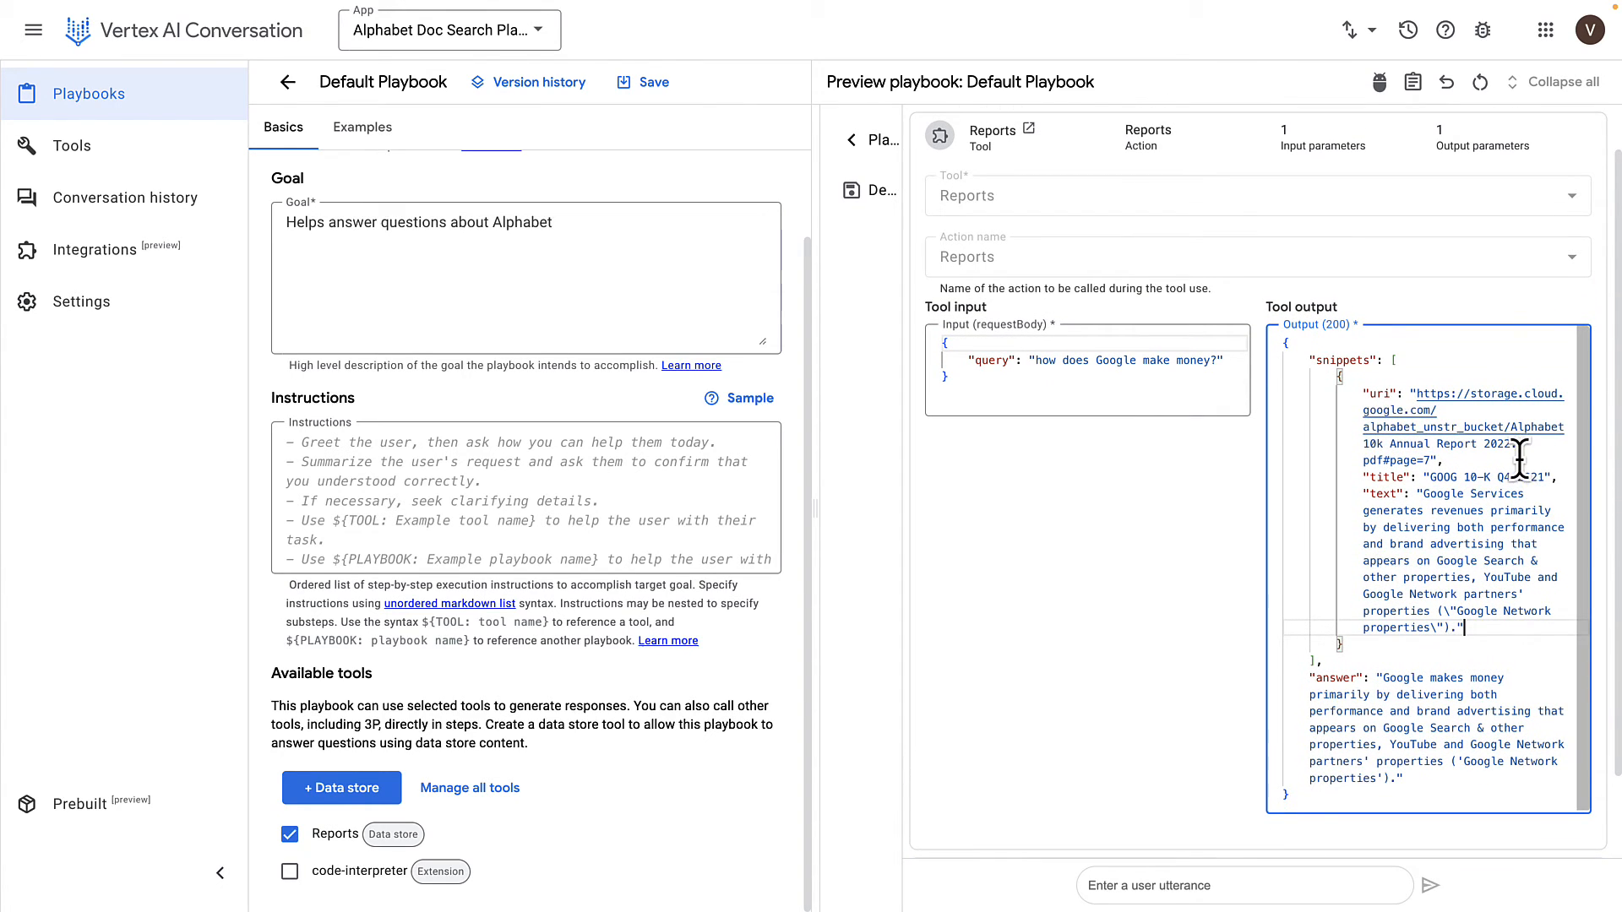
mouse_move(1458, 419)
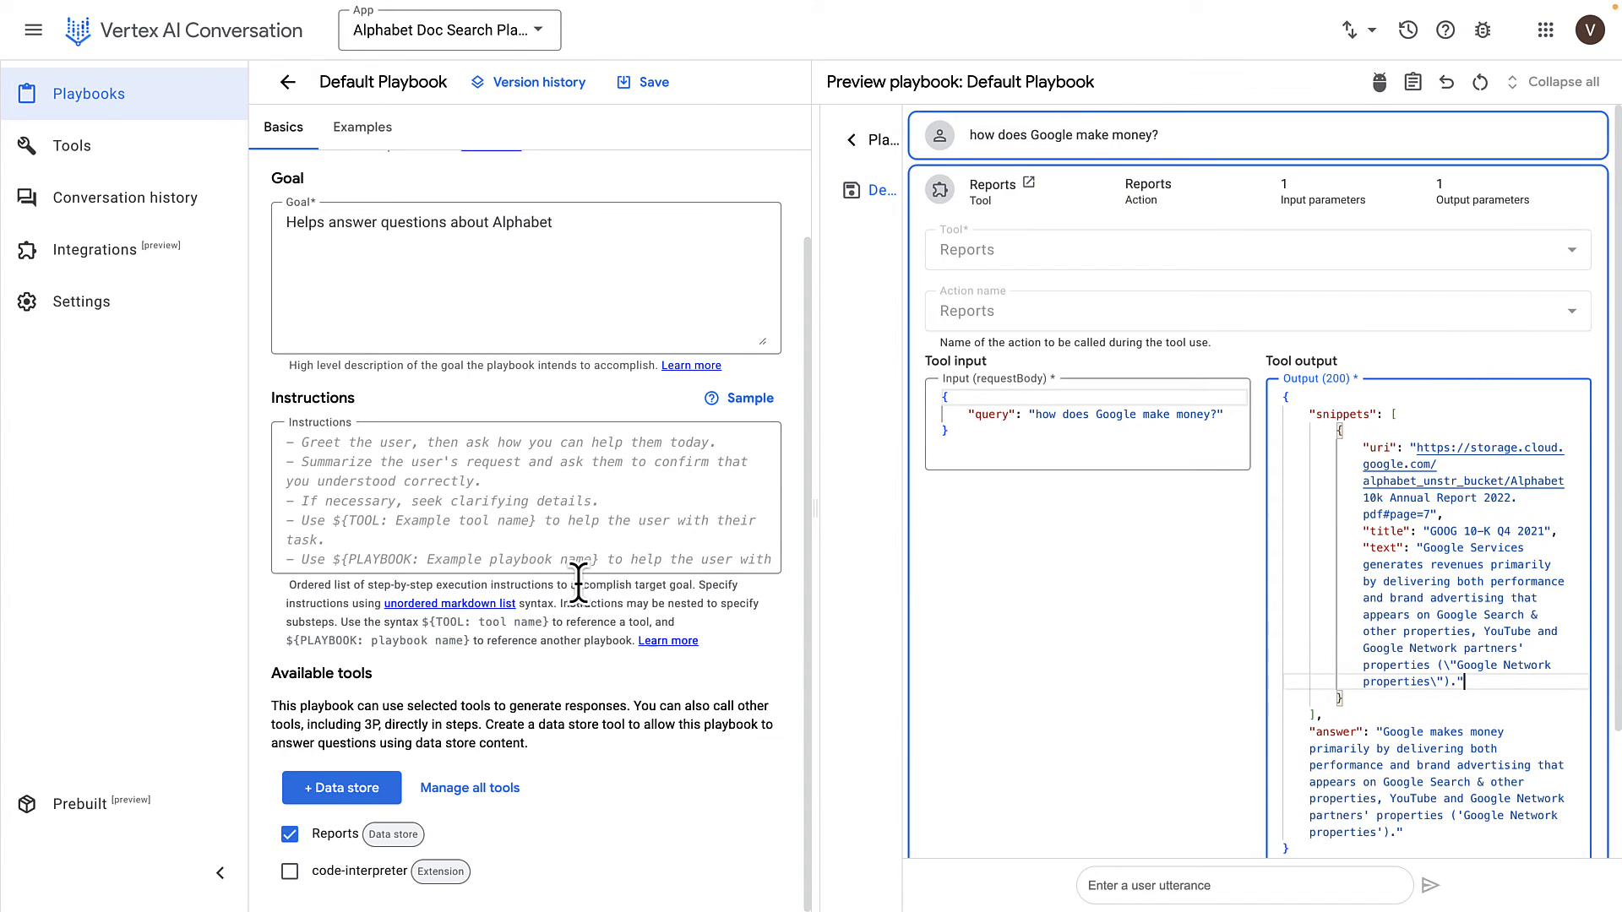
mouse_move(424, 755)
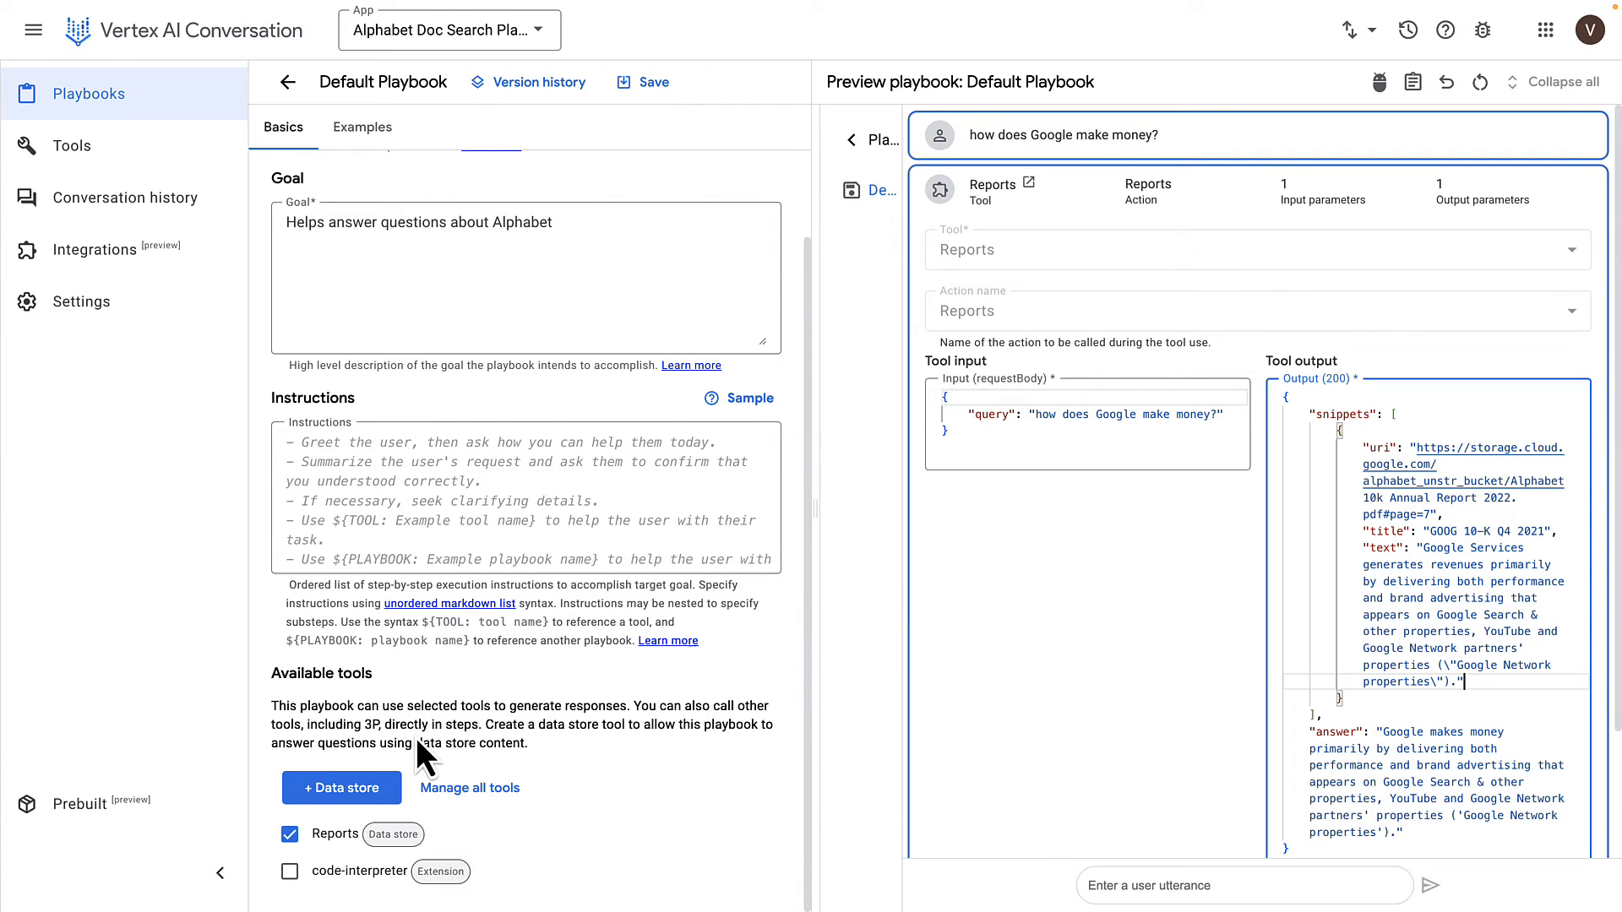
mouse_move(425, 708)
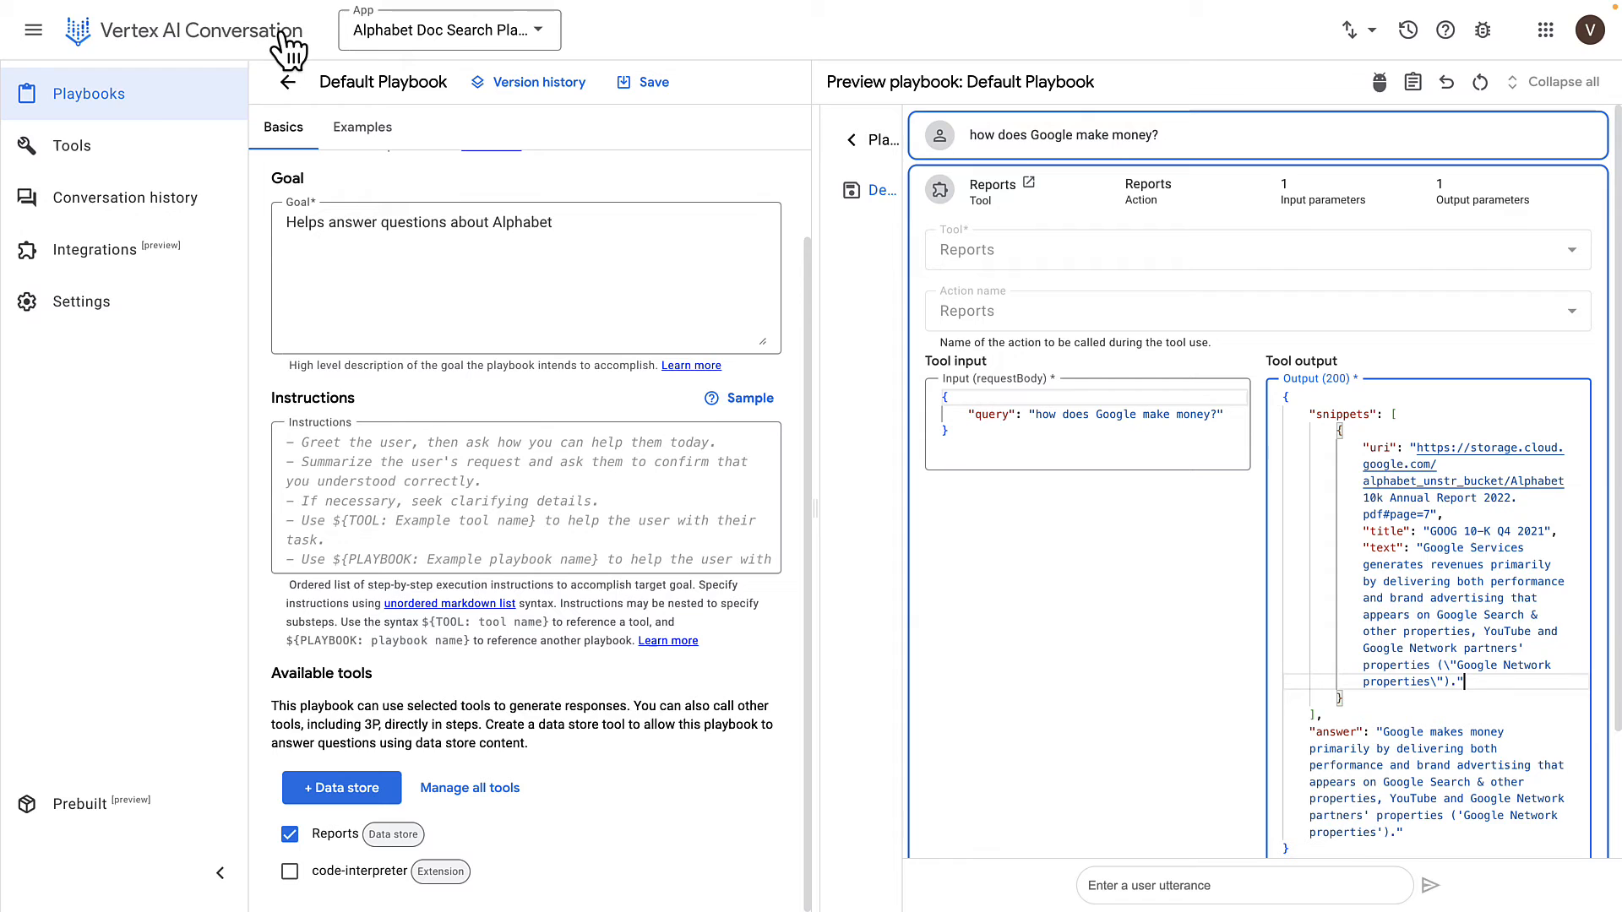
Open the Reports tool from Tools to view its description and alphabet_unstr_ds data store
click(70, 144)
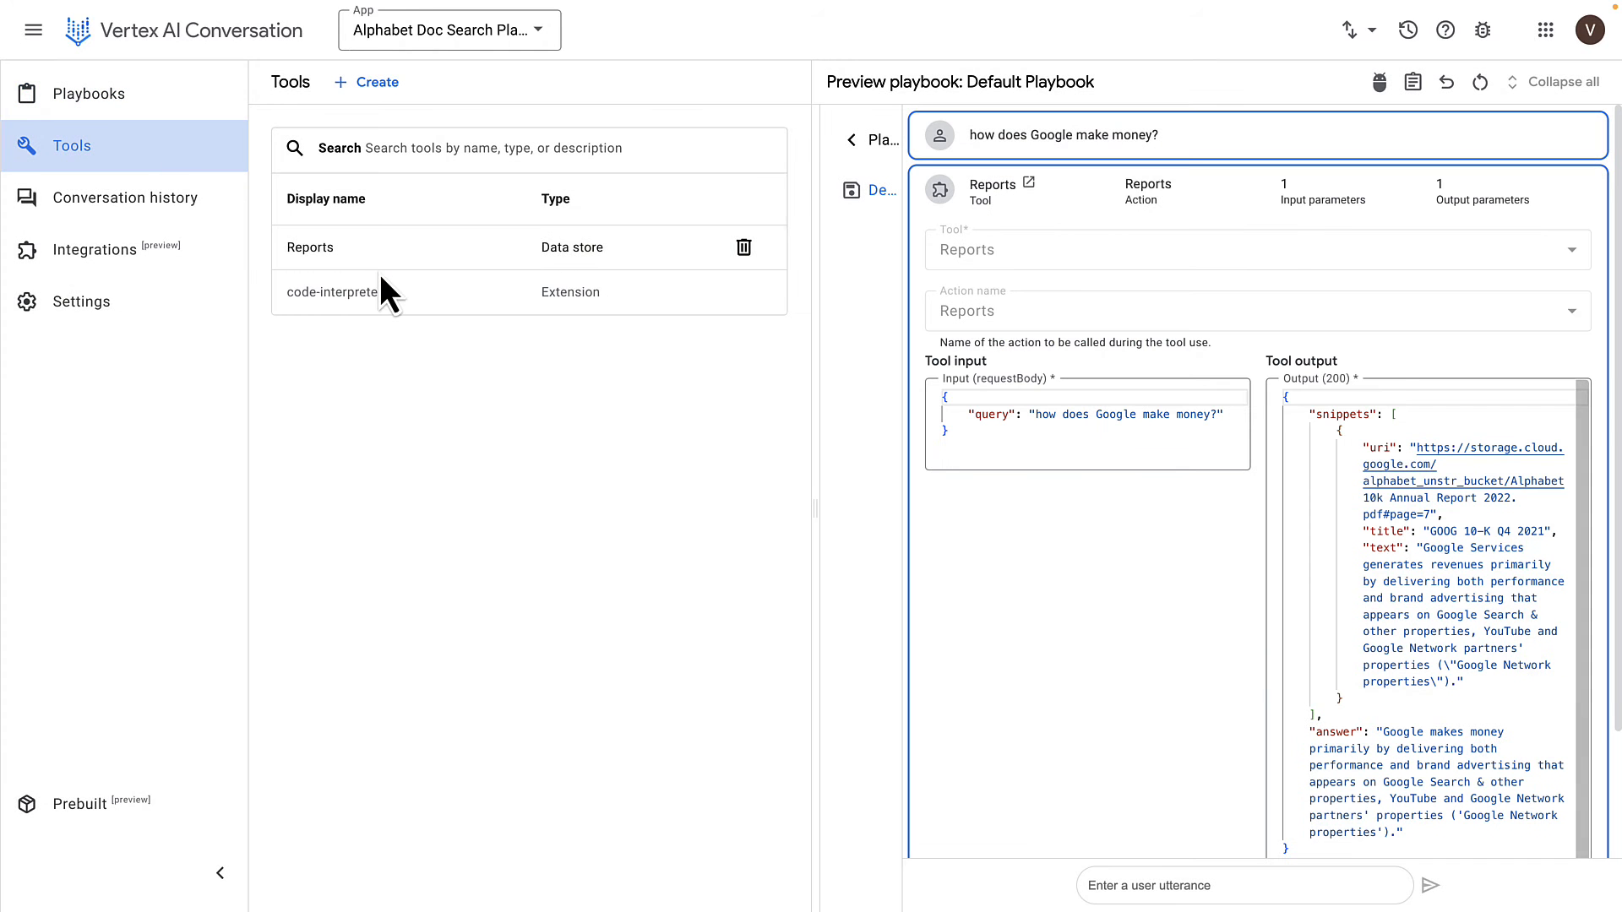
click(310, 248)
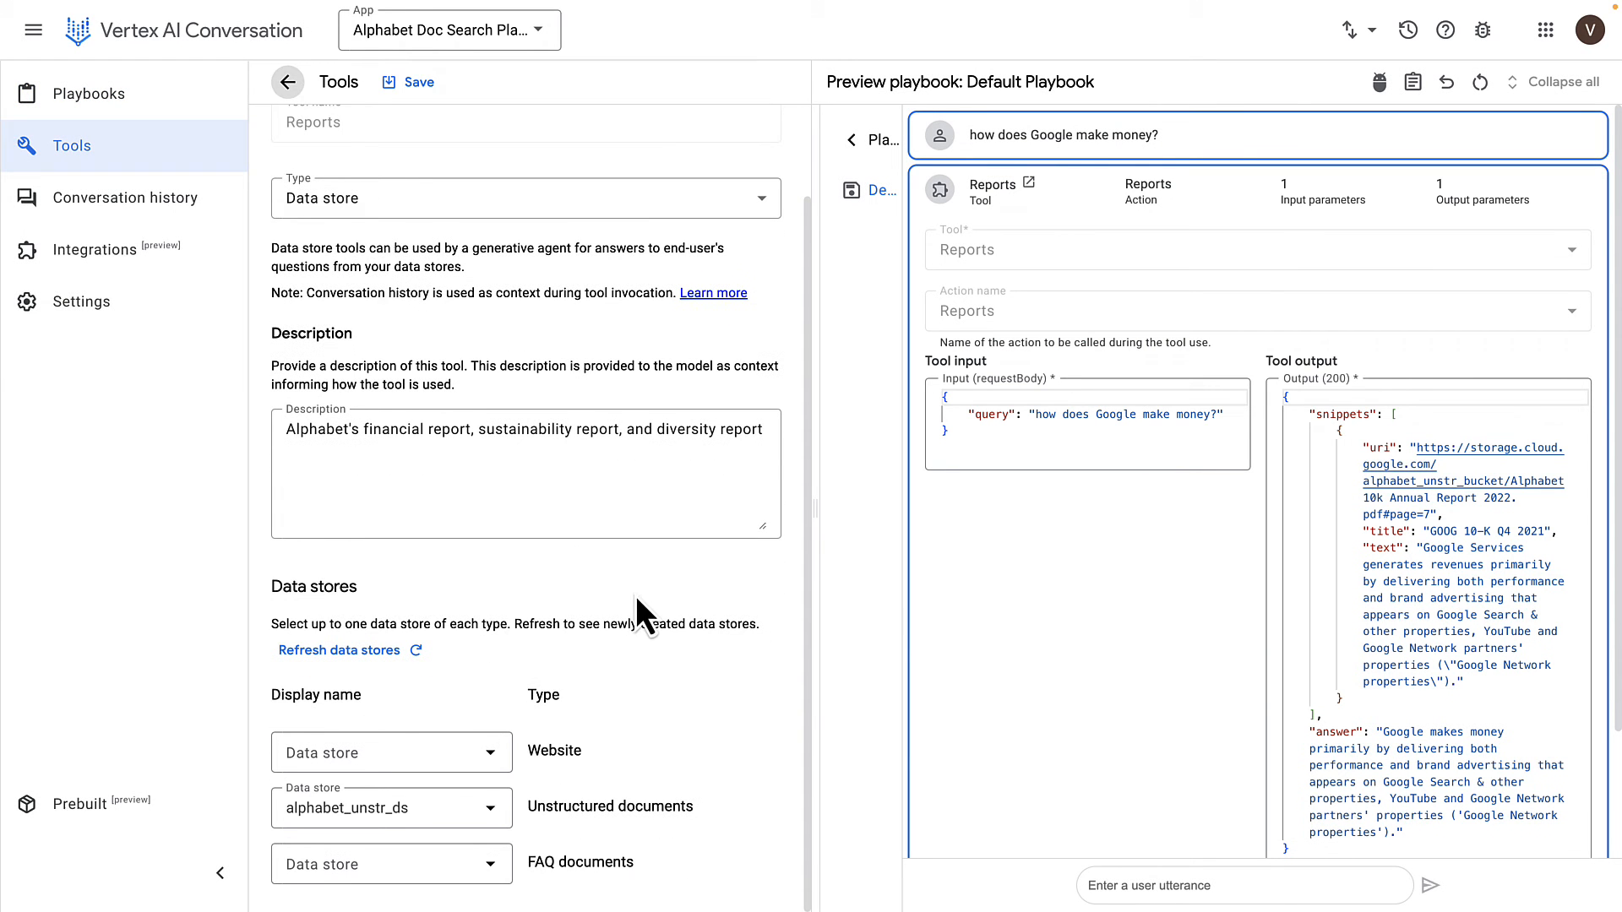
mouse_move(605, 771)
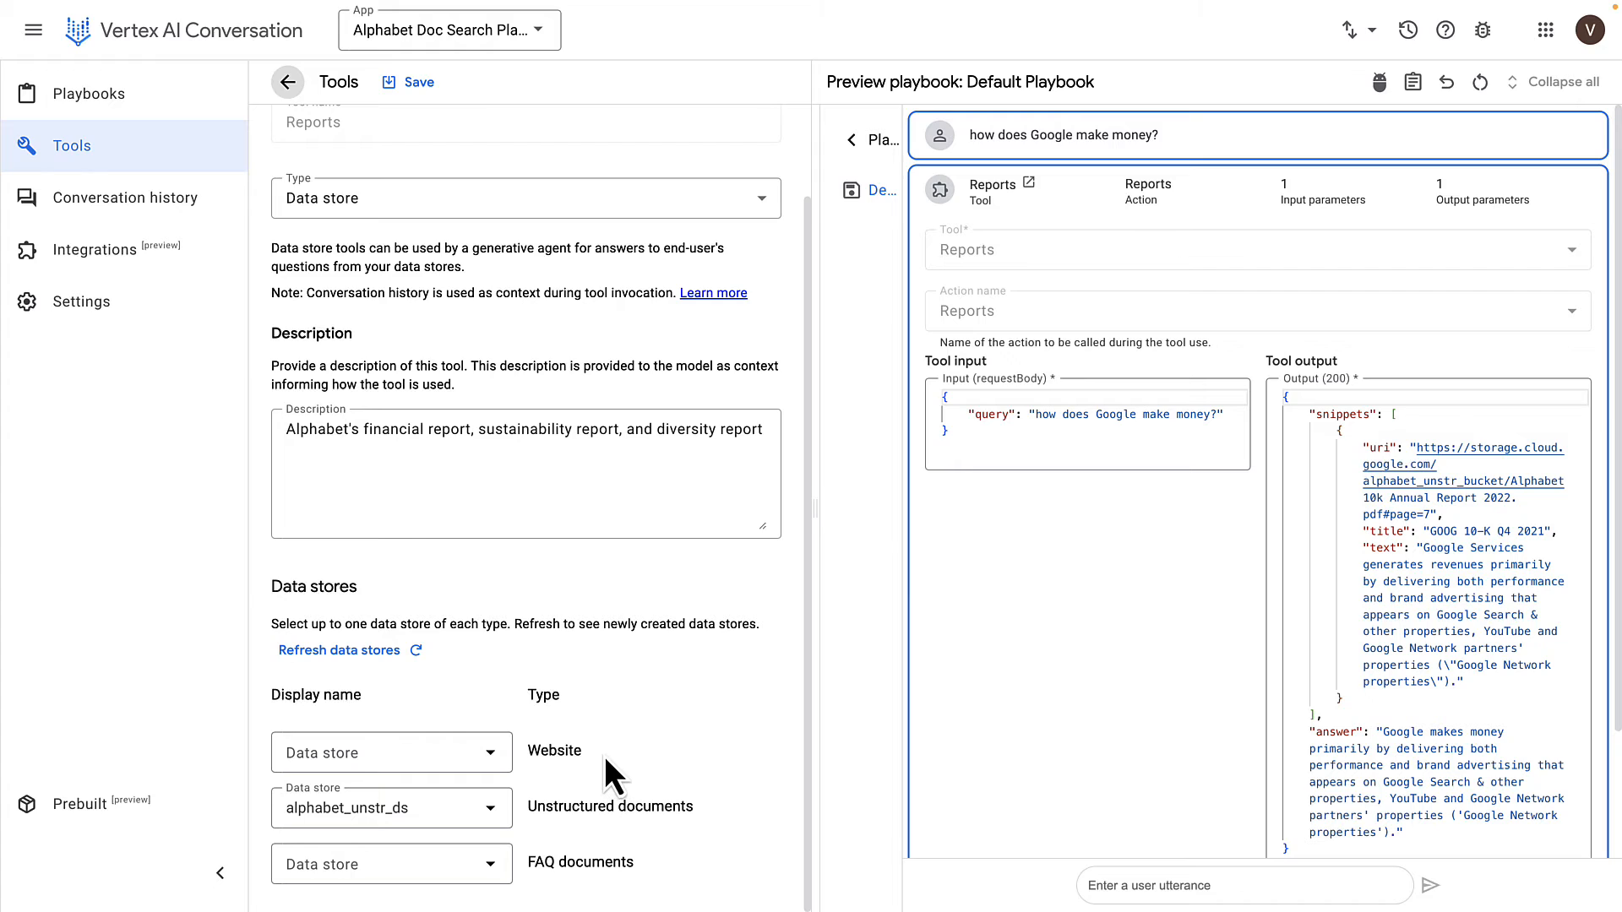
mouse_move(569, 900)
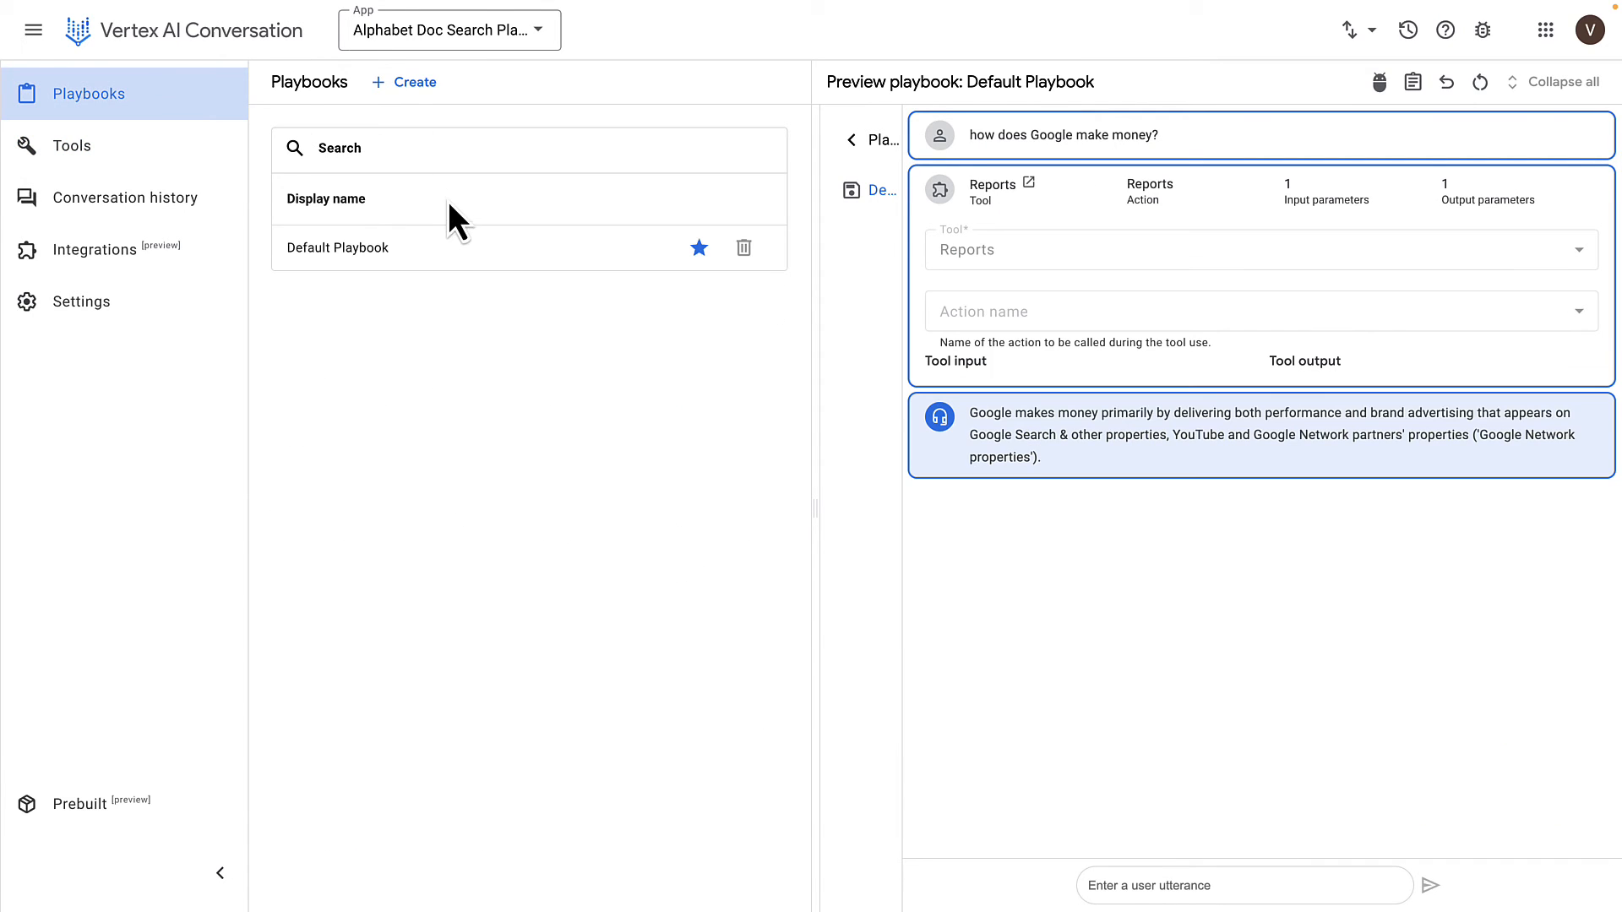
Reopen Default Playbook from the Playbooks list
click(336, 247)
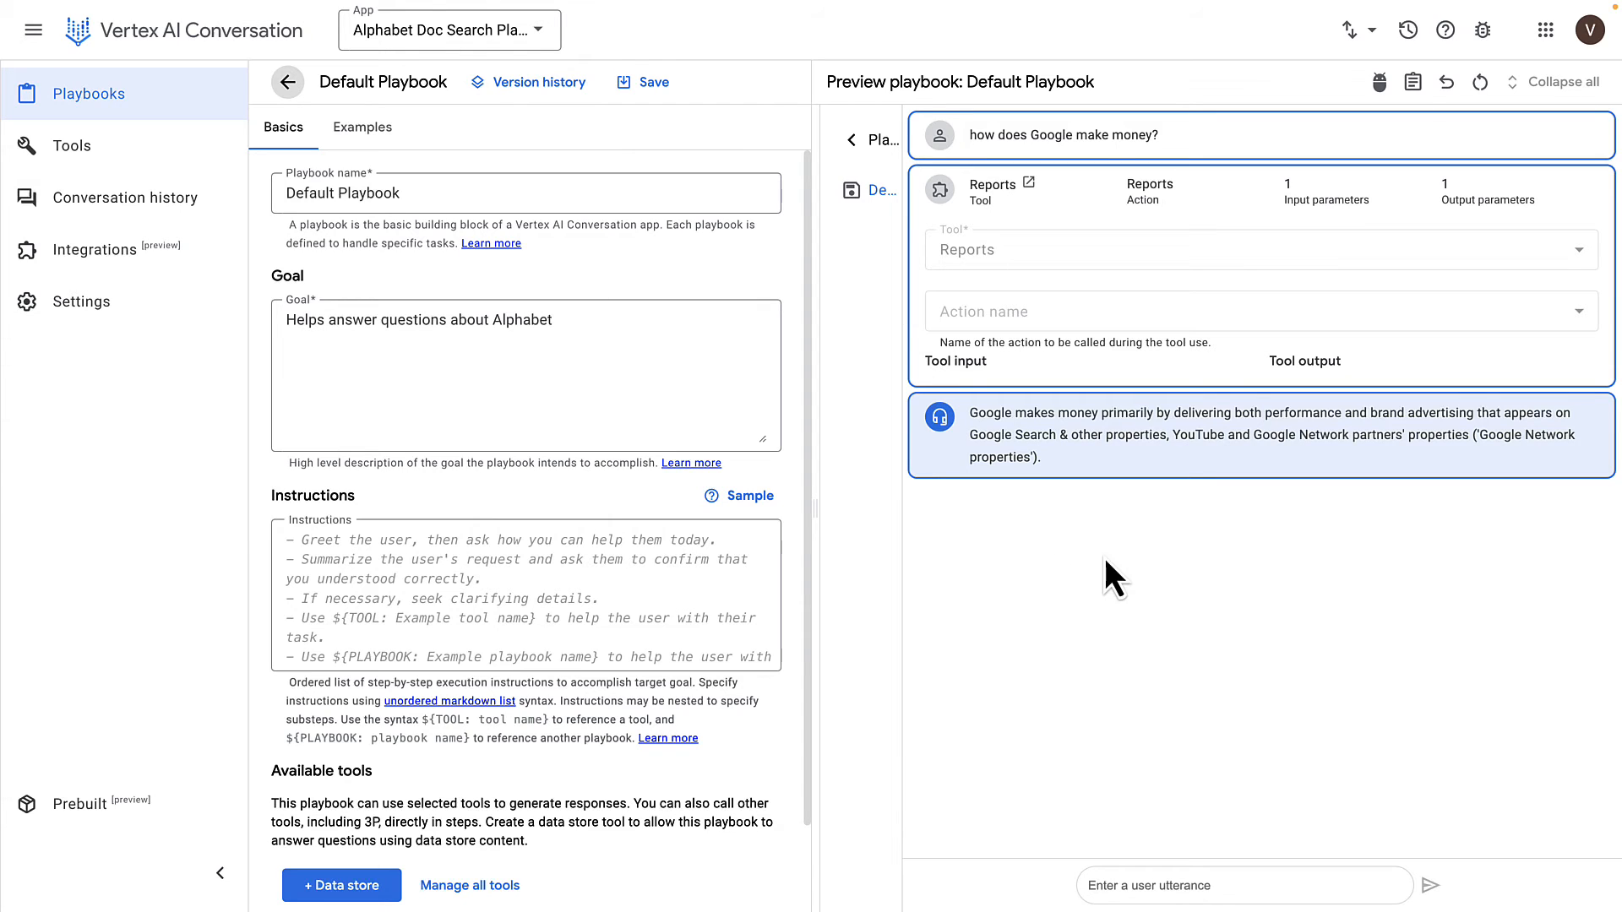
Connect Dialogflow Messenger, test the chat widget live, then close its details
click(93, 249)
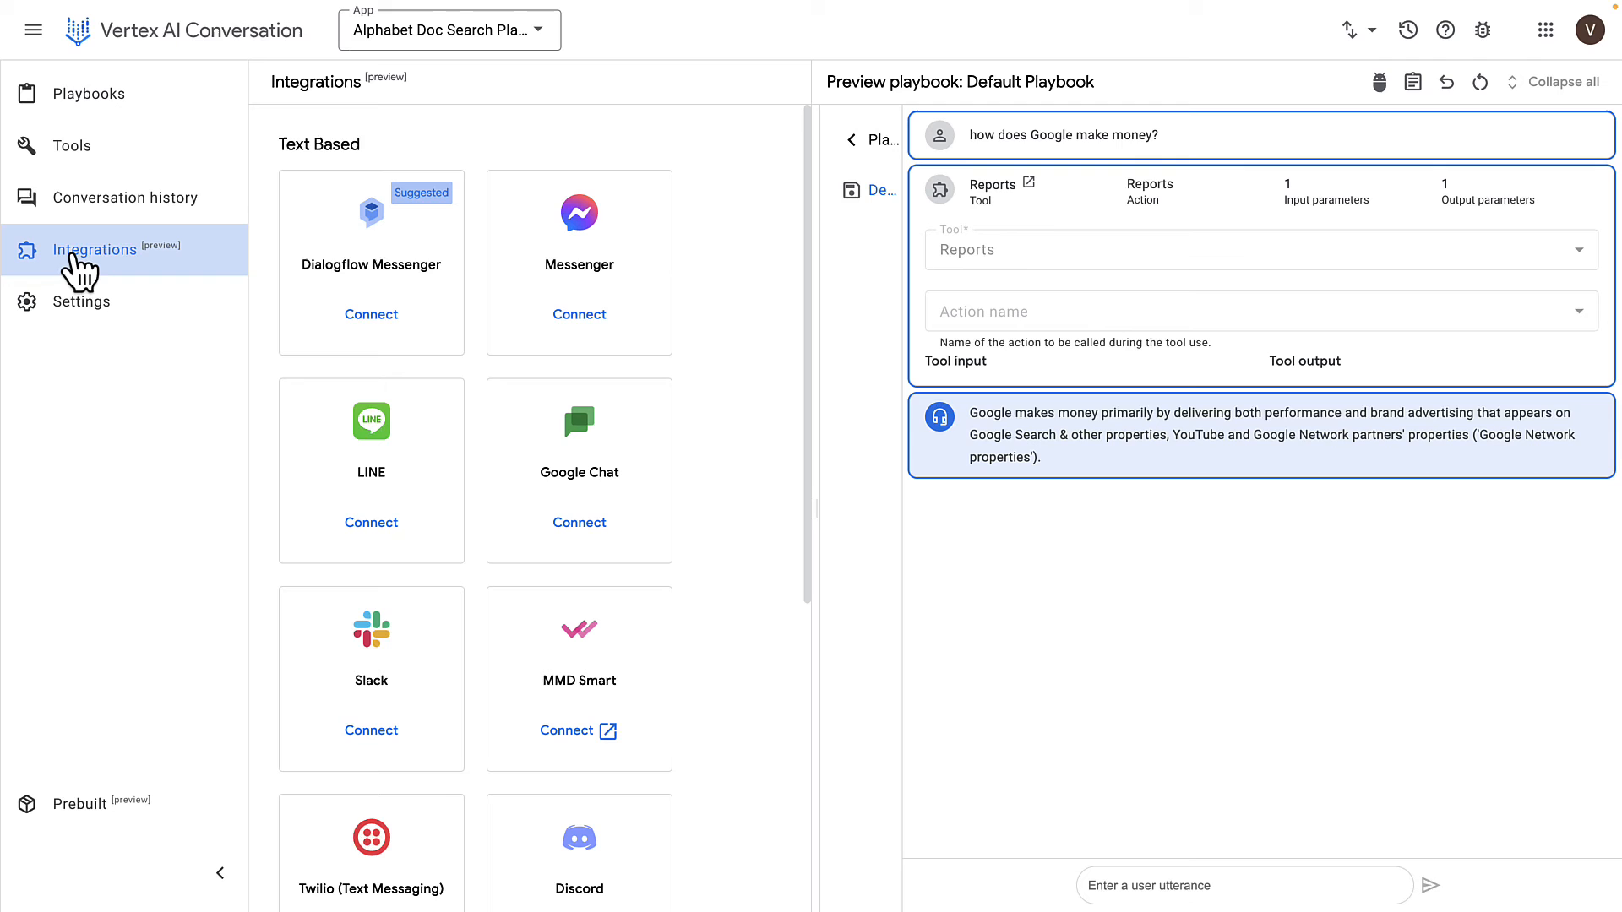
mouse_move(411, 308)
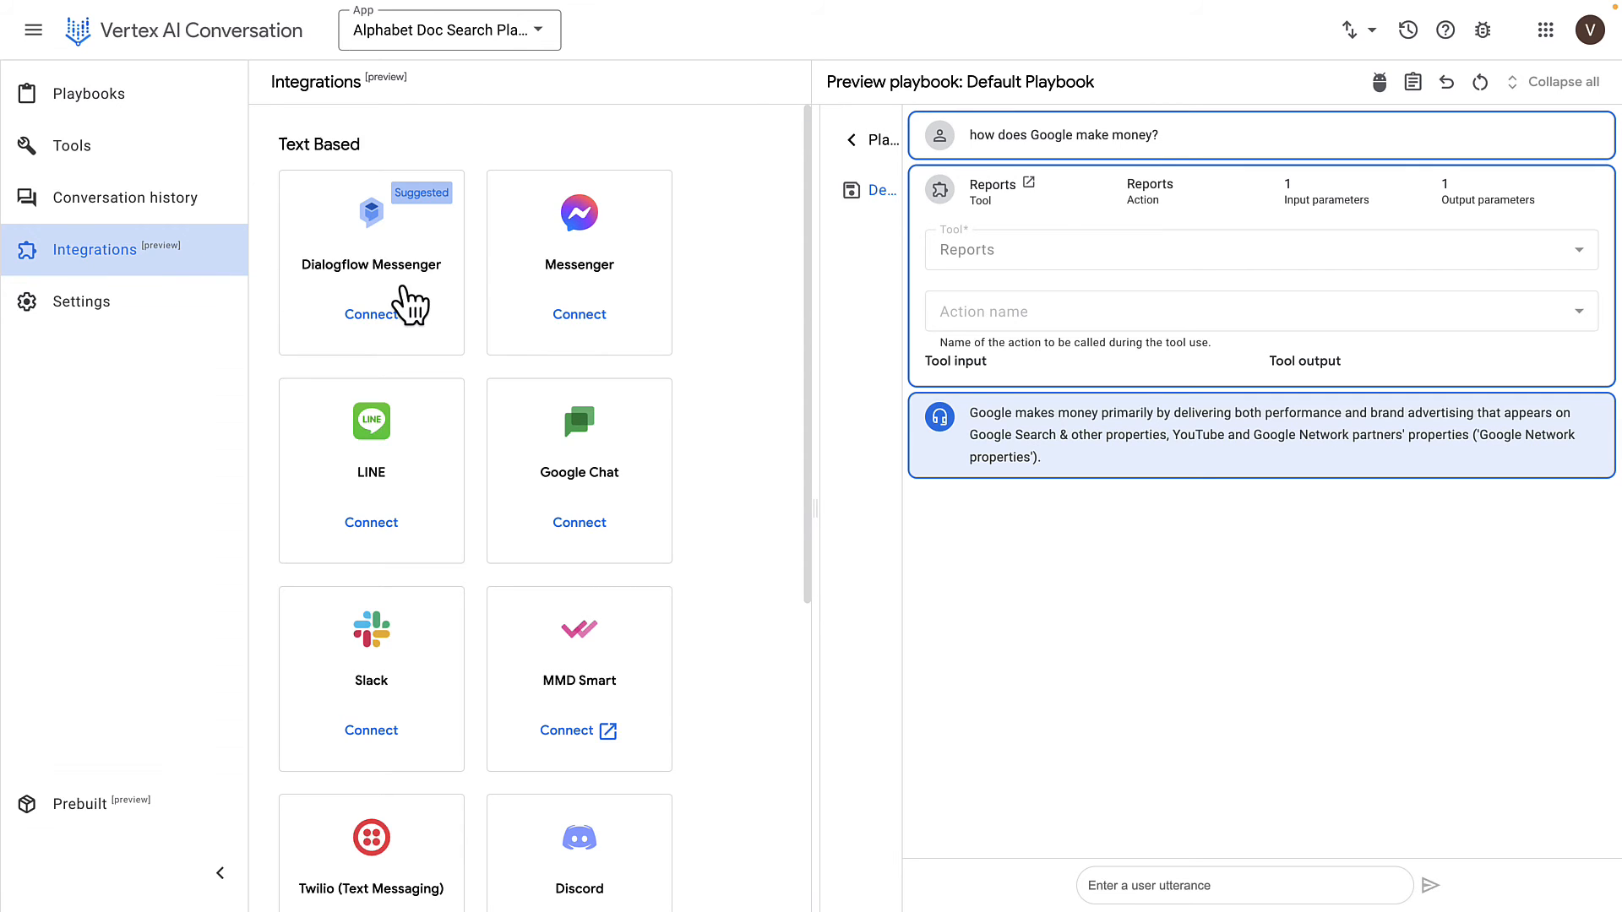
click(370, 314)
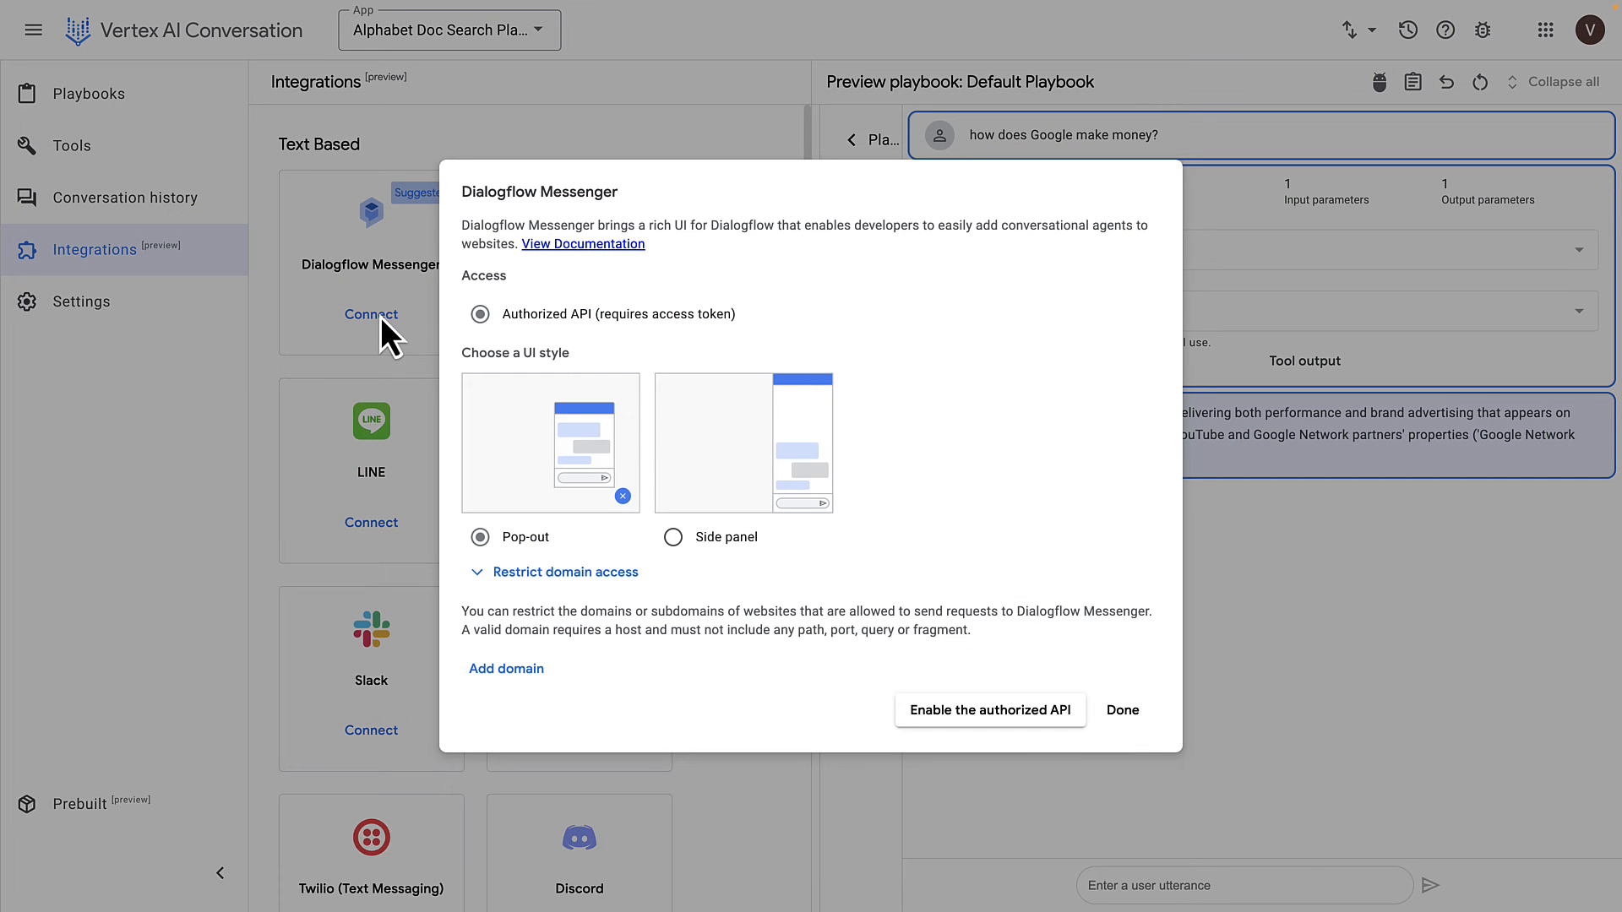
mouse_move(966, 512)
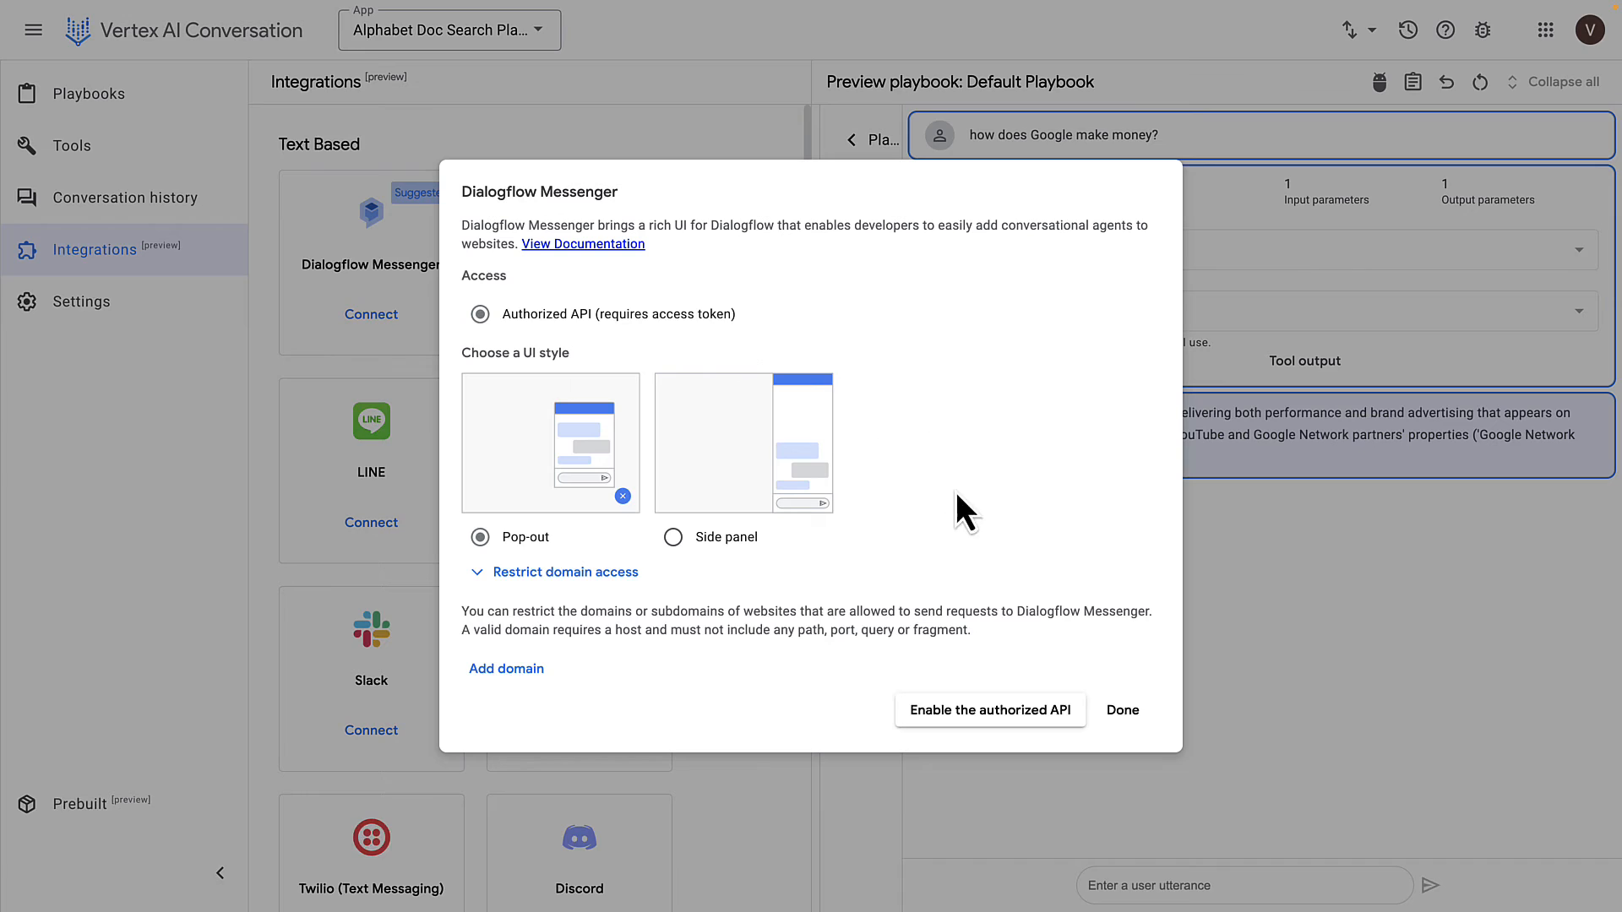
mouse_move(950, 563)
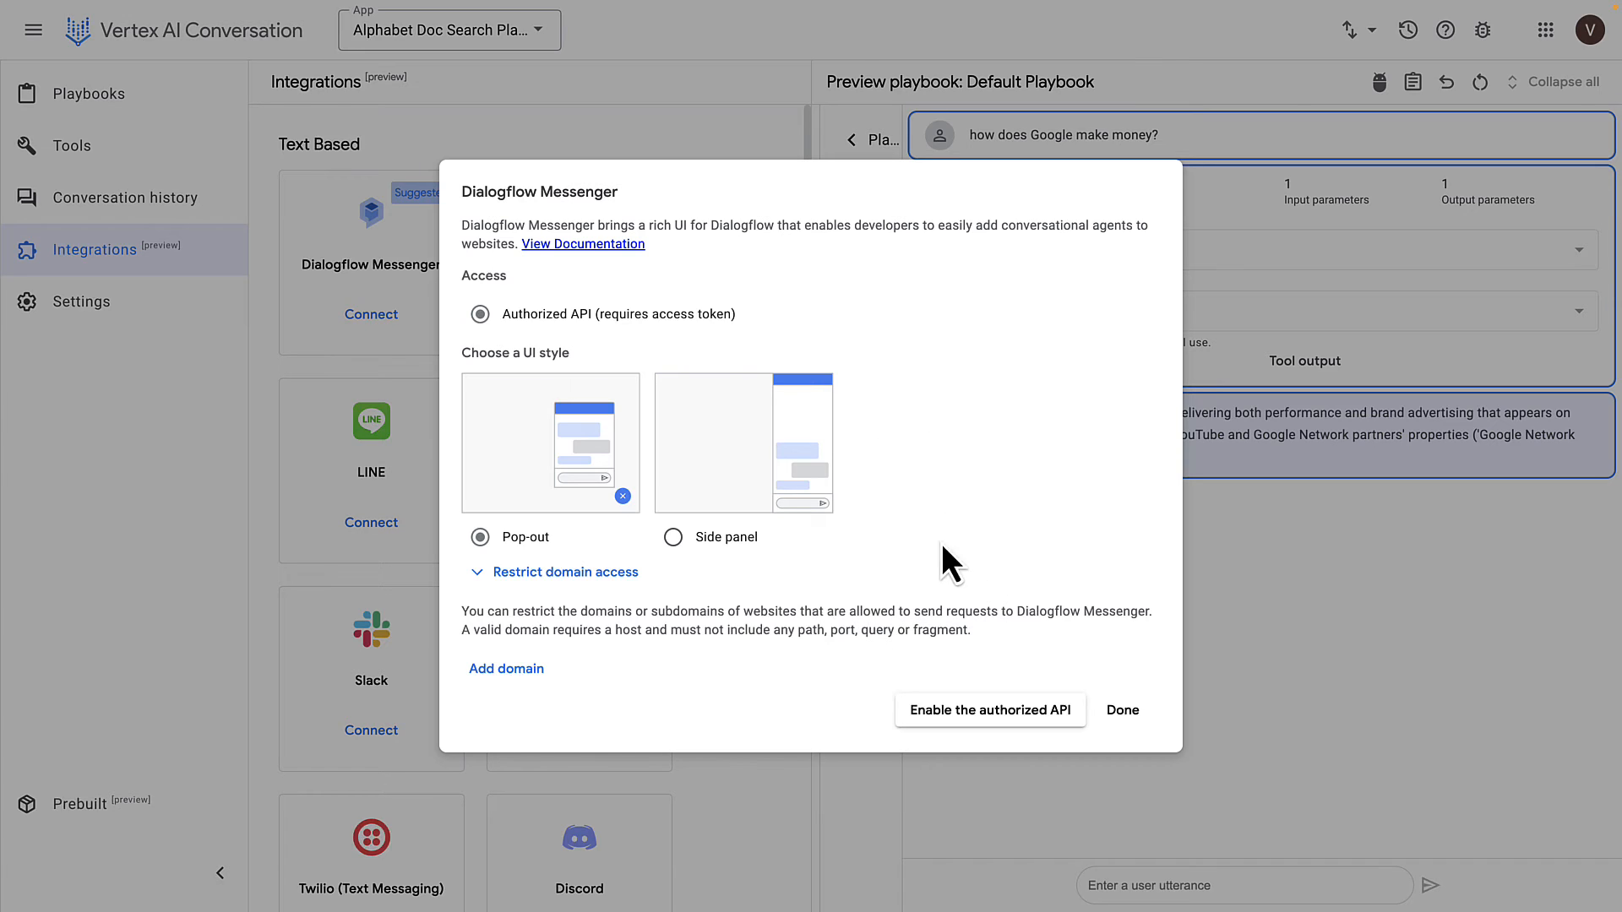
mouse_move(981, 527)
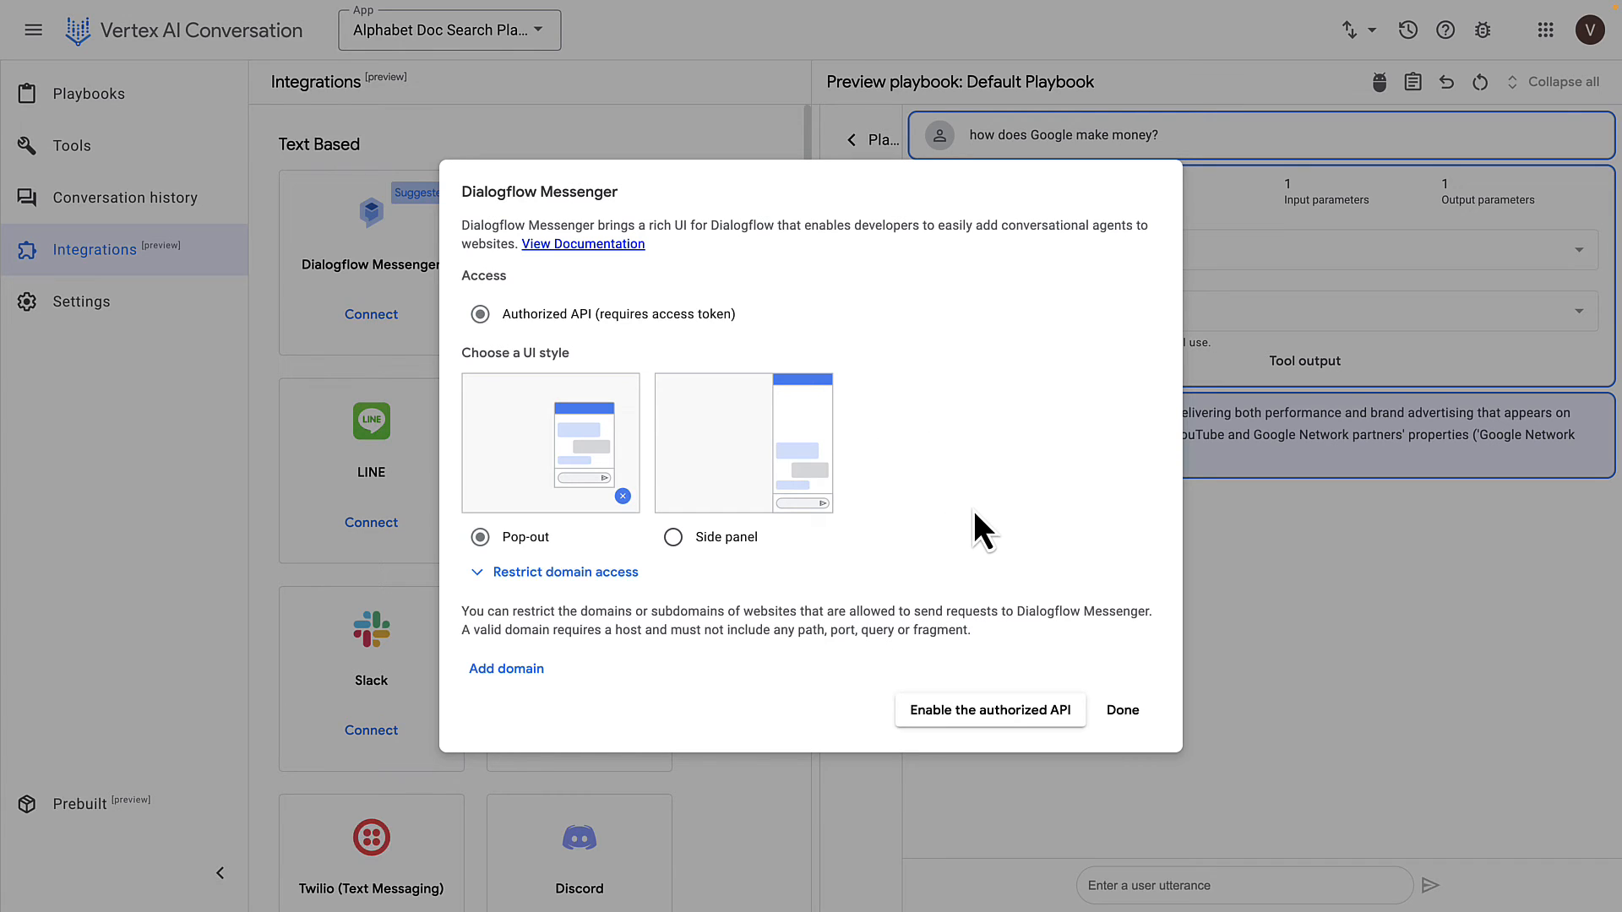
click(990, 710)
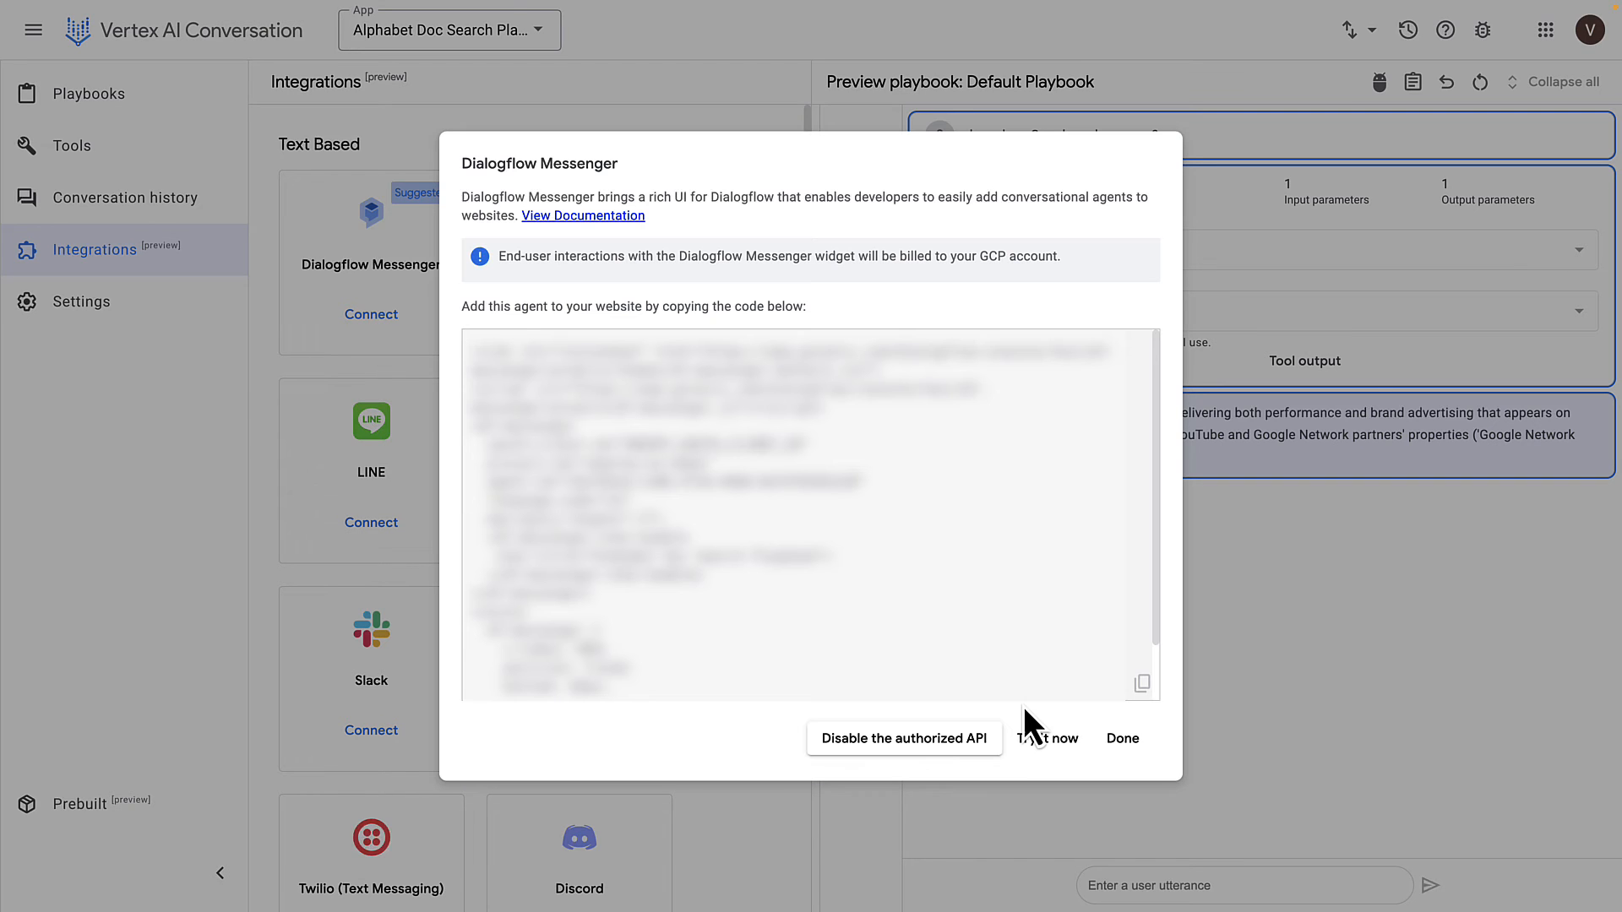
mouse_move(1041, 721)
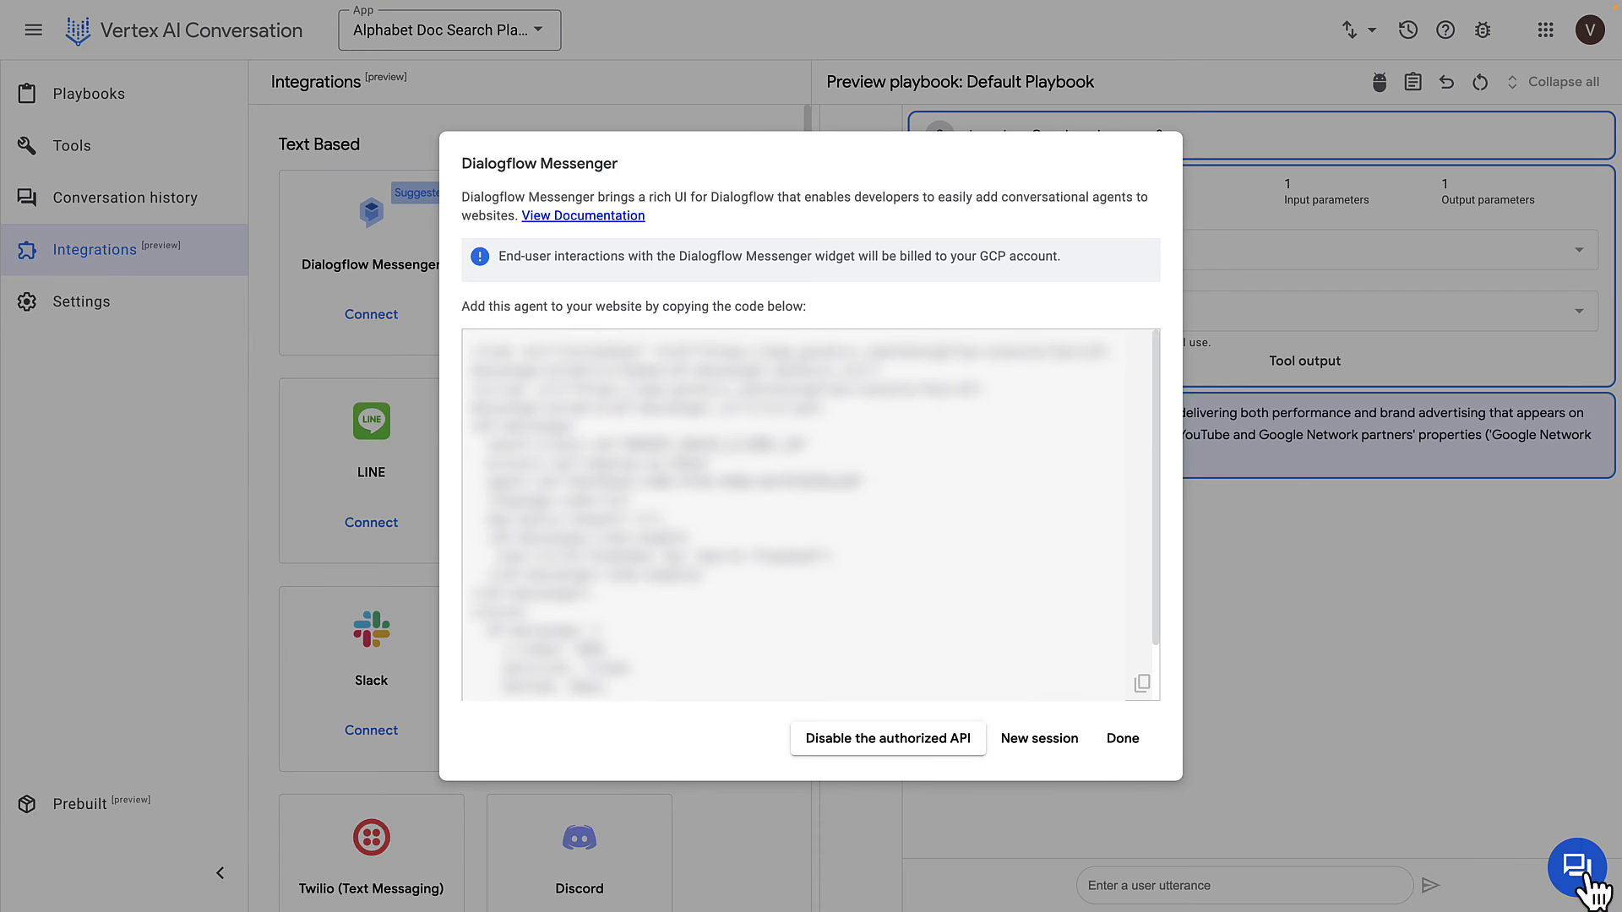
click(1575, 866)
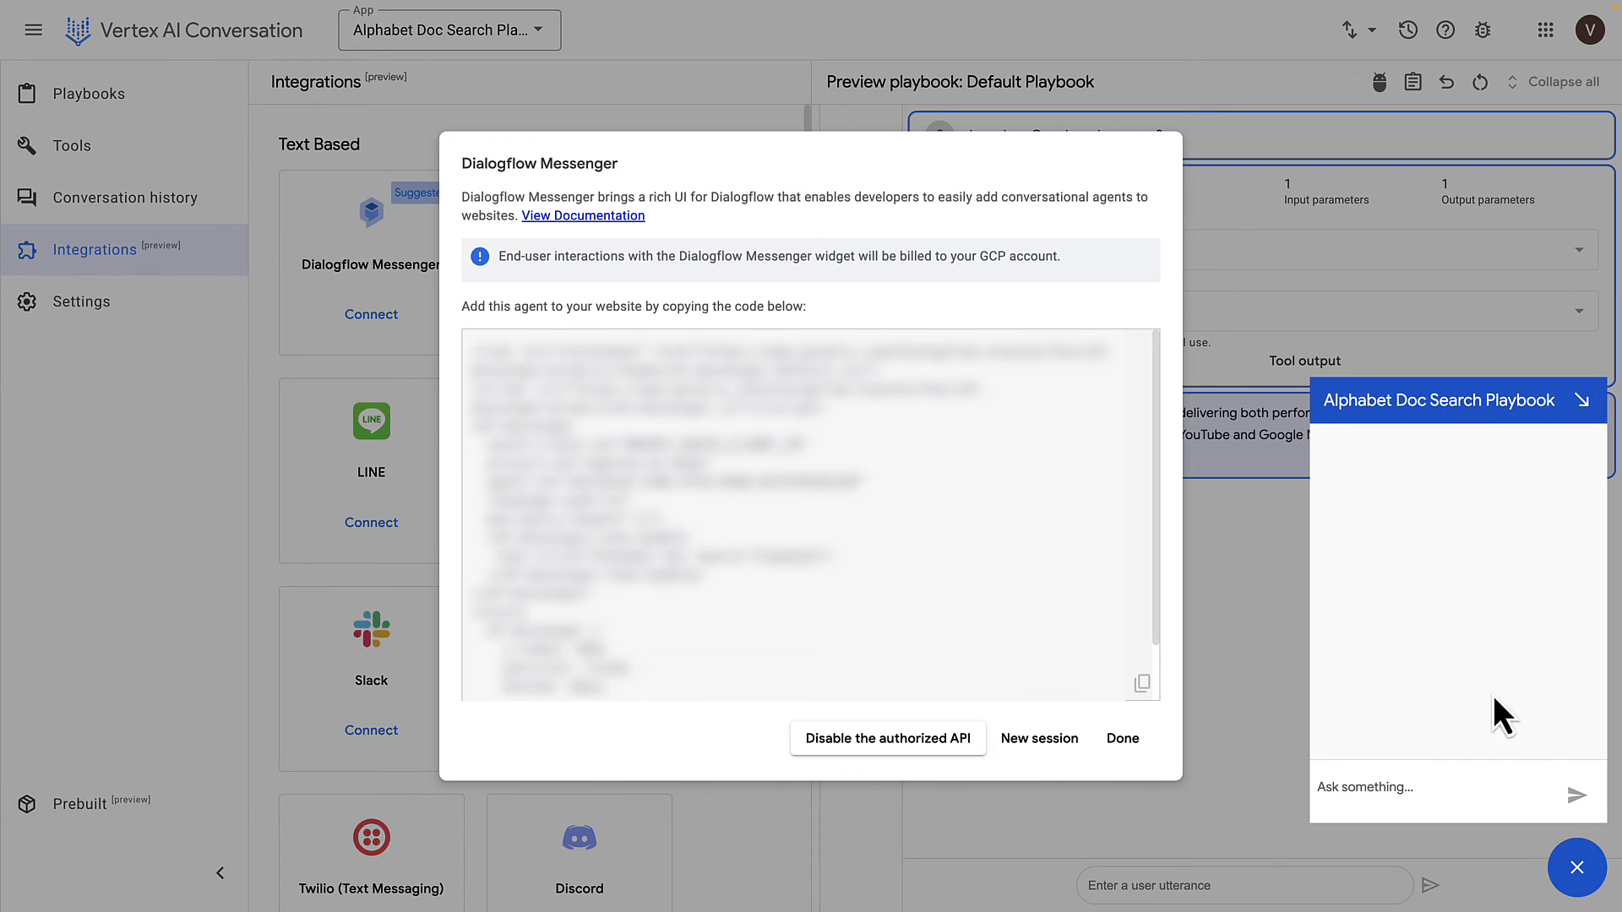
mouse_move(1487, 786)
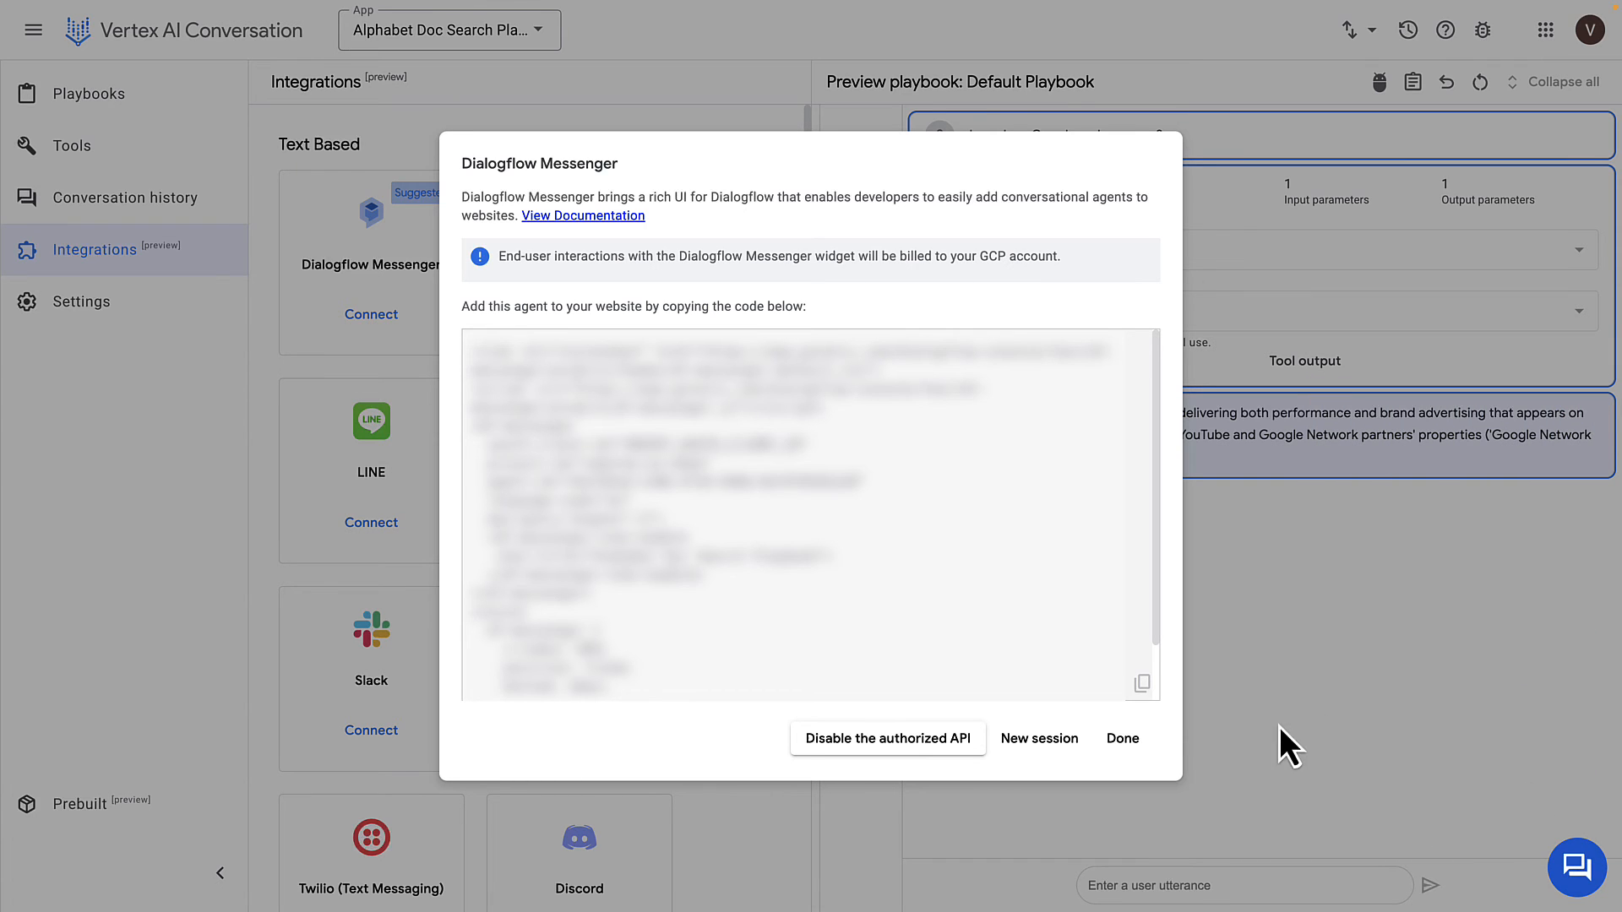
click(1121, 738)
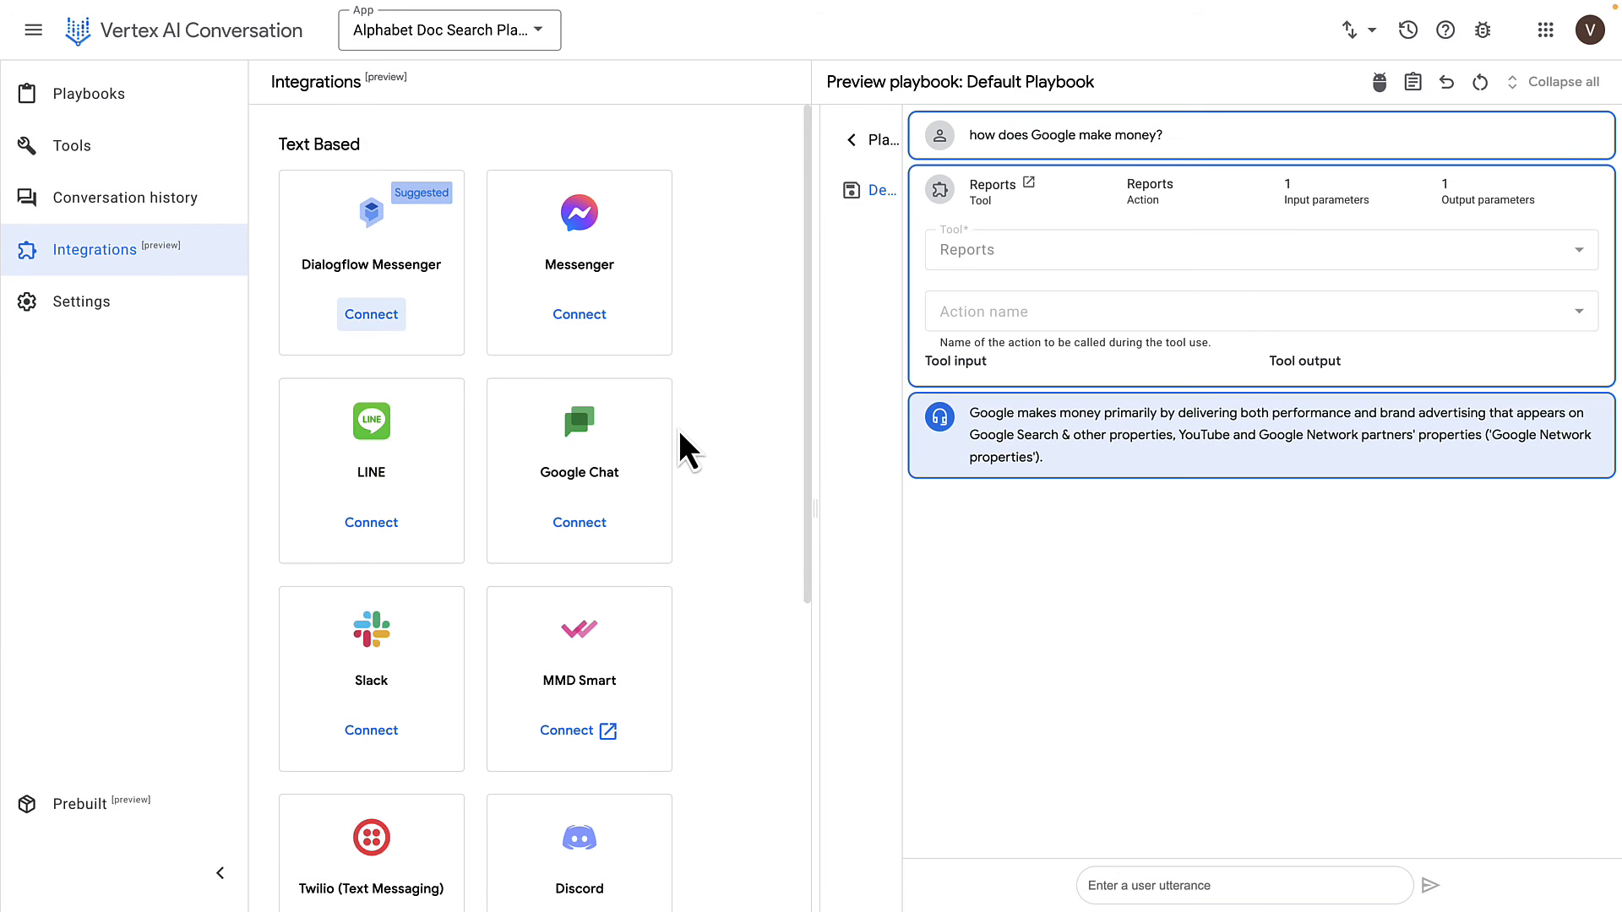
mouse_move(445, 484)
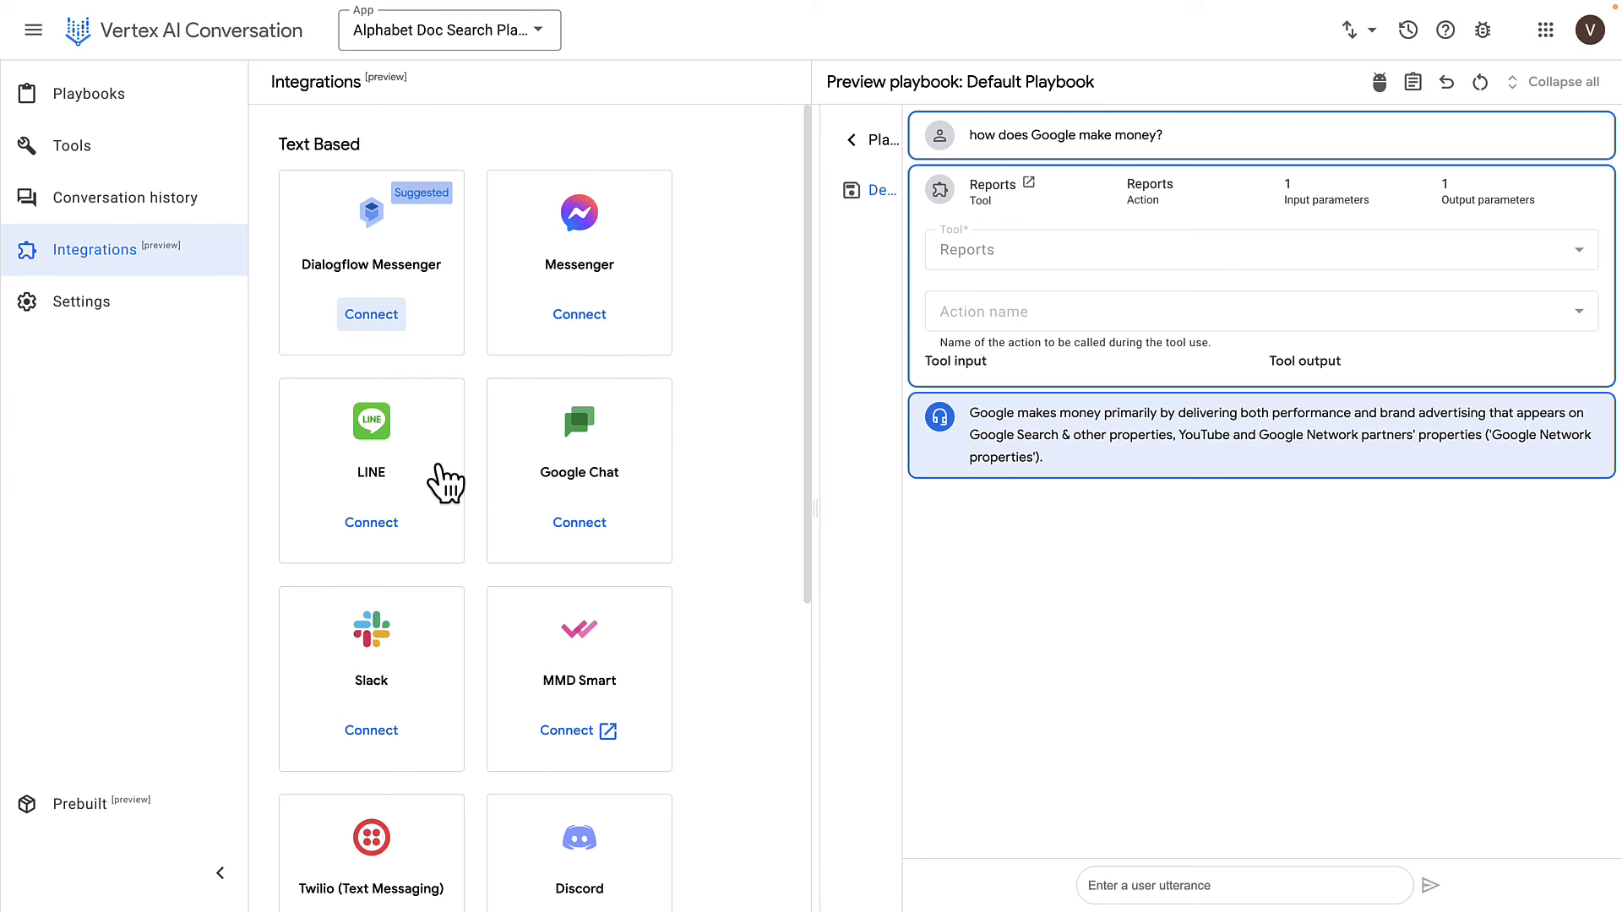
Browse the other text integrations, then view General settings for Alphabet Doc Search Playbook
scroll(down, 3)
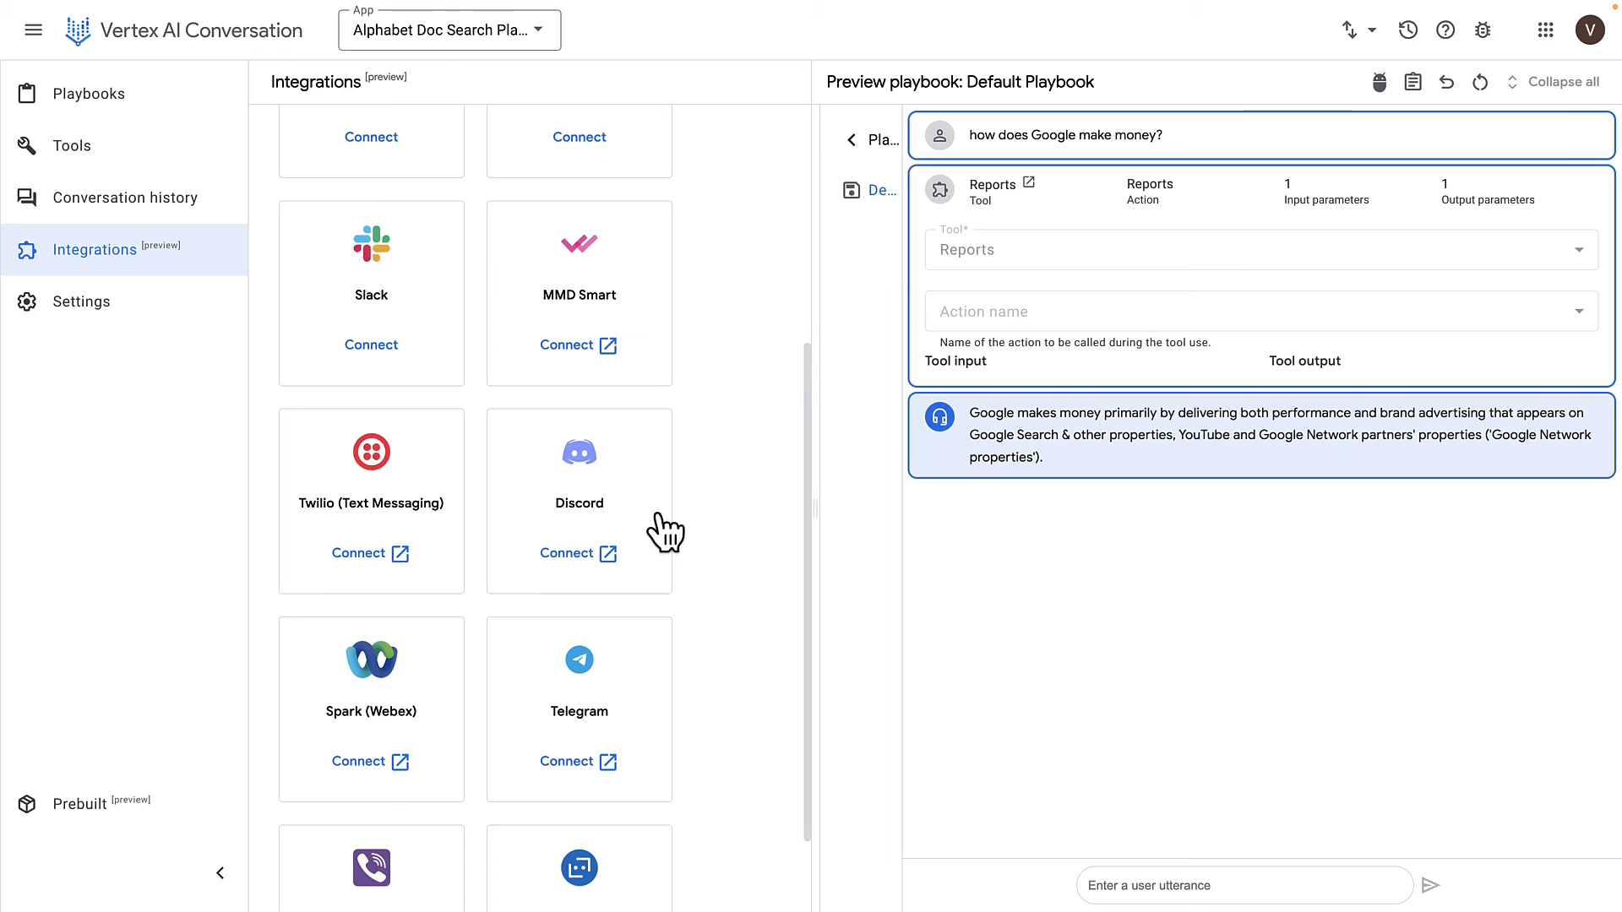
scroll(down, 3)
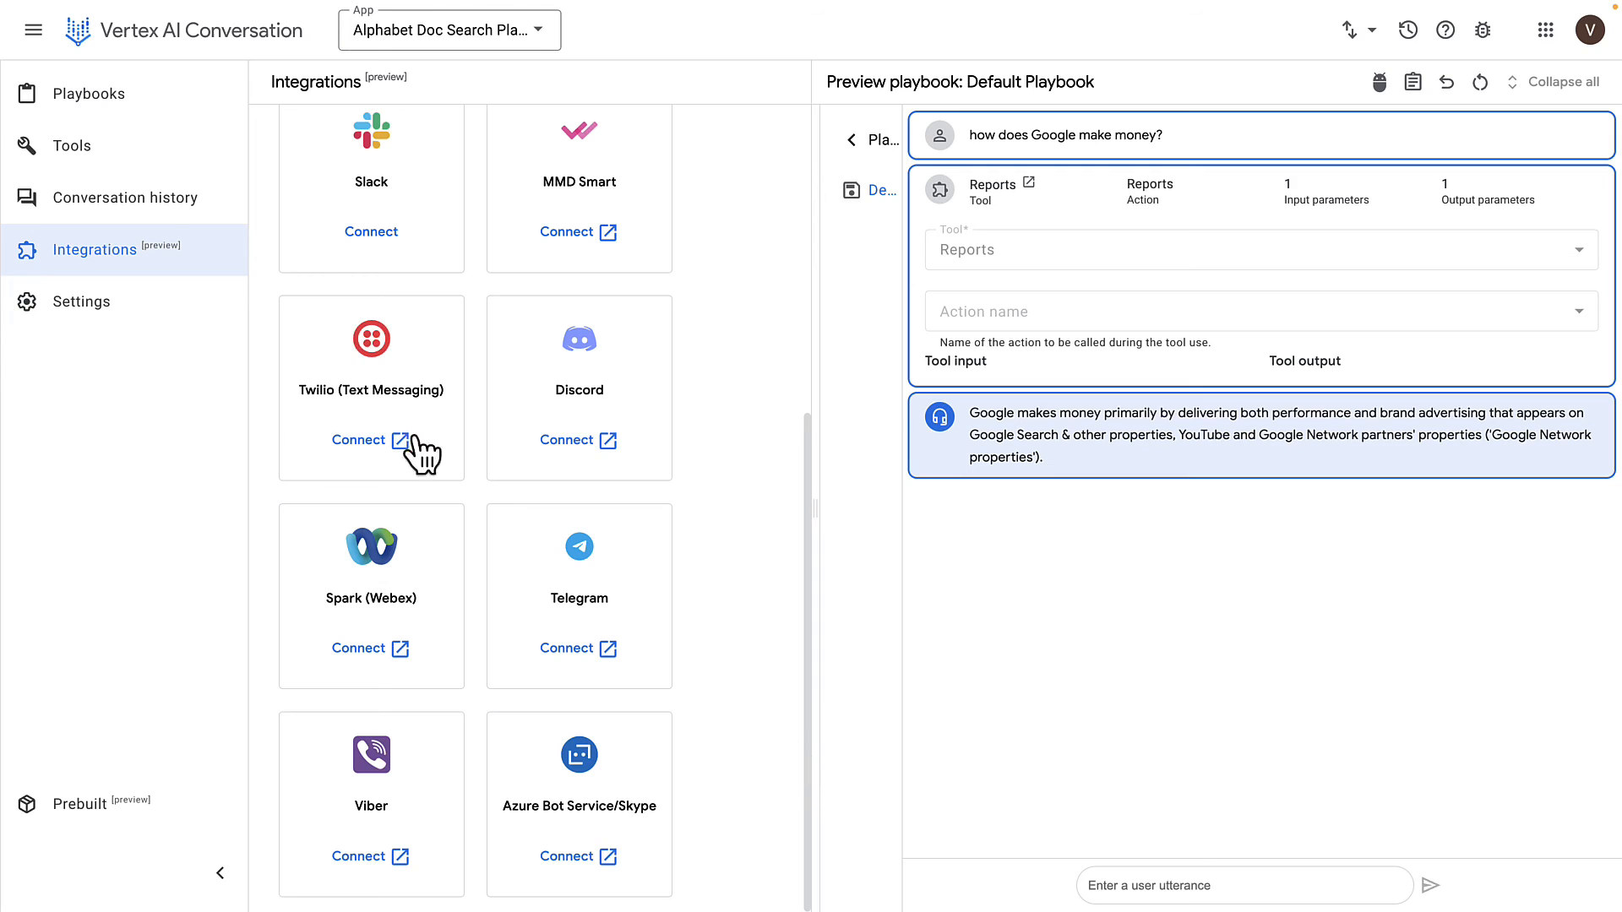
click(81, 301)
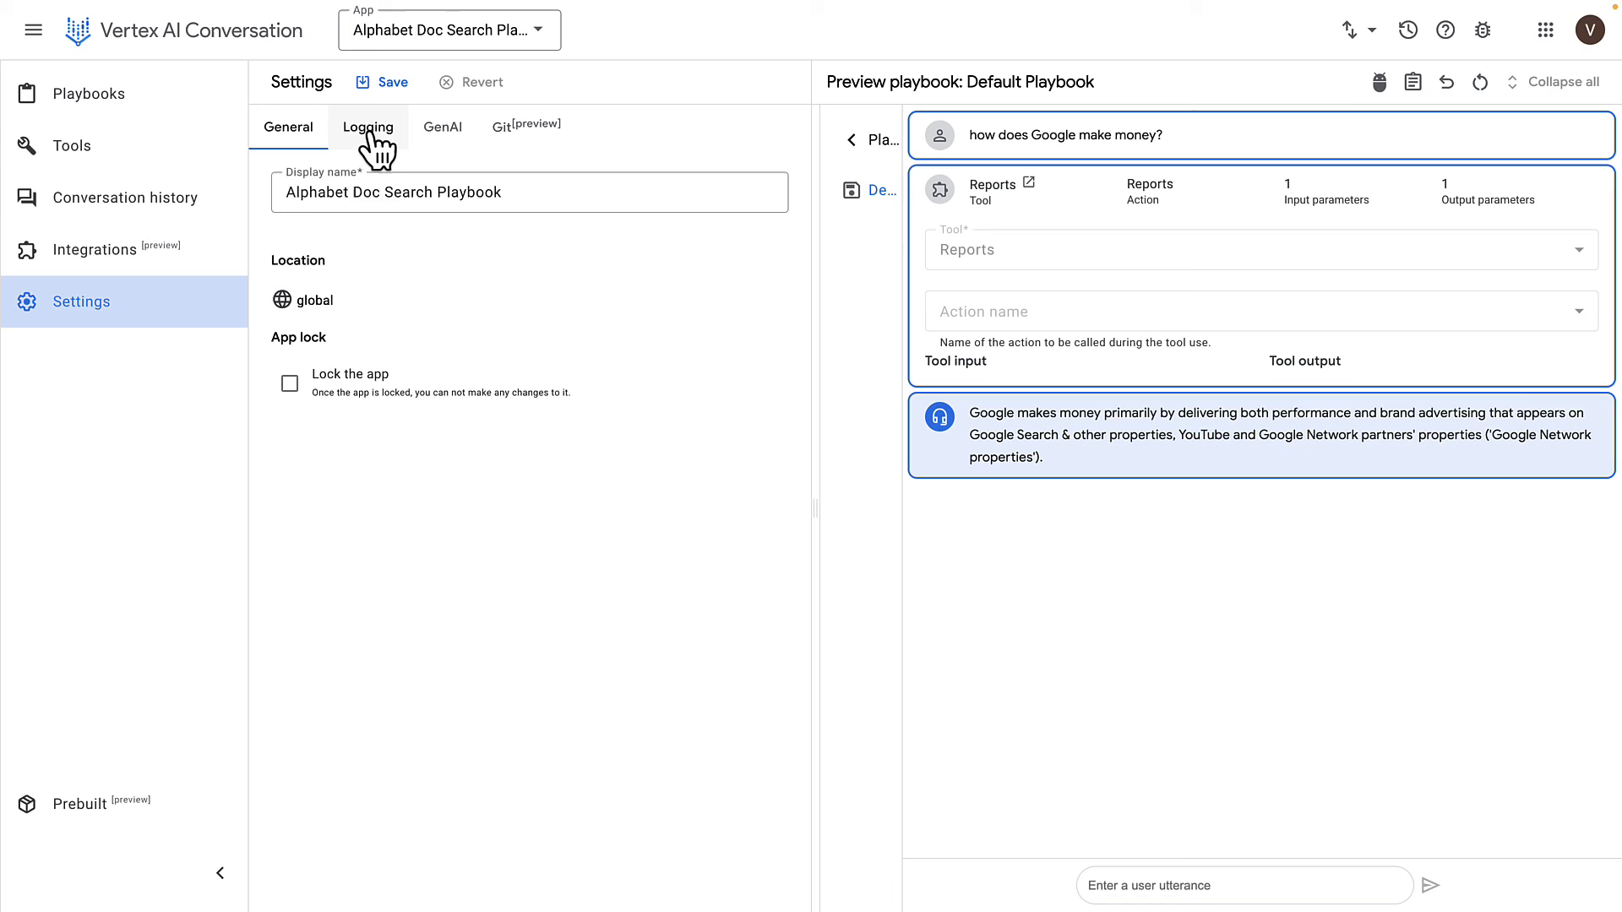
Review Logging, GenAI (text-bison@001) and the empty Git settings tabs
click(367, 126)
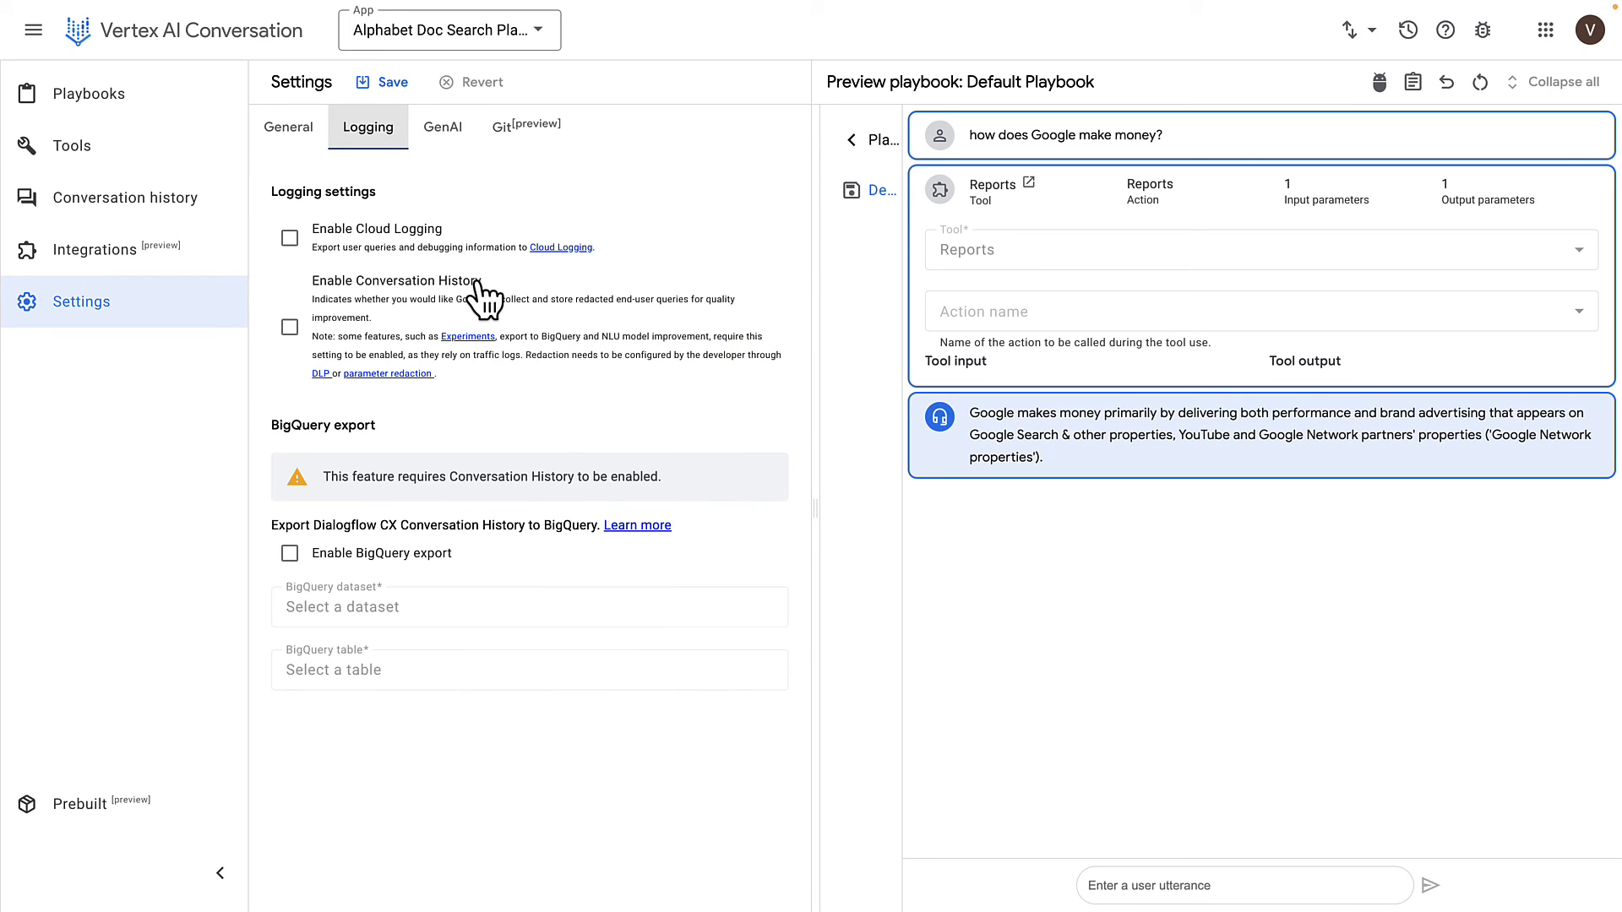
mouse_move(462, 579)
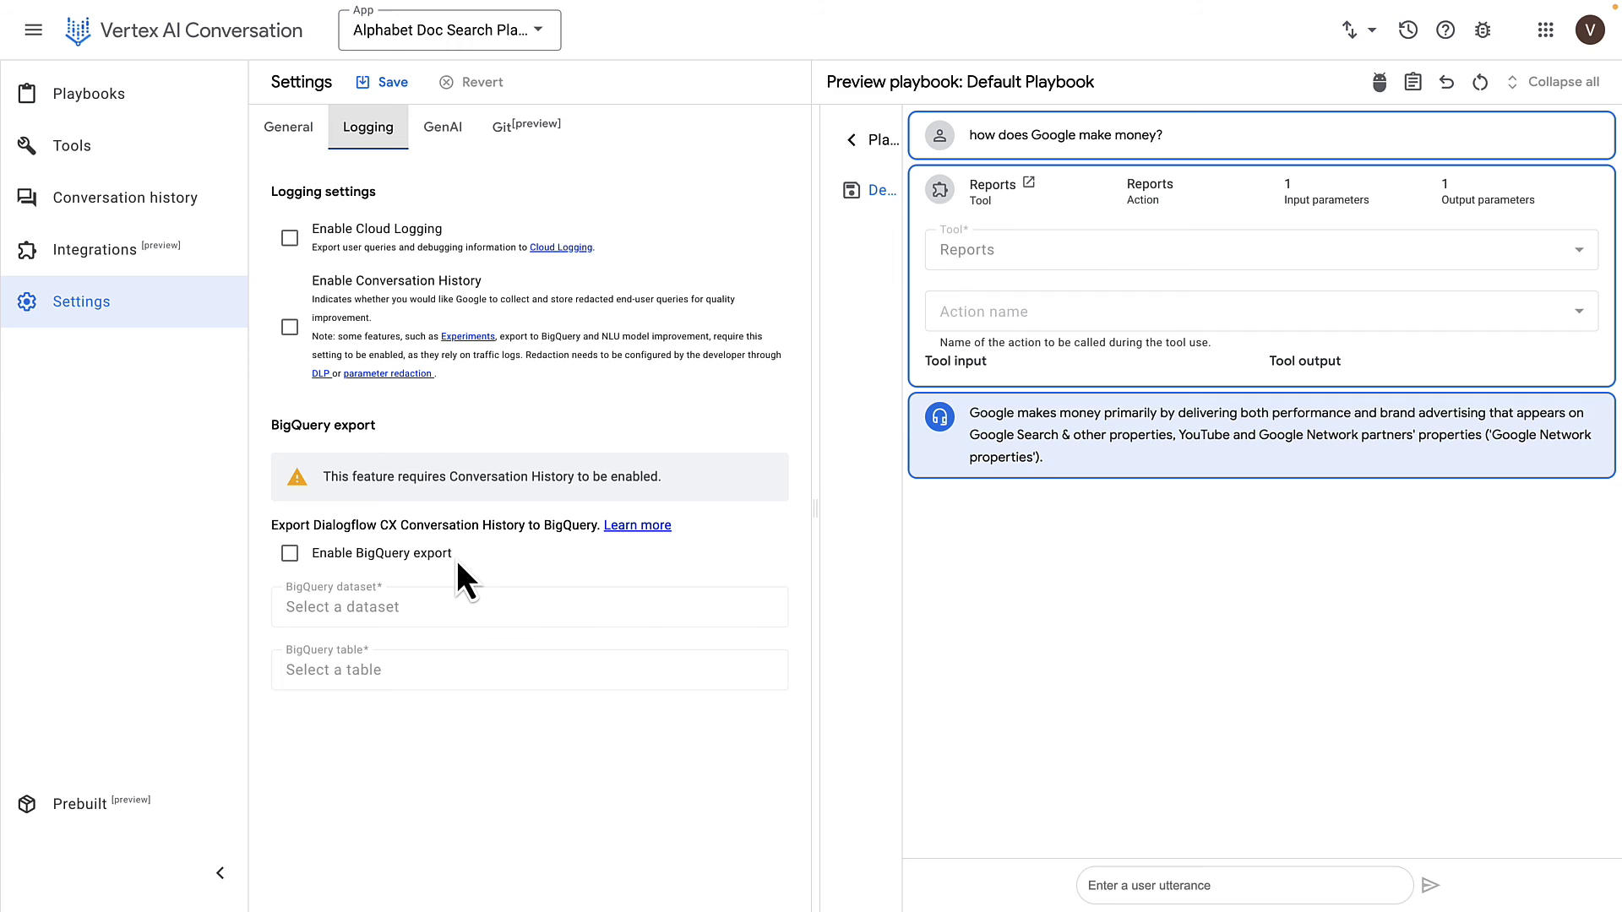
mouse_move(442, 135)
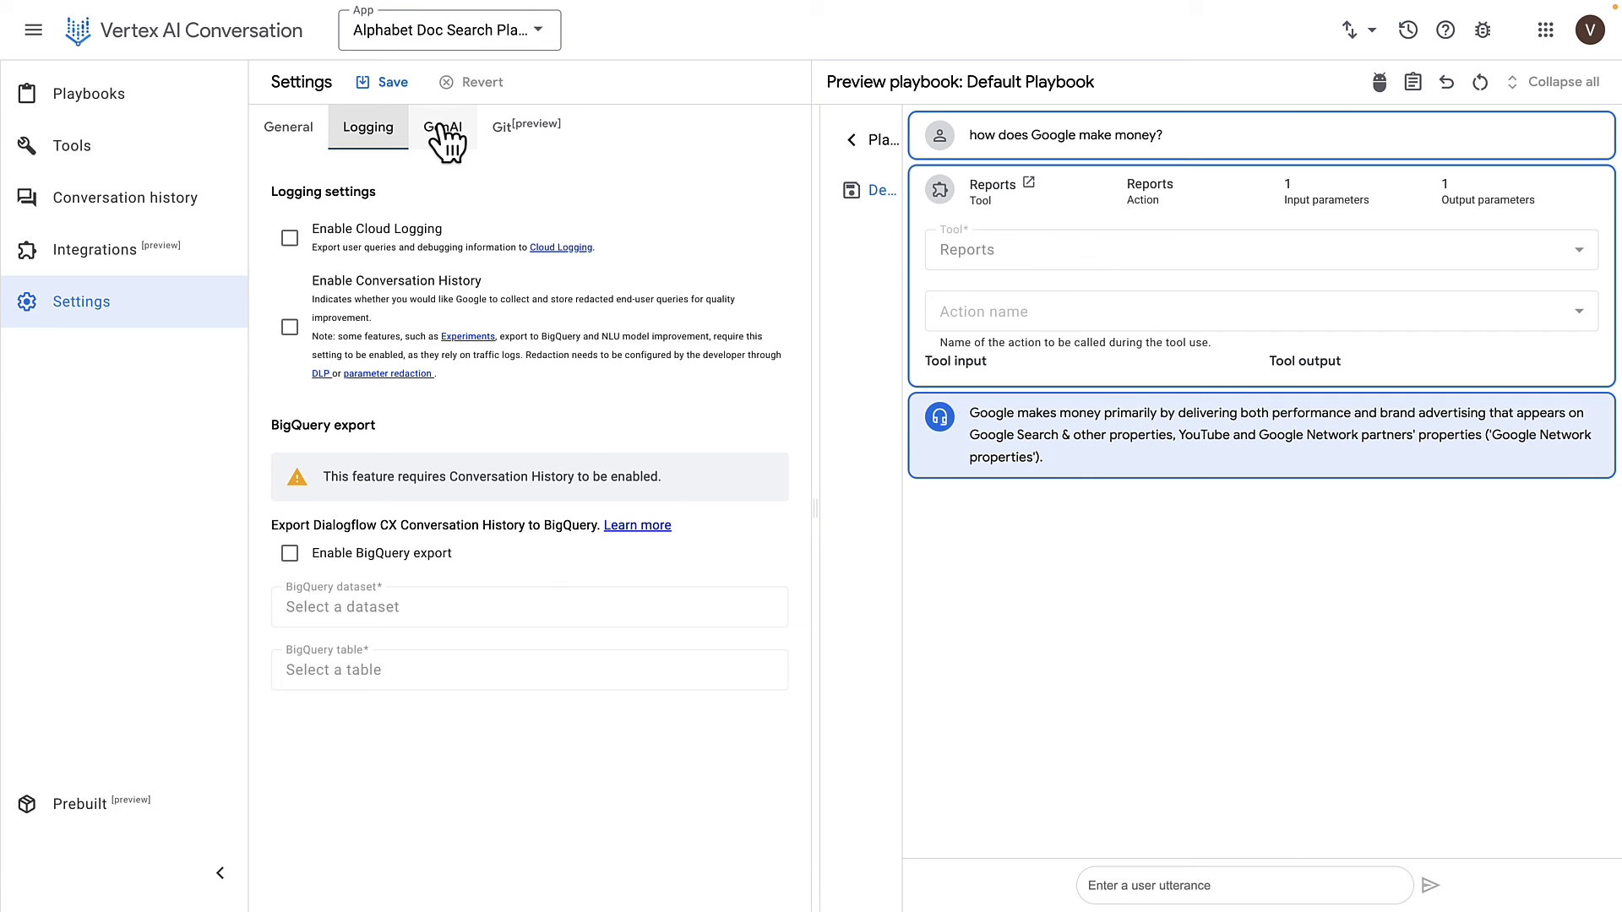
click(442, 126)
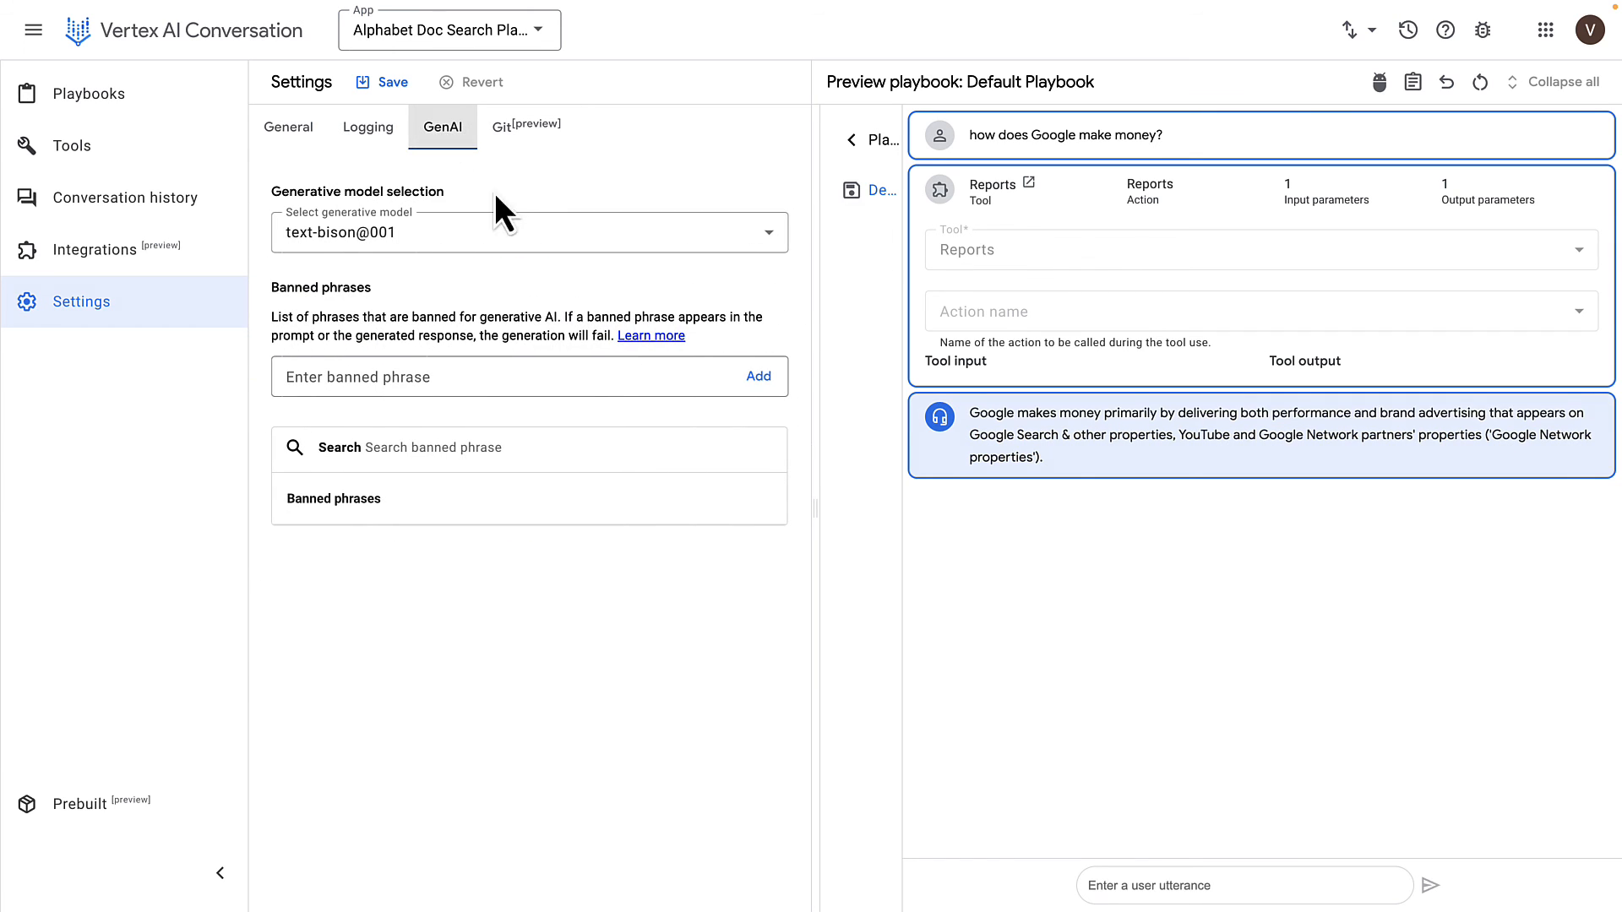
click(529, 231)
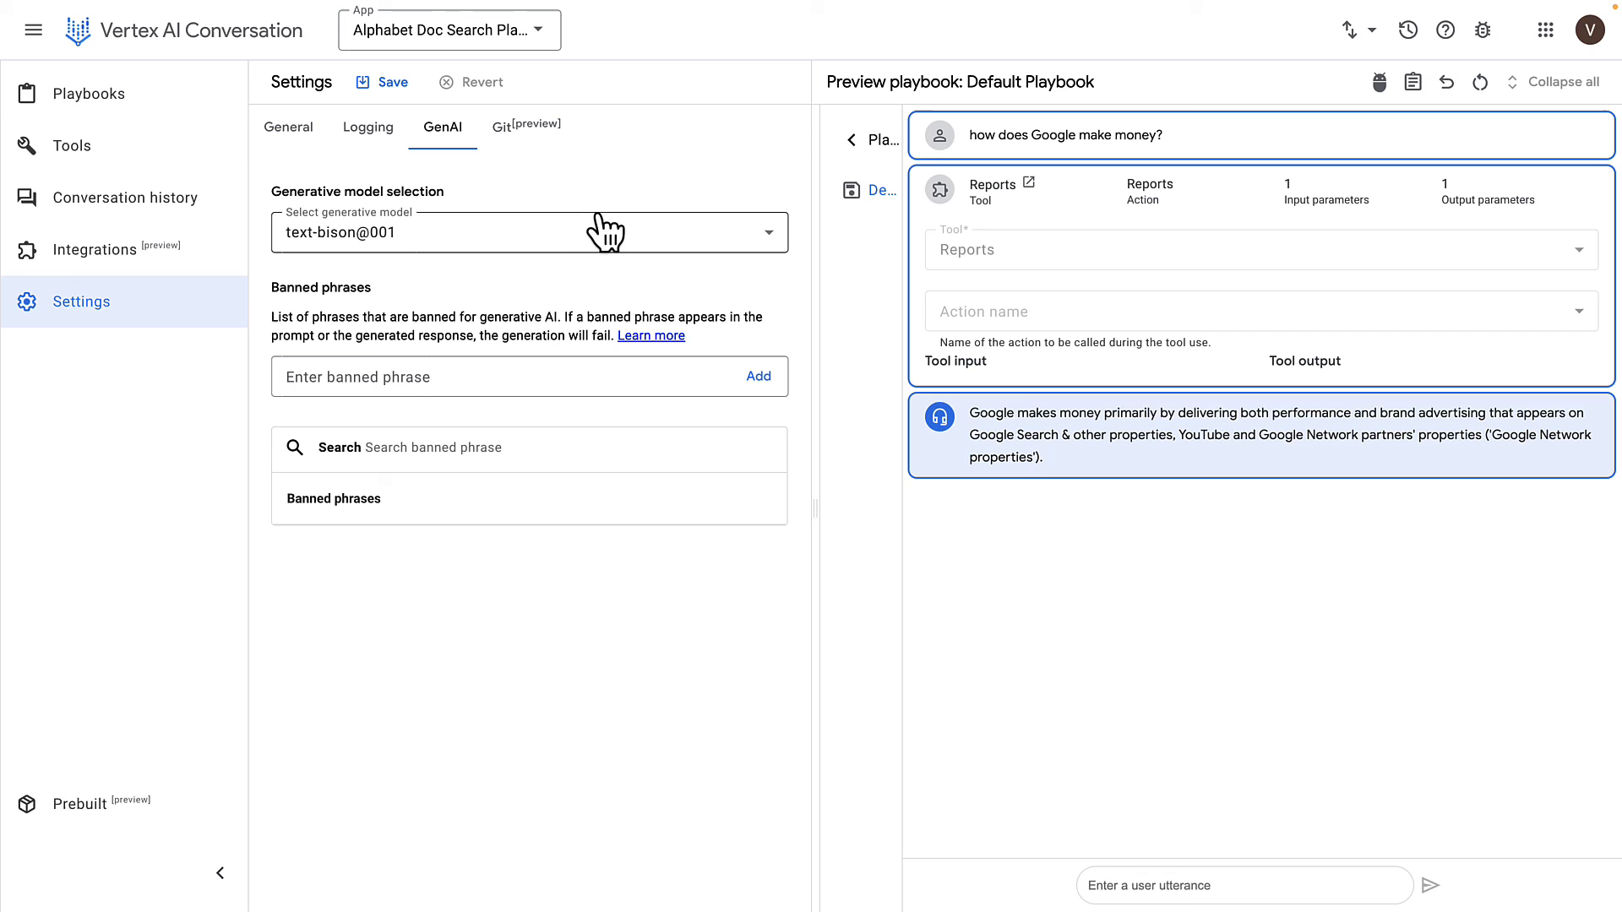
mouse_move(527, 292)
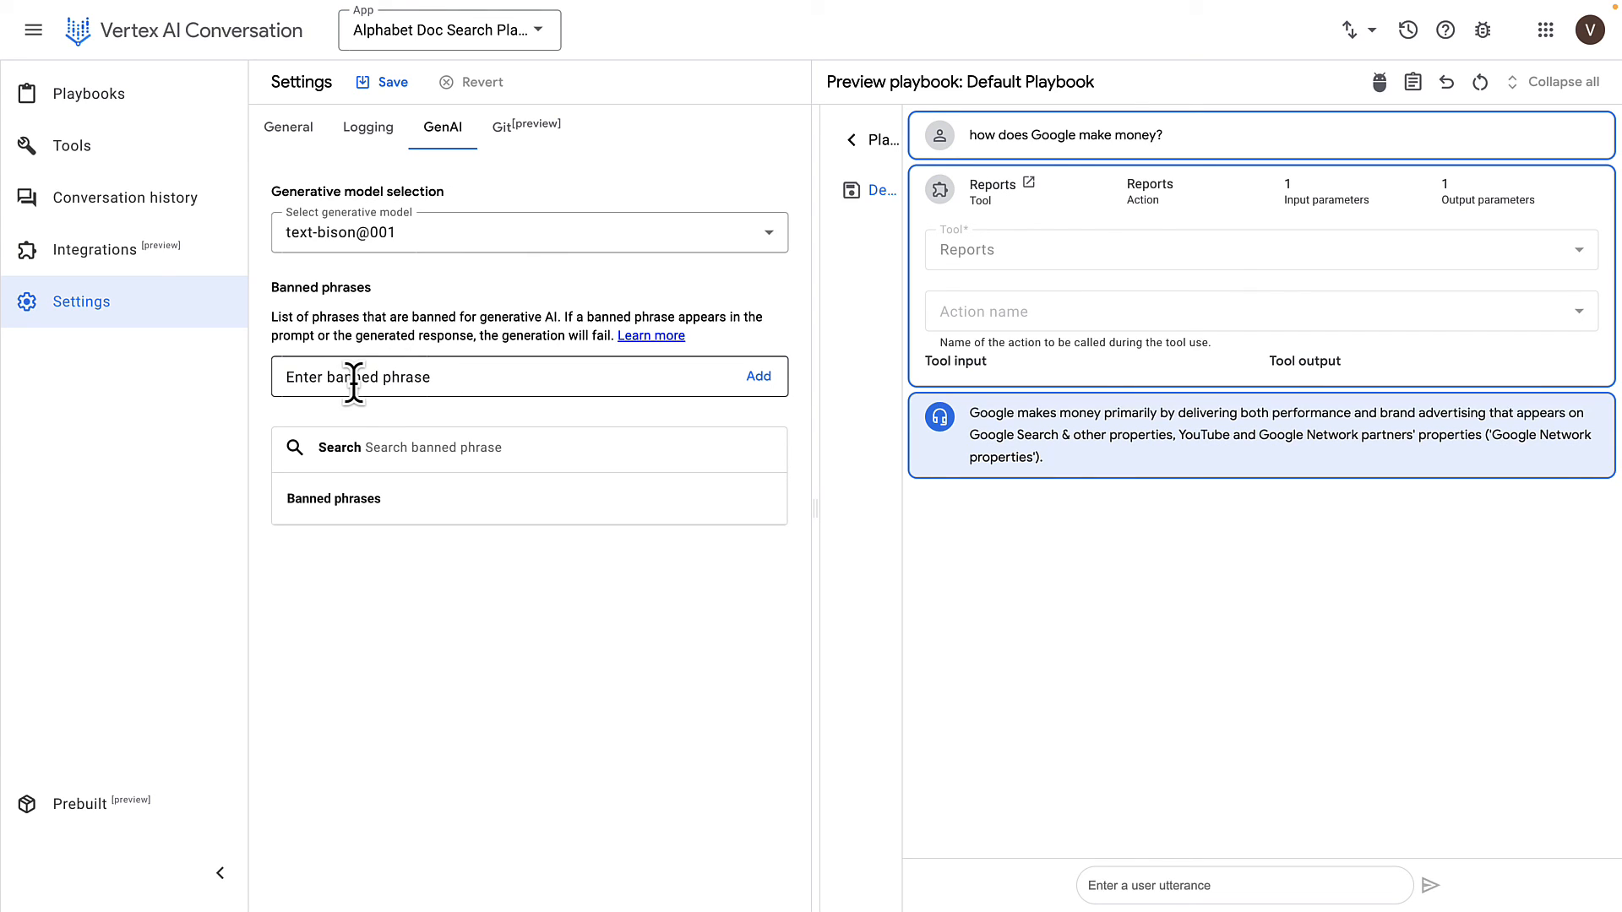
mouse_move(432, 404)
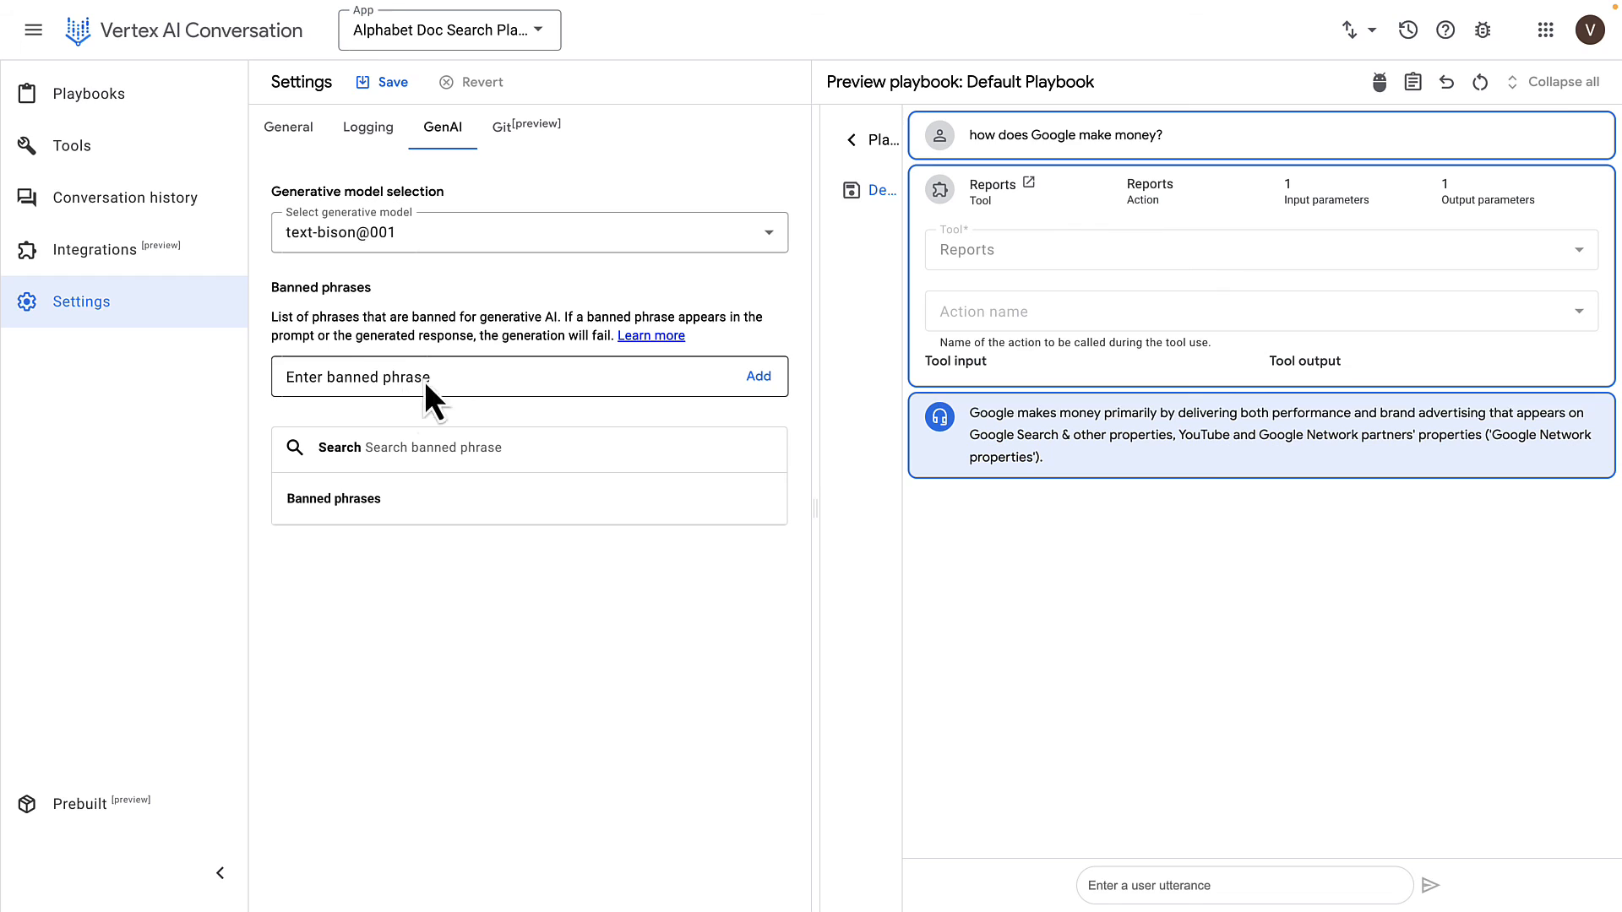
click(525, 126)
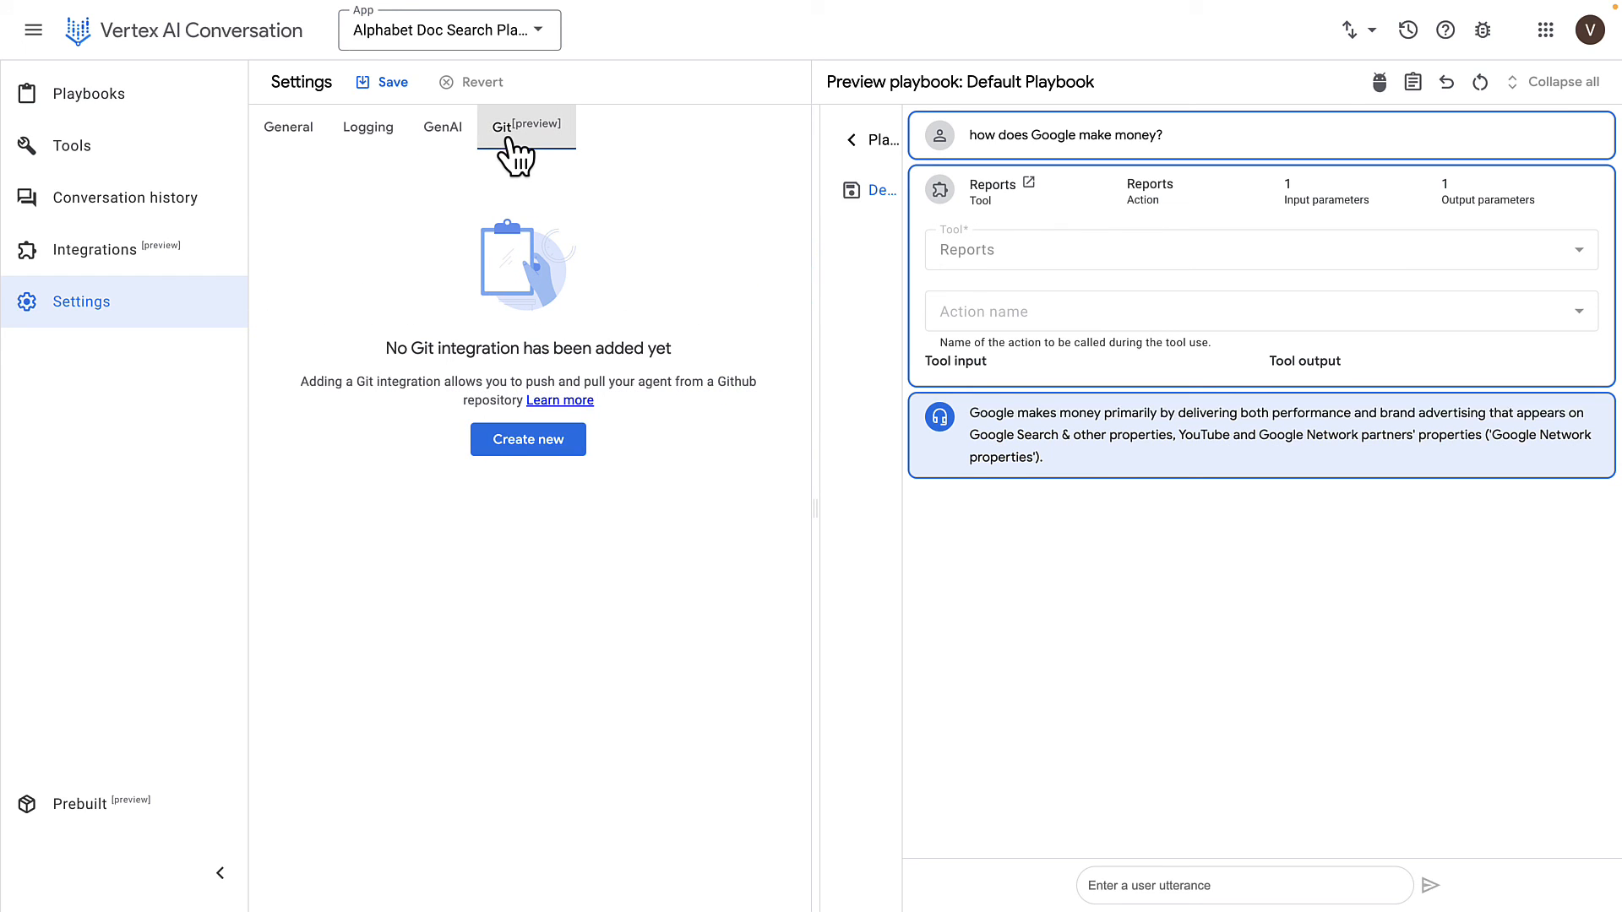
click(524, 126)
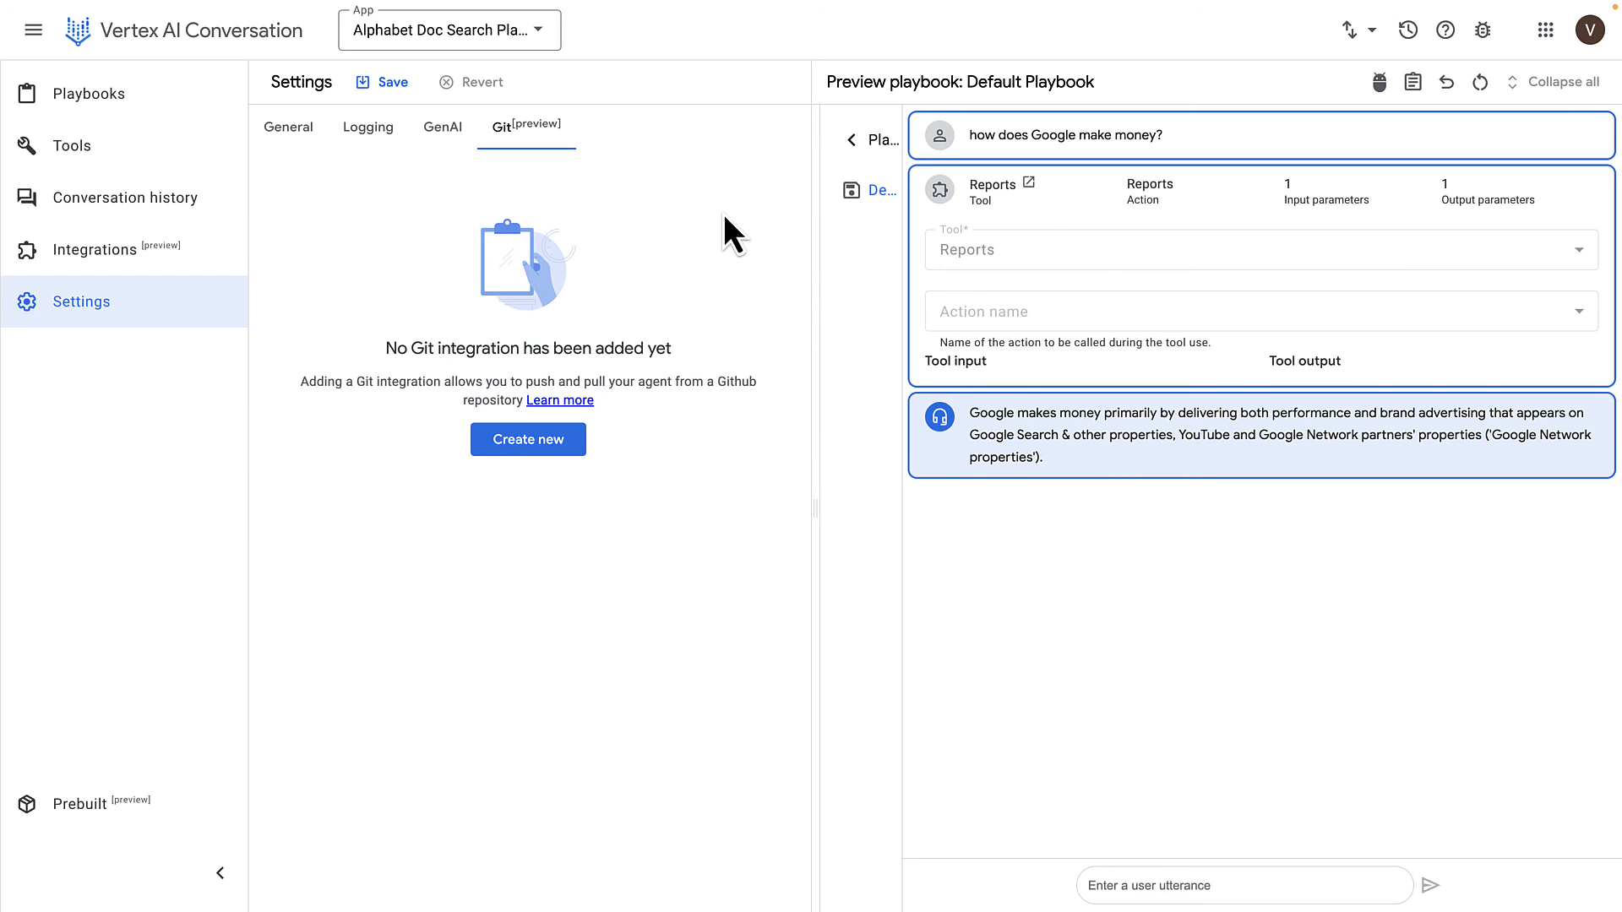
mouse_move(679, 249)
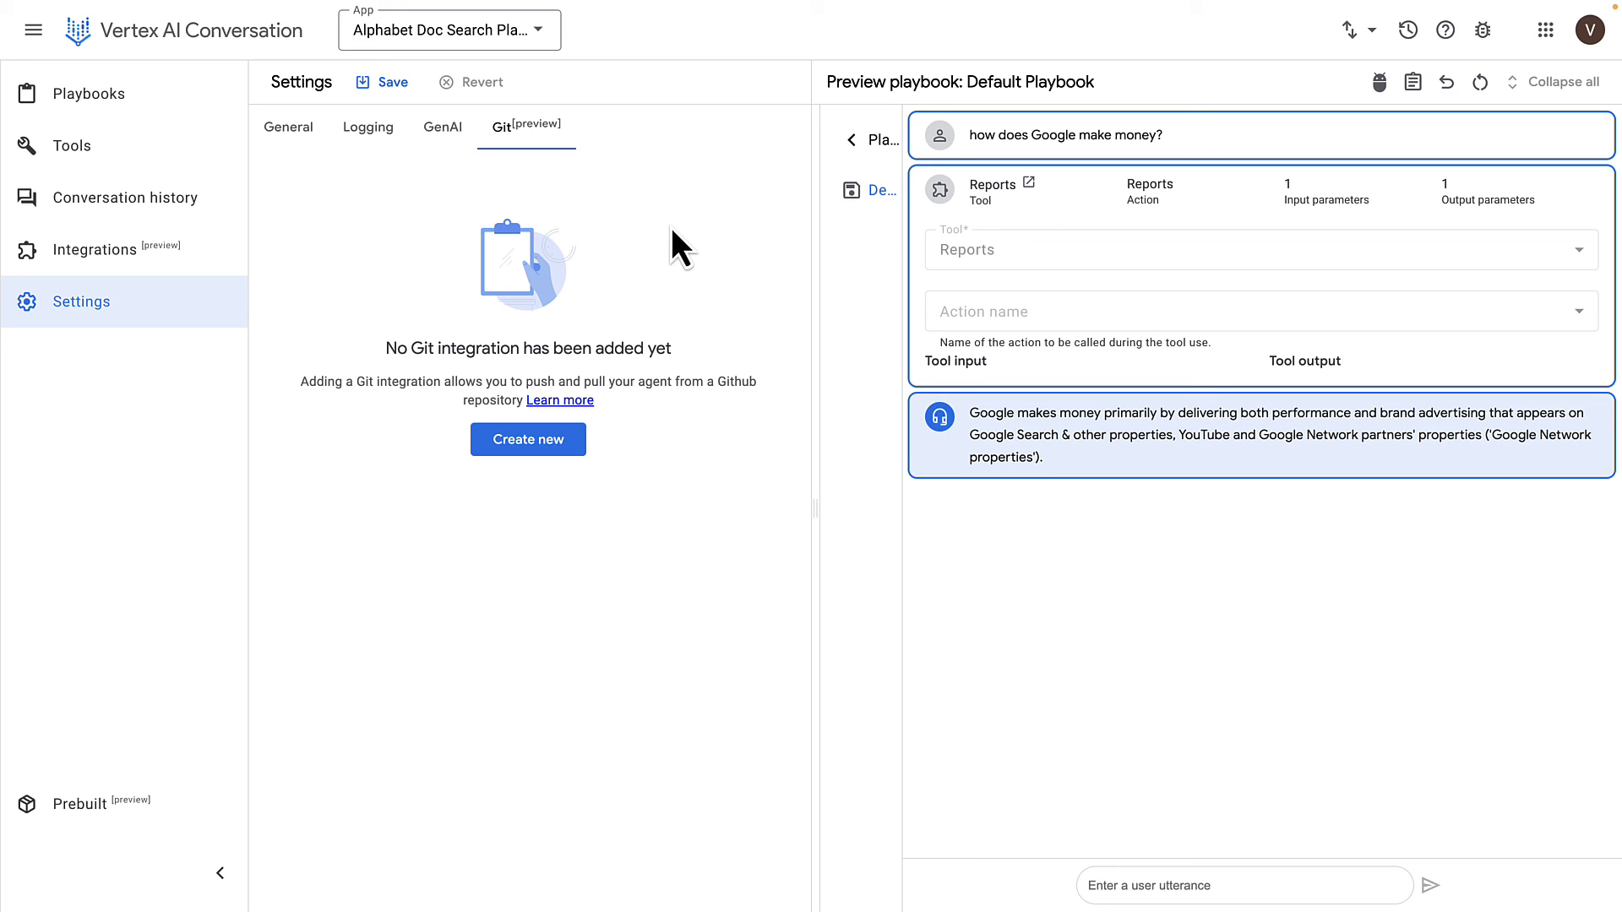
mouse_move(668, 221)
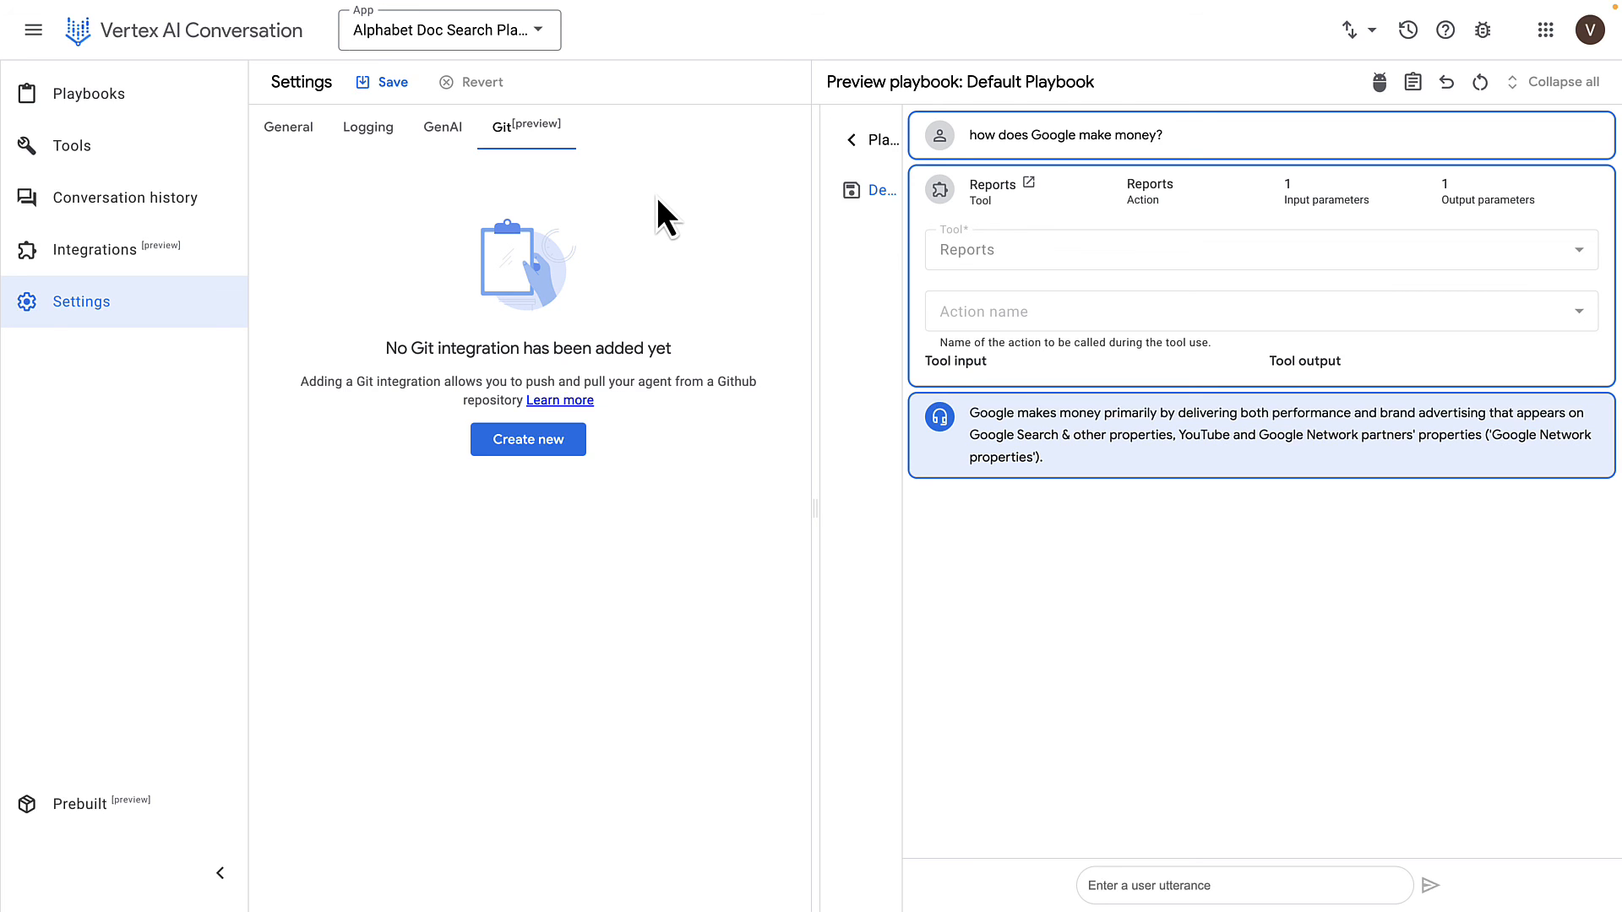
View the empty conversation history, then go back to Playbooks
click(126, 198)
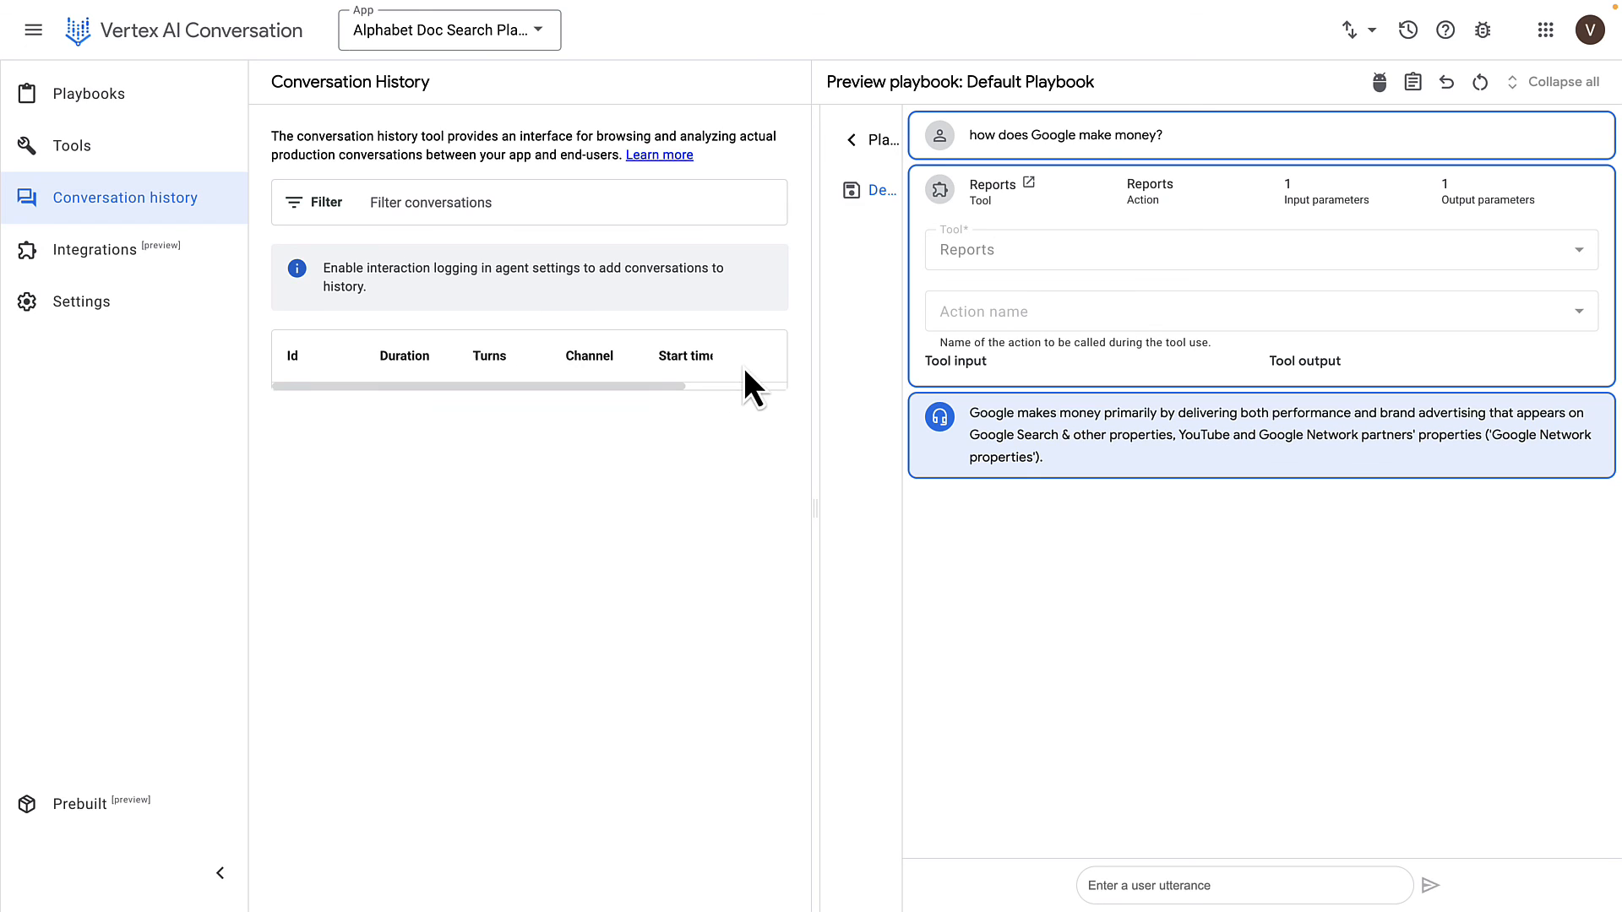
mouse_move(567, 469)
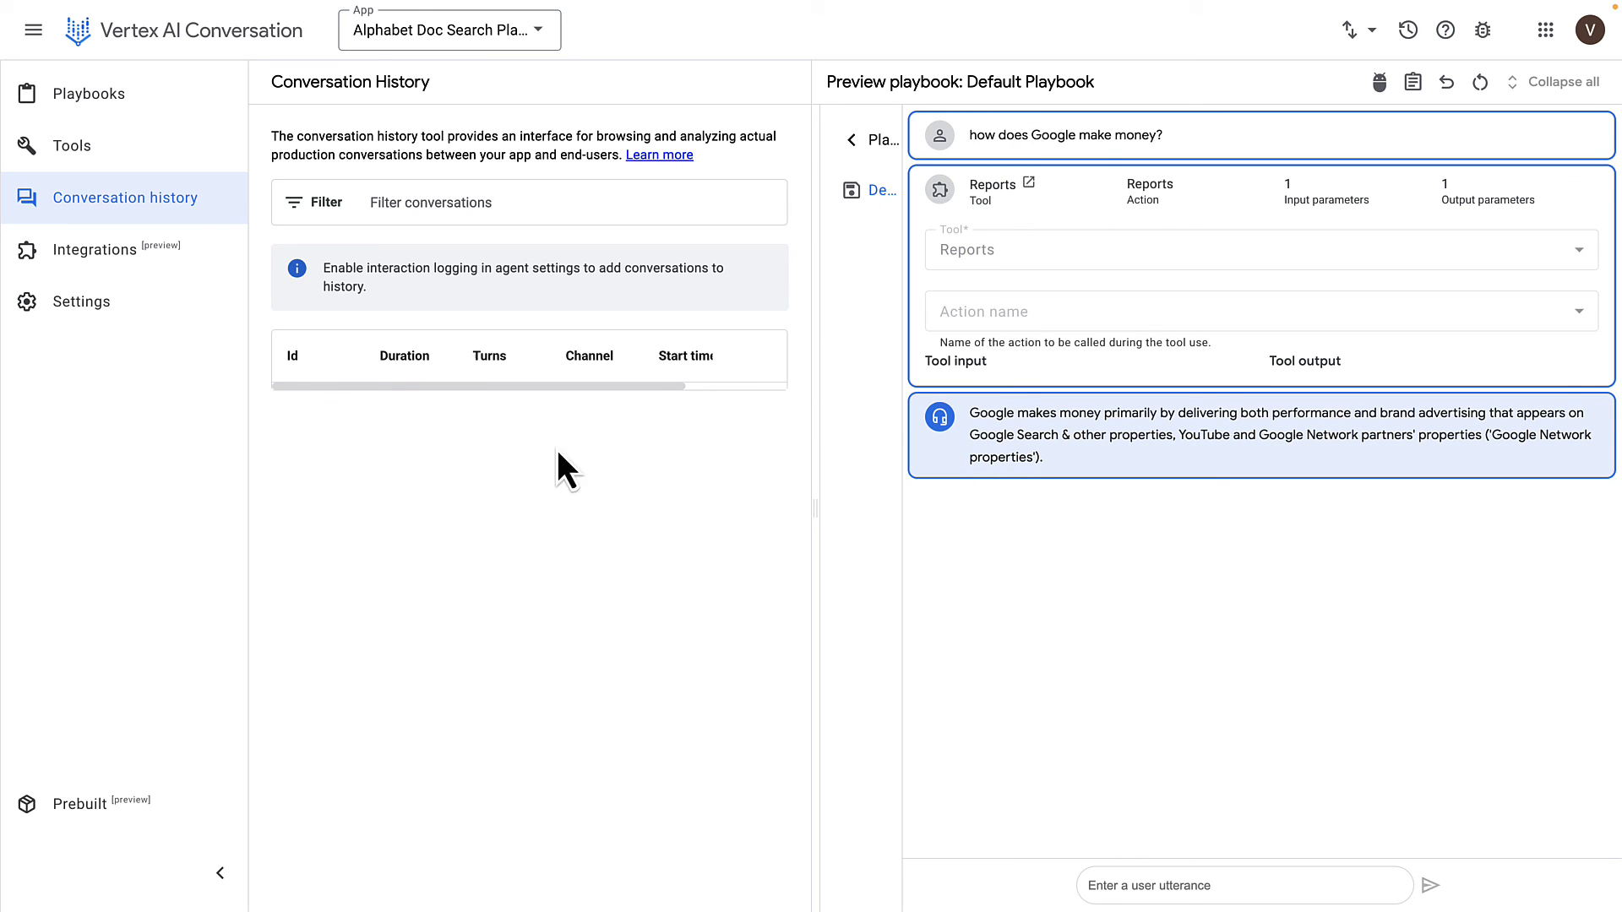
mouse_move(238, 401)
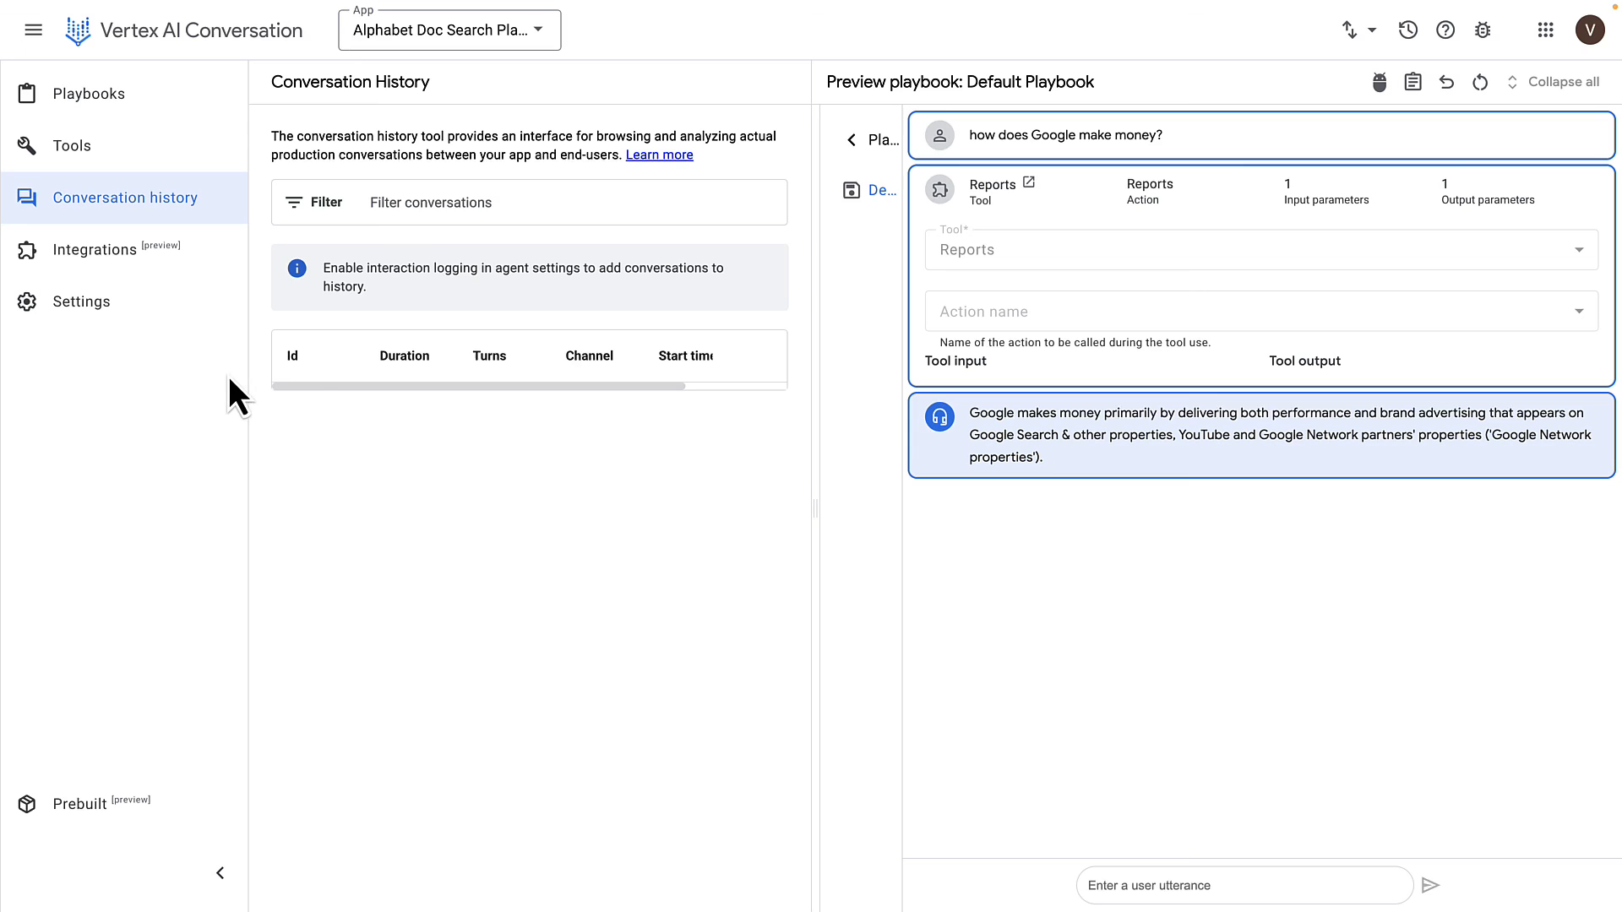
mouse_move(71, 144)
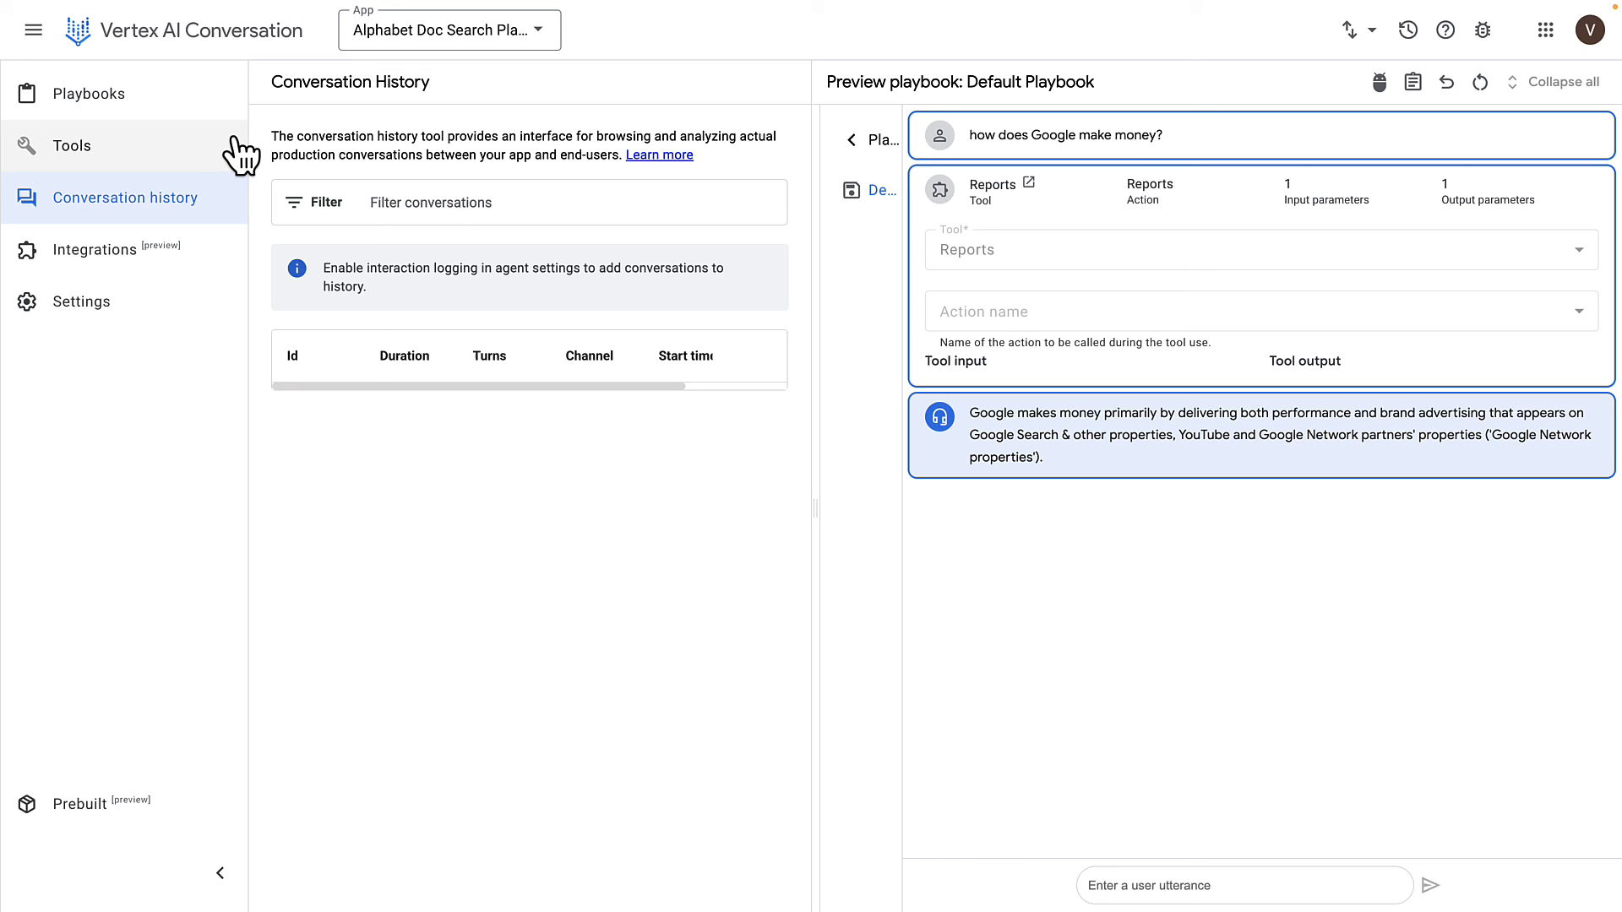
mouse_move(249, 160)
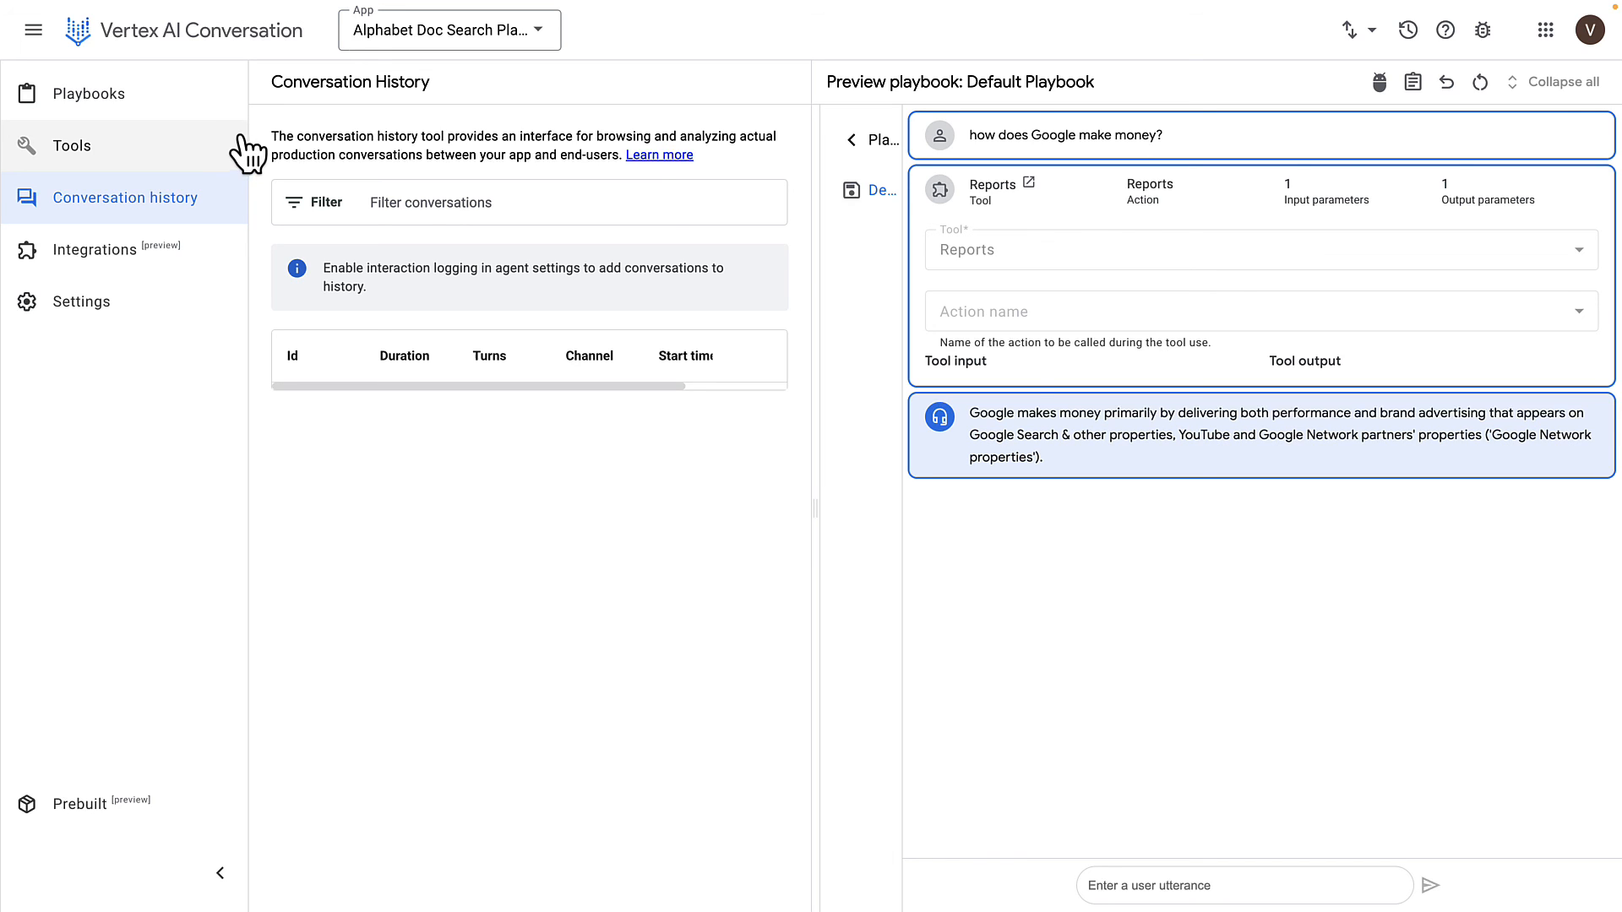
mouse_move(722, 212)
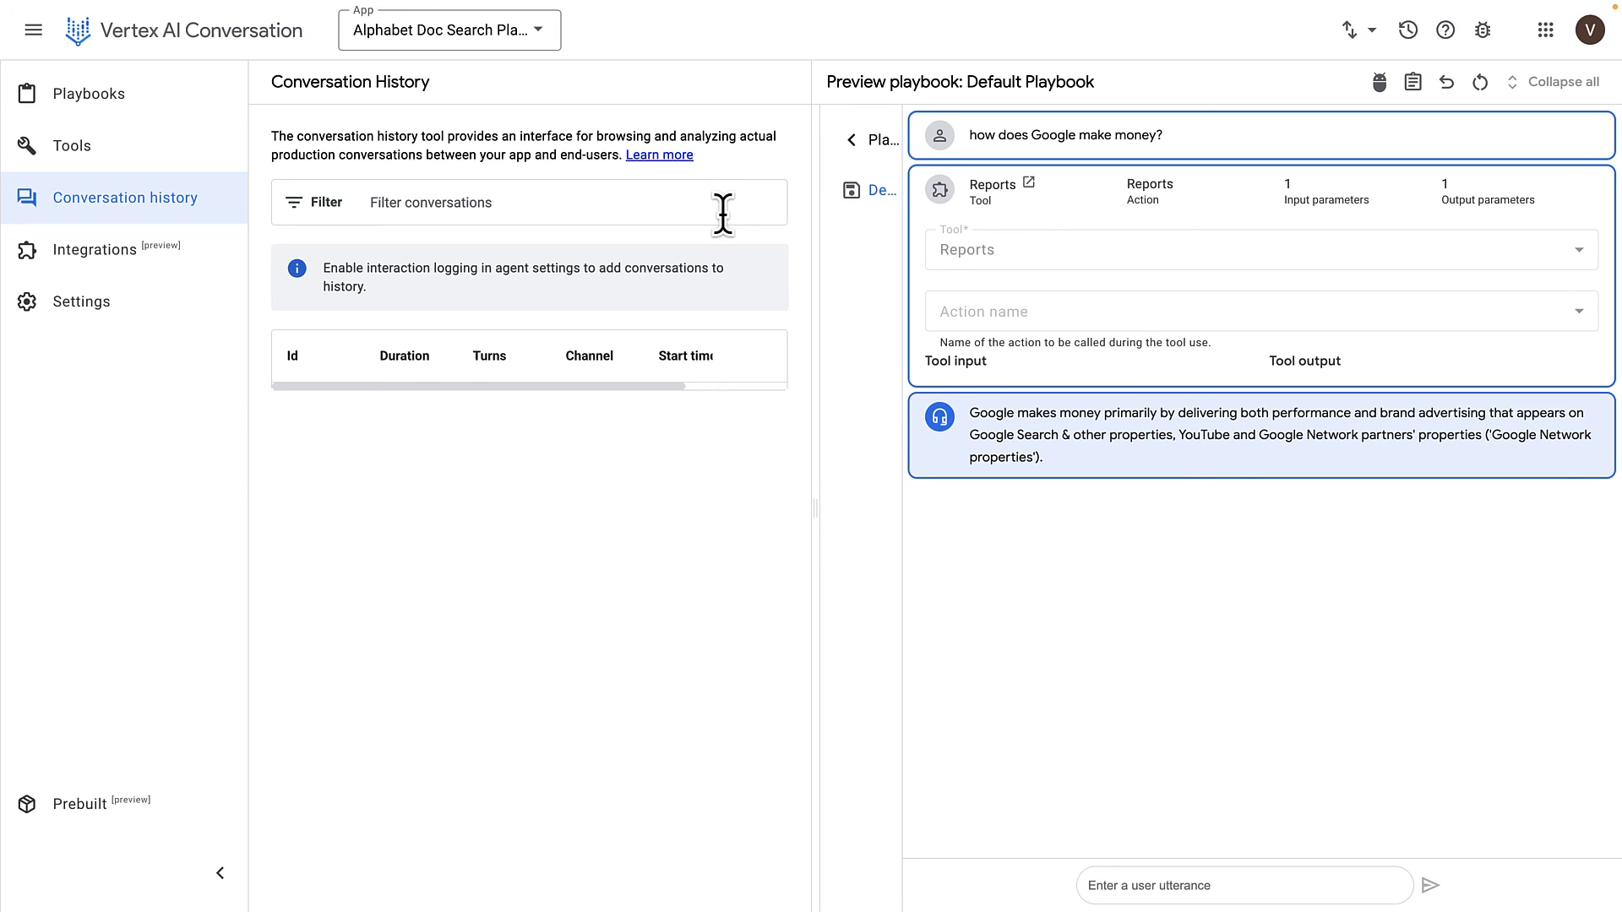
click(89, 93)
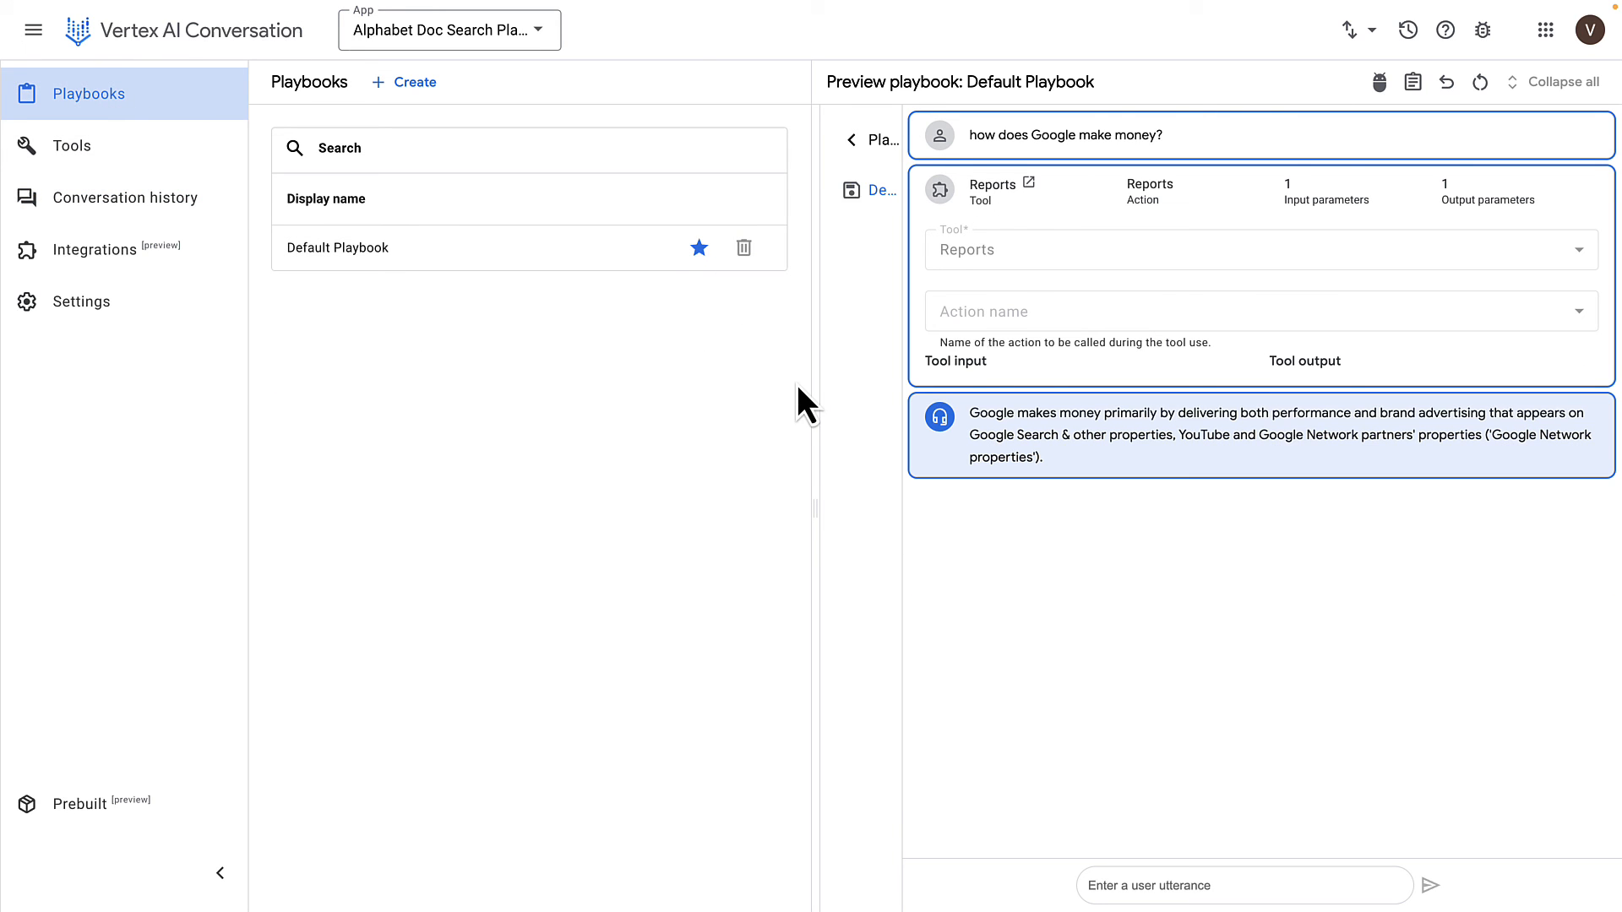